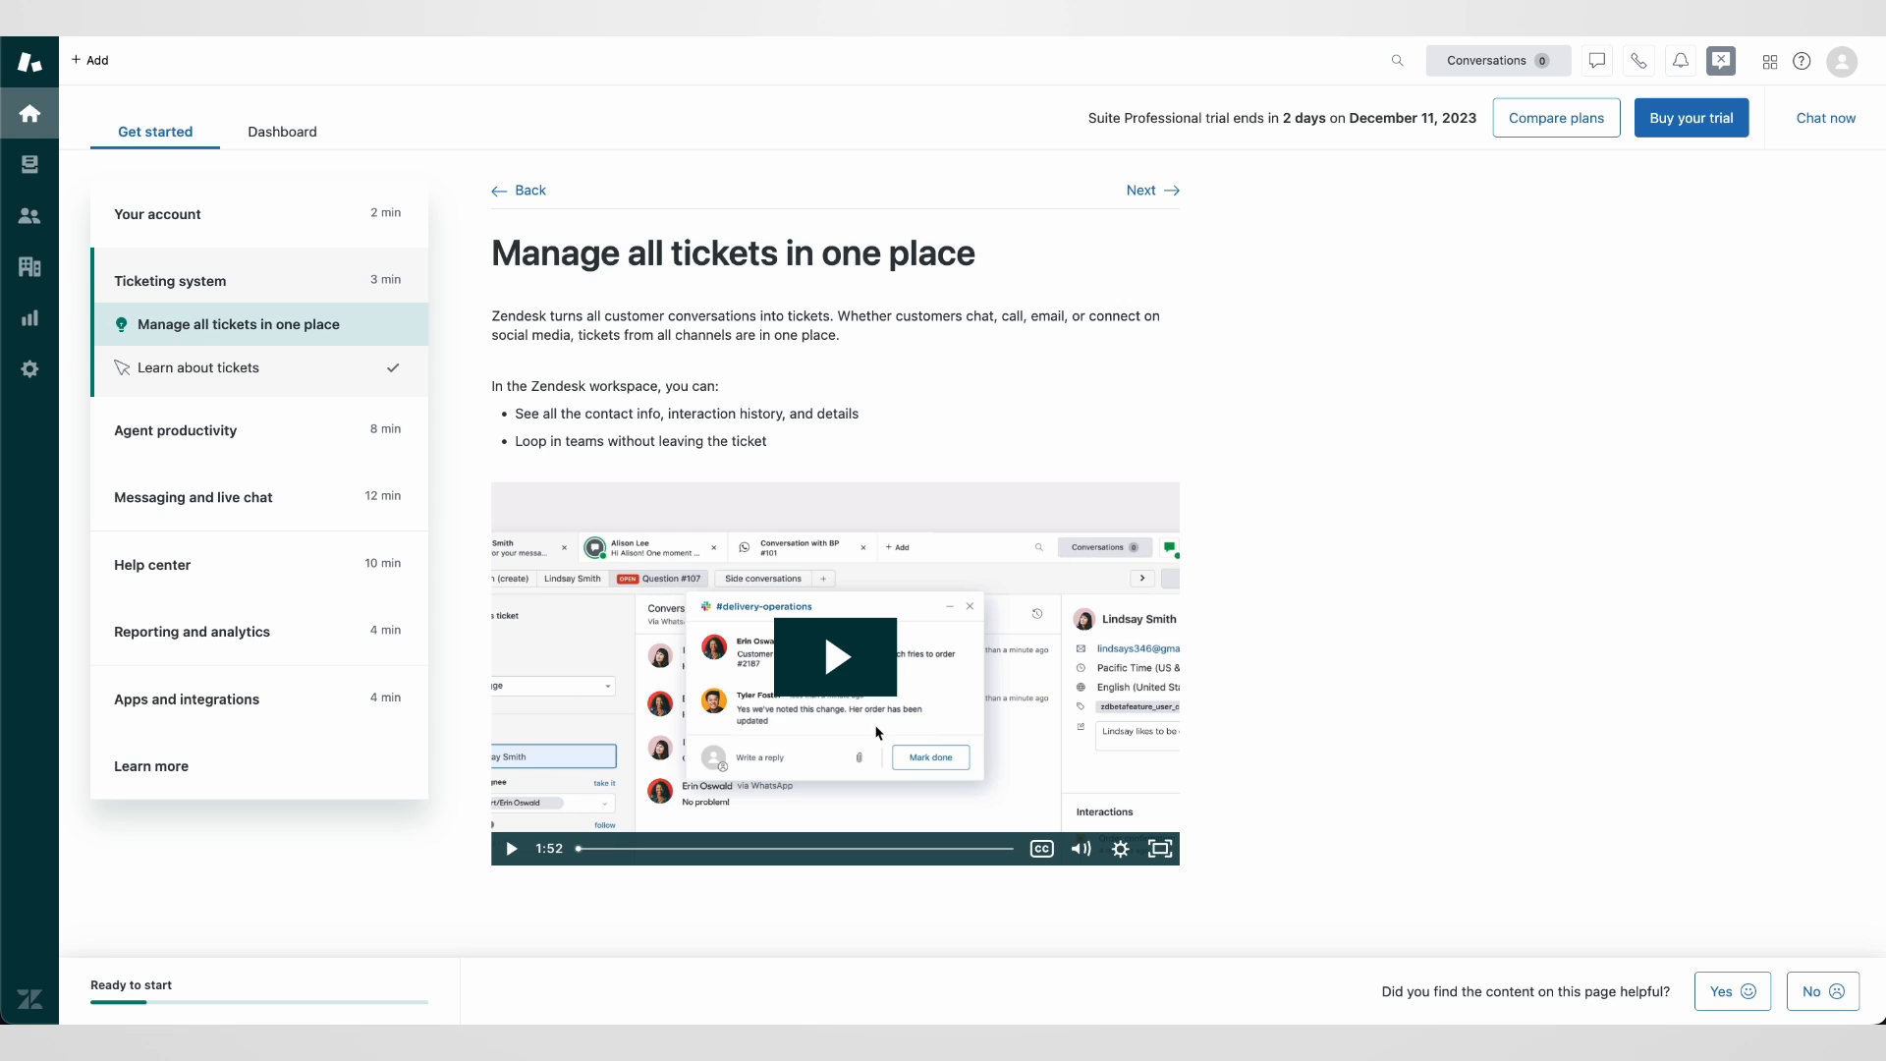
mouse_move(69, 132)
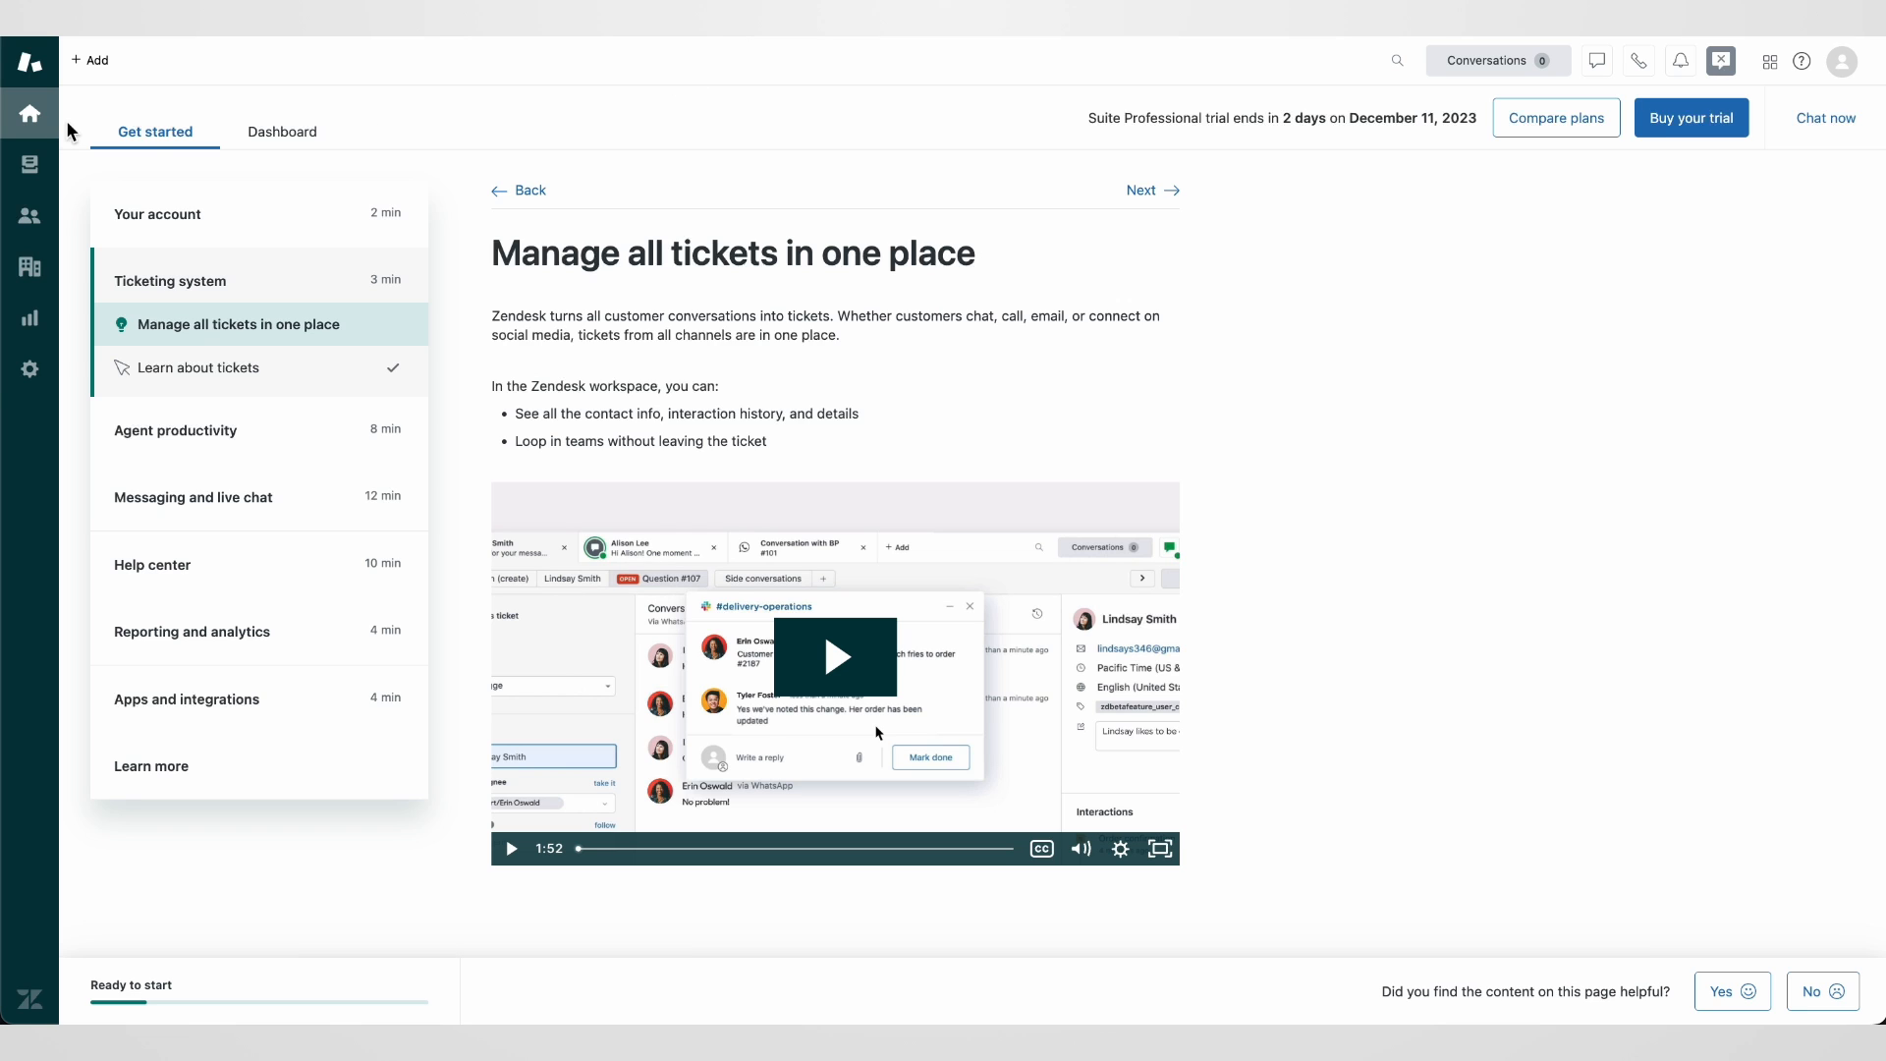
- Go from the Admin gear to Admin Center and open Channels > Email
left_click(28, 368)
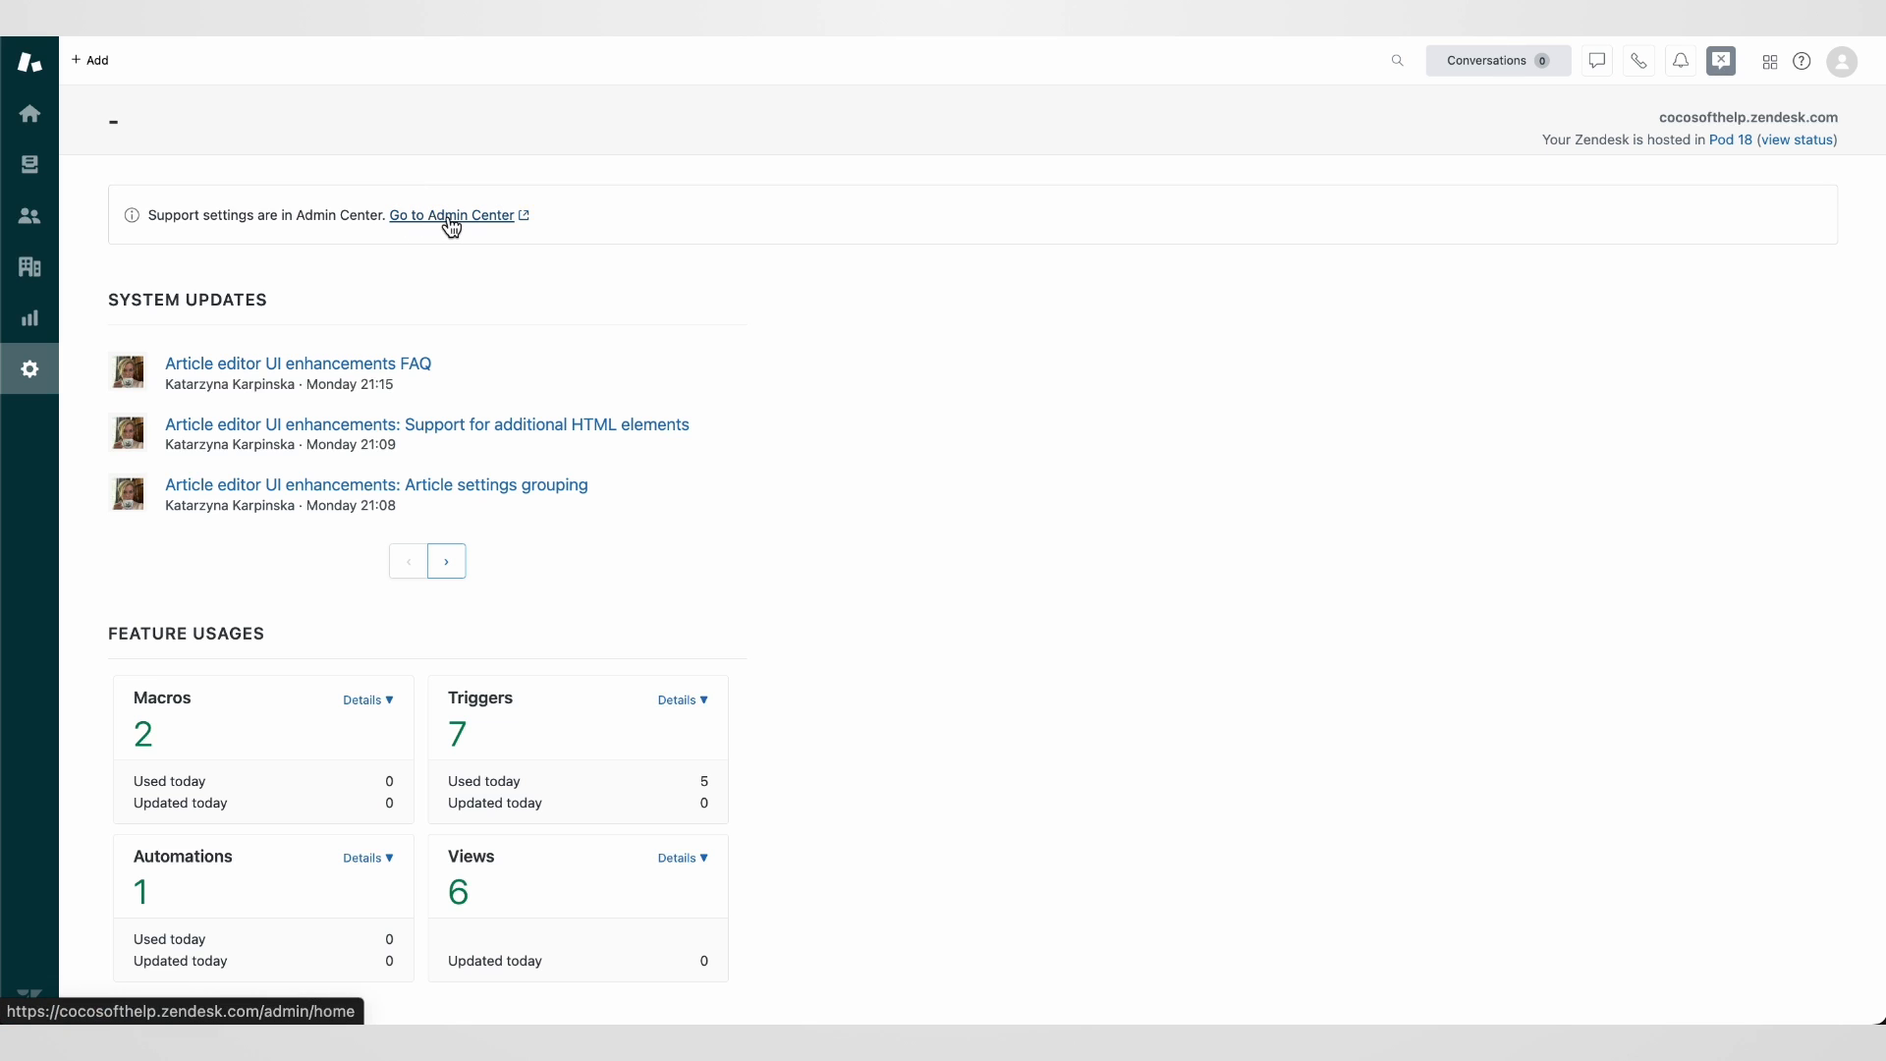
left_click(451, 214)
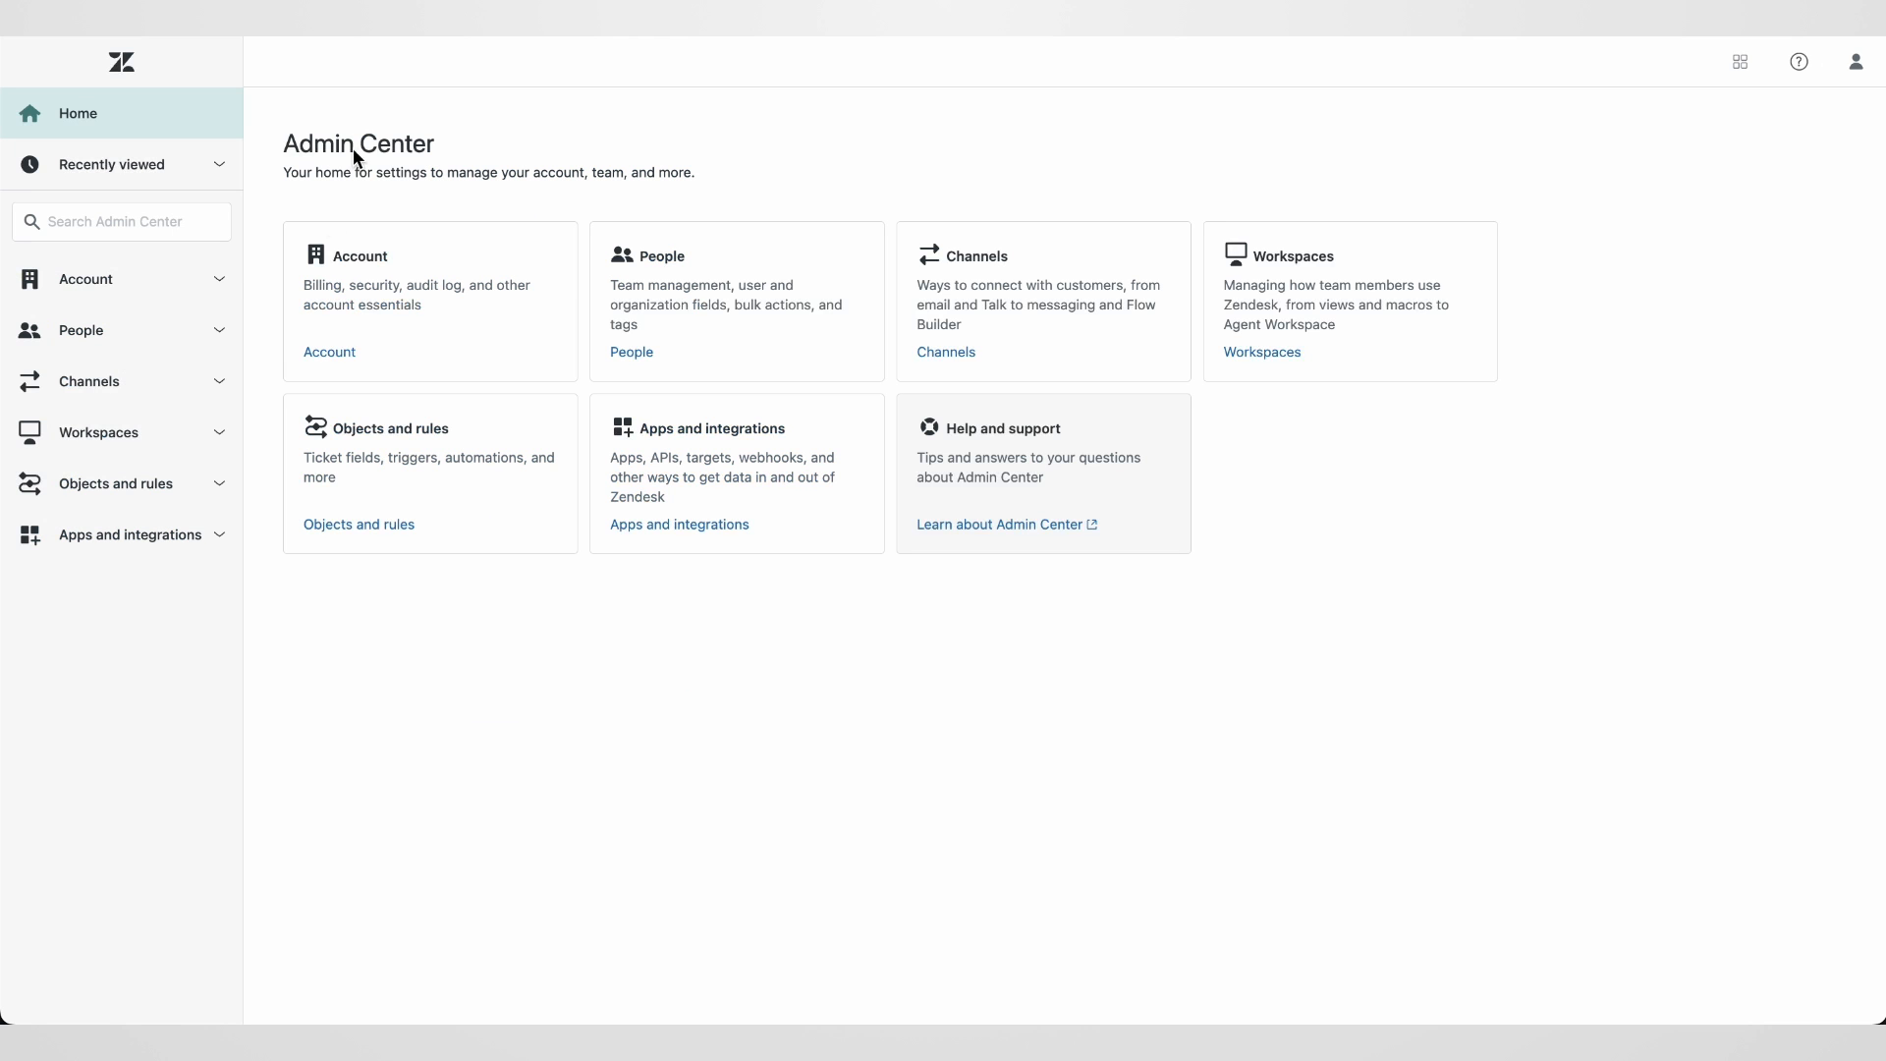
mouse_move(144, 382)
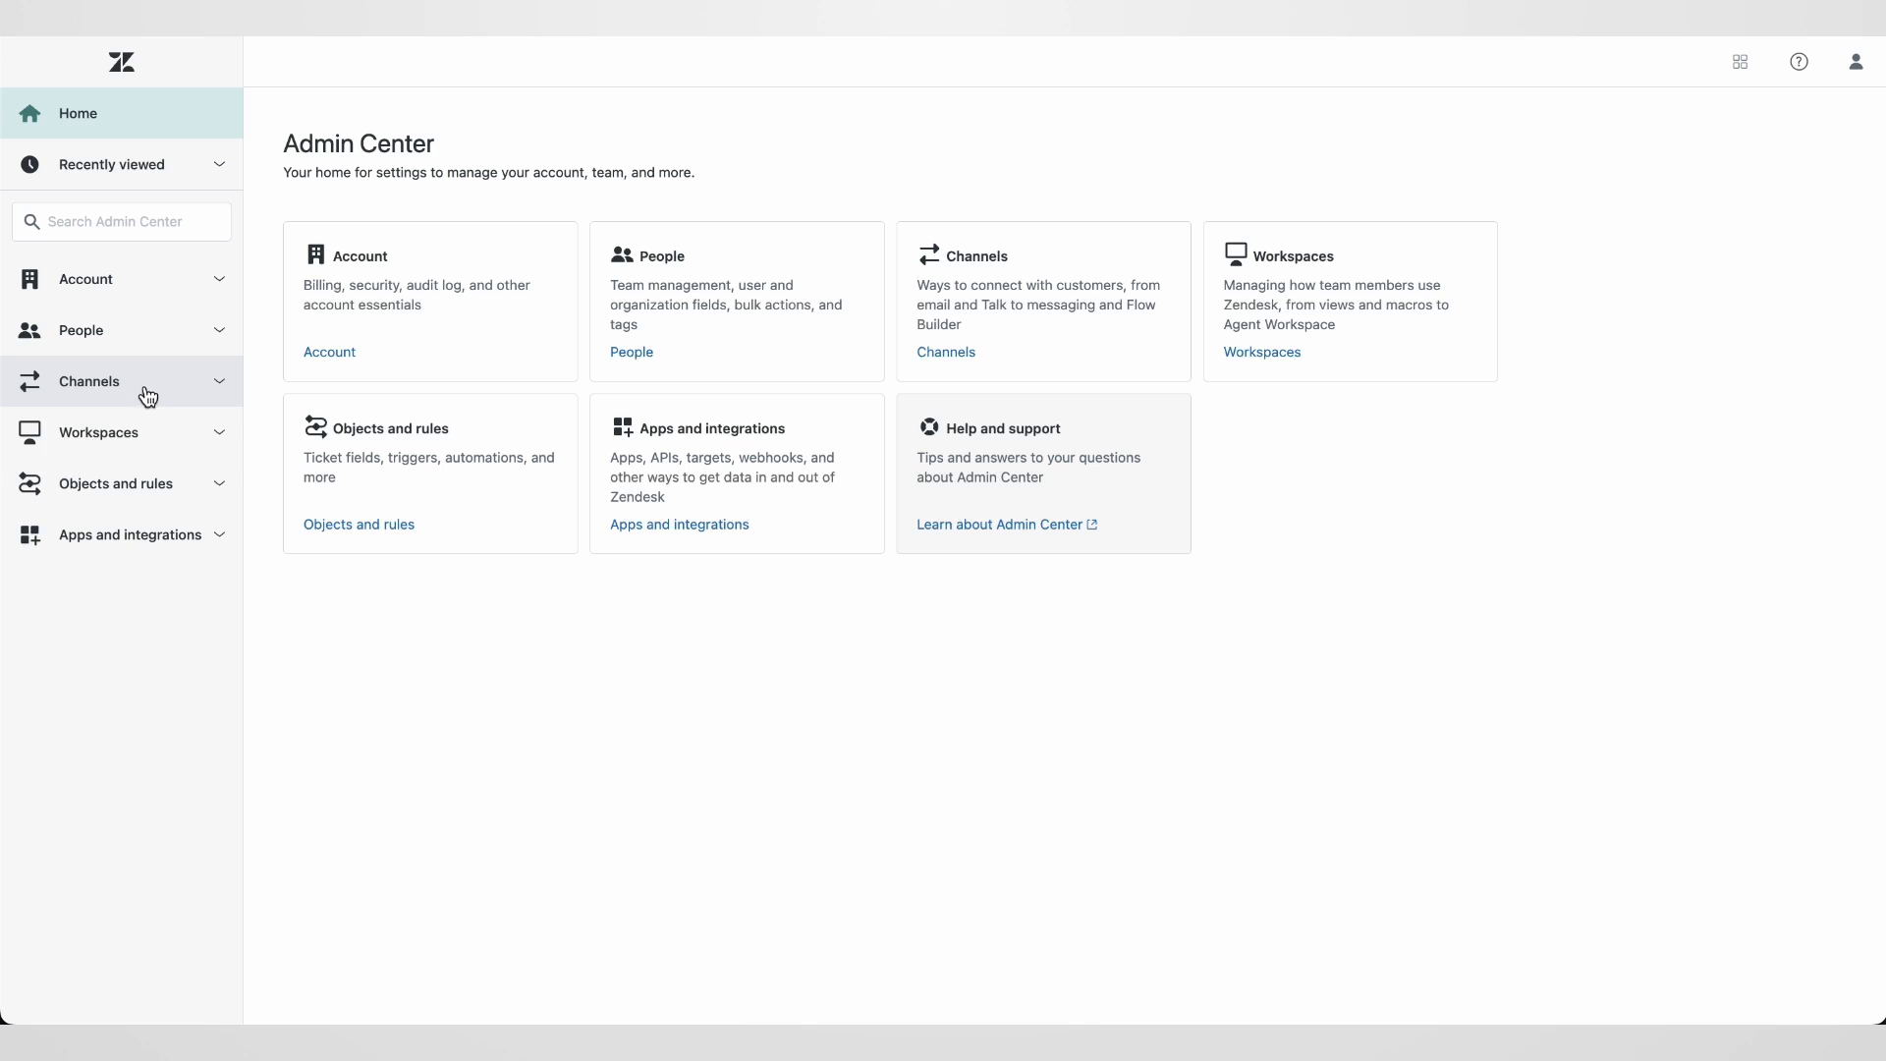
left_click(91, 381)
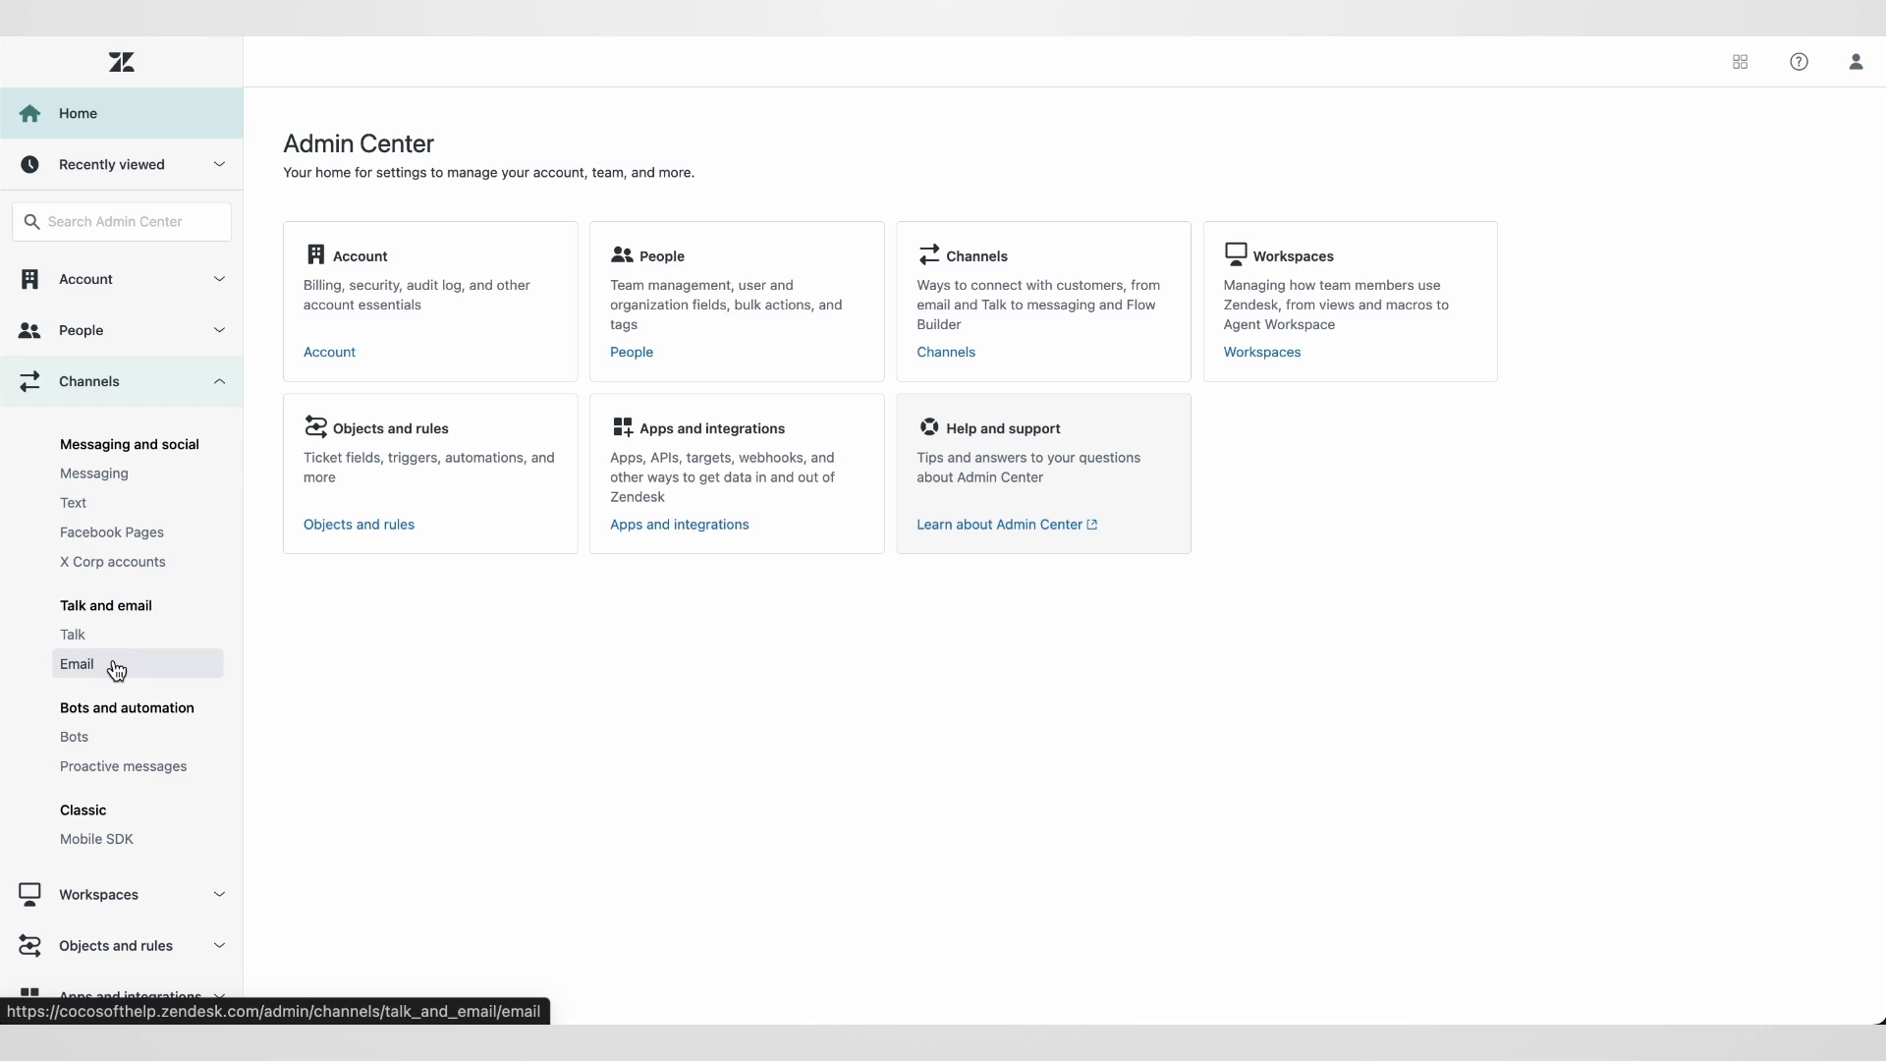
left_click(76, 663)
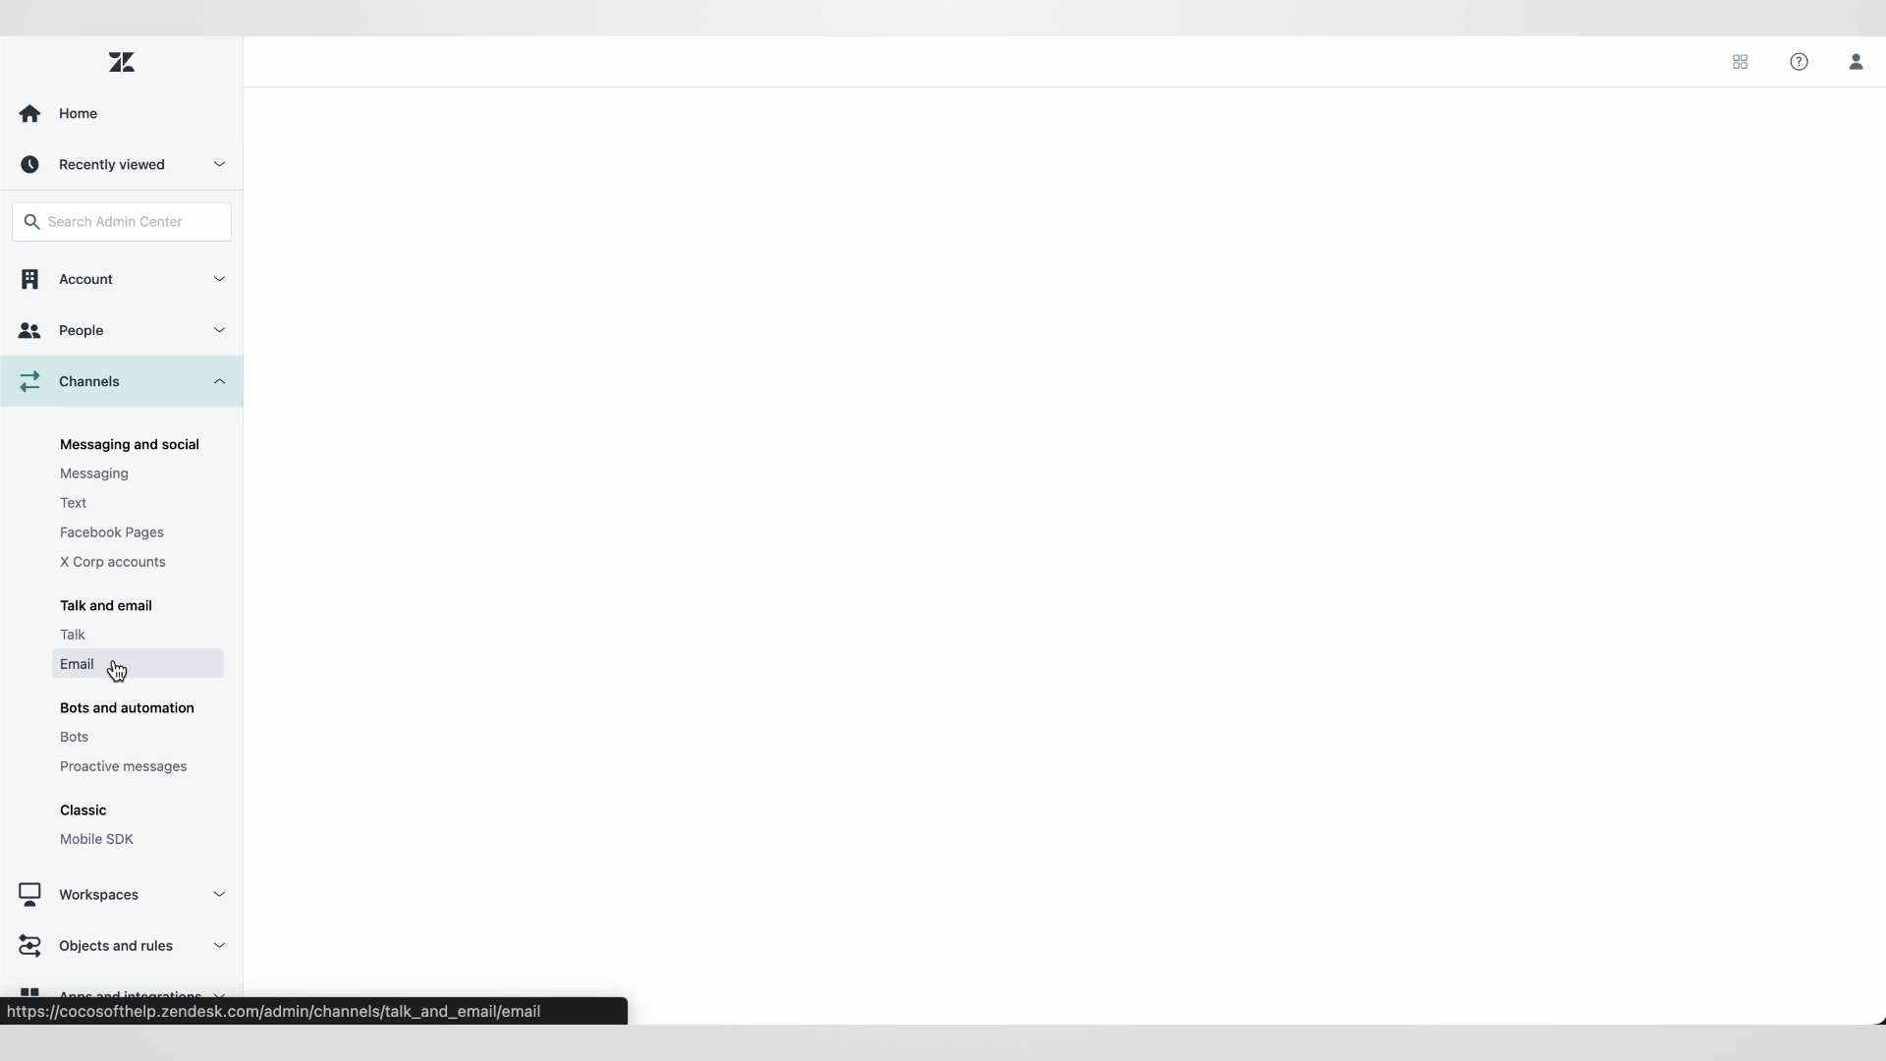
- Review the Add address options, then the DNS records and failed forwarding check details
left_click(76, 663)
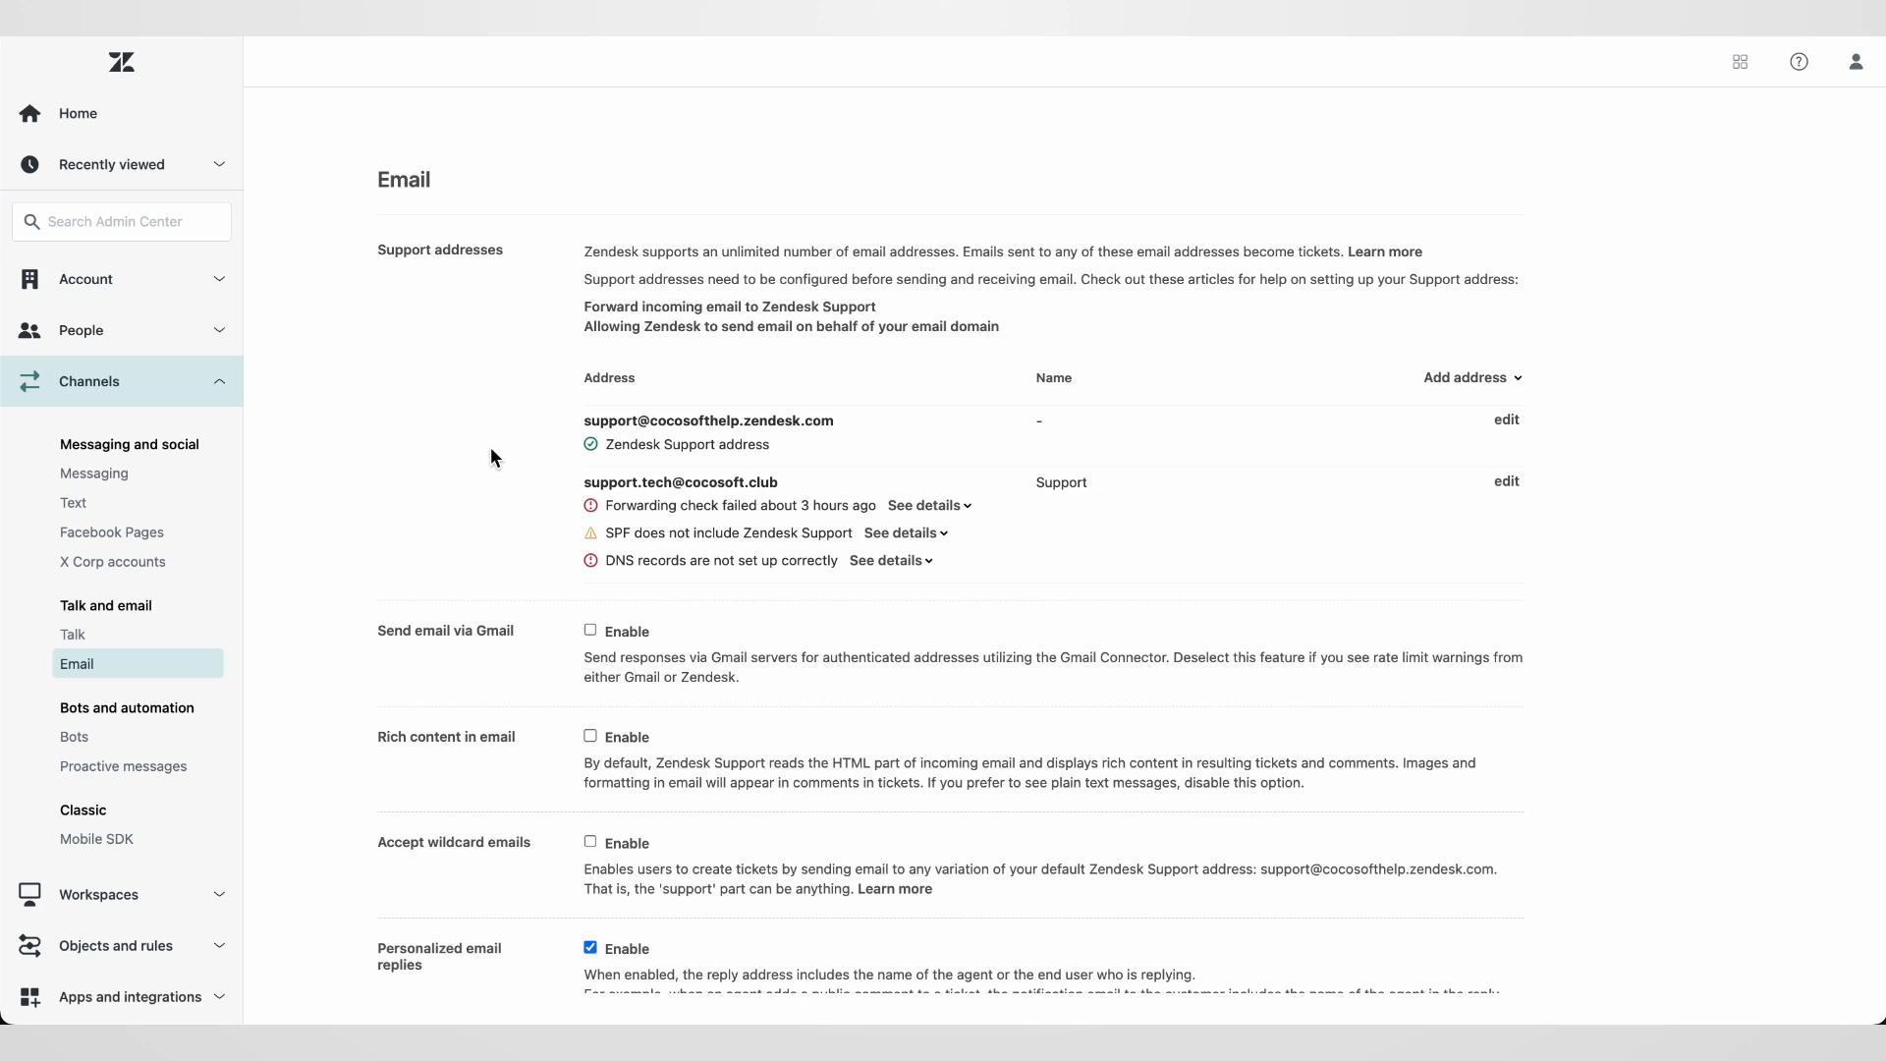
left_click(1467, 376)
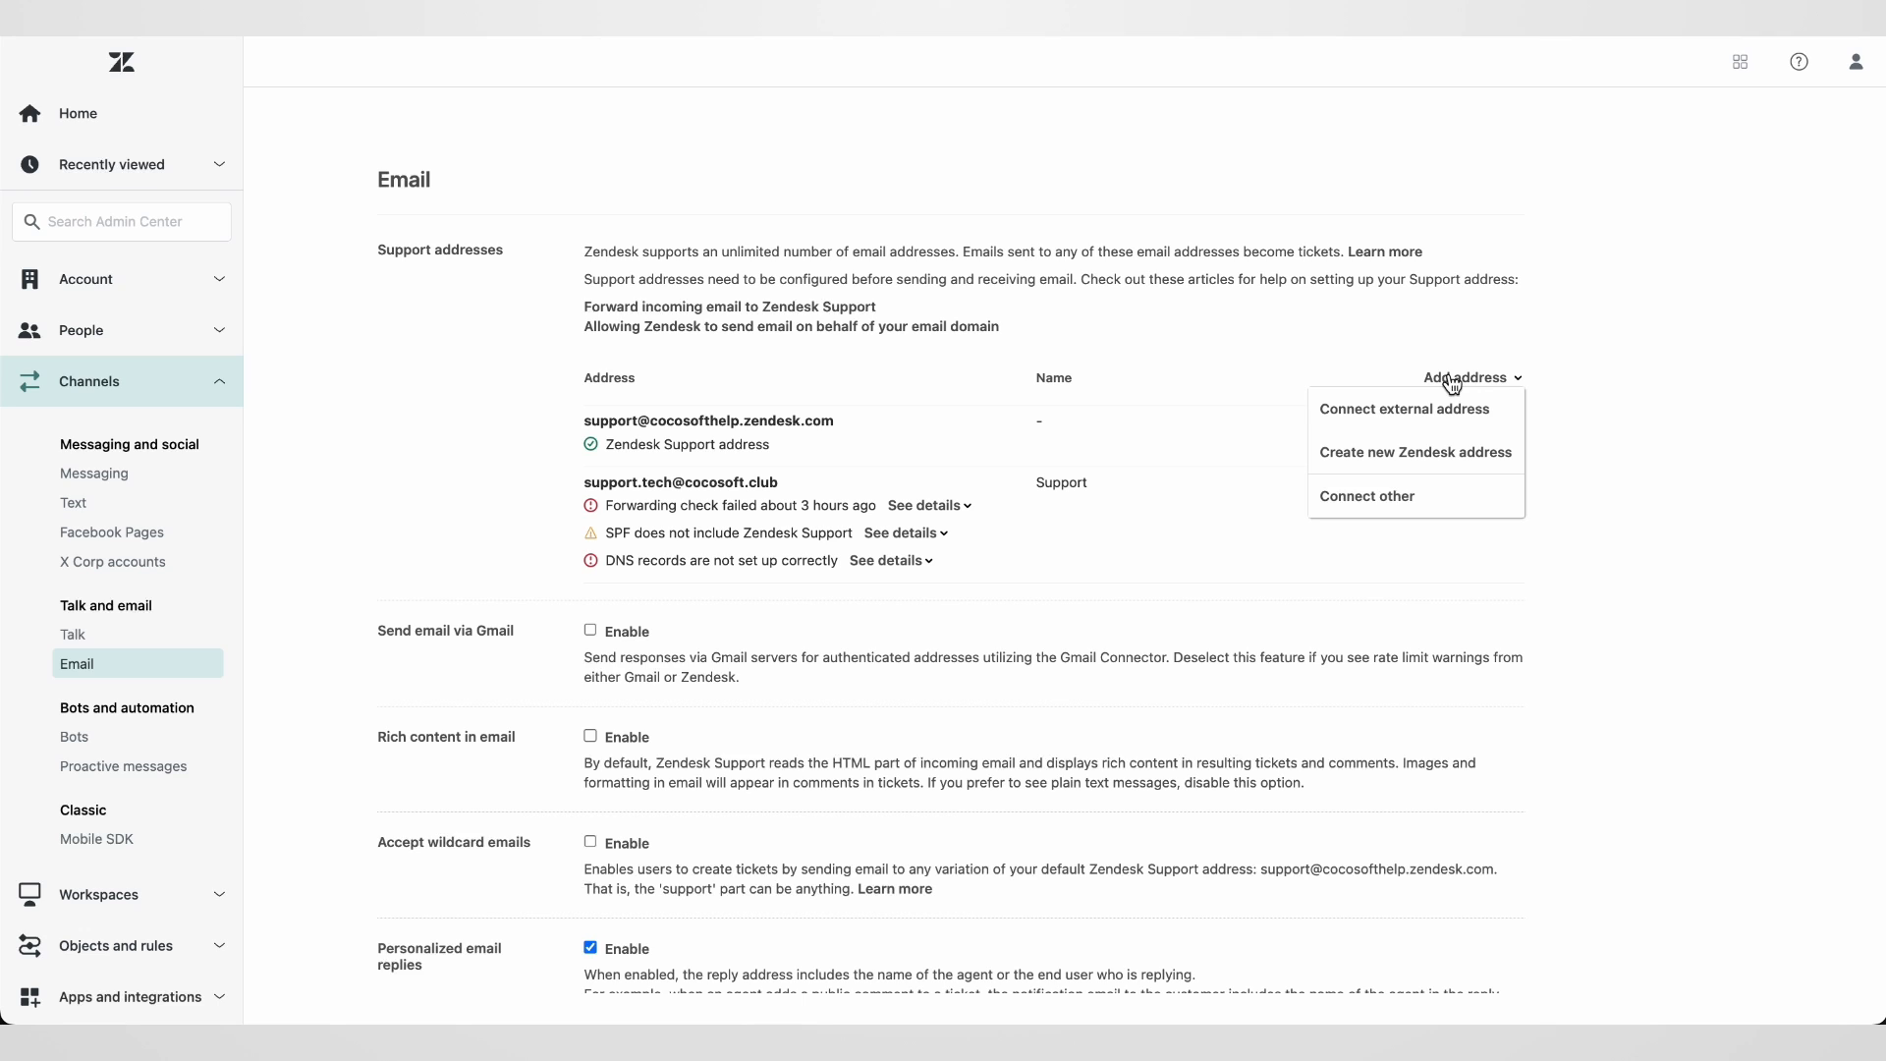
left_click(1466, 376)
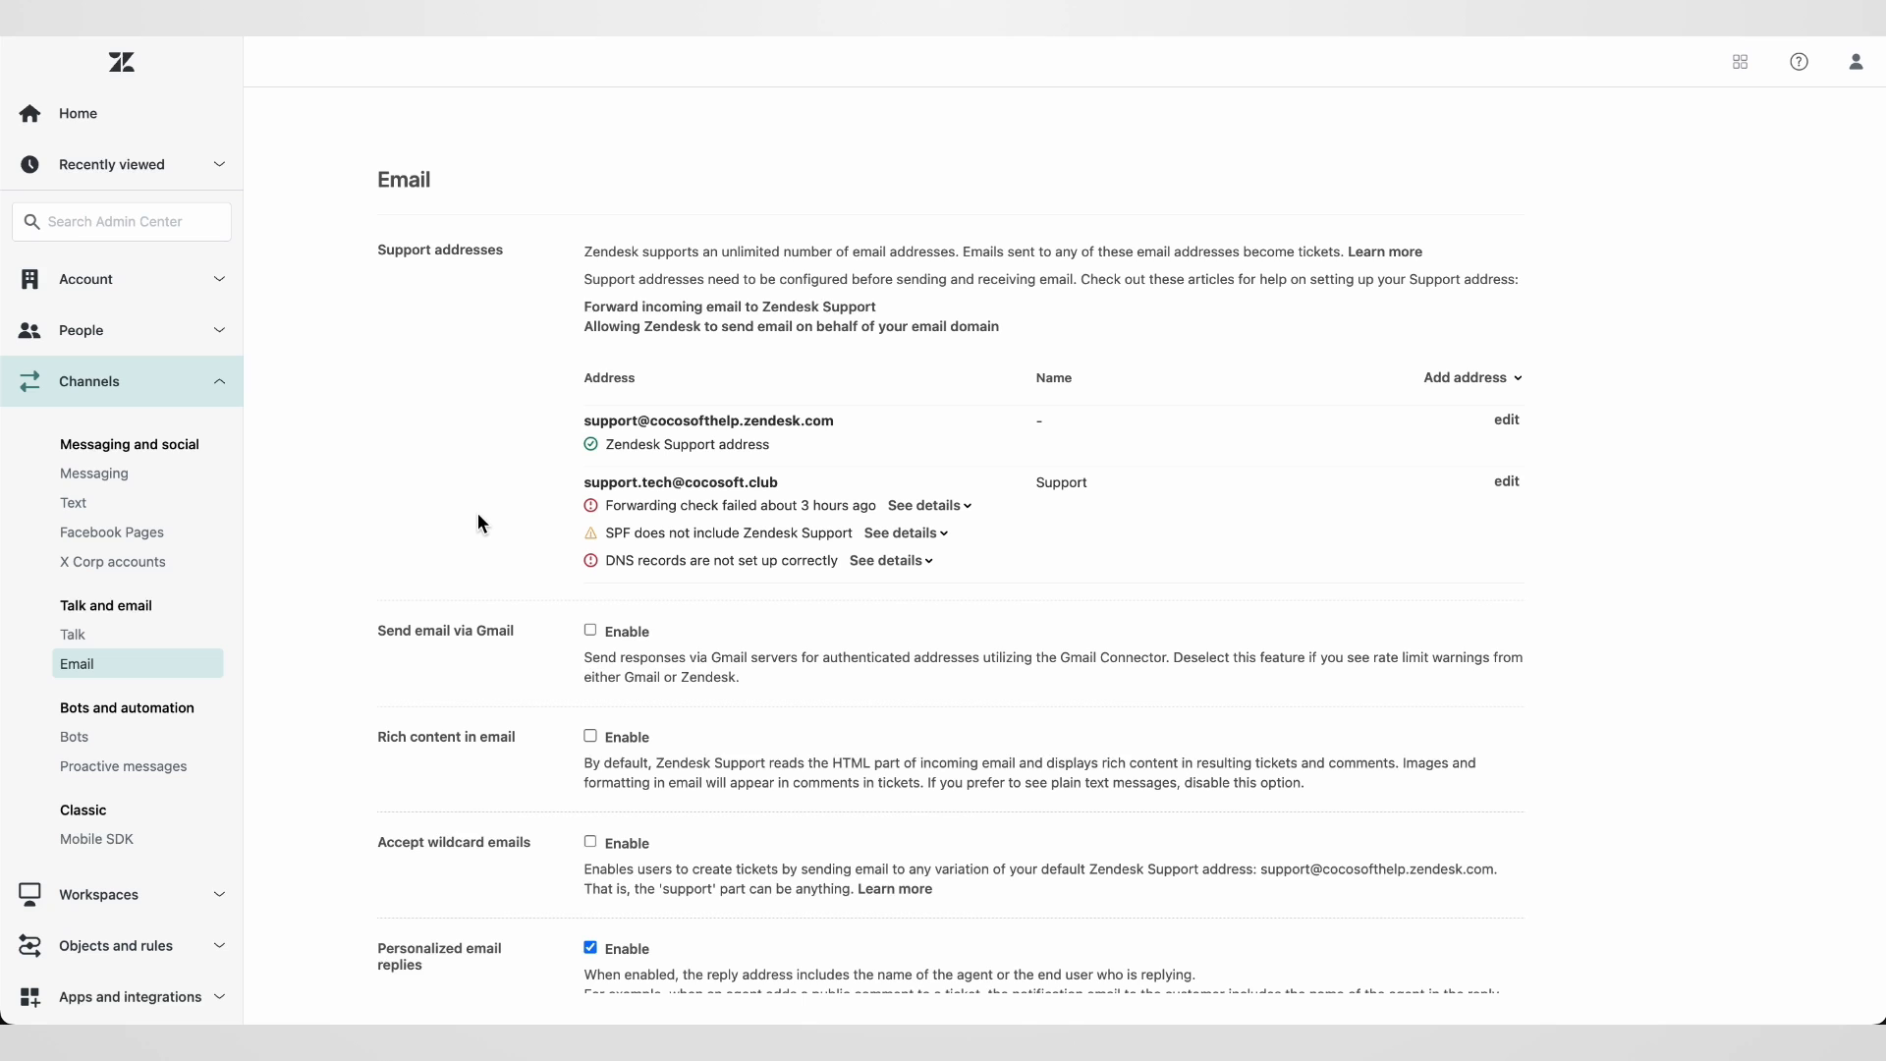
left_click(884, 561)
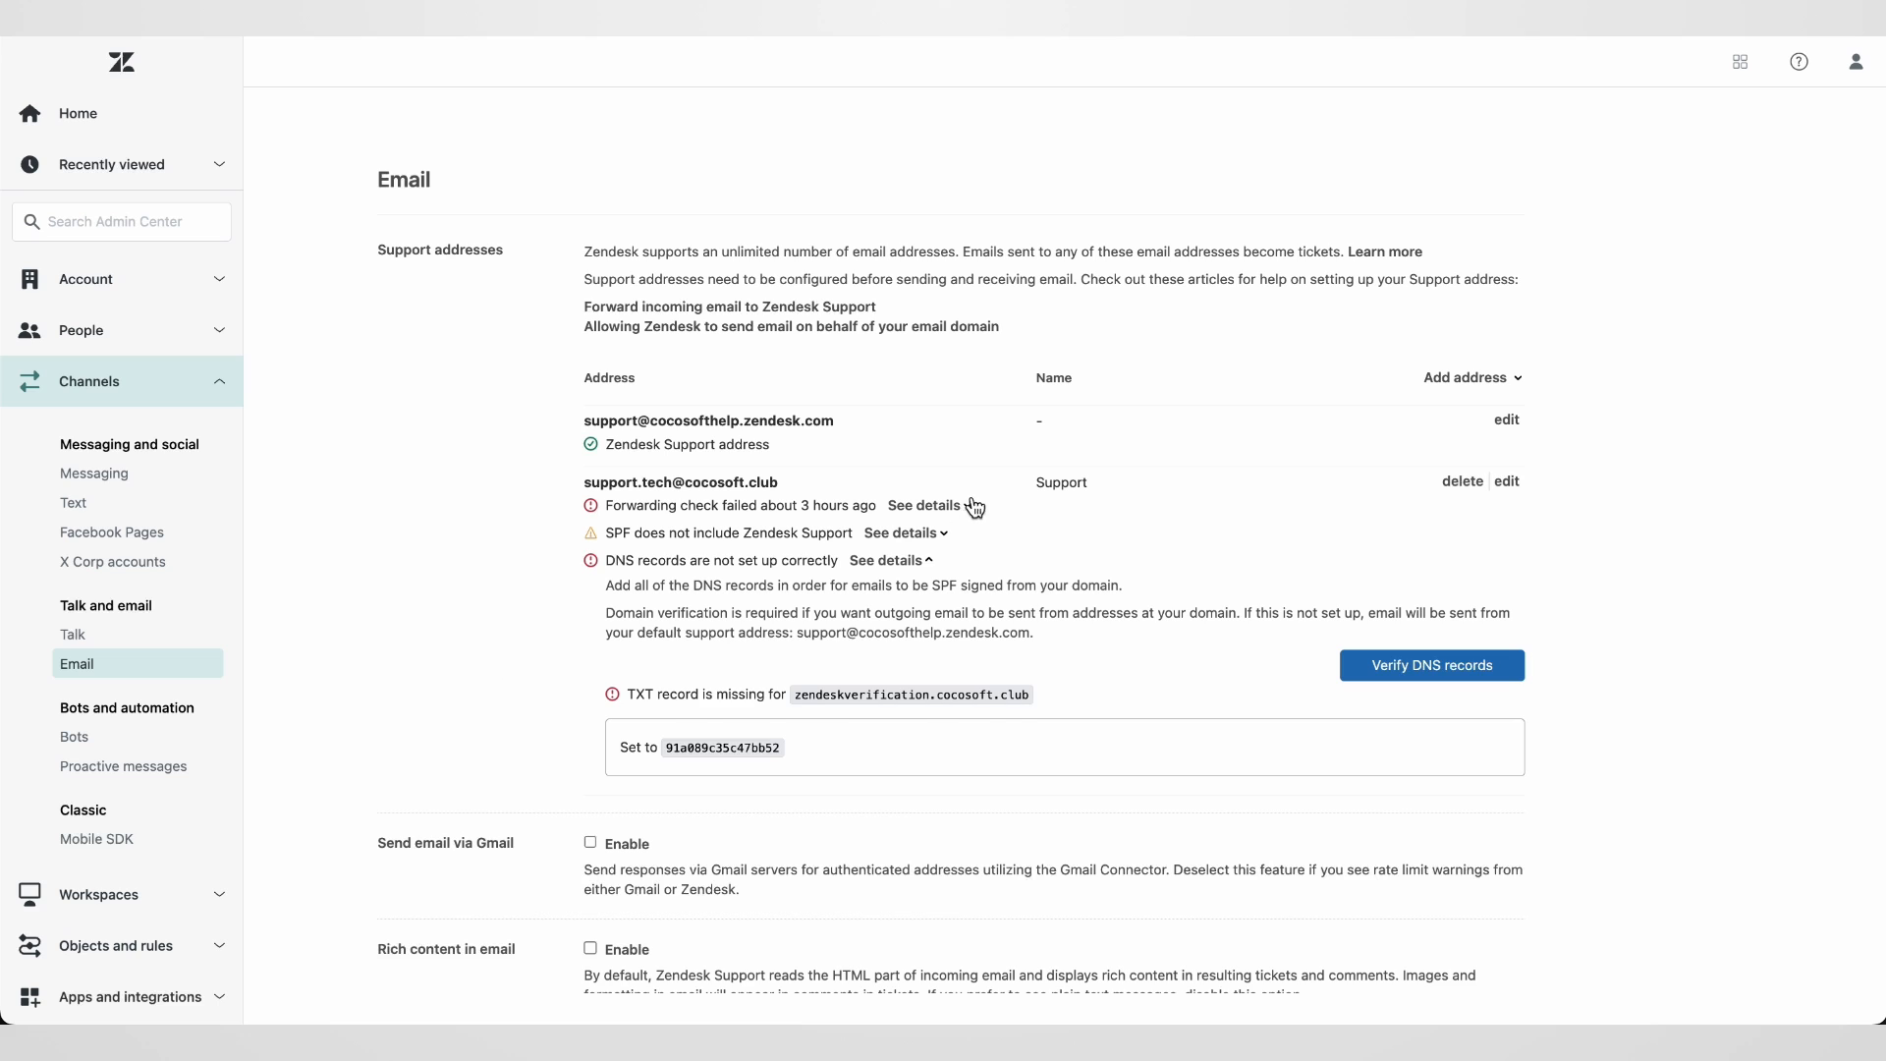
left_click(922, 505)
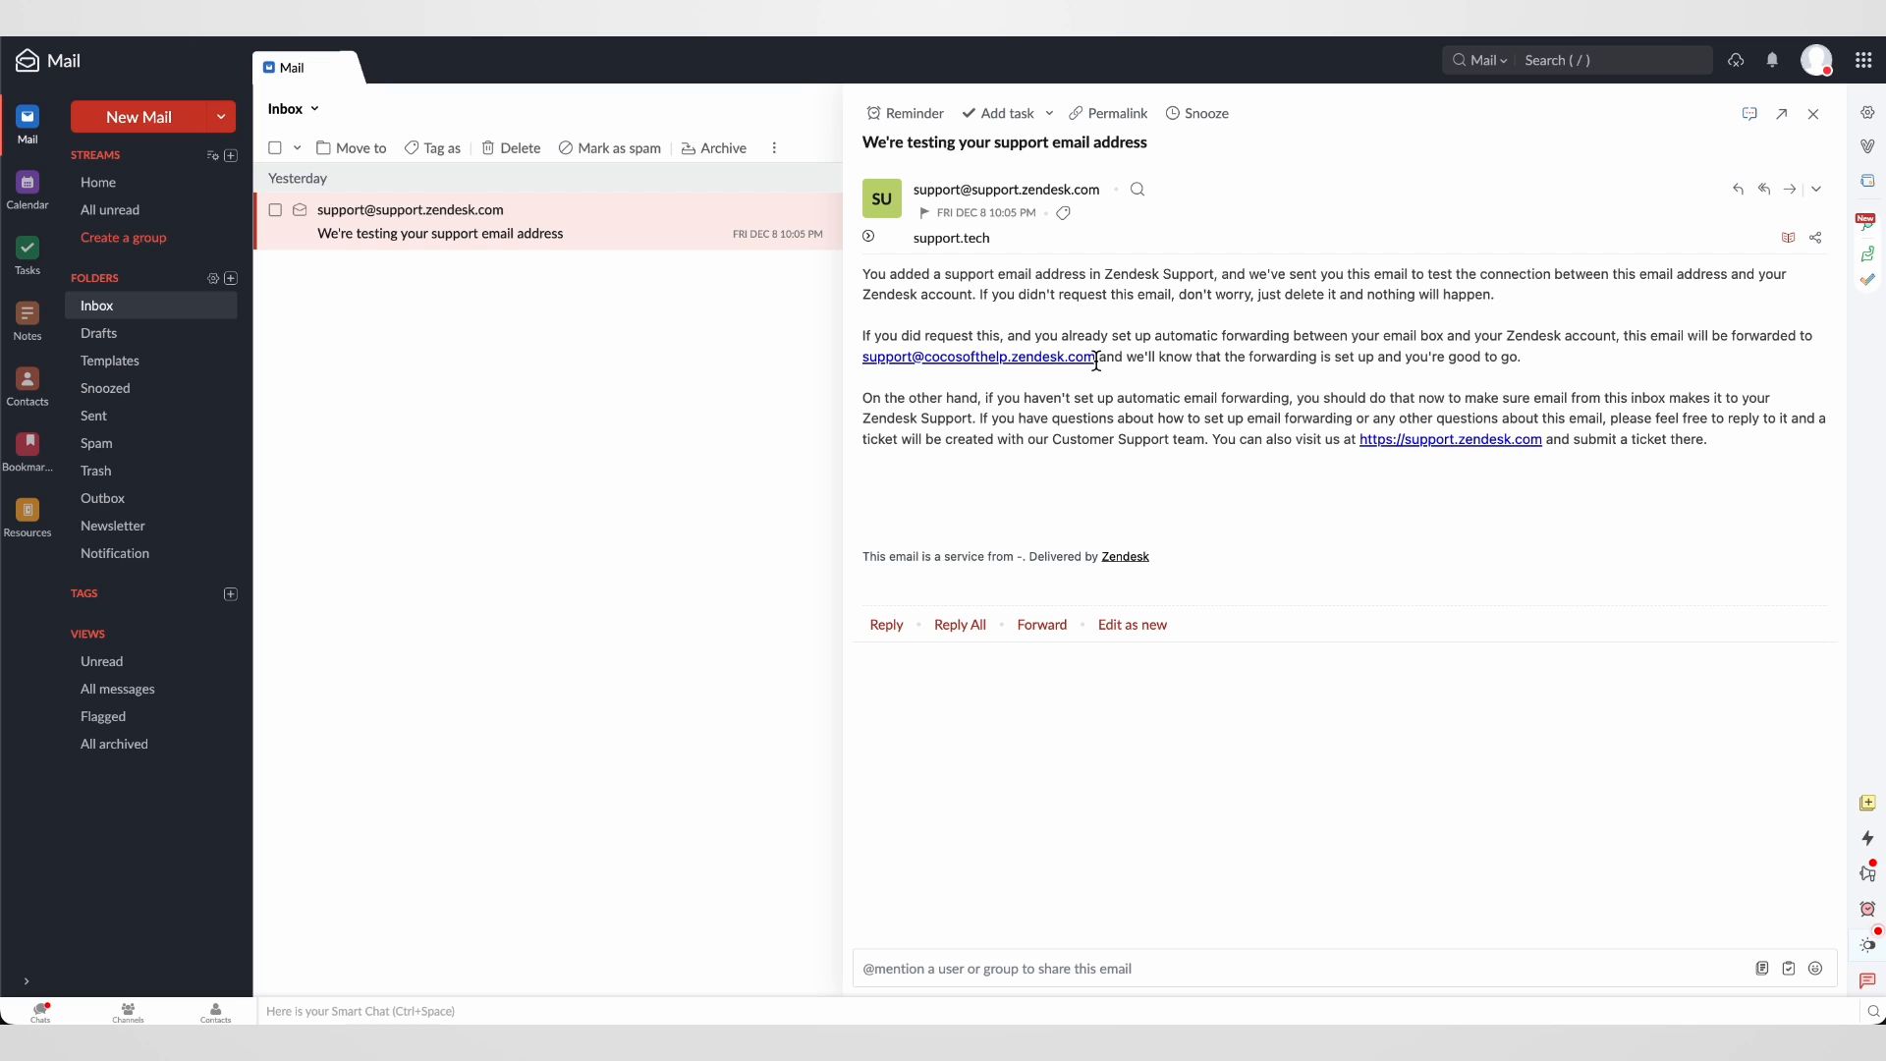
double_click(977, 356)
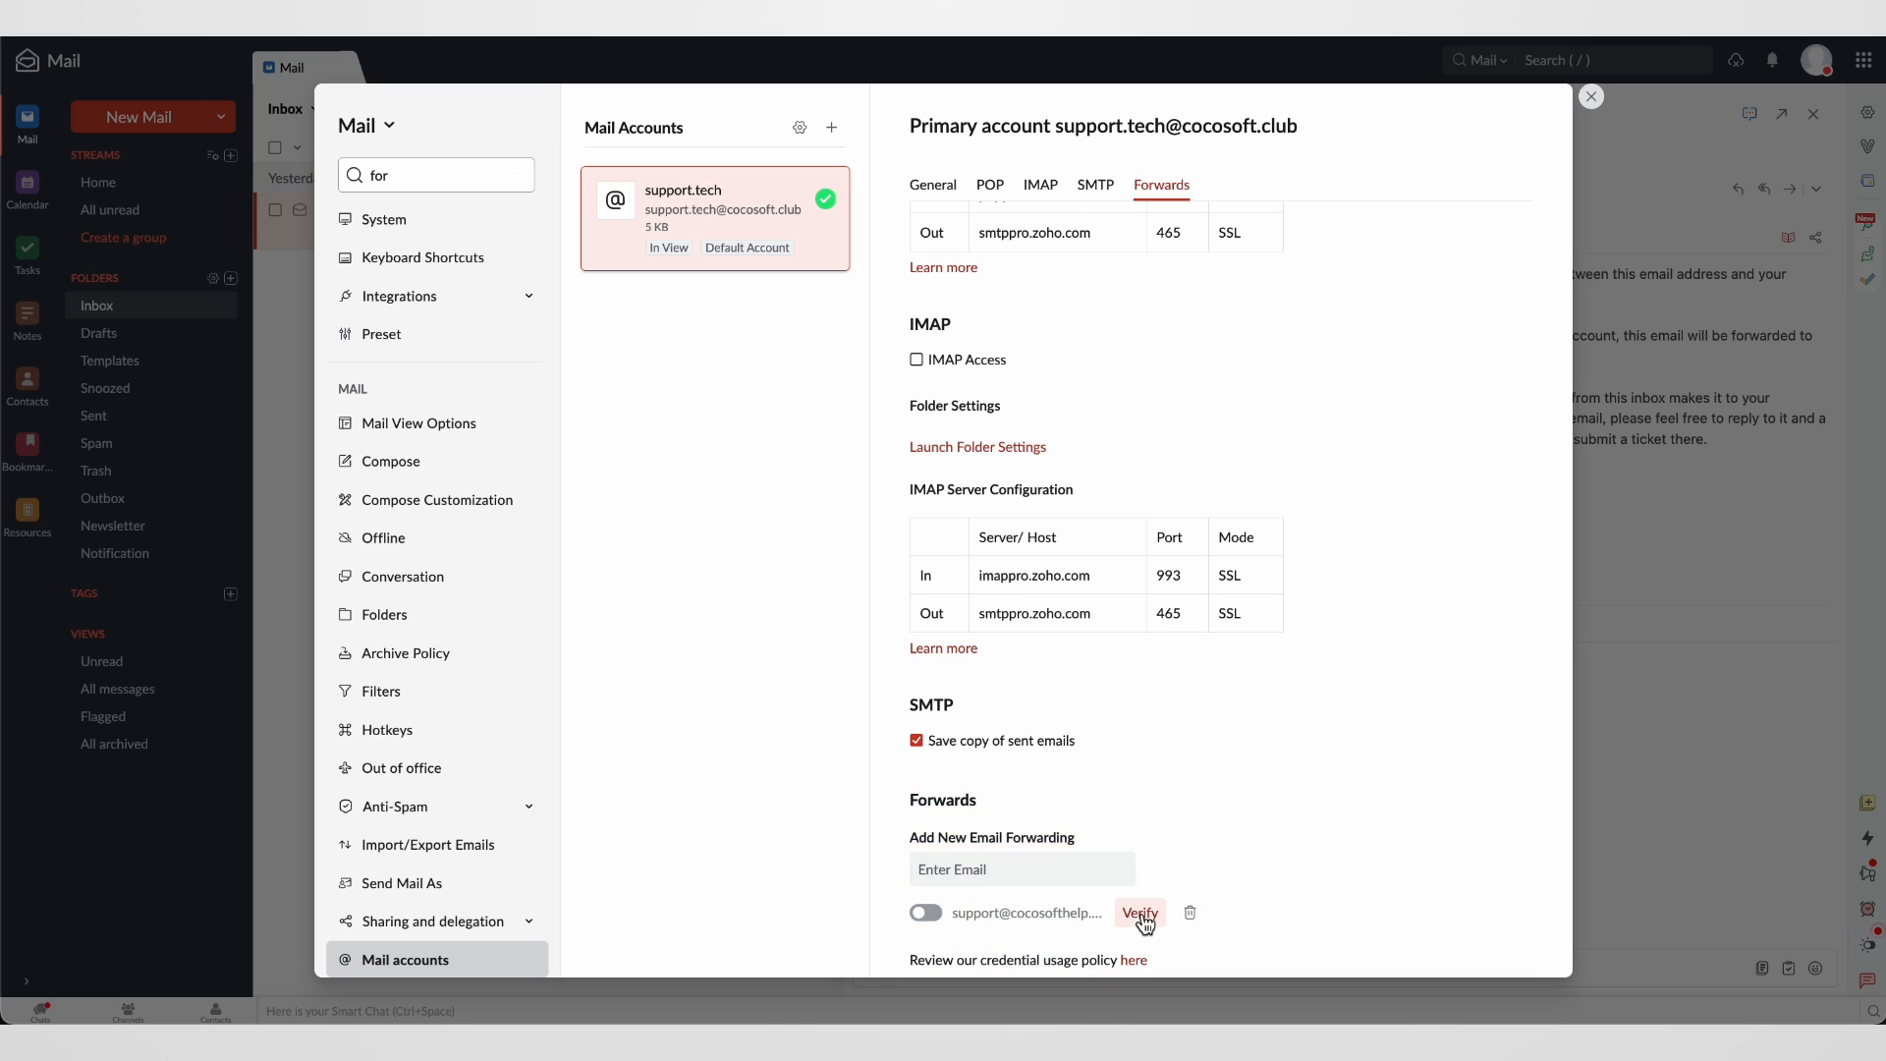
left_click(1138, 911)
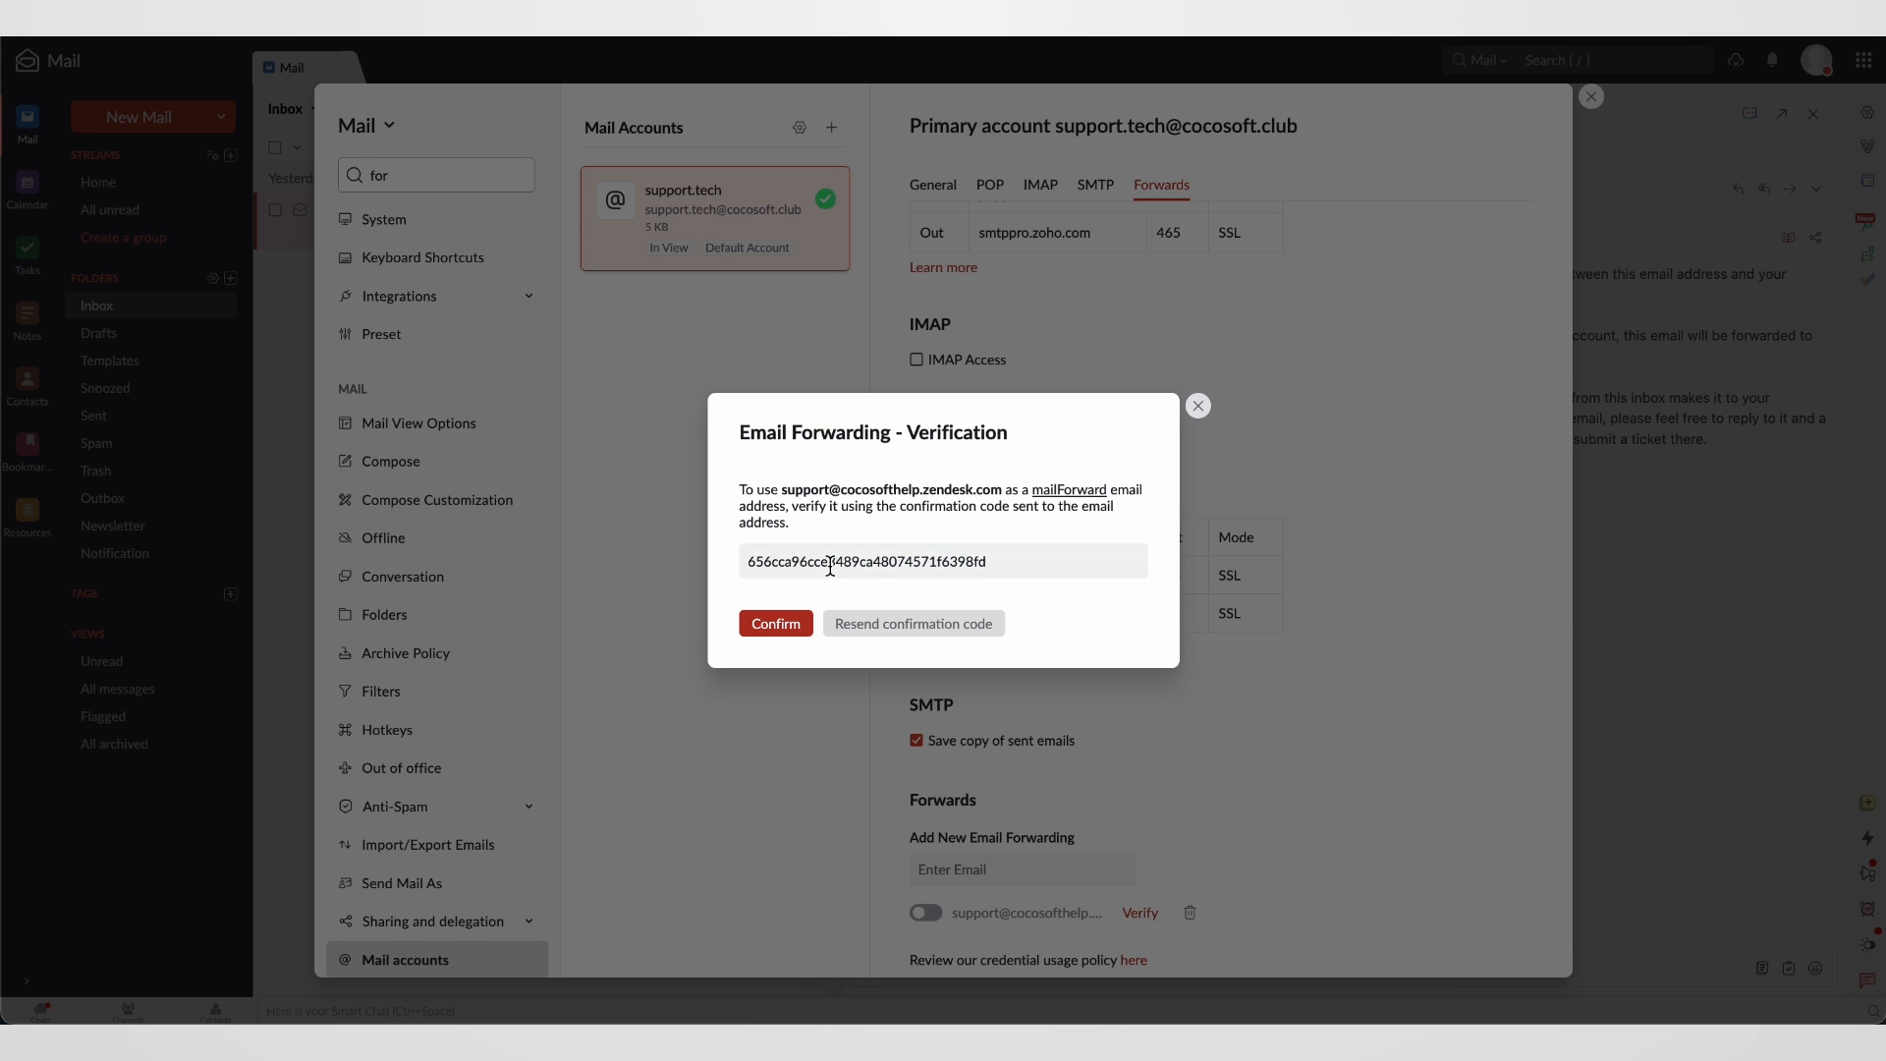
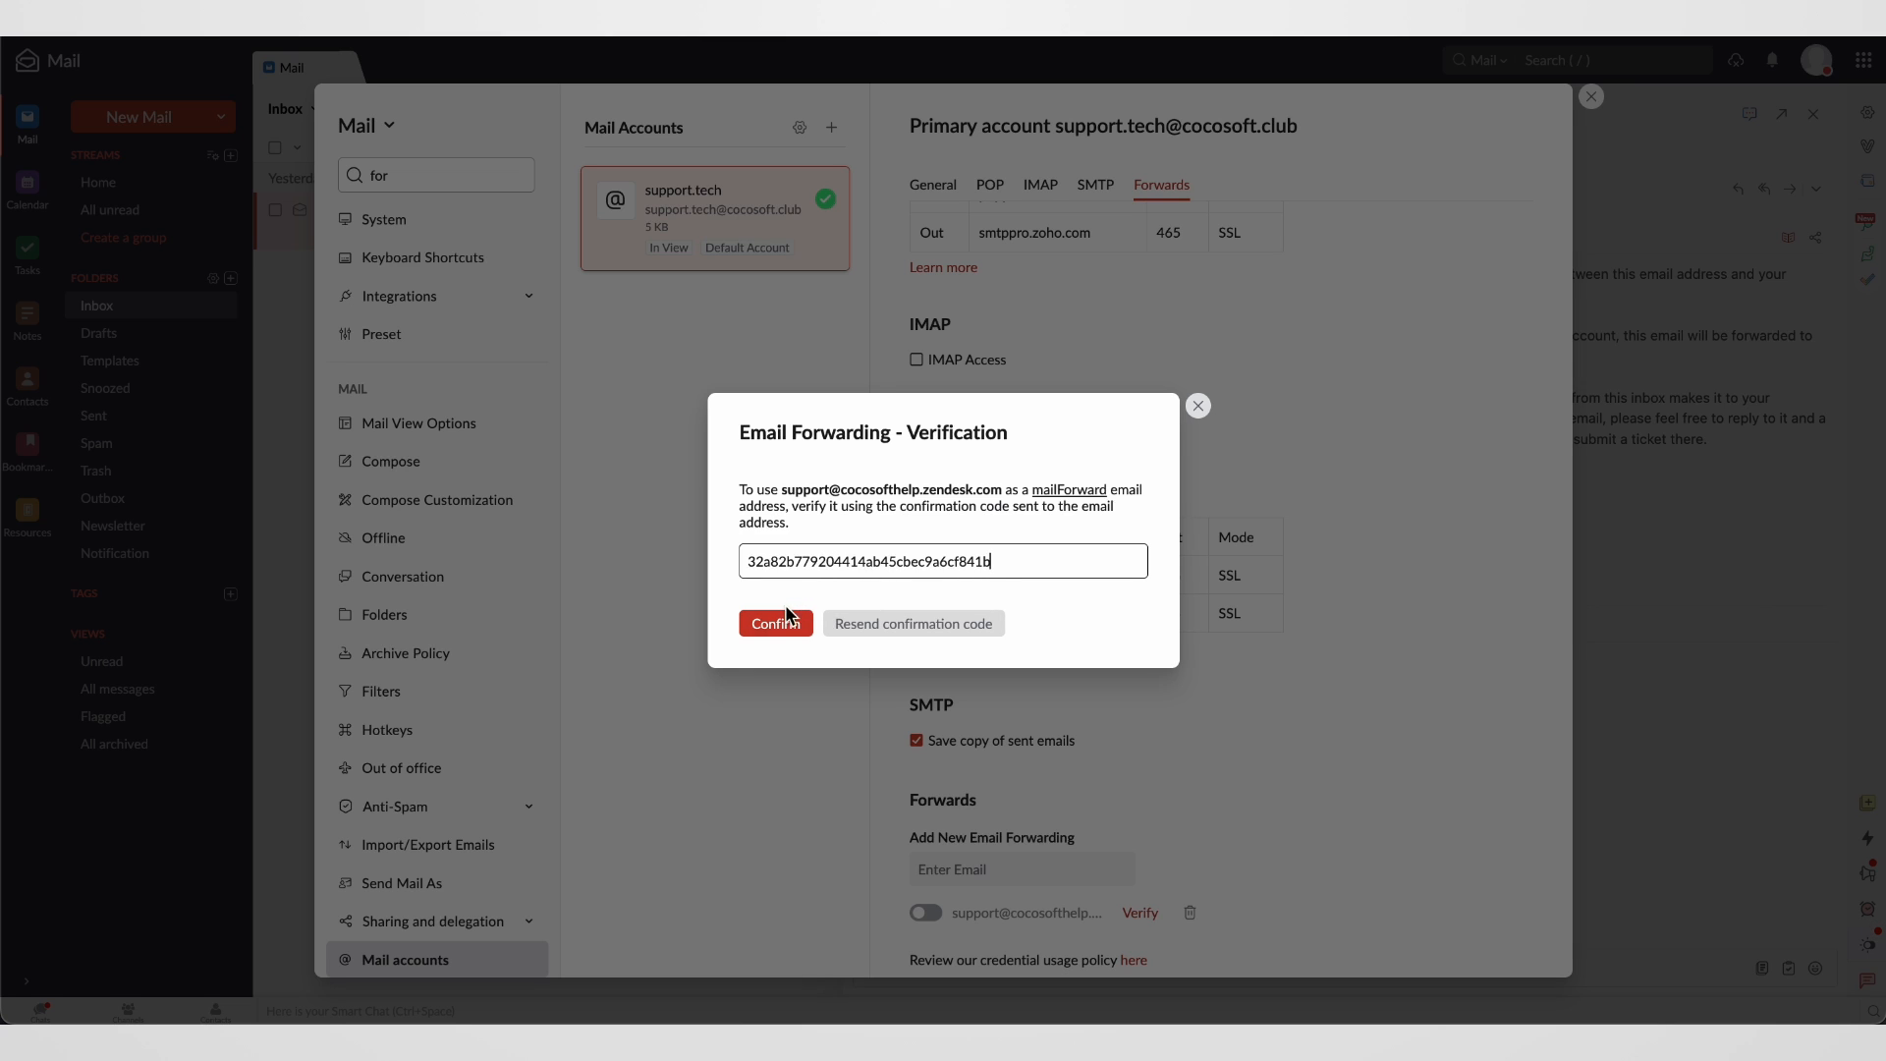
left_click(776, 622)
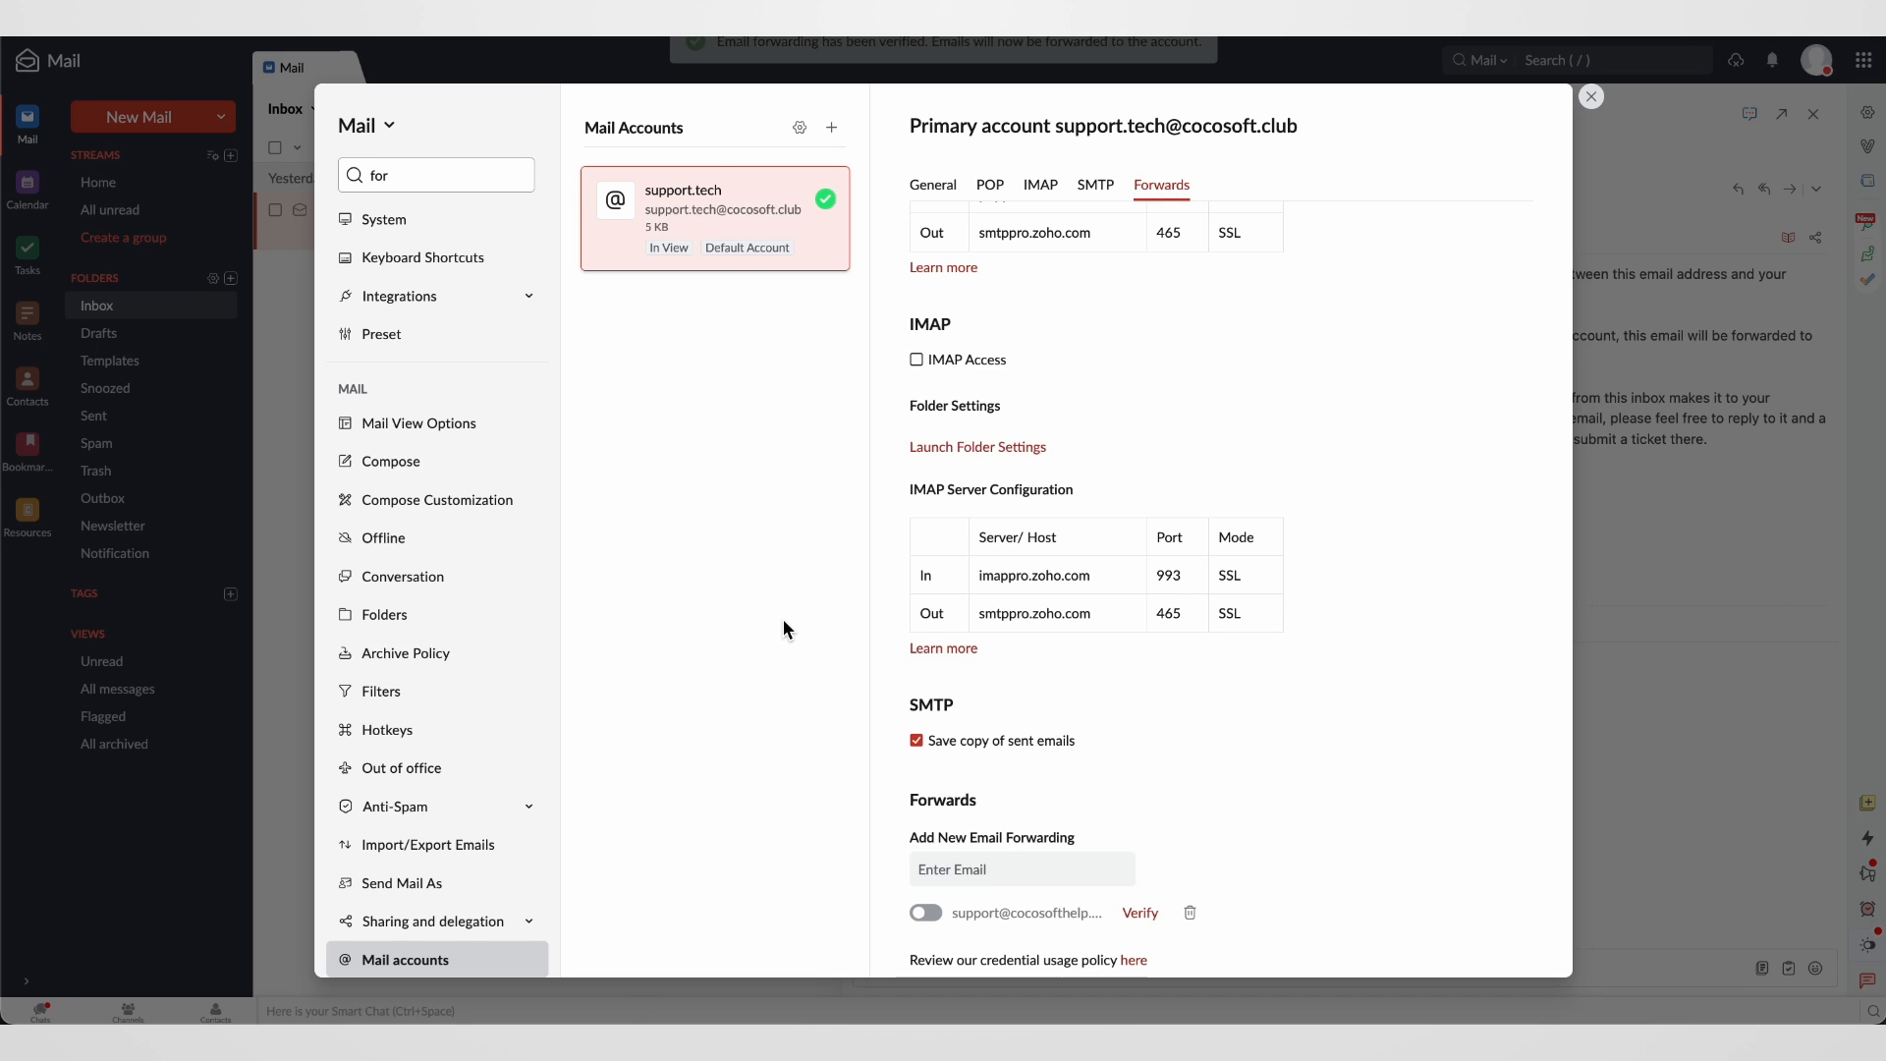
left_click(932, 183)
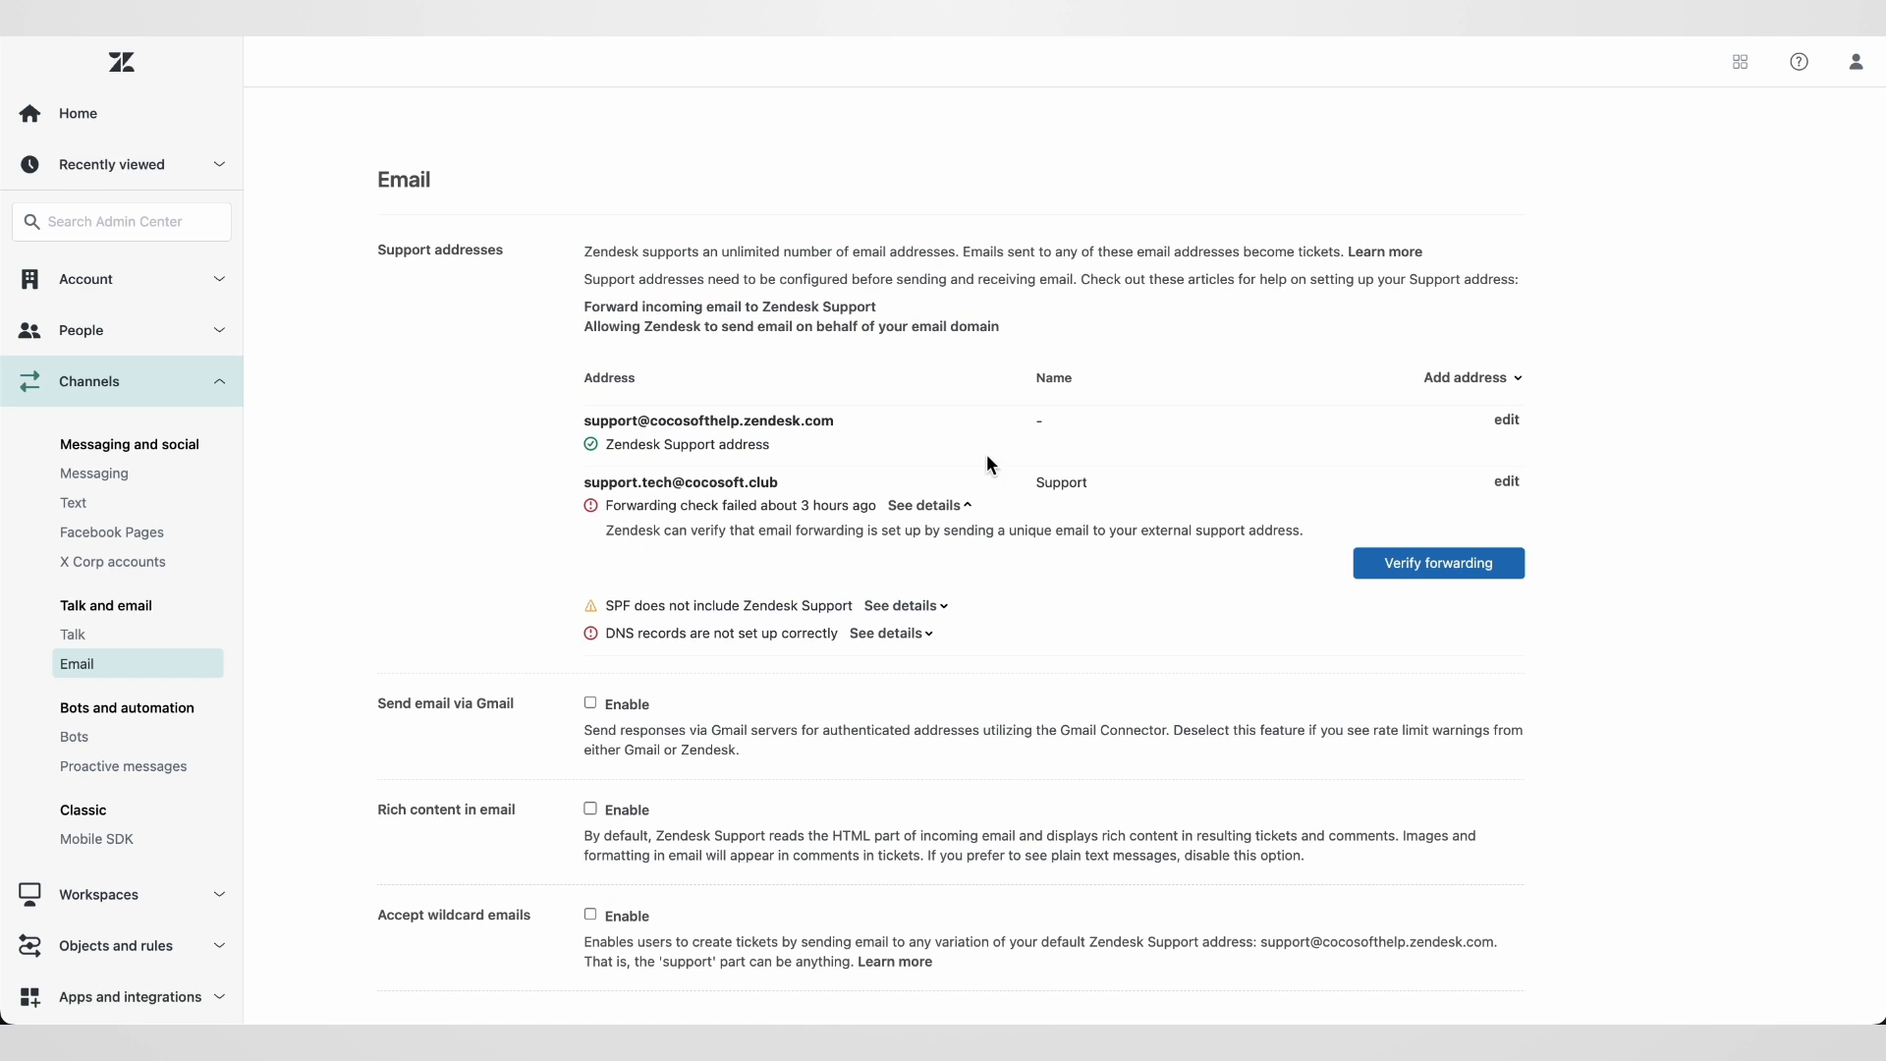
mouse_move(1636, 585)
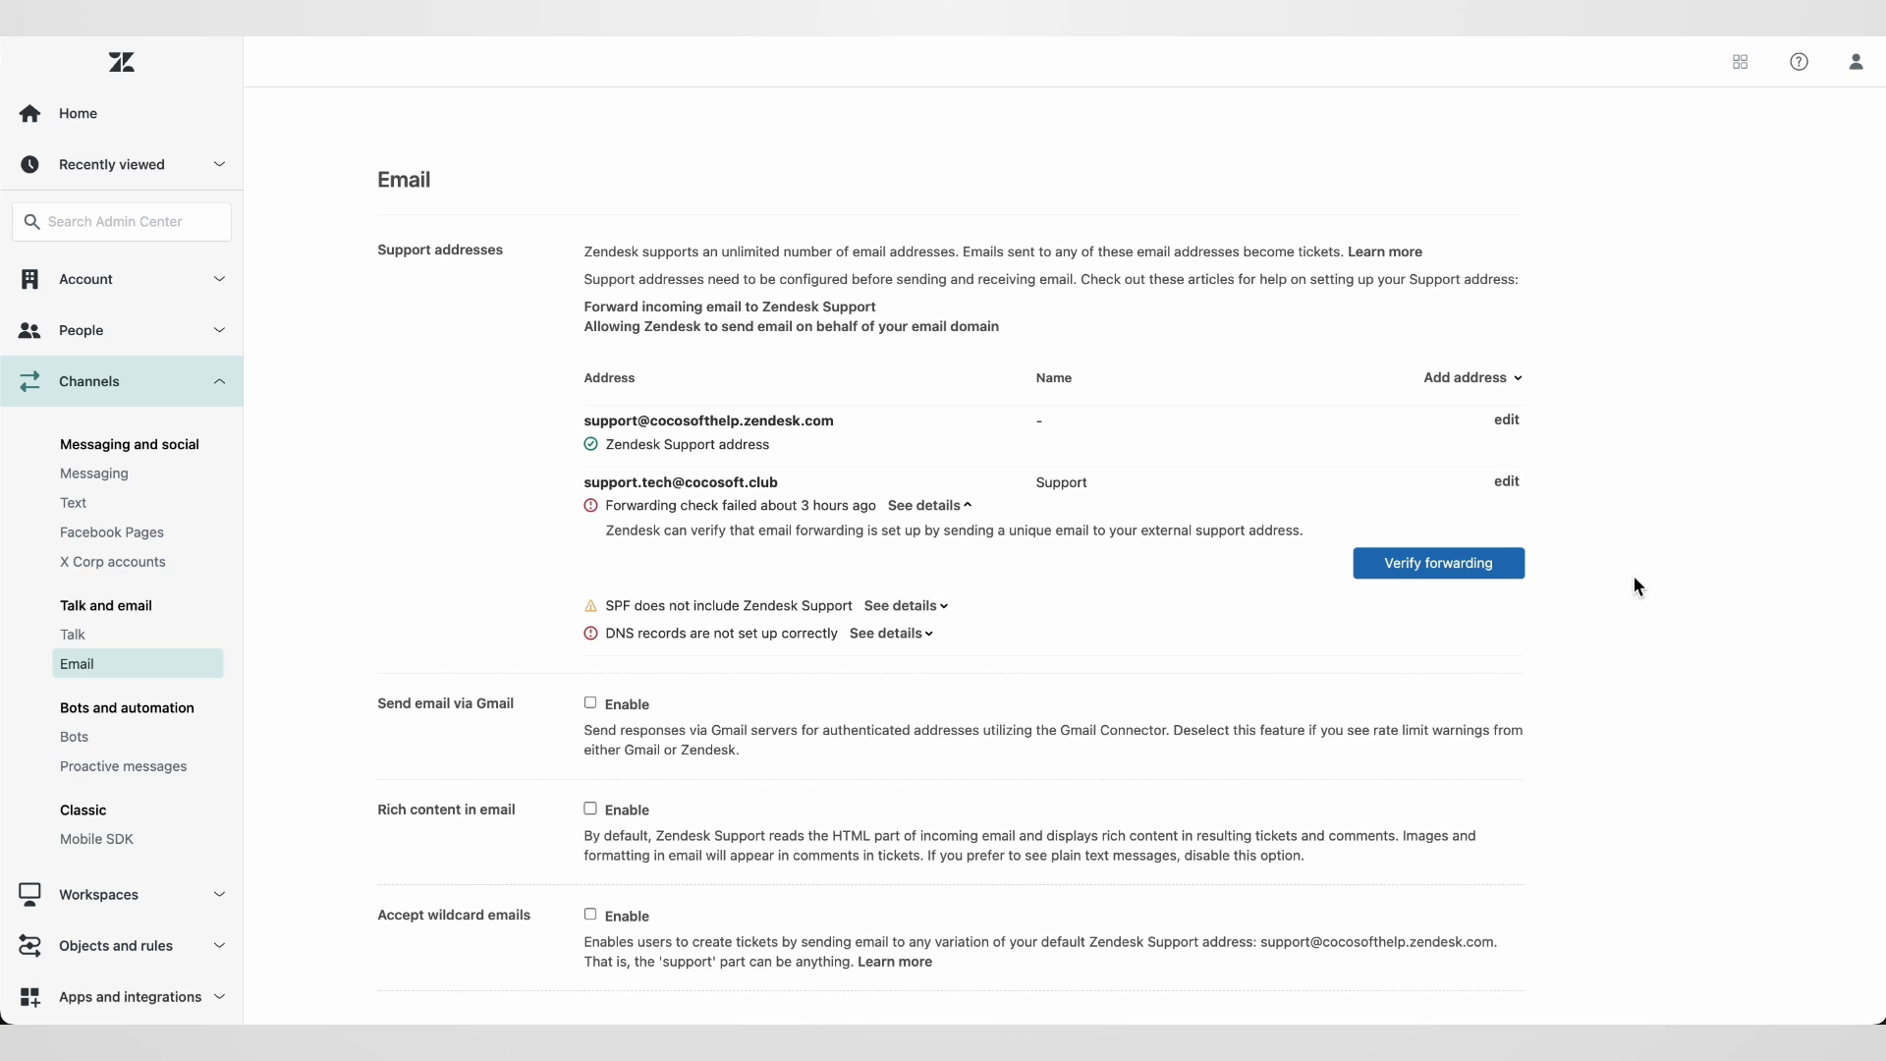
mouse_move(1438, 563)
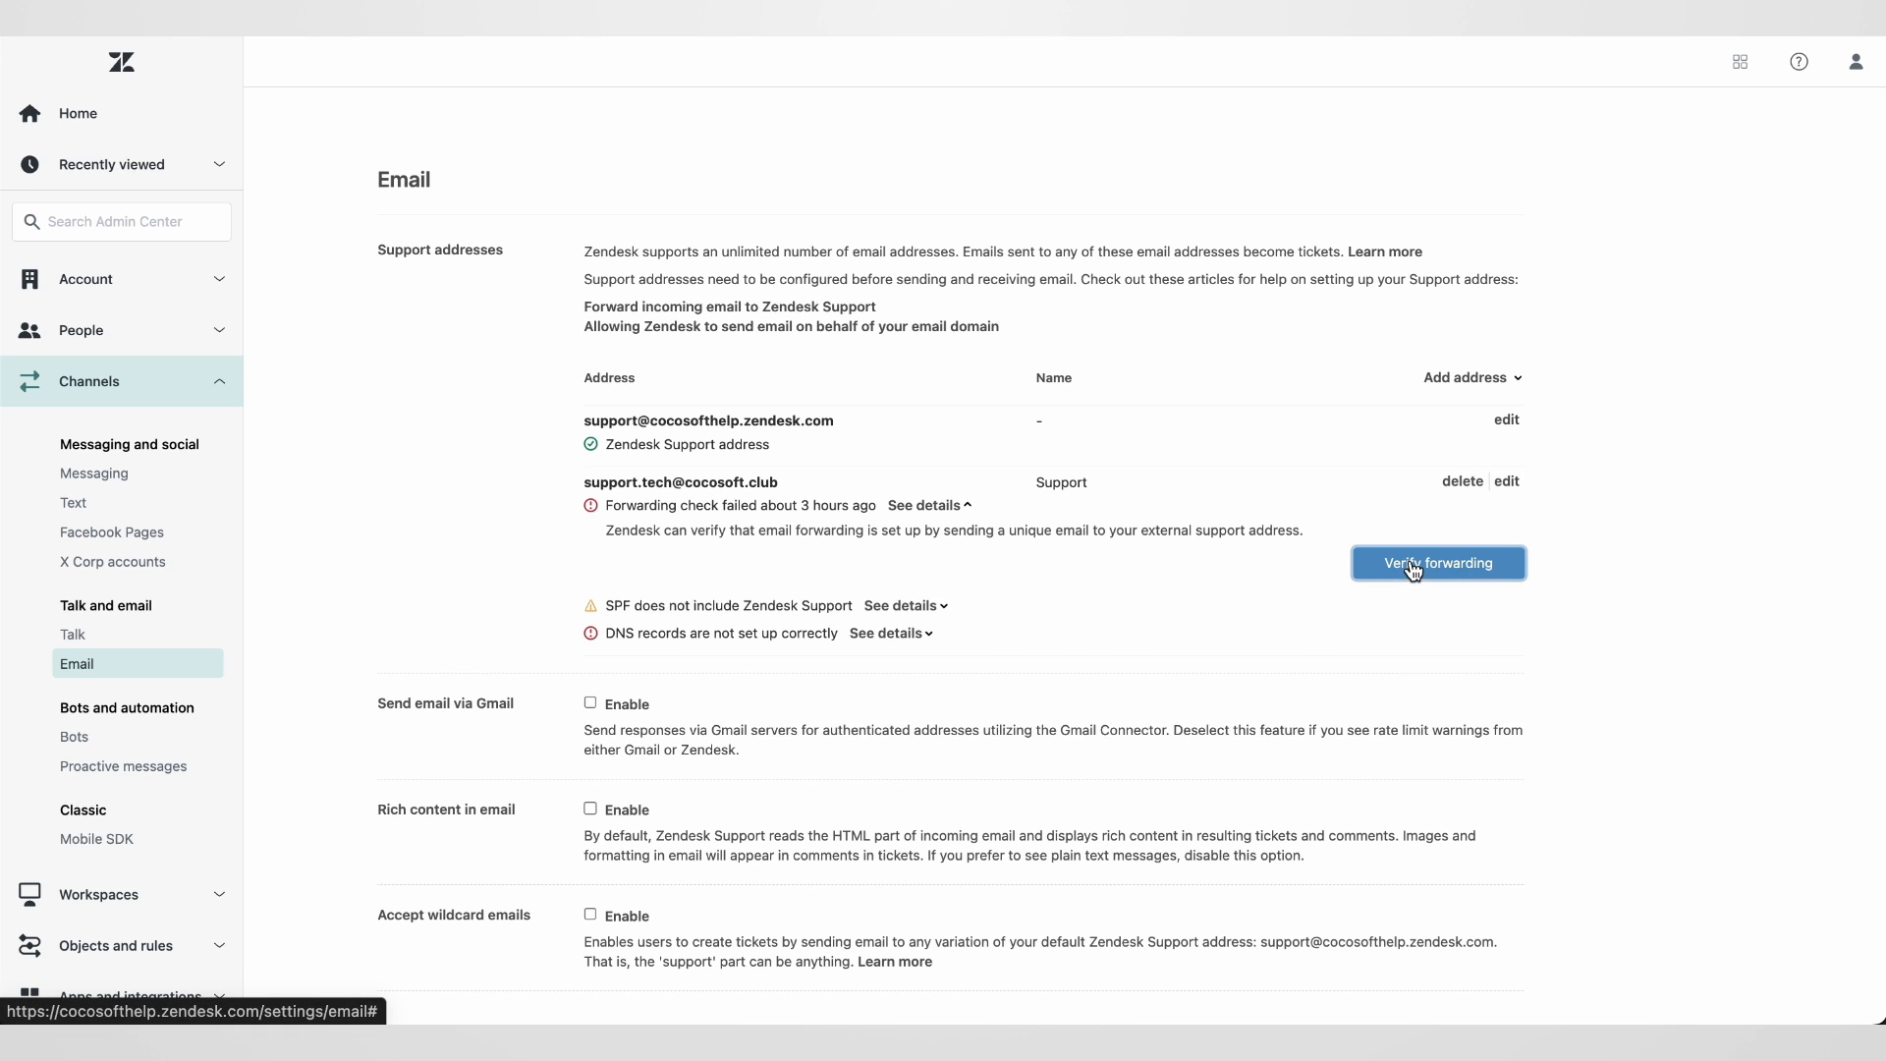
- Rerun Verify forwarding and view the 'SPF does not include Zendesk Support' details
left_click(1438, 562)
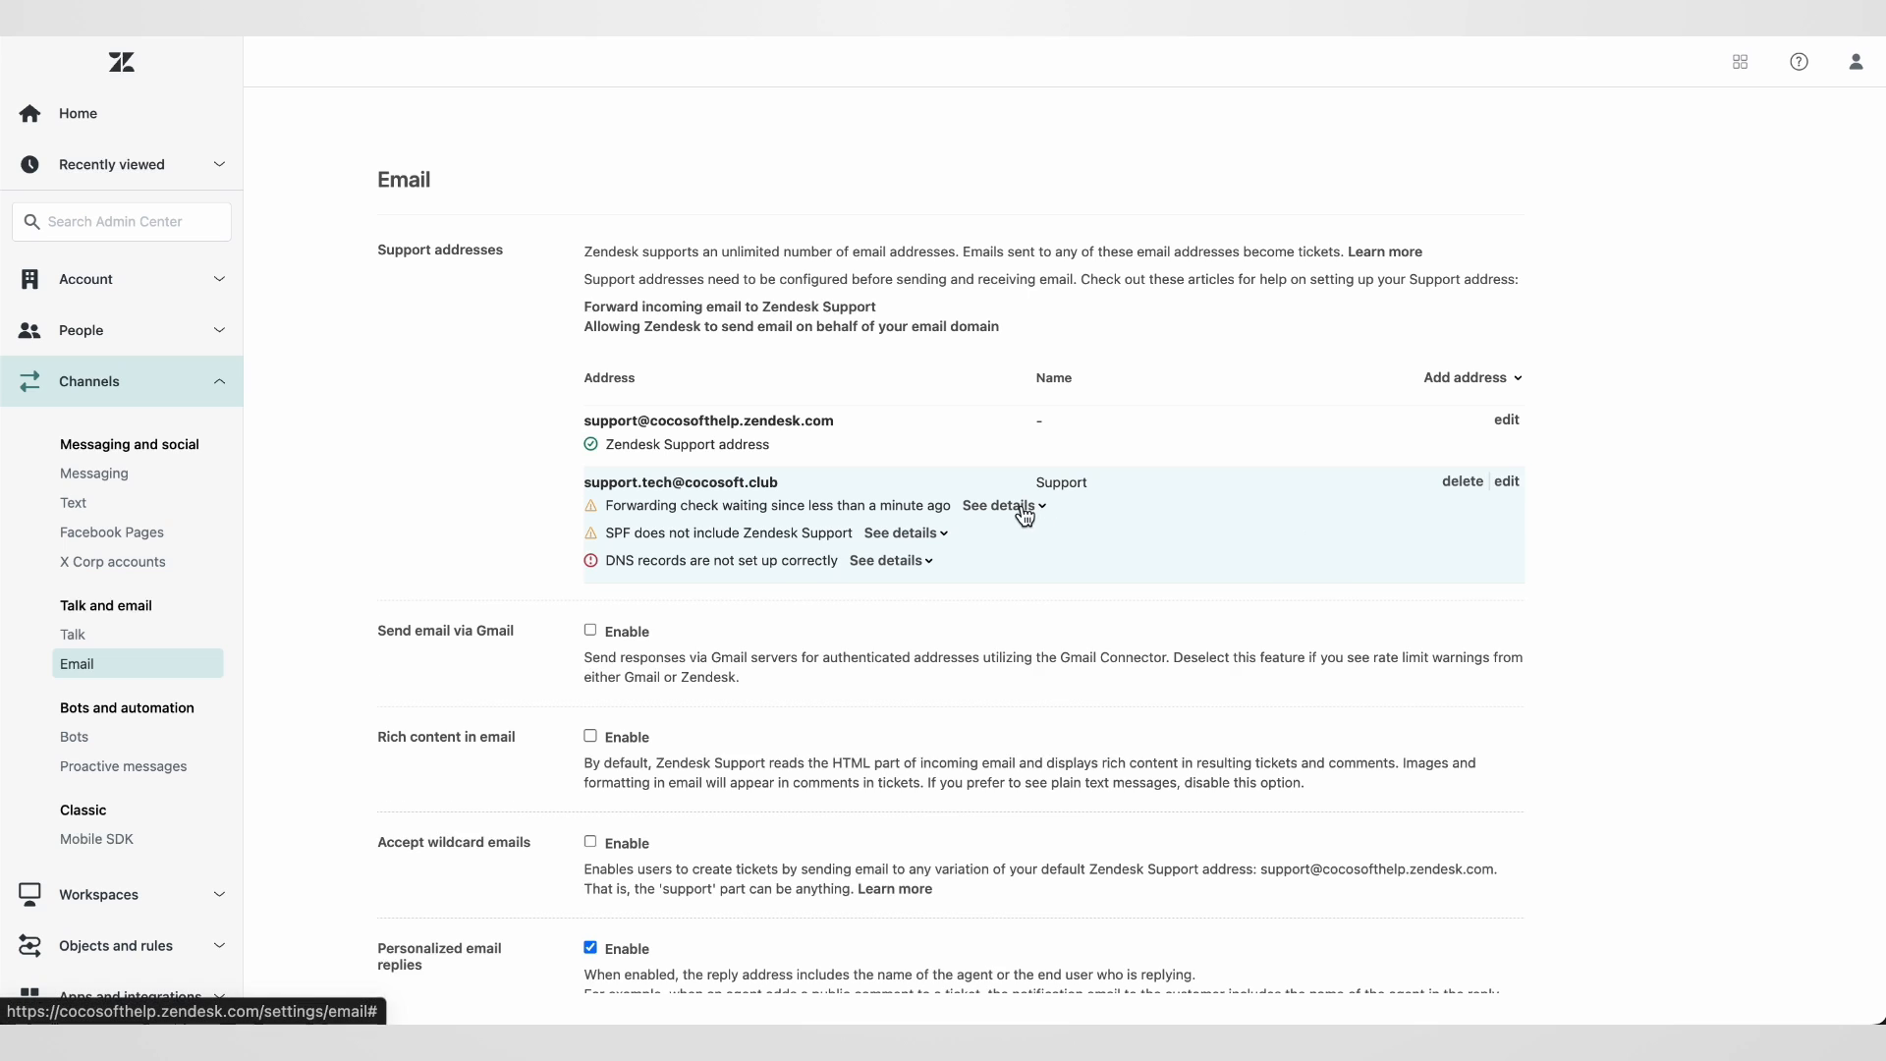
left_click(997, 504)
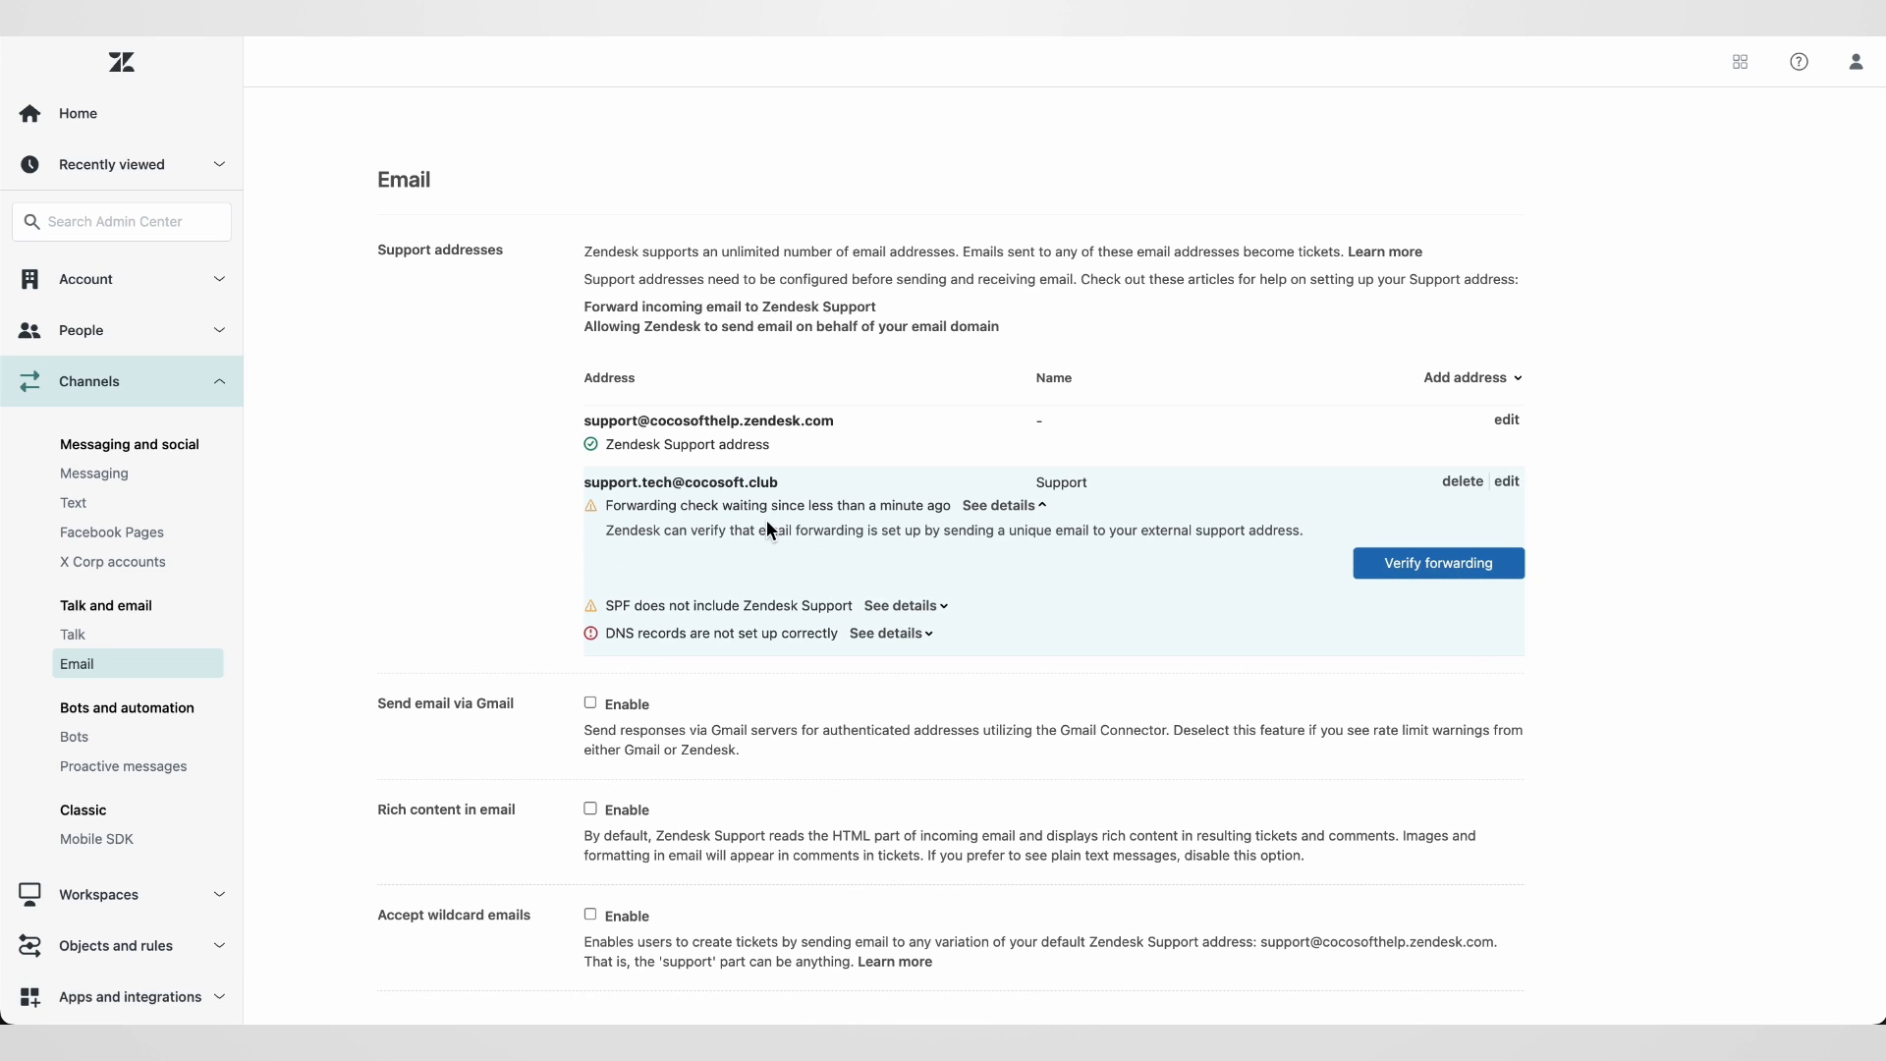
double_click(641, 504)
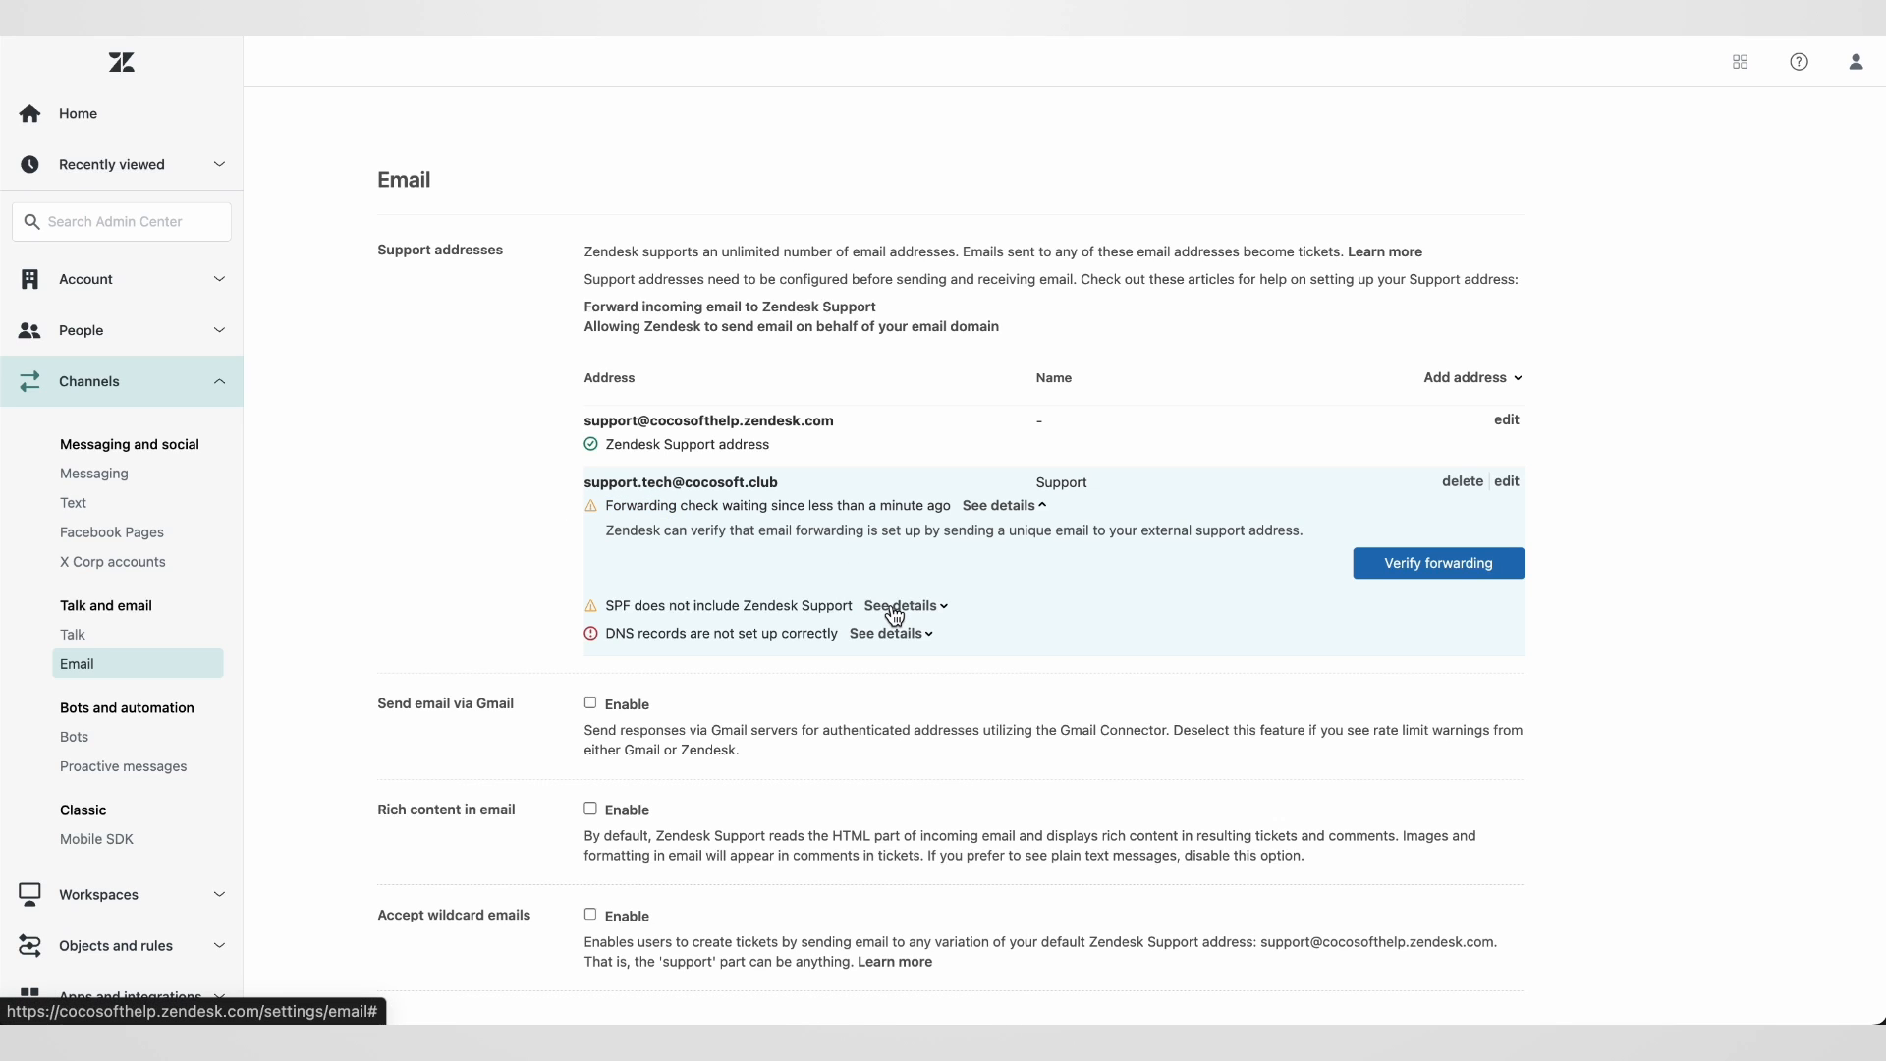
left_click(900, 605)
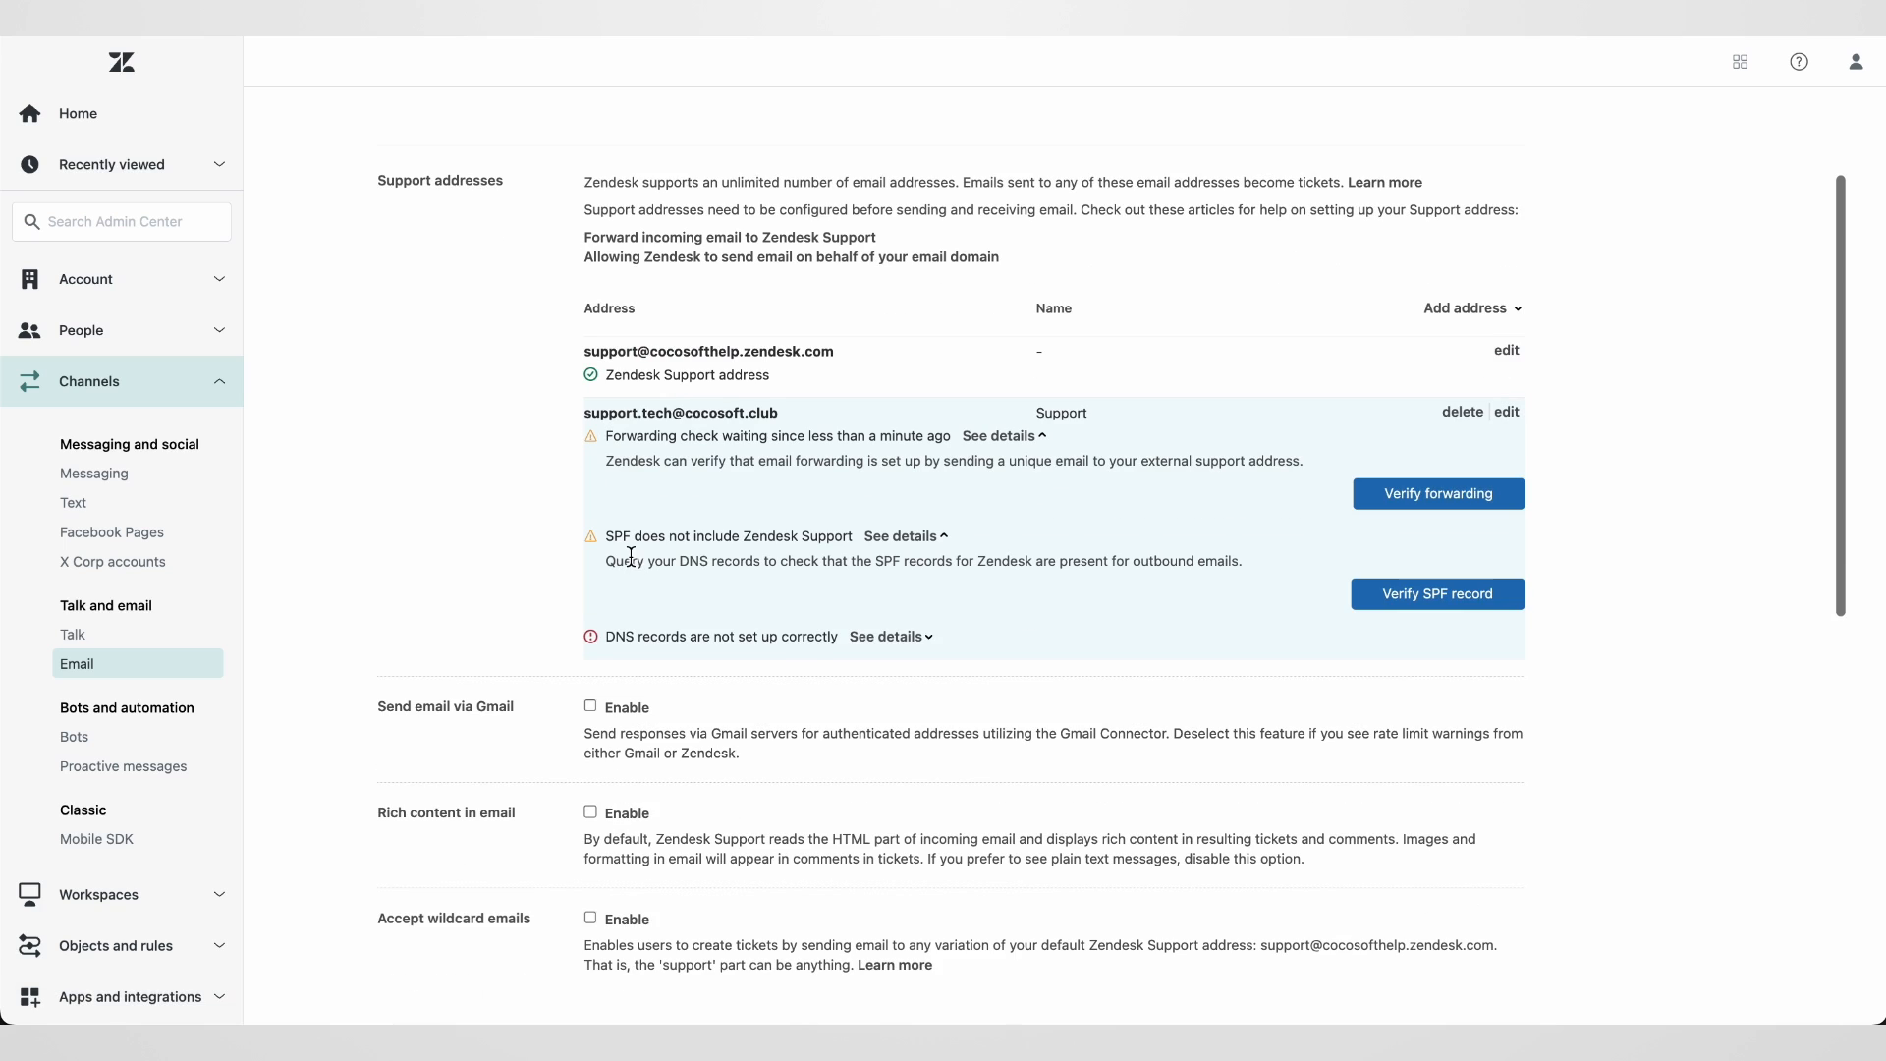
mouse_move(923, 556)
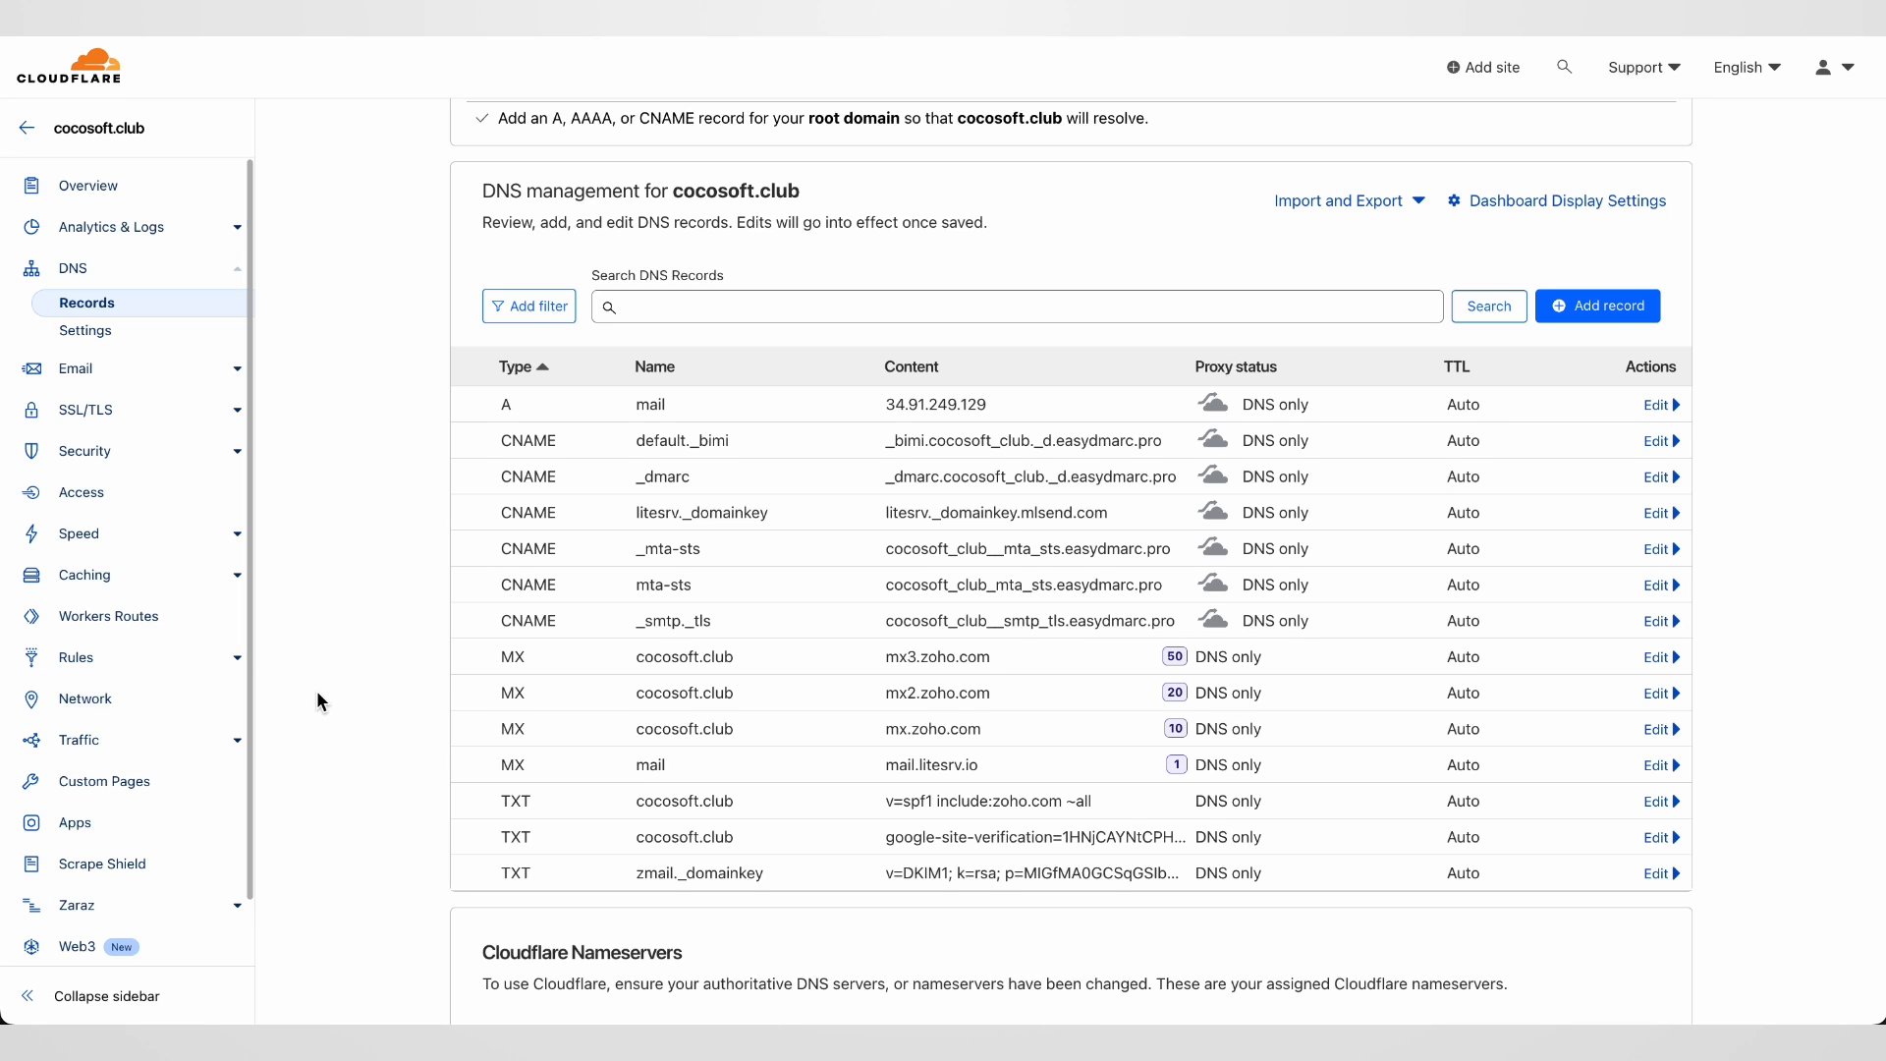
mouse_move(349, 716)
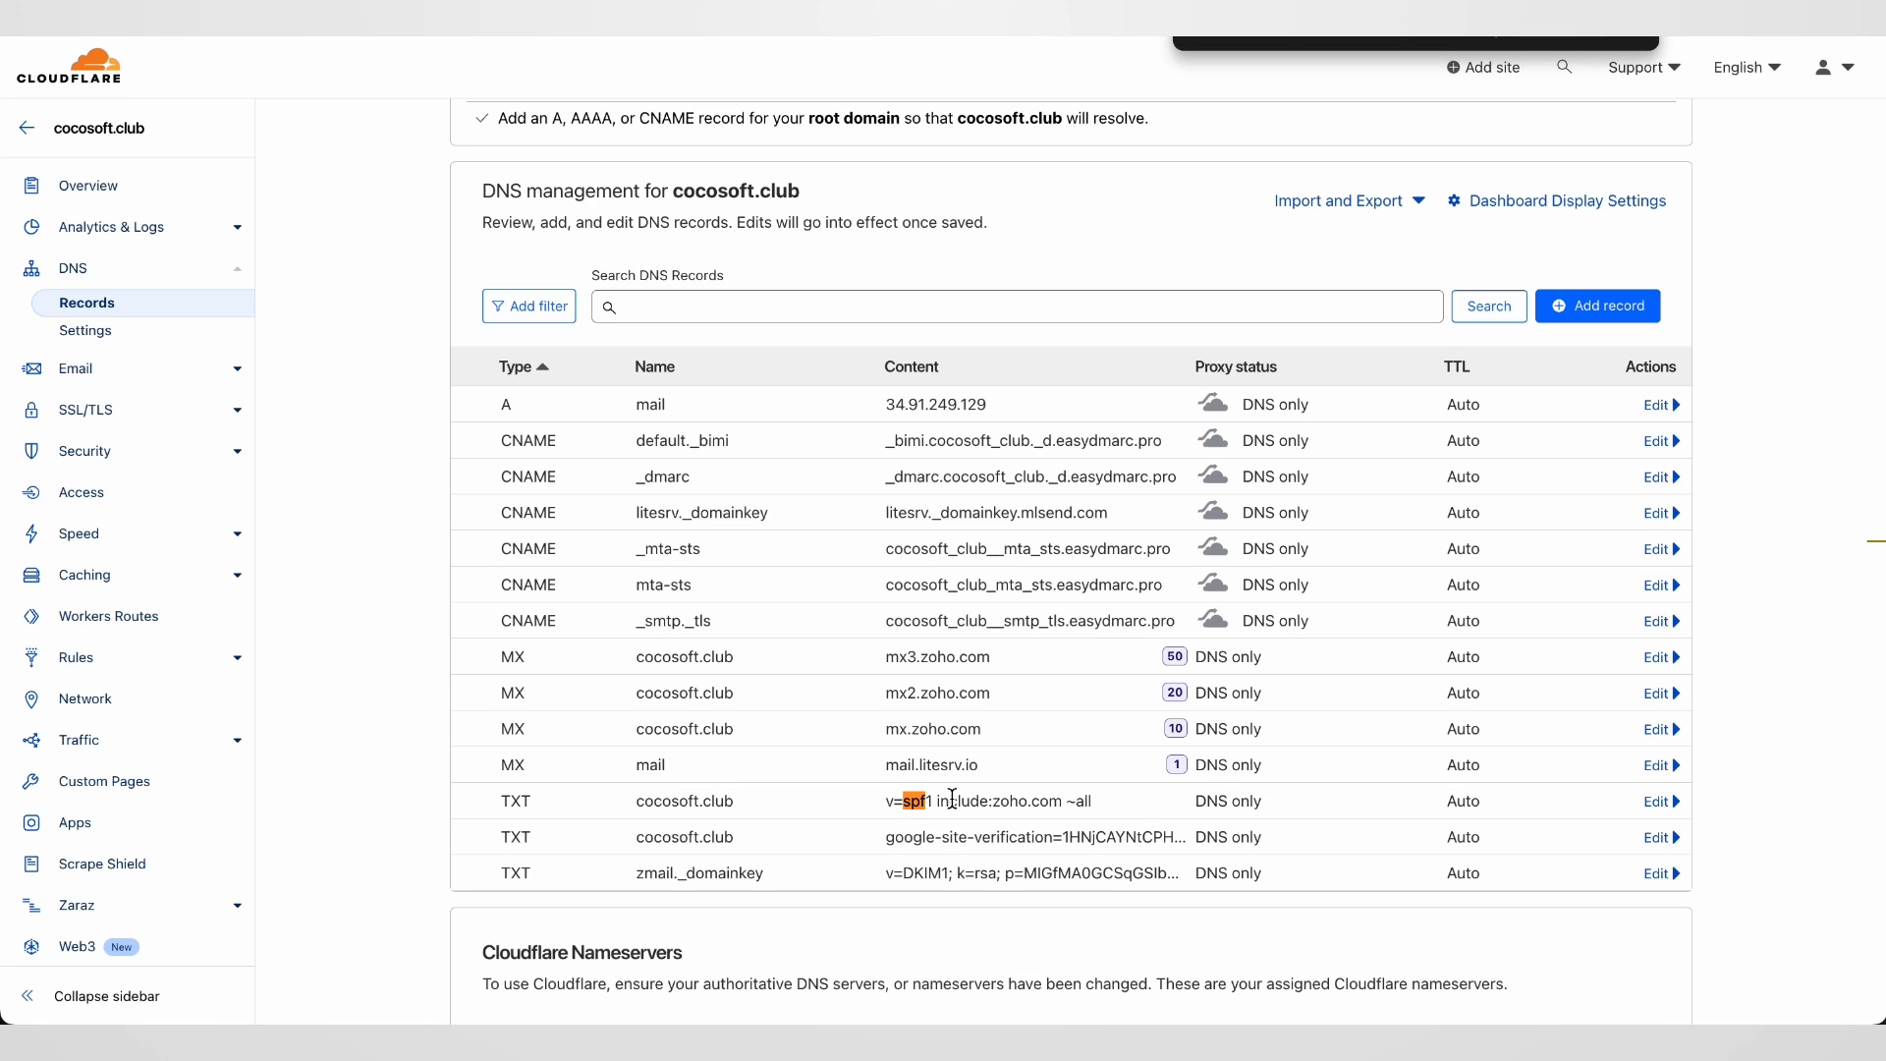
mouse_move(1506, 790)
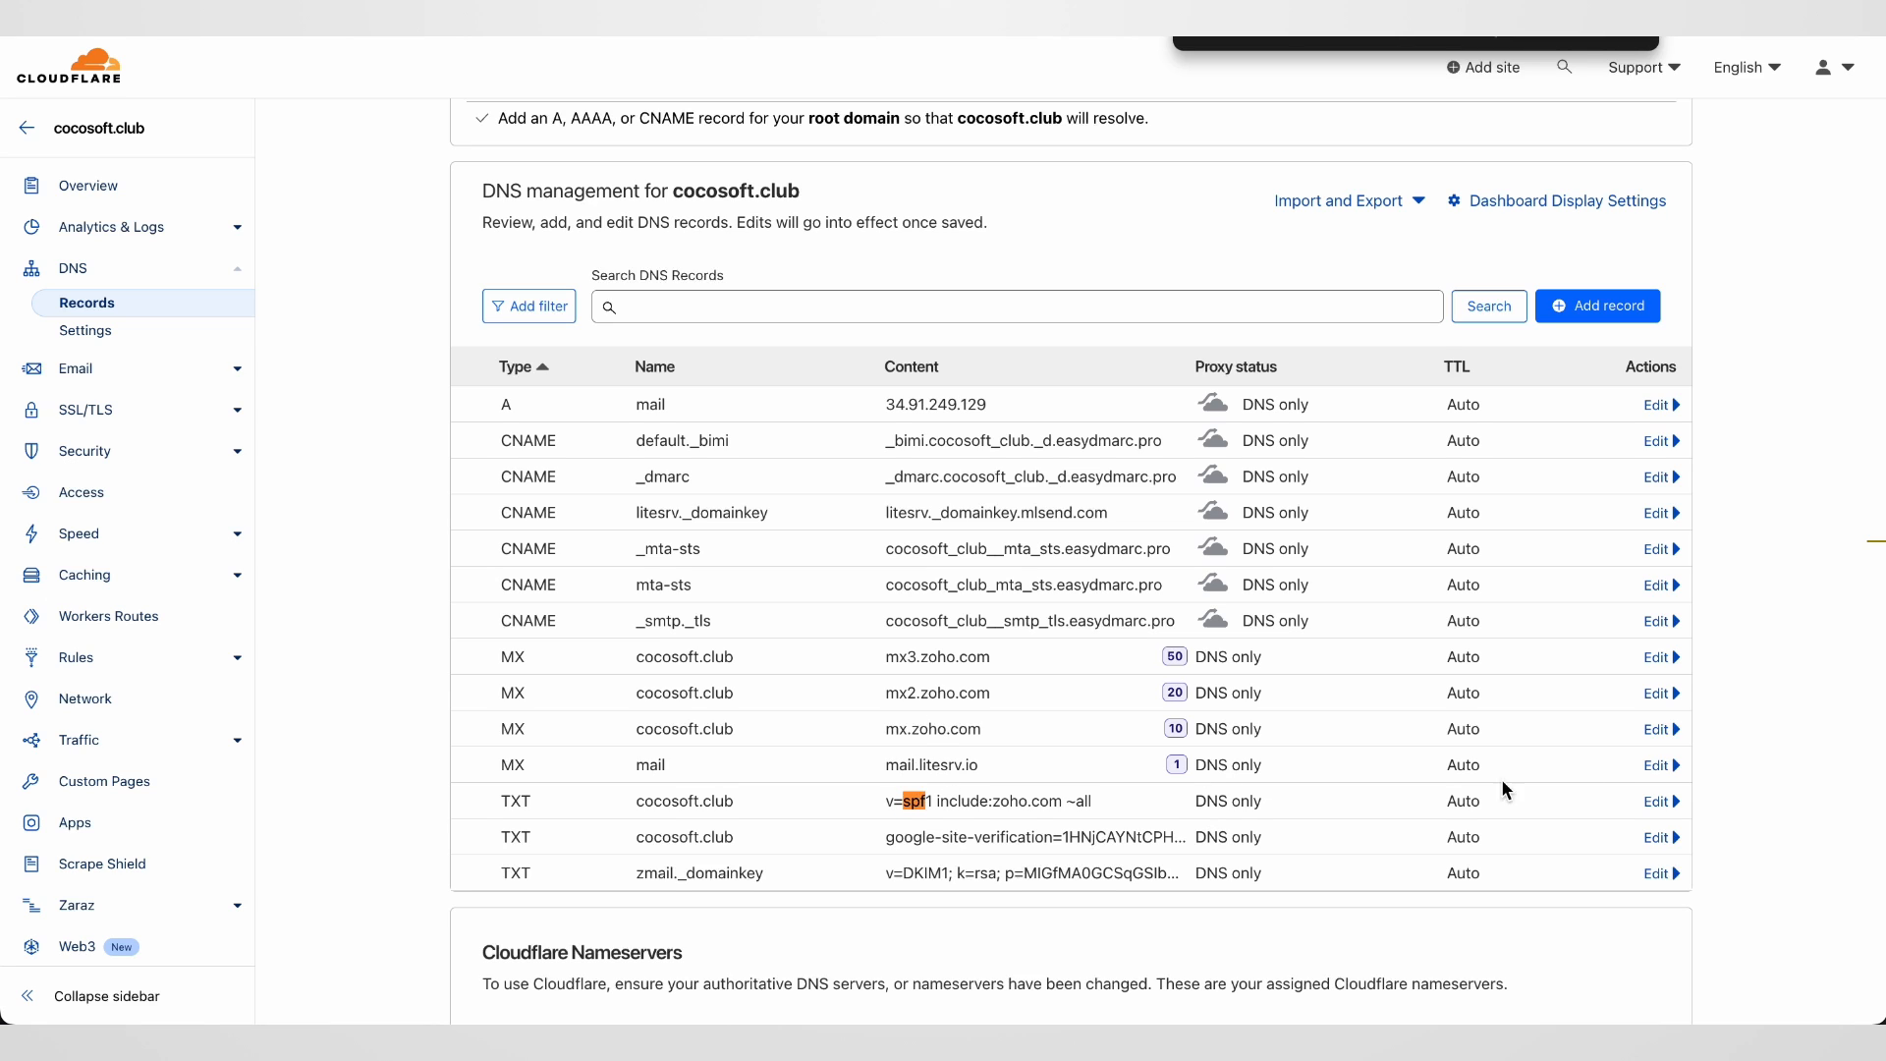
- Insert include:mail.zendesk.com before ~all in the cocosoft.club SPF TXT record and save
left_click(1656, 802)
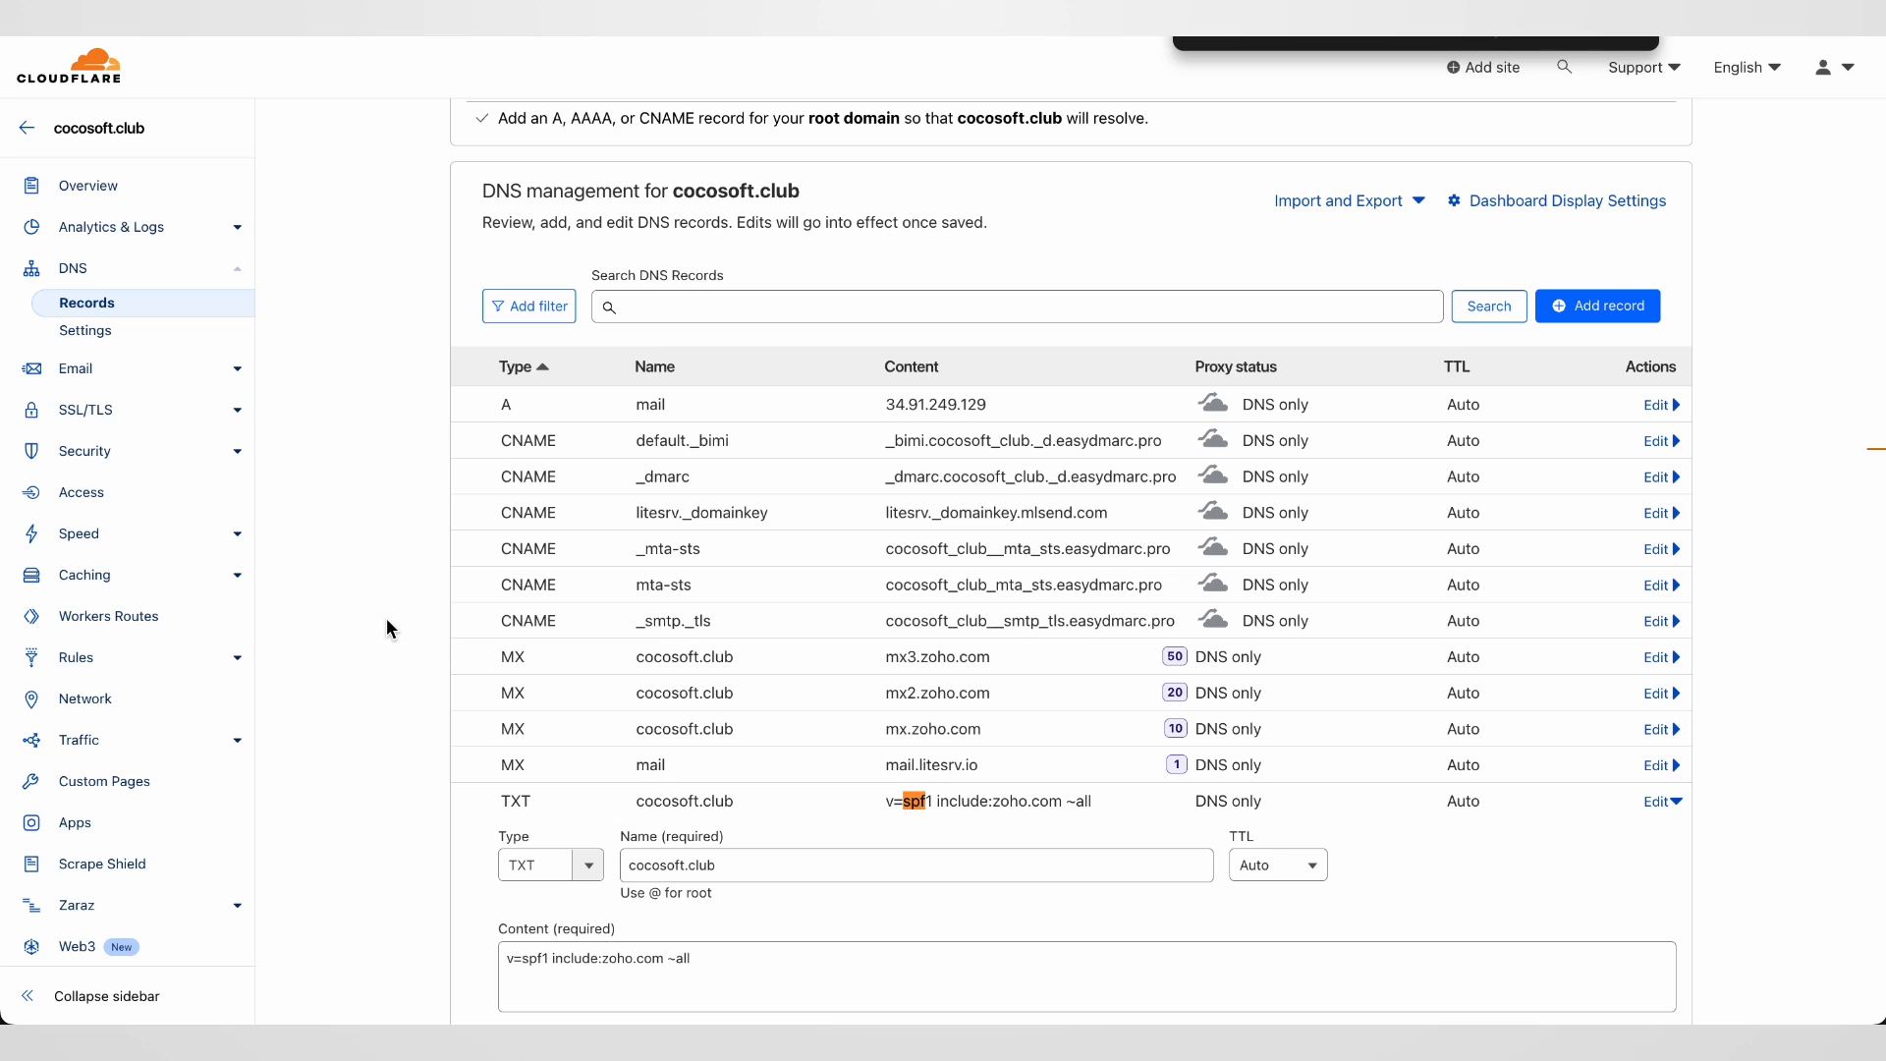
scroll("down", 3)
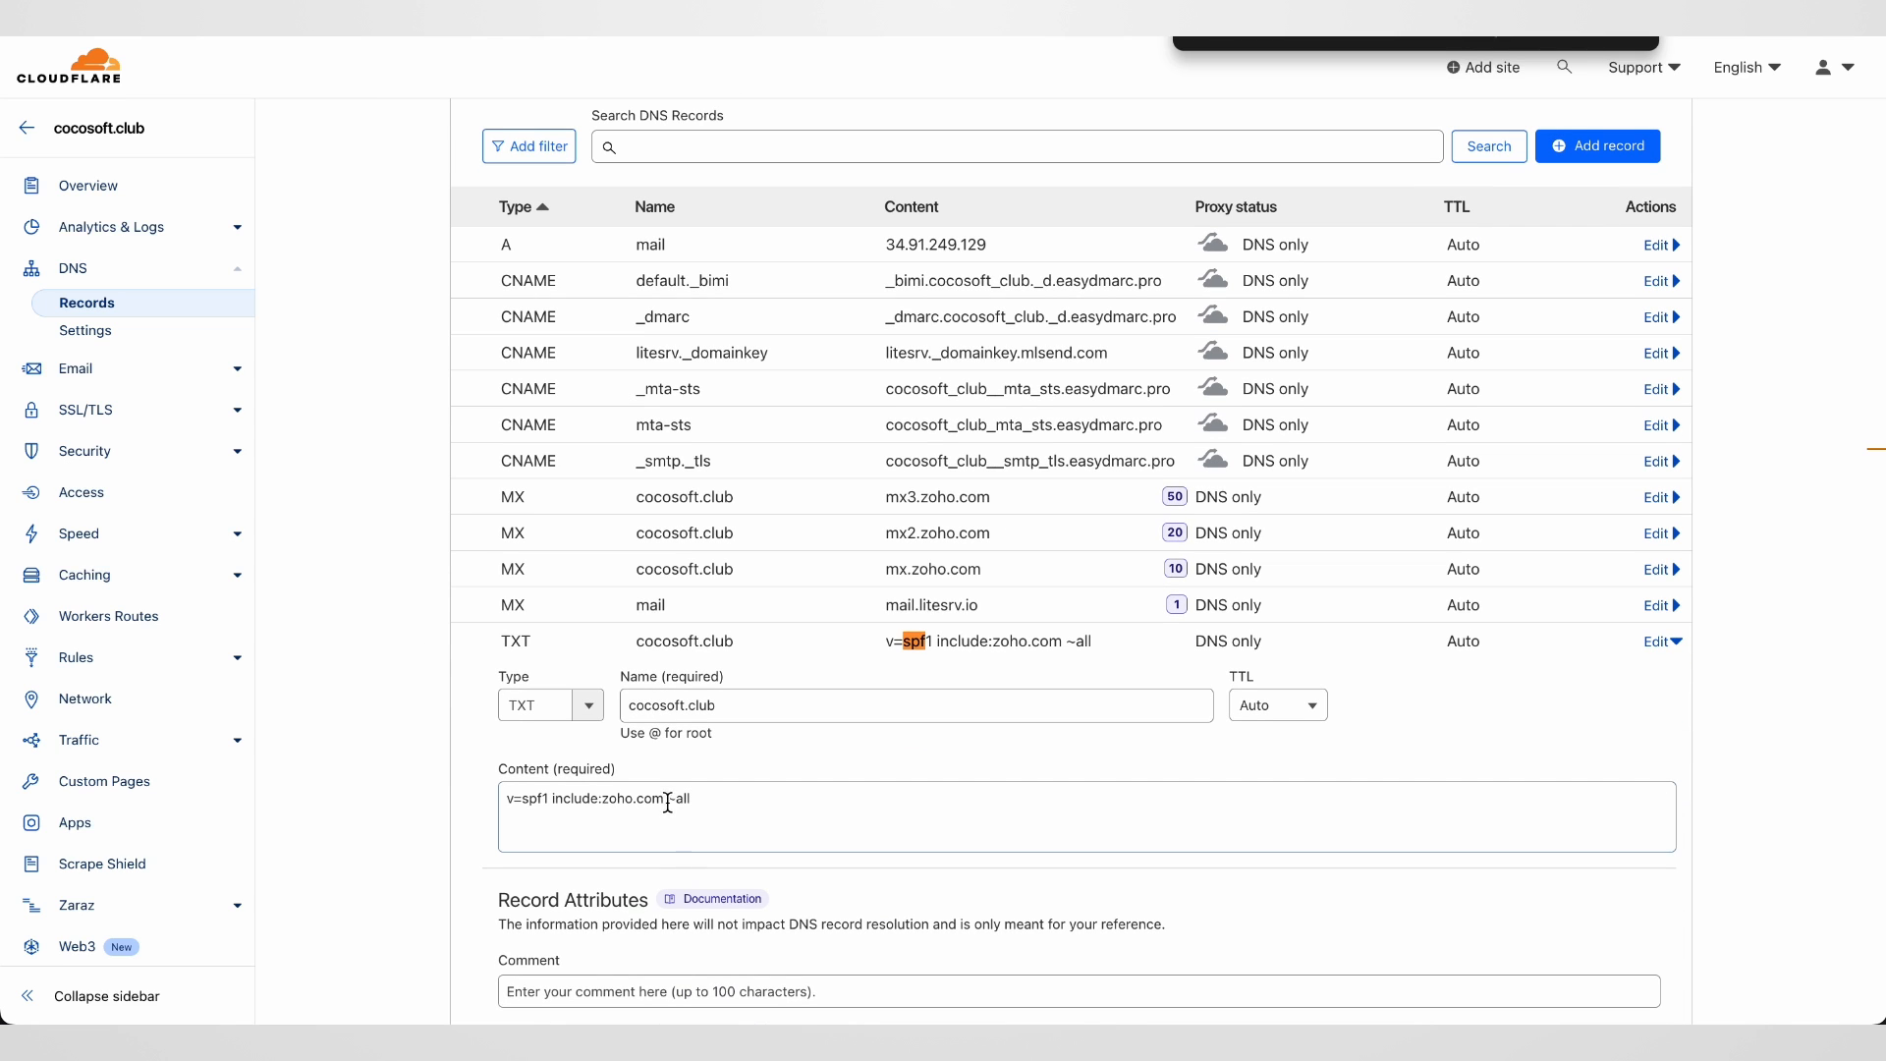
left_click(661, 799)
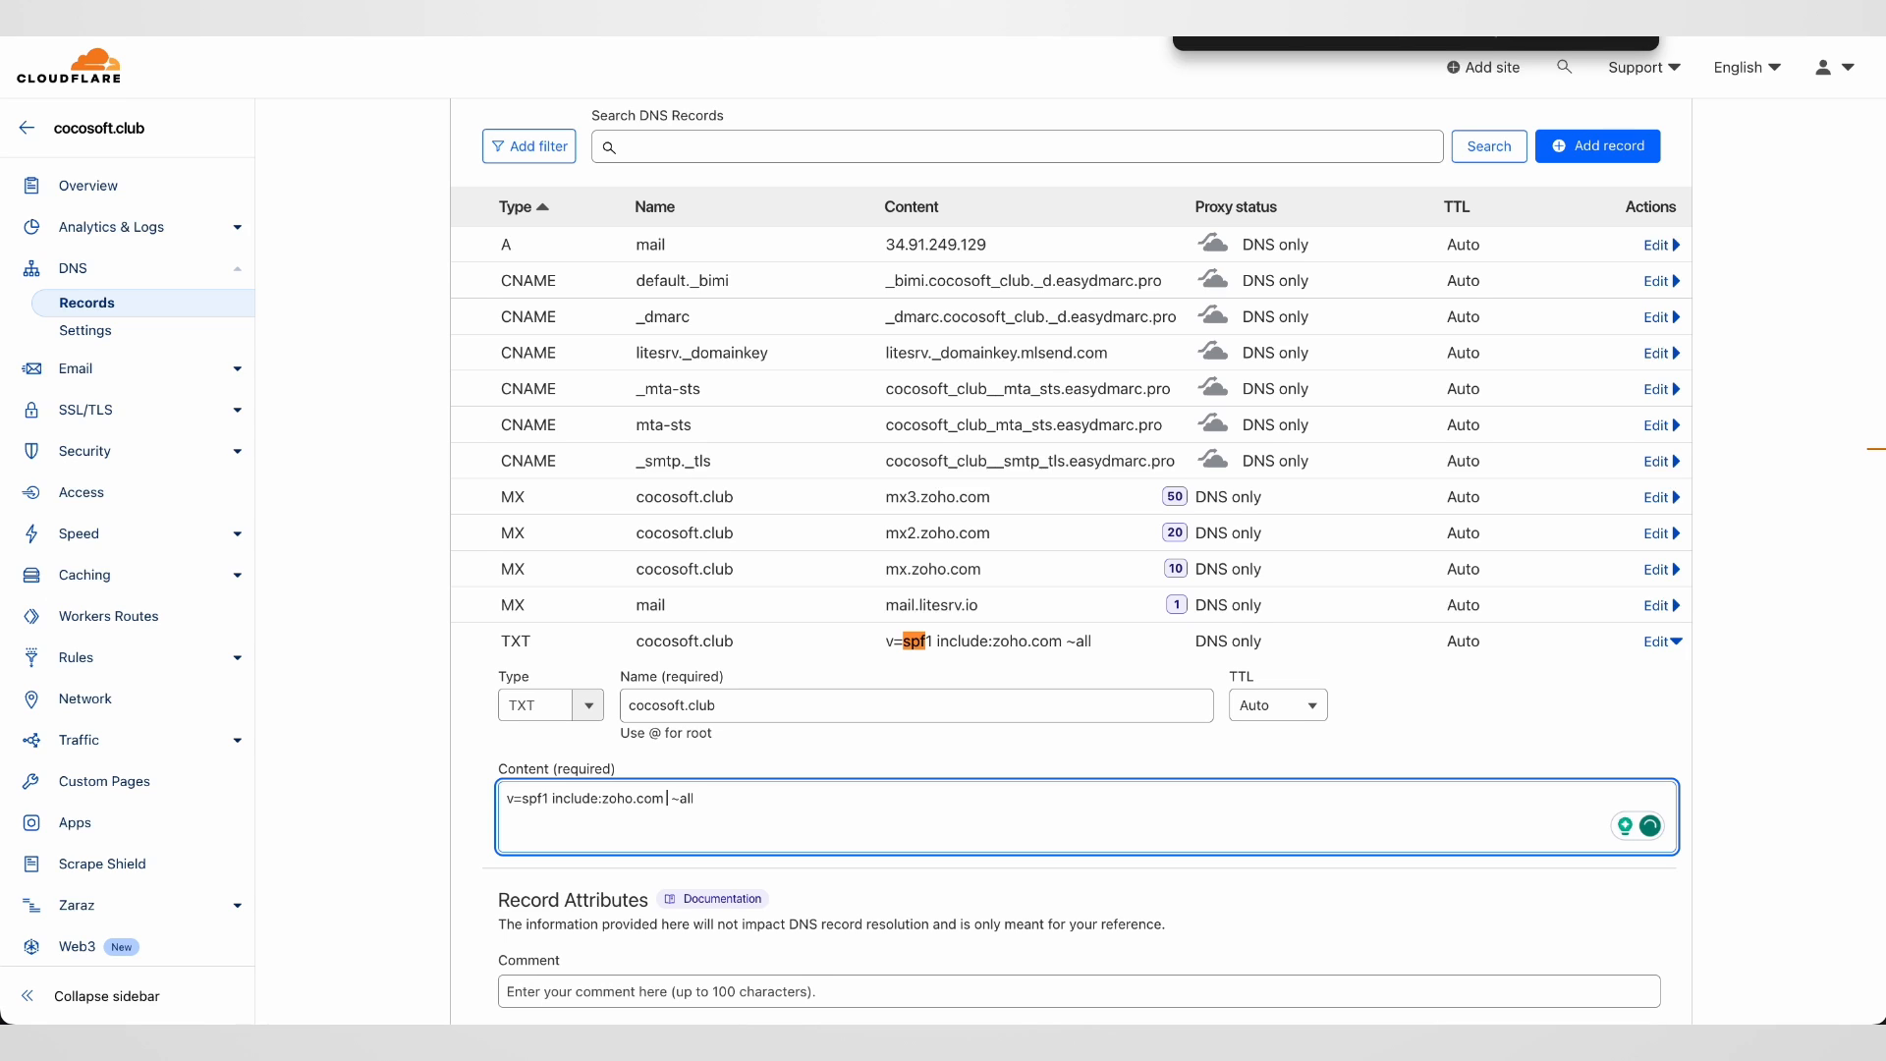
type("include:mail.zendesk.com")
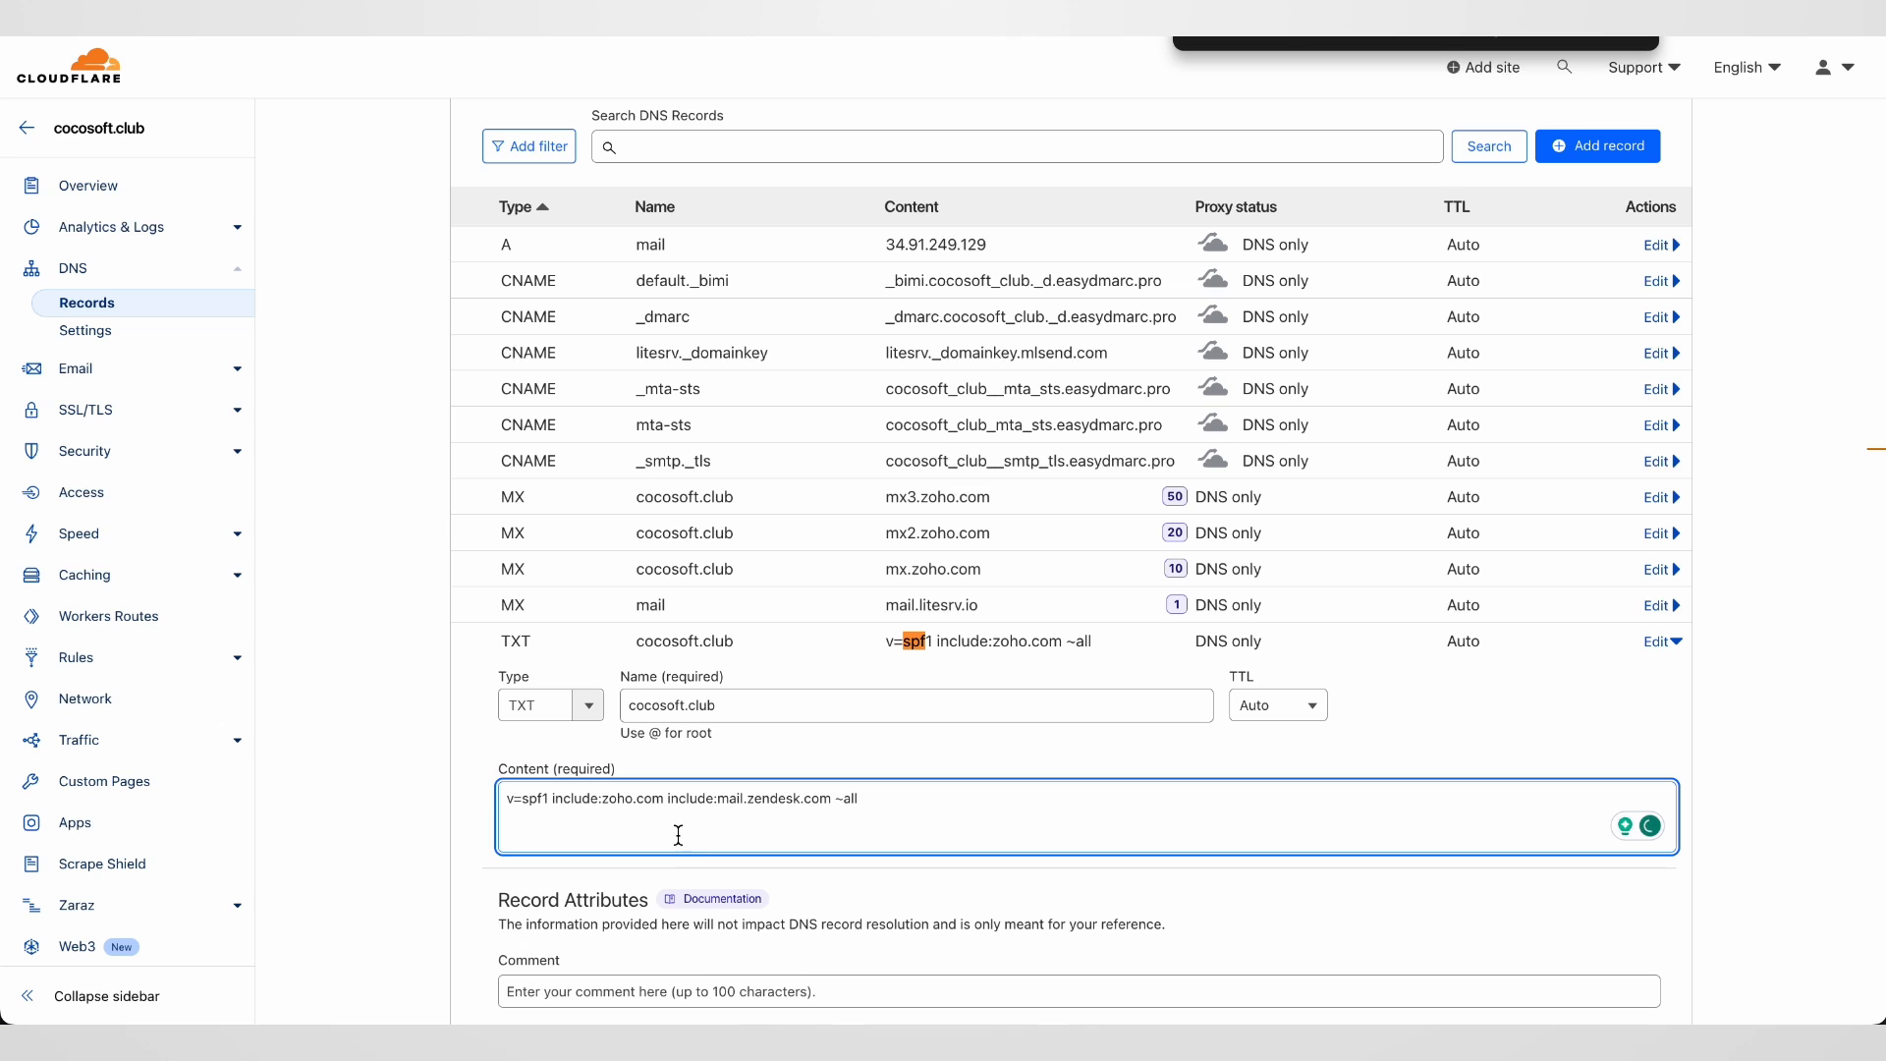
scroll("down", 3)
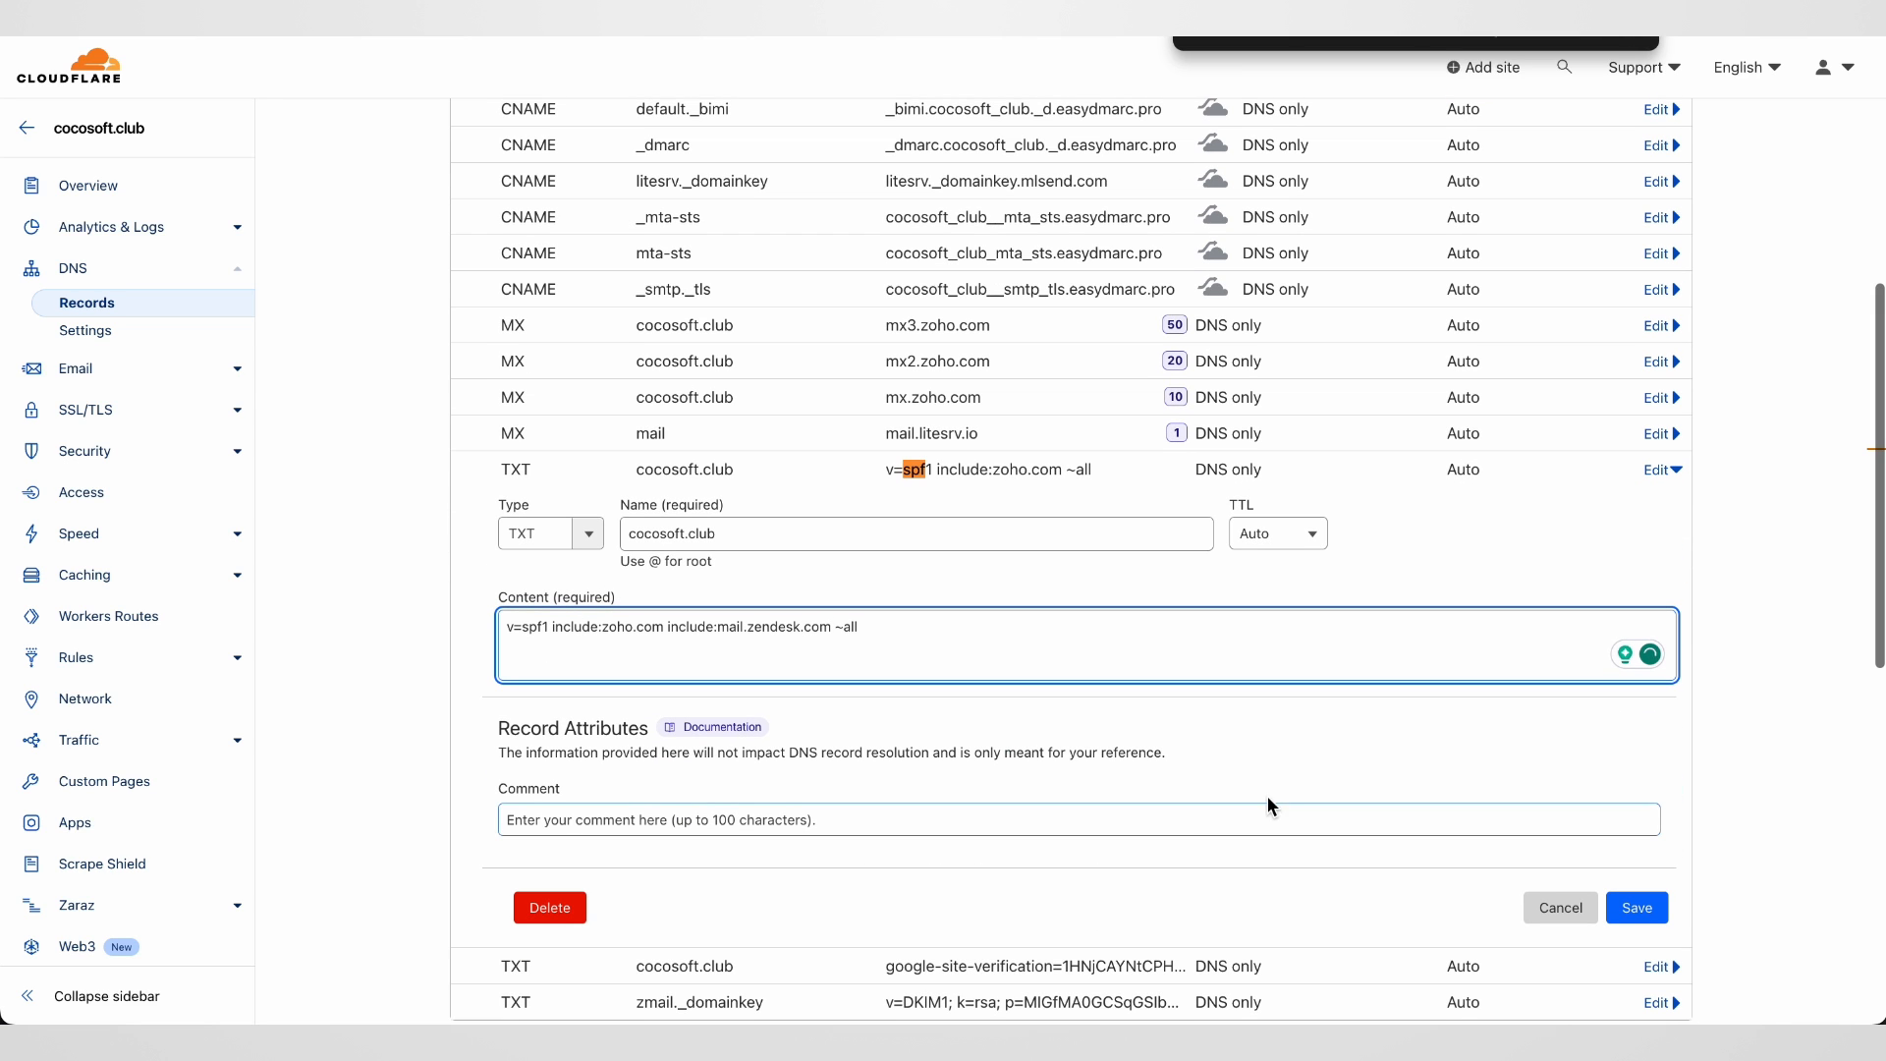
left_click(1636, 907)
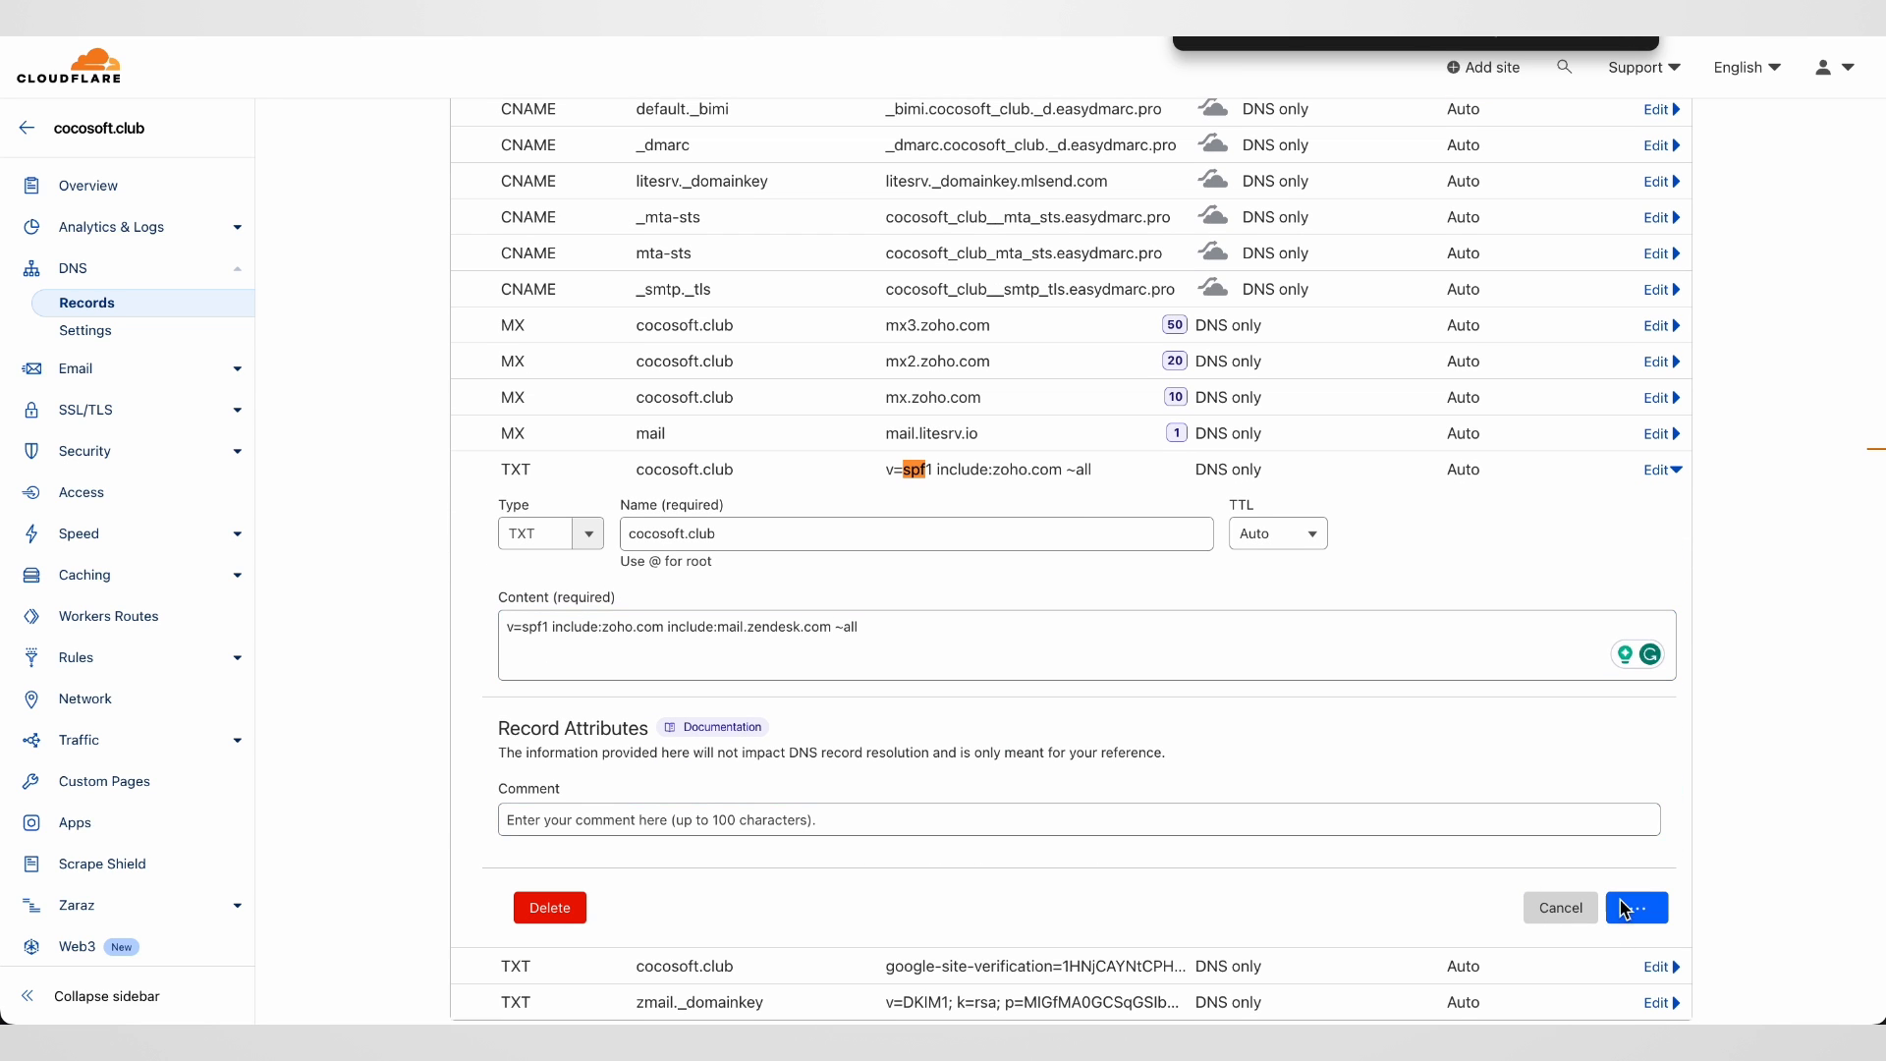
left_click(1636, 907)
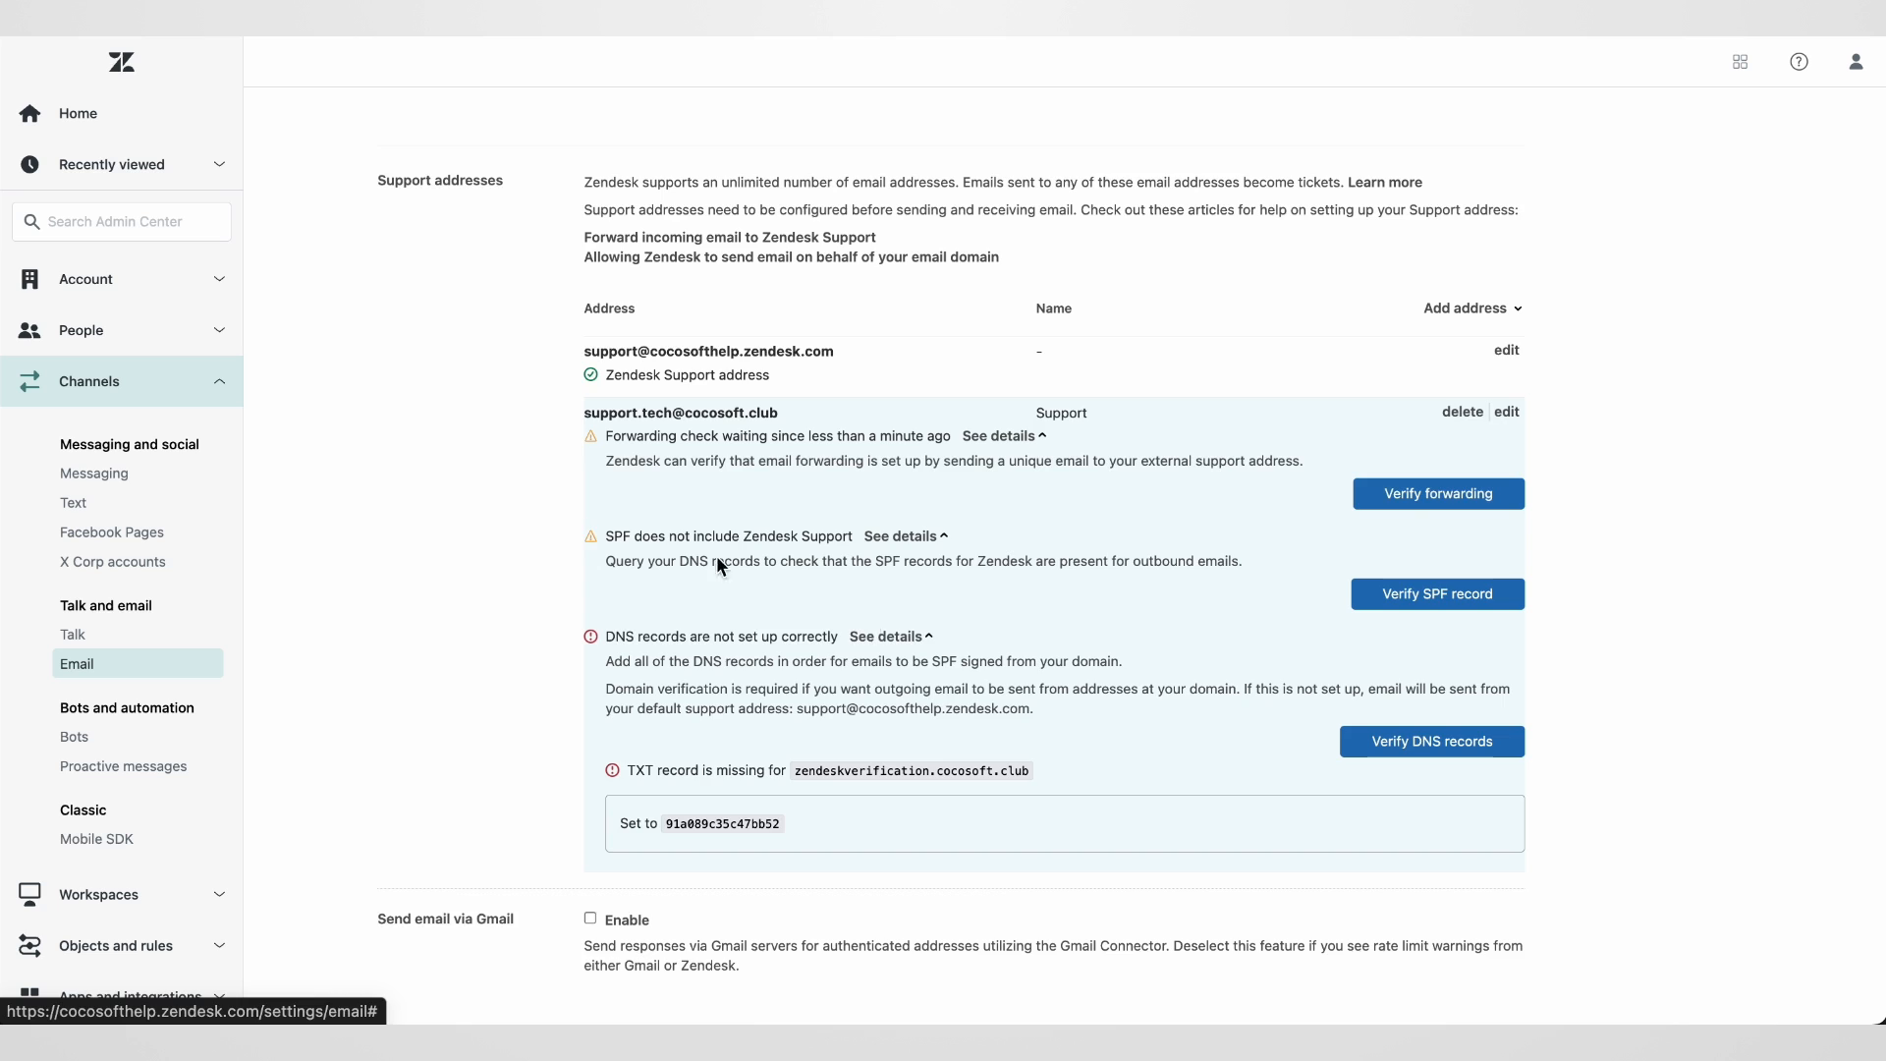
- Copy the TXT host name zendeskverification.cocosoft.club from the DNS records warning
scroll("down", 3)
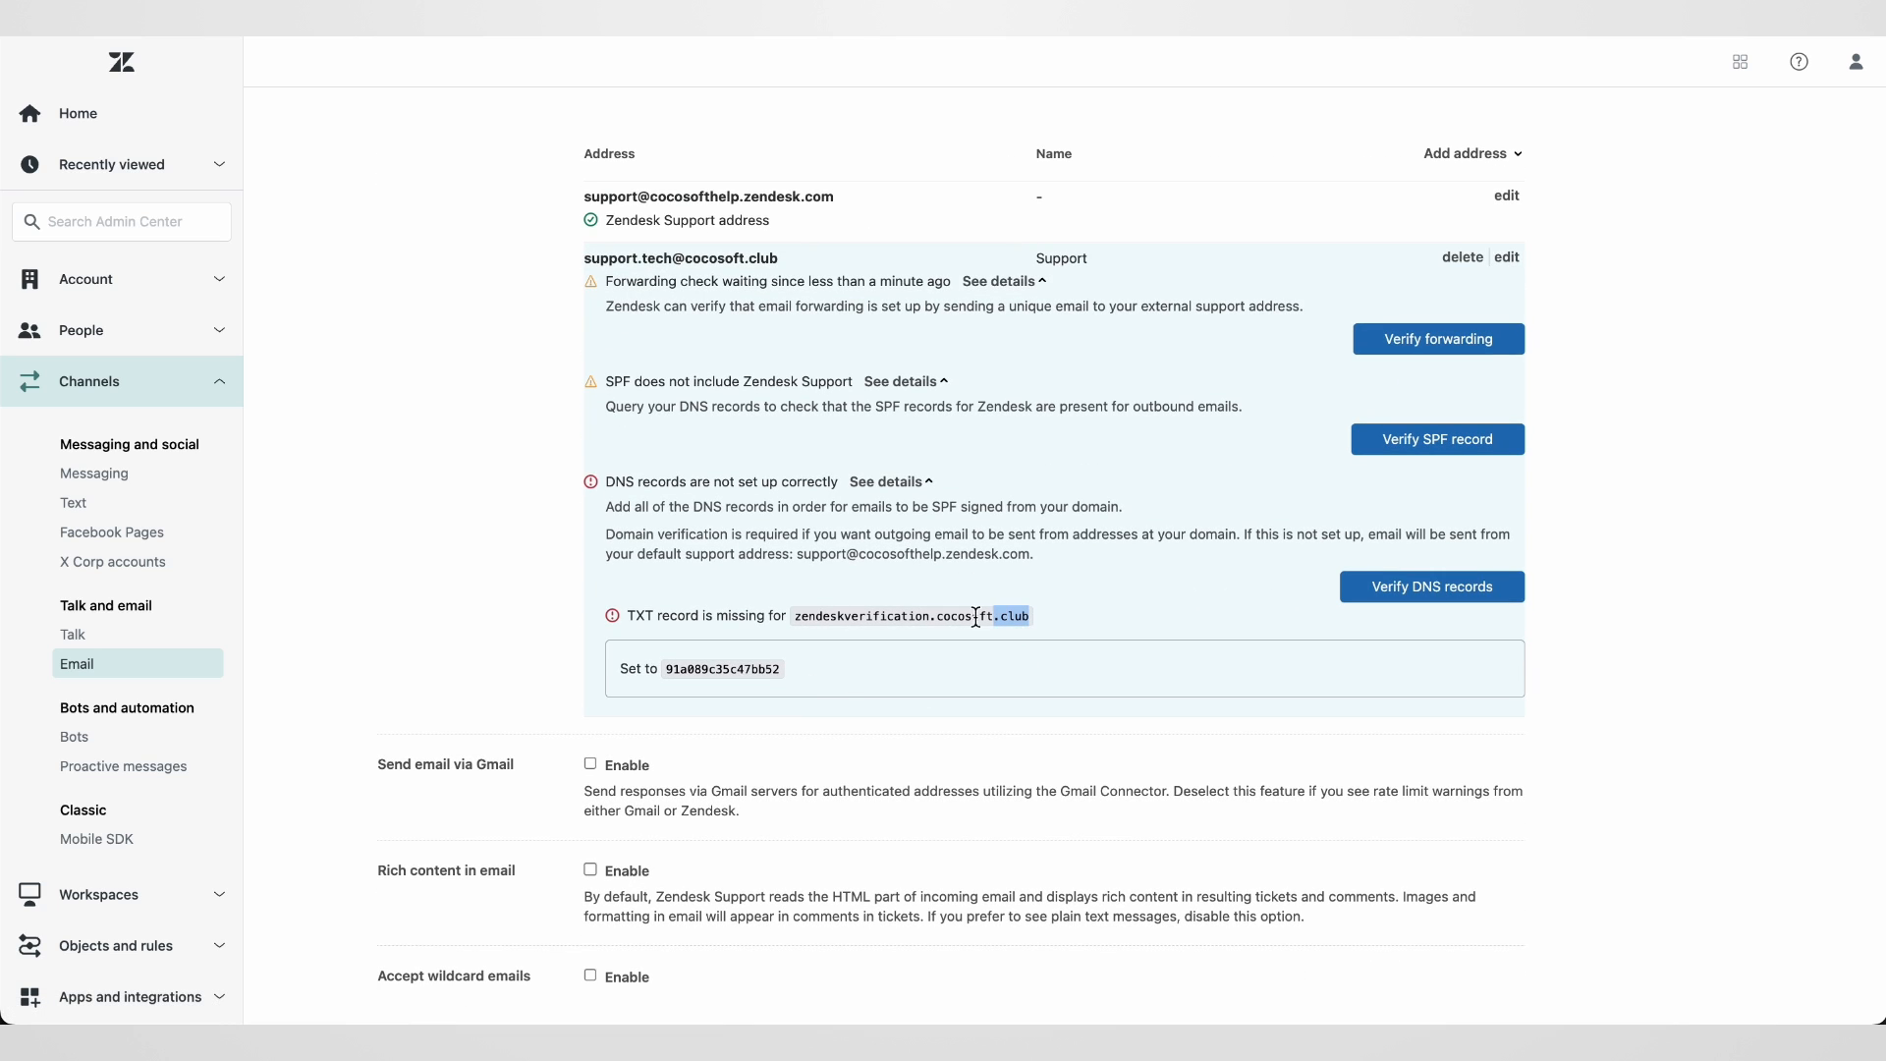
double_click(911, 616)
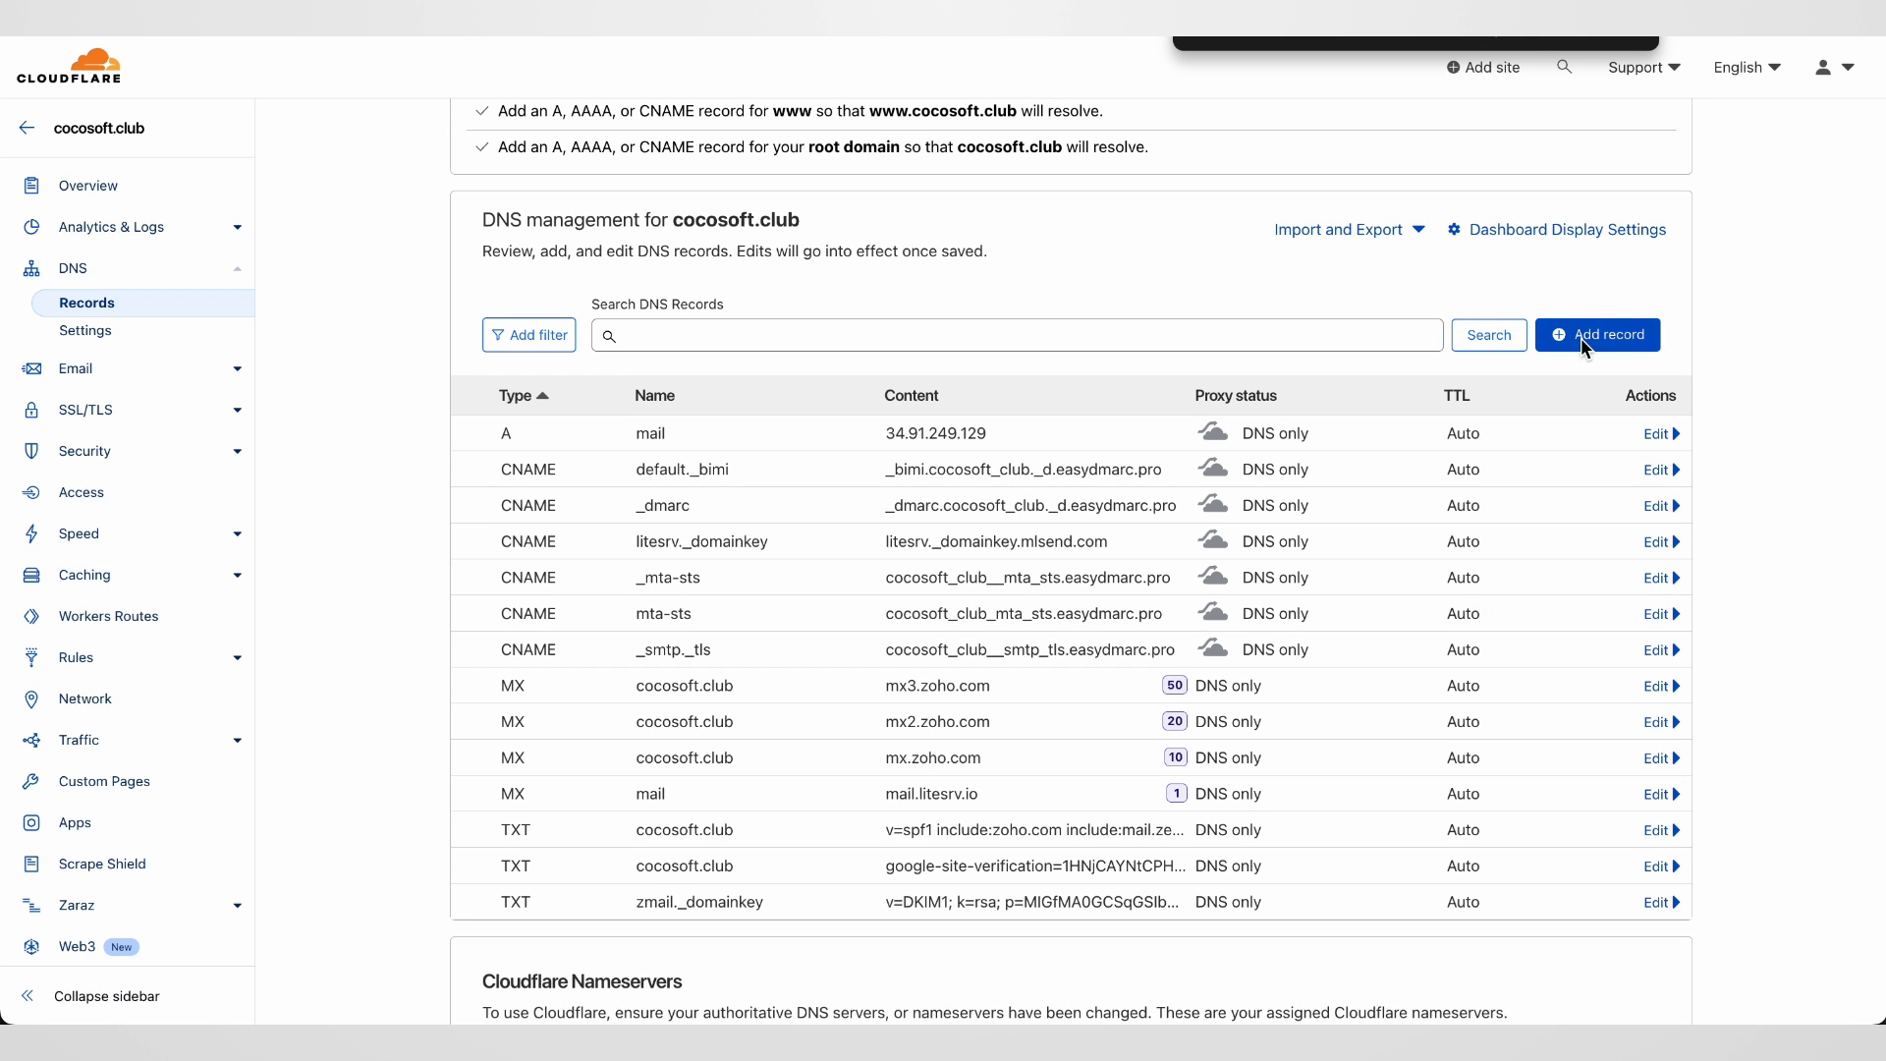
- Add a TXT record named zendeskverification.cocosoft.club with content 91a089c35c47bb52
left_click(1597, 334)
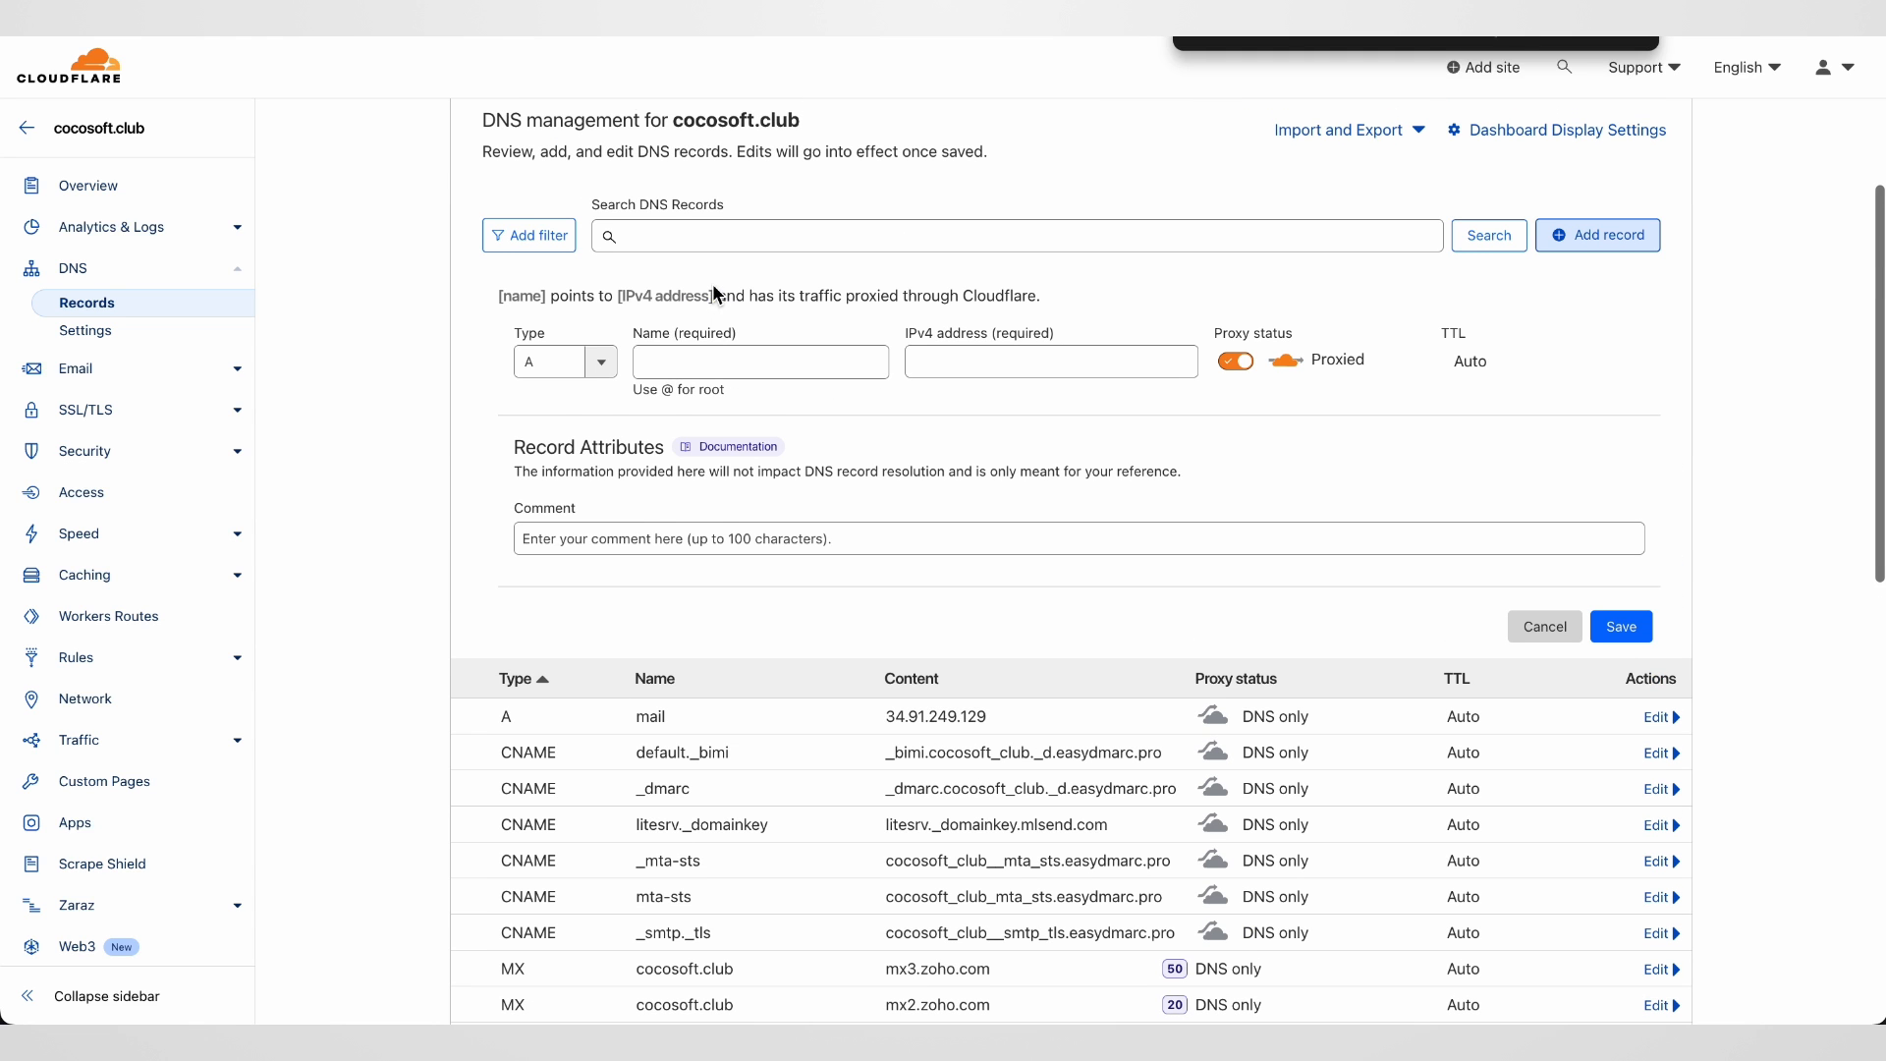
type("txt")
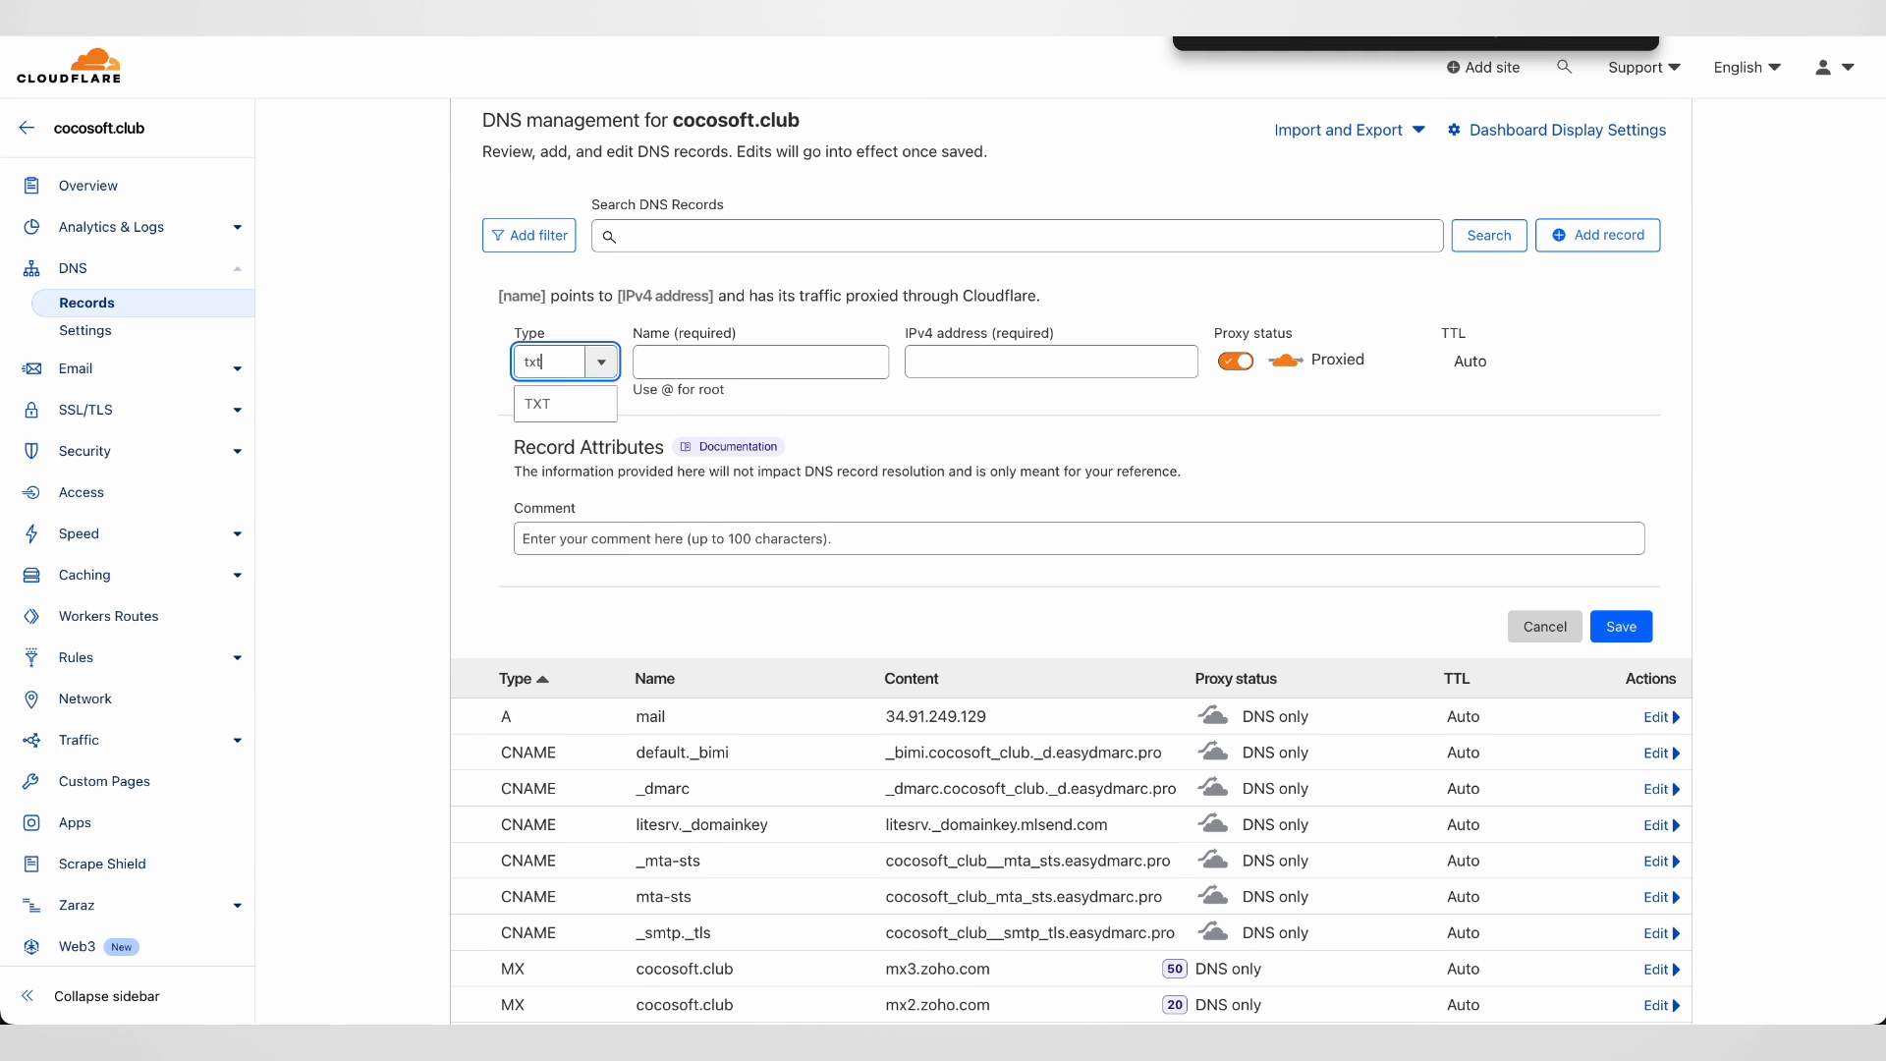
left_click(537, 402)
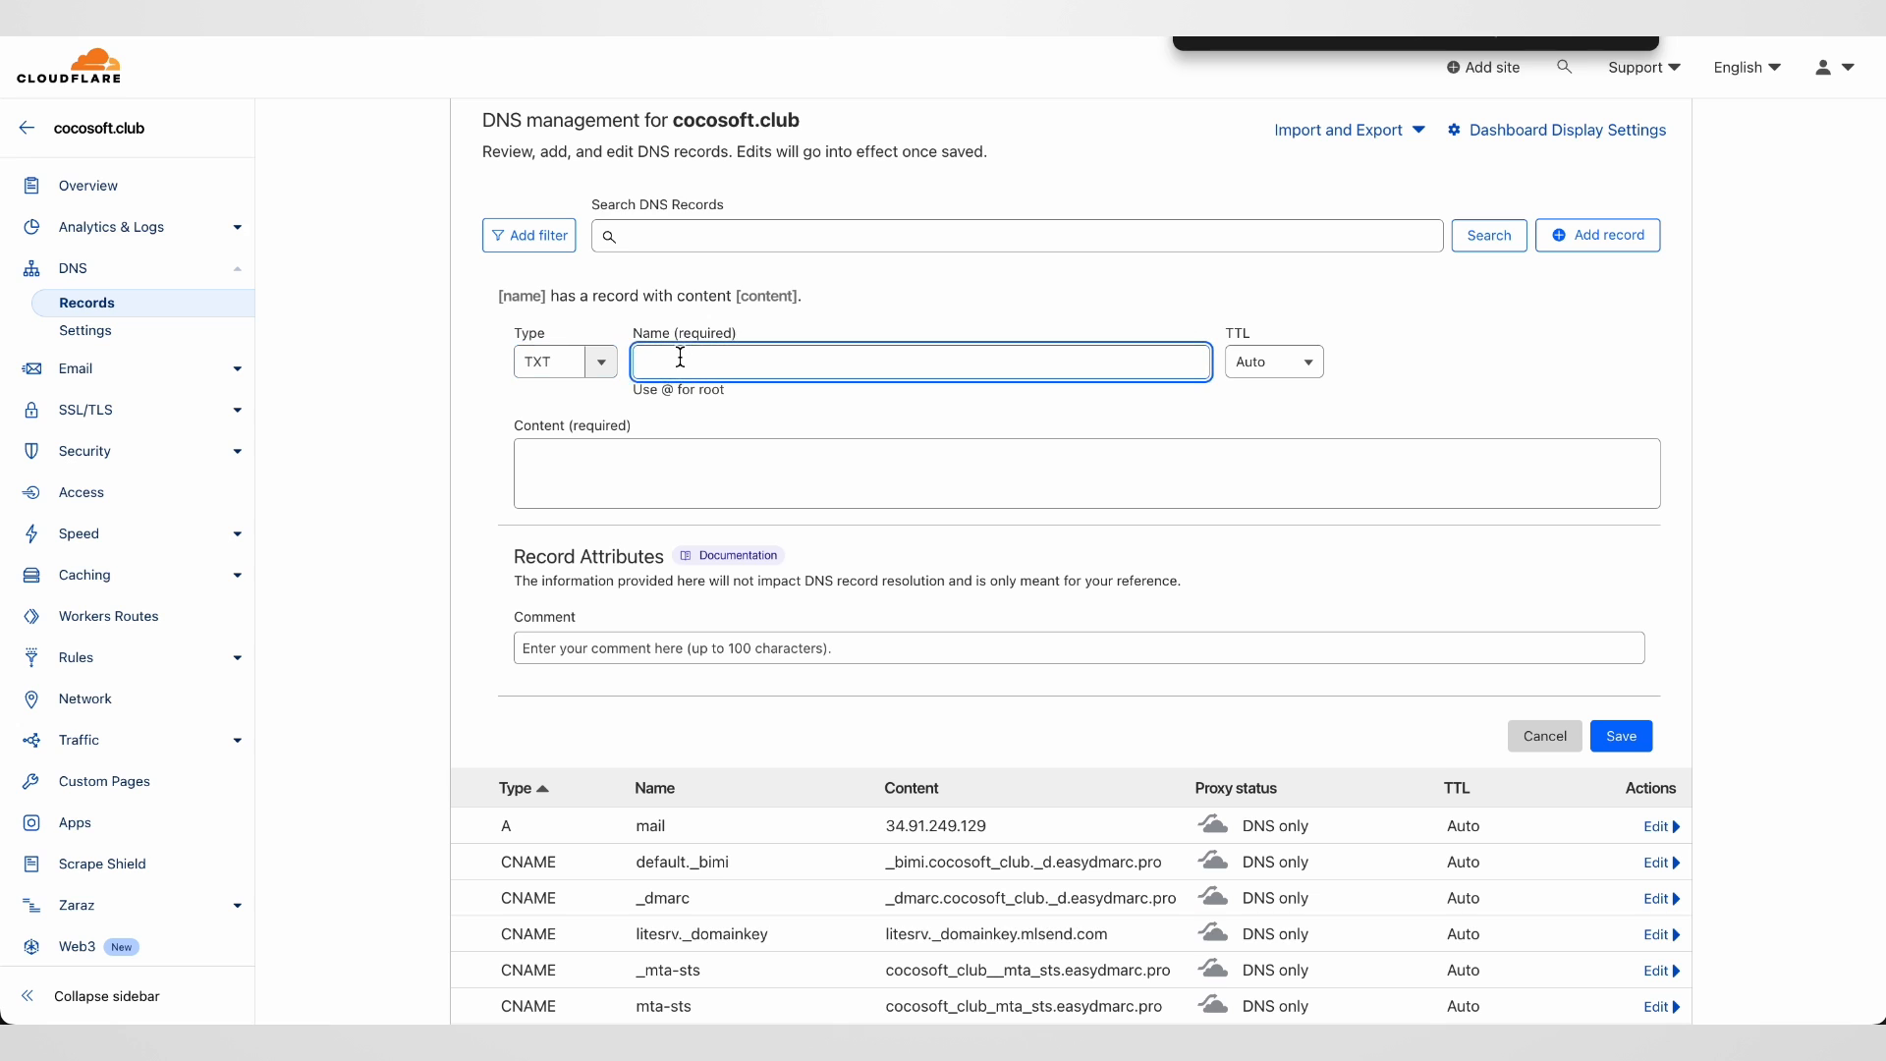
type("zendeskverification.cocosoft.club")
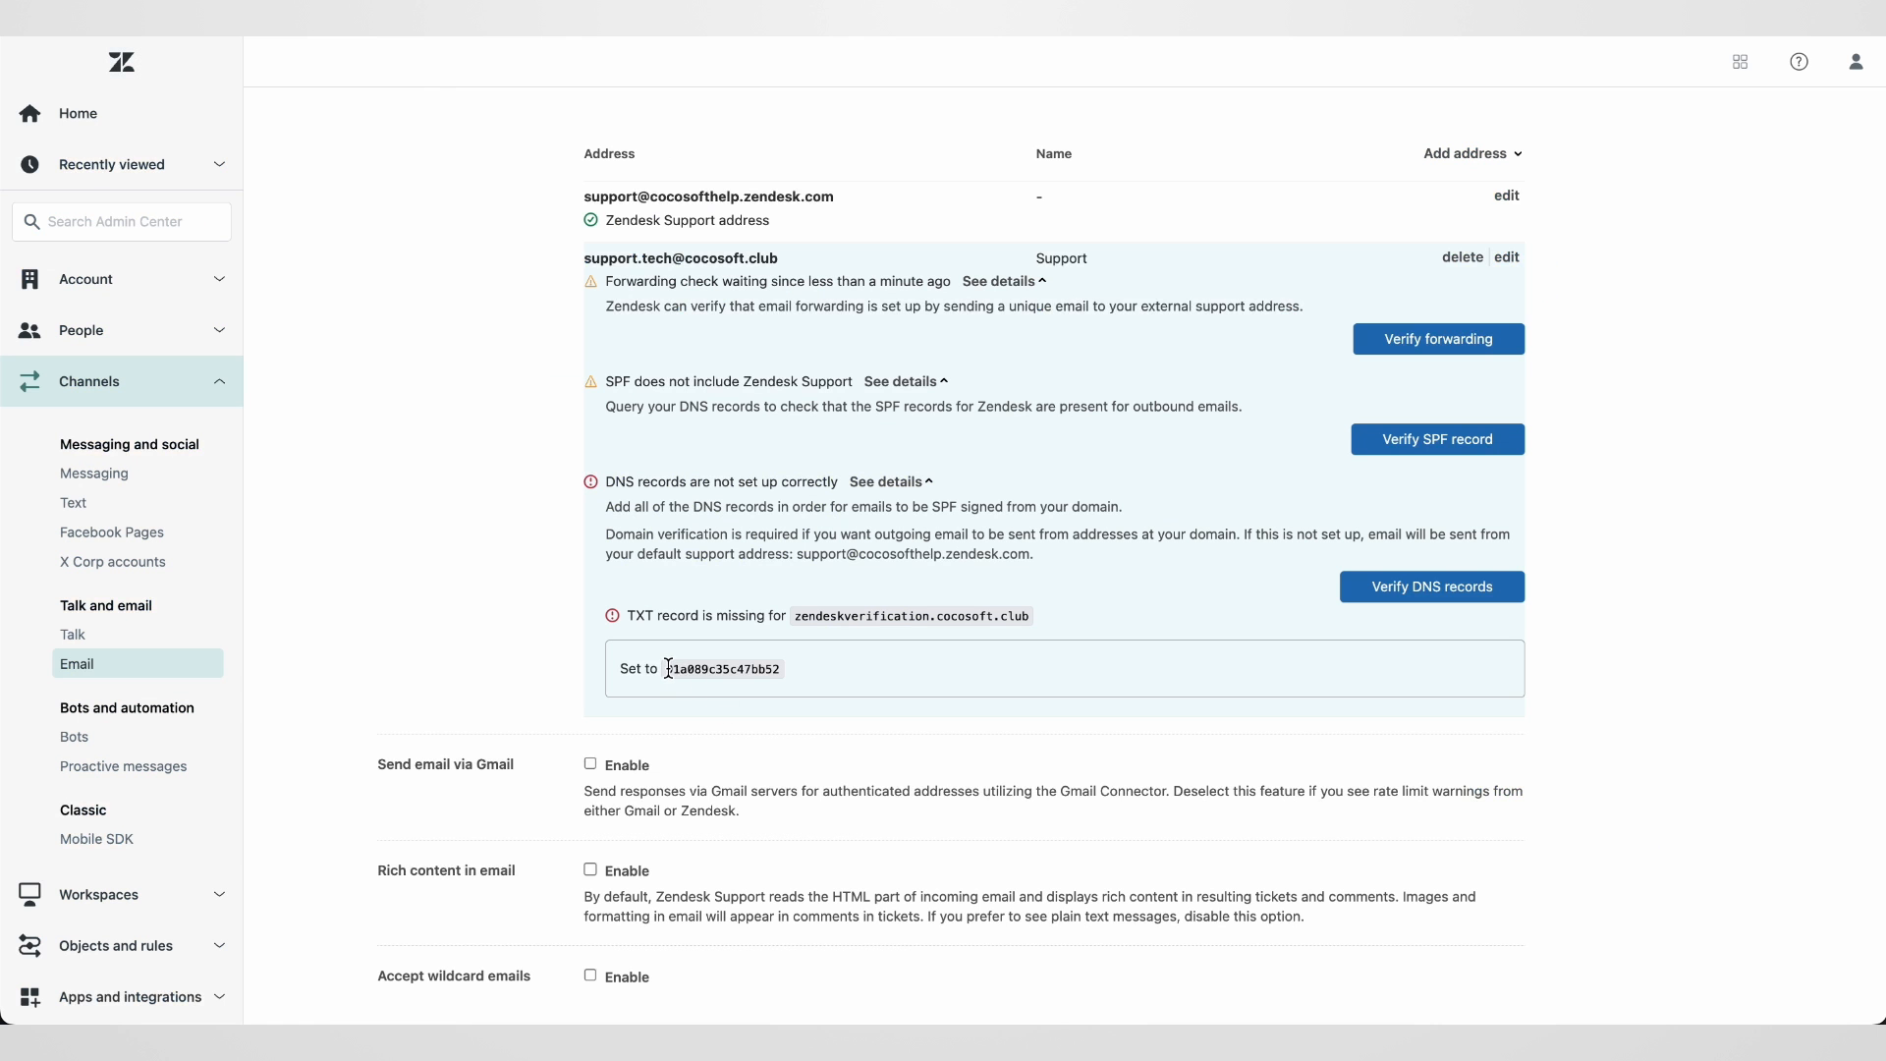
double_click(719, 669)
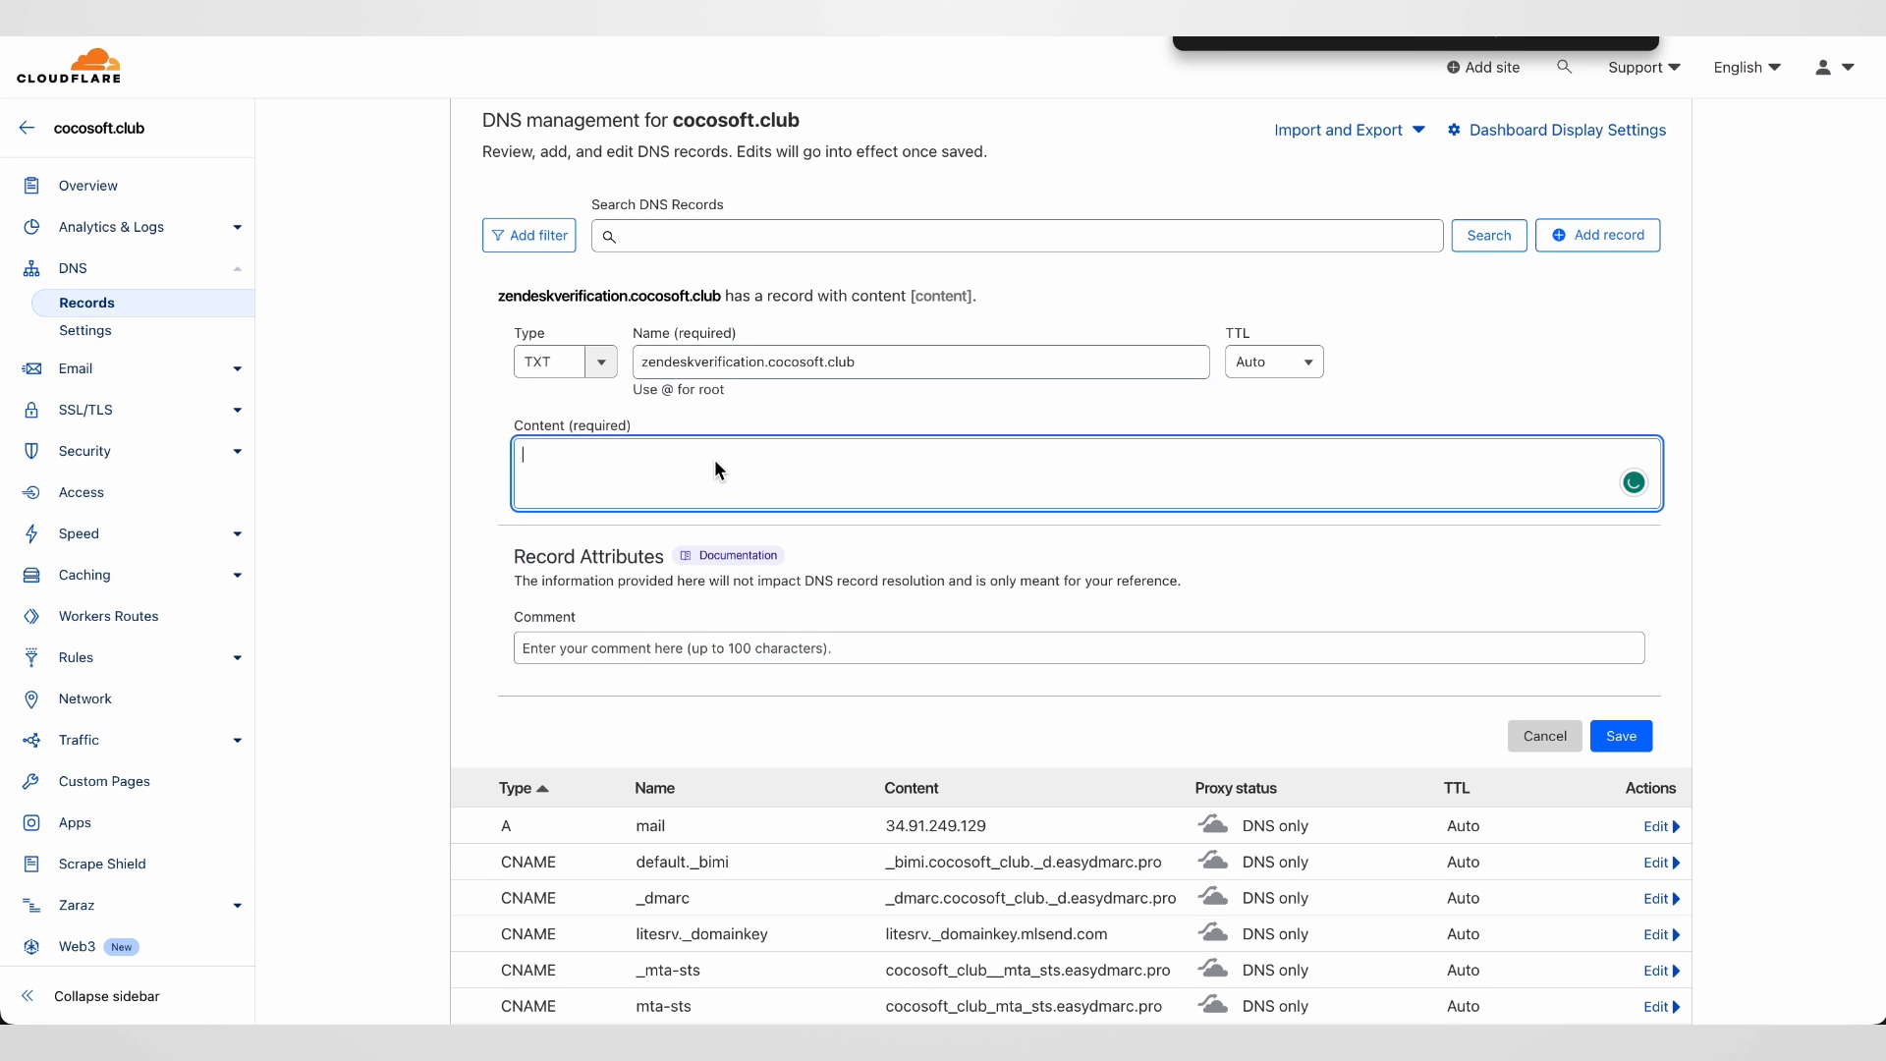
type("91a089c35c47bb52")
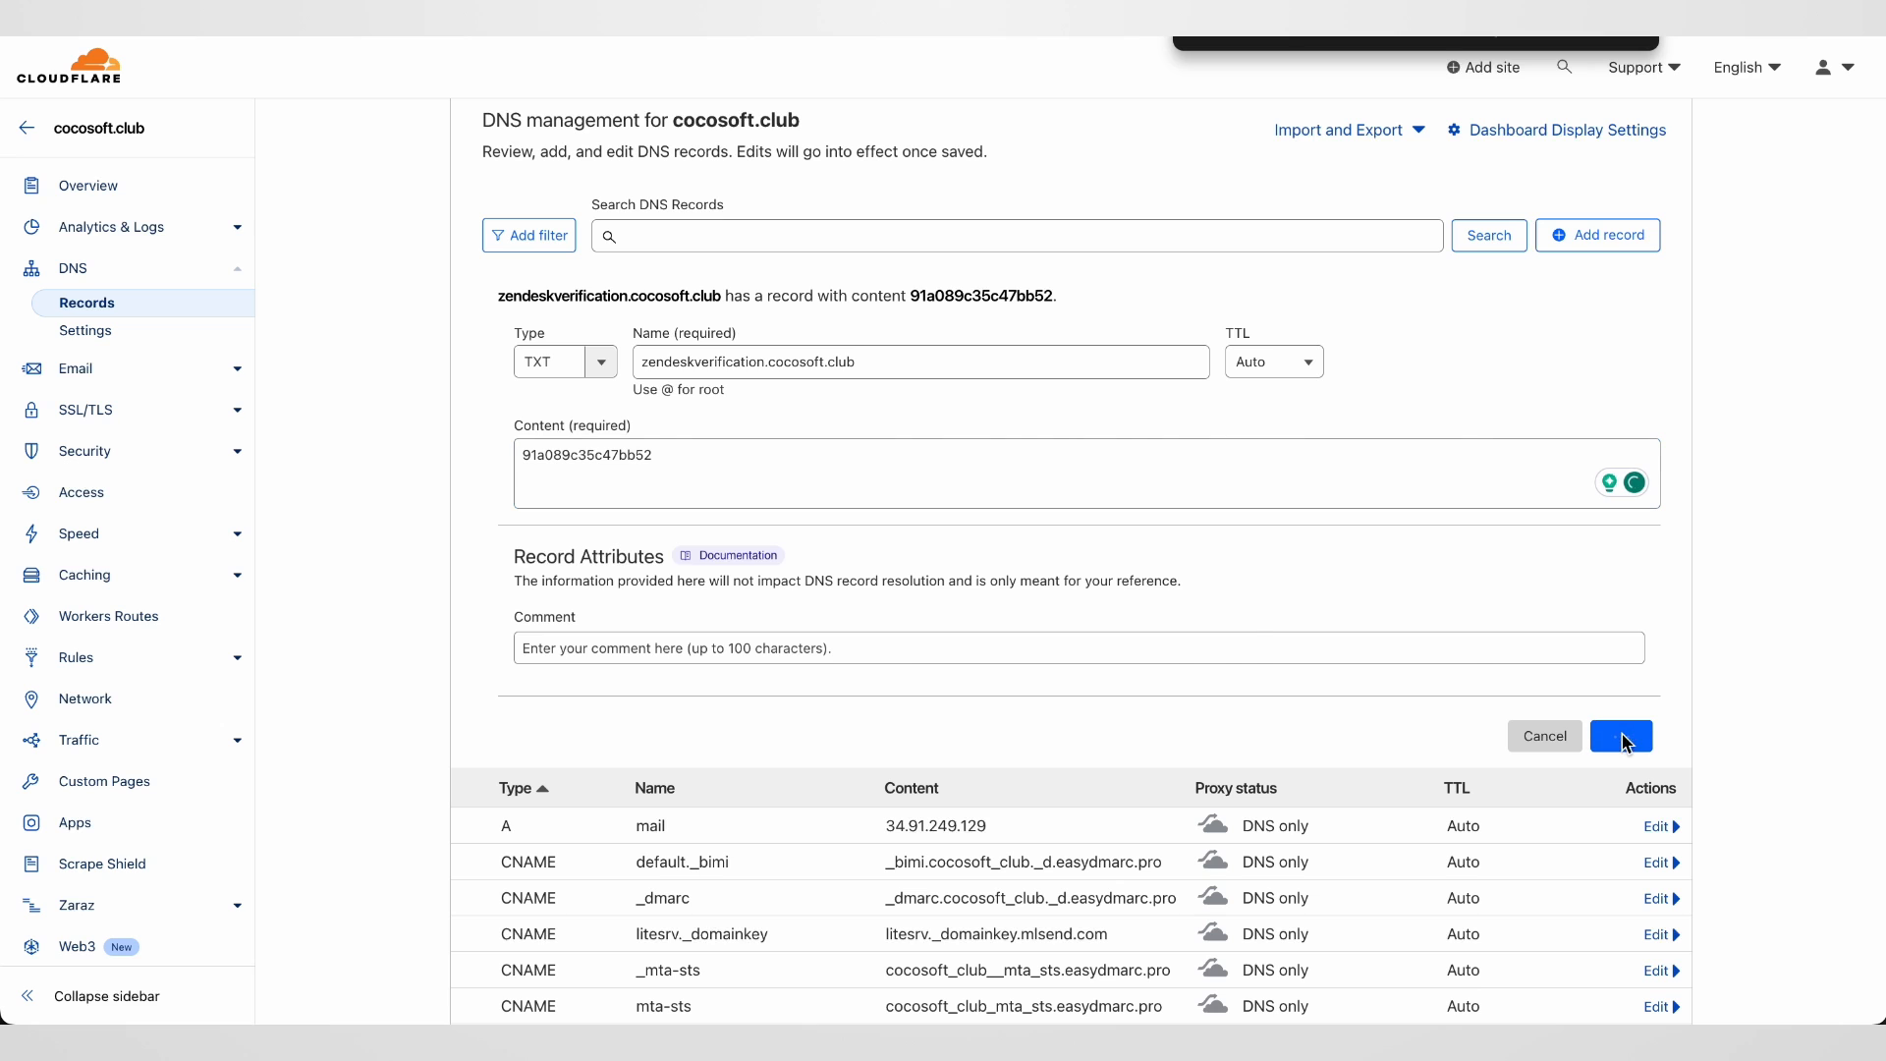
left_click(1620, 735)
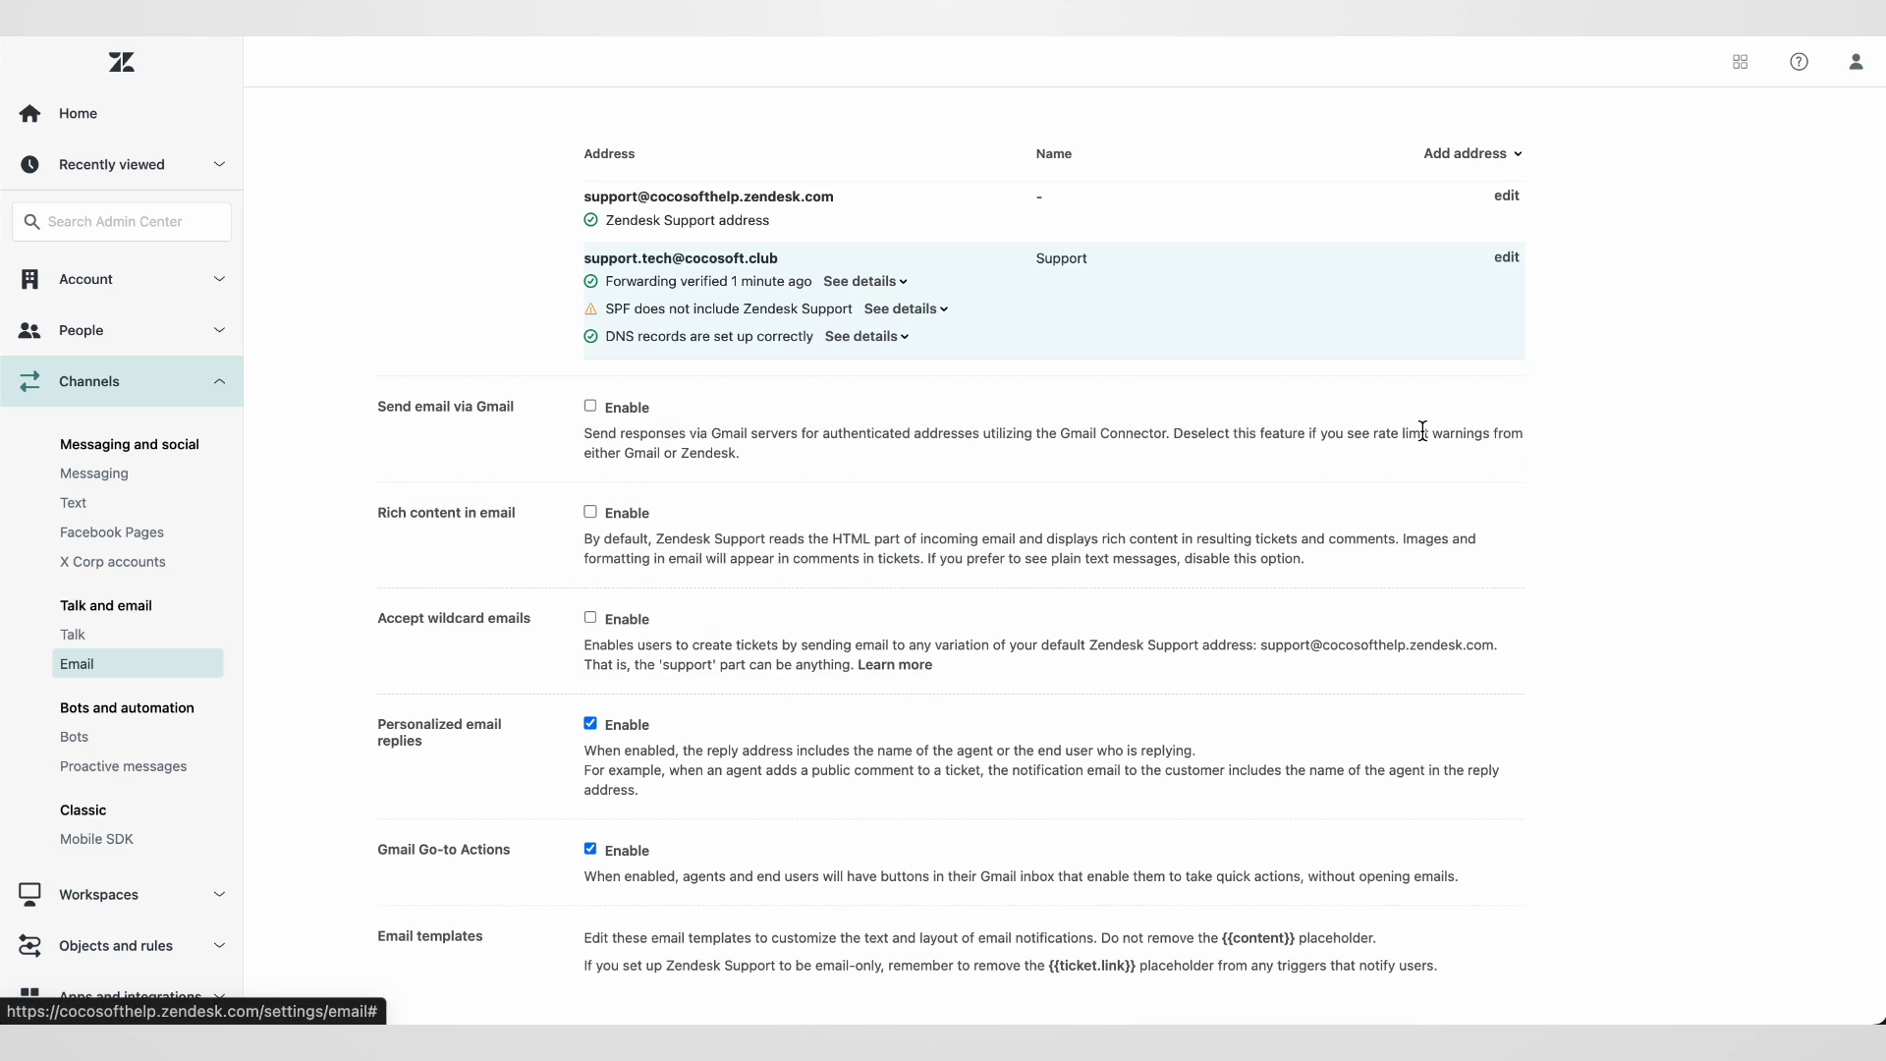
- Open the SPF warning details and run Verify SPF record
left_click(900, 308)
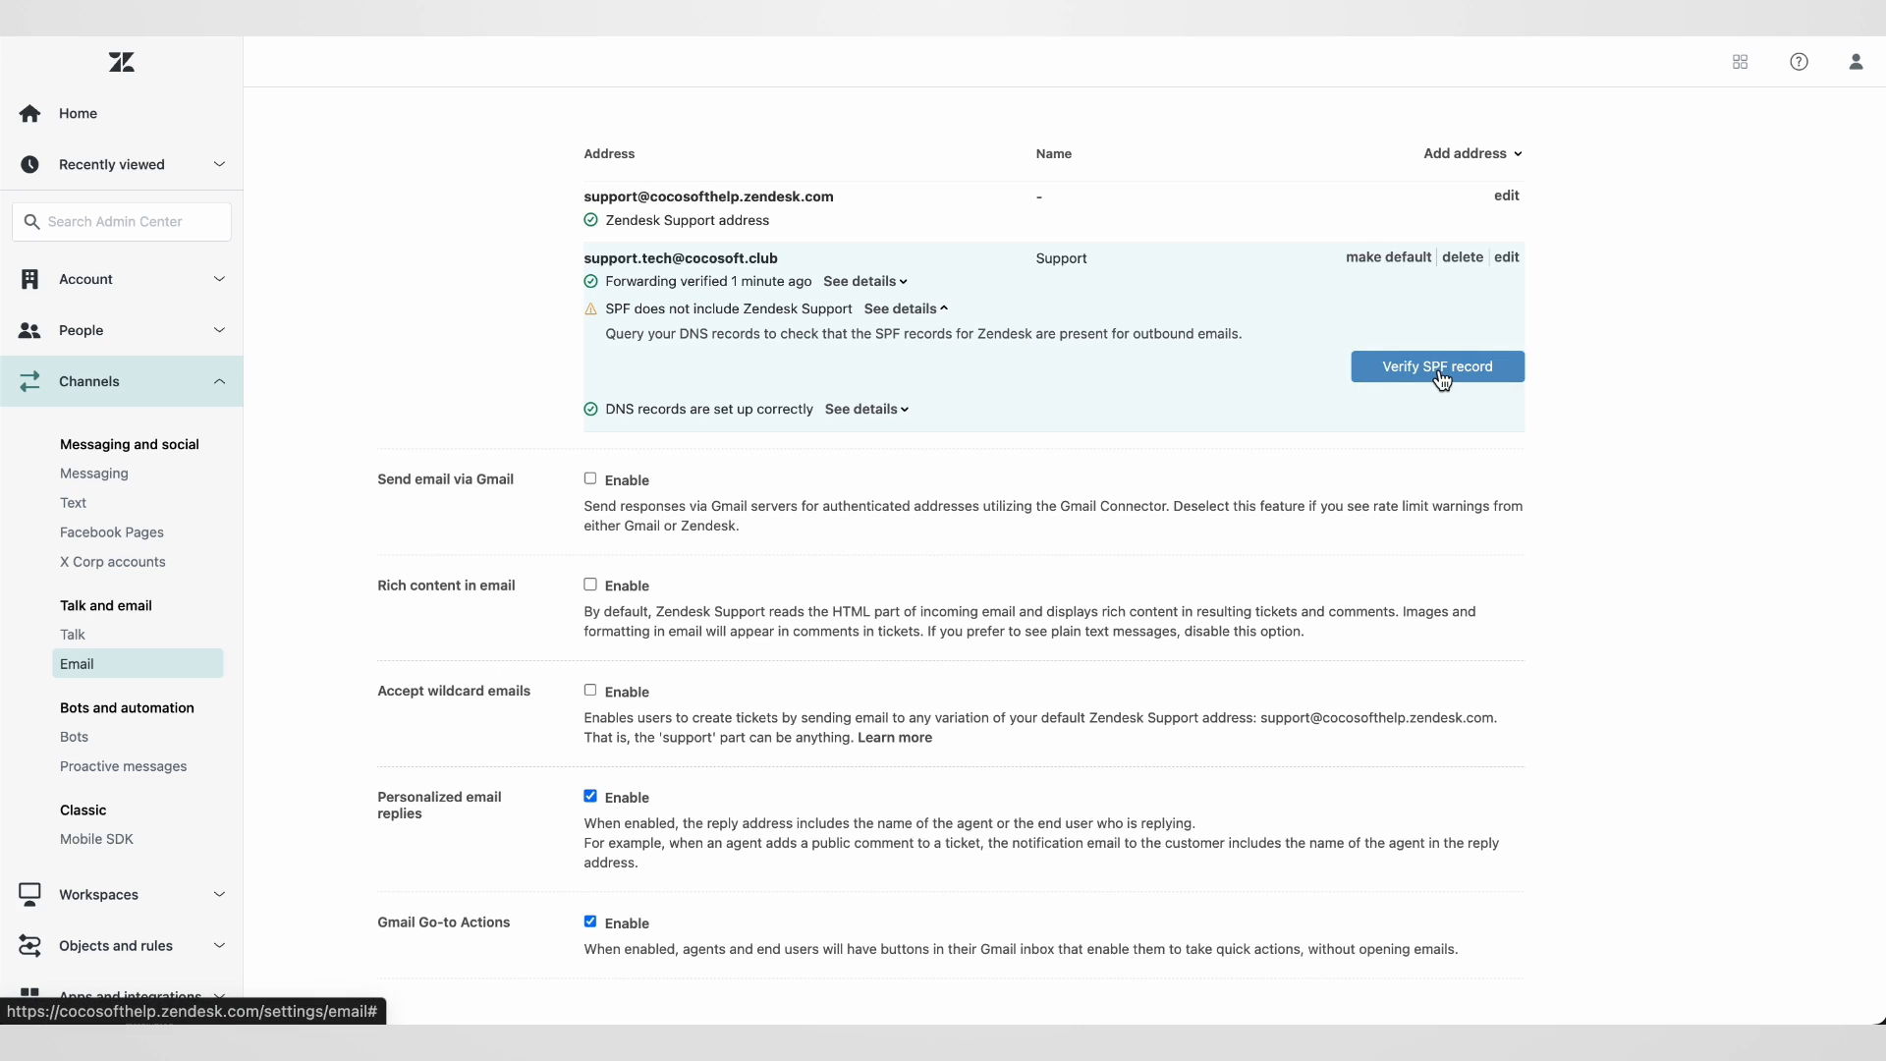
left_click(1436, 365)
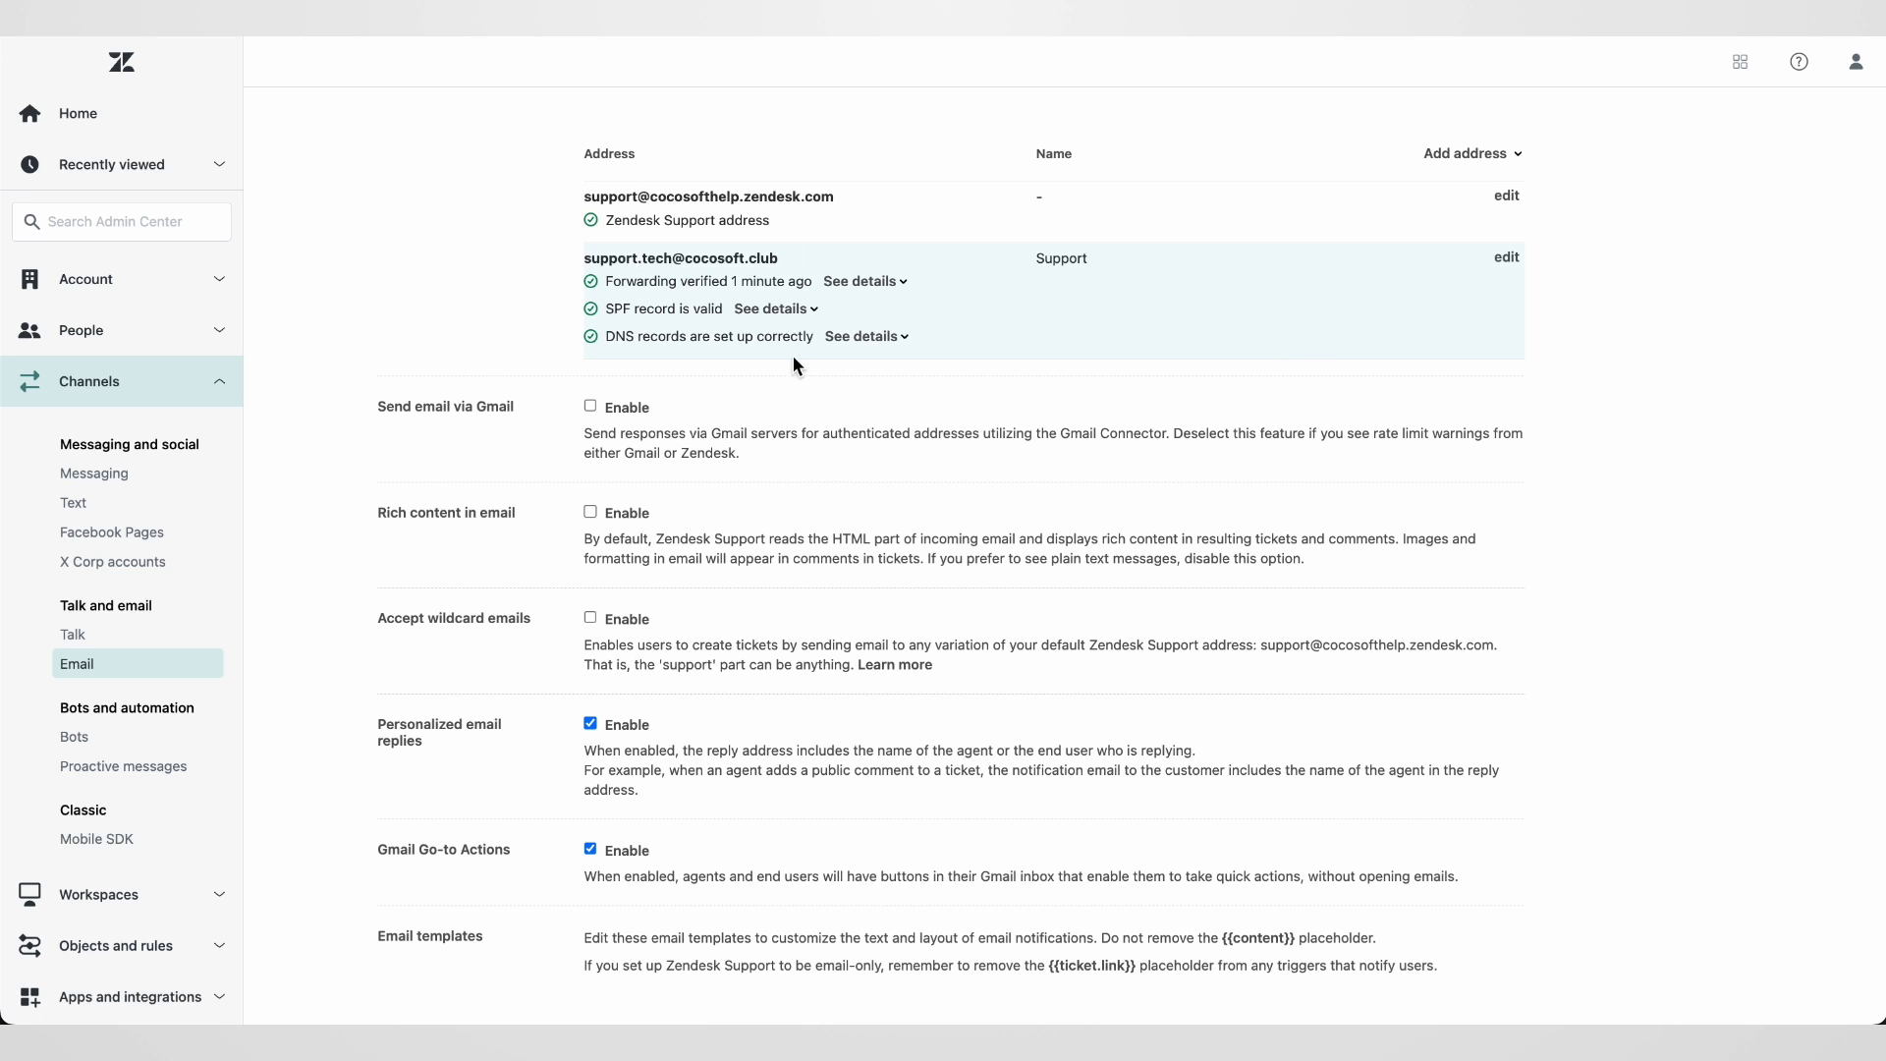
mouse_move(467, 297)
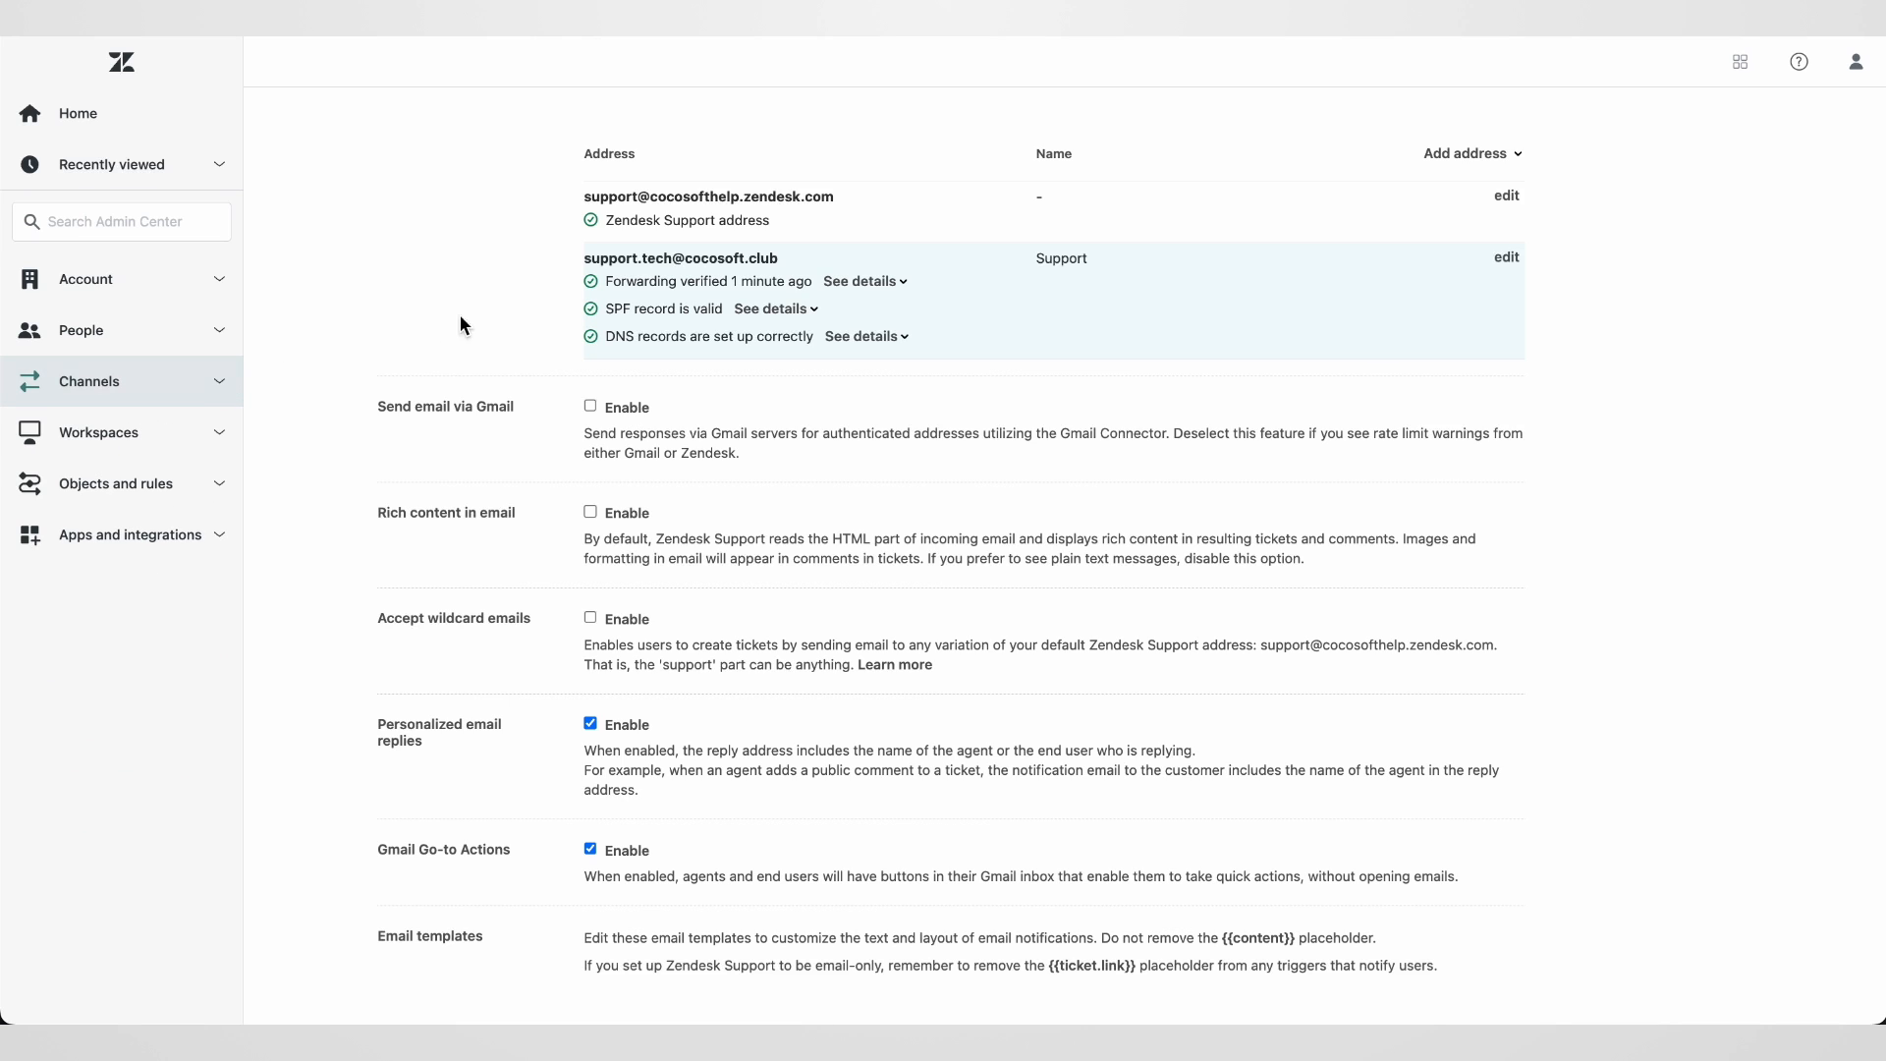
- Scroll to the Custom domain for DKIM section with the zendesk1 and zendesk2 CNAME examples
scroll("down", 3)
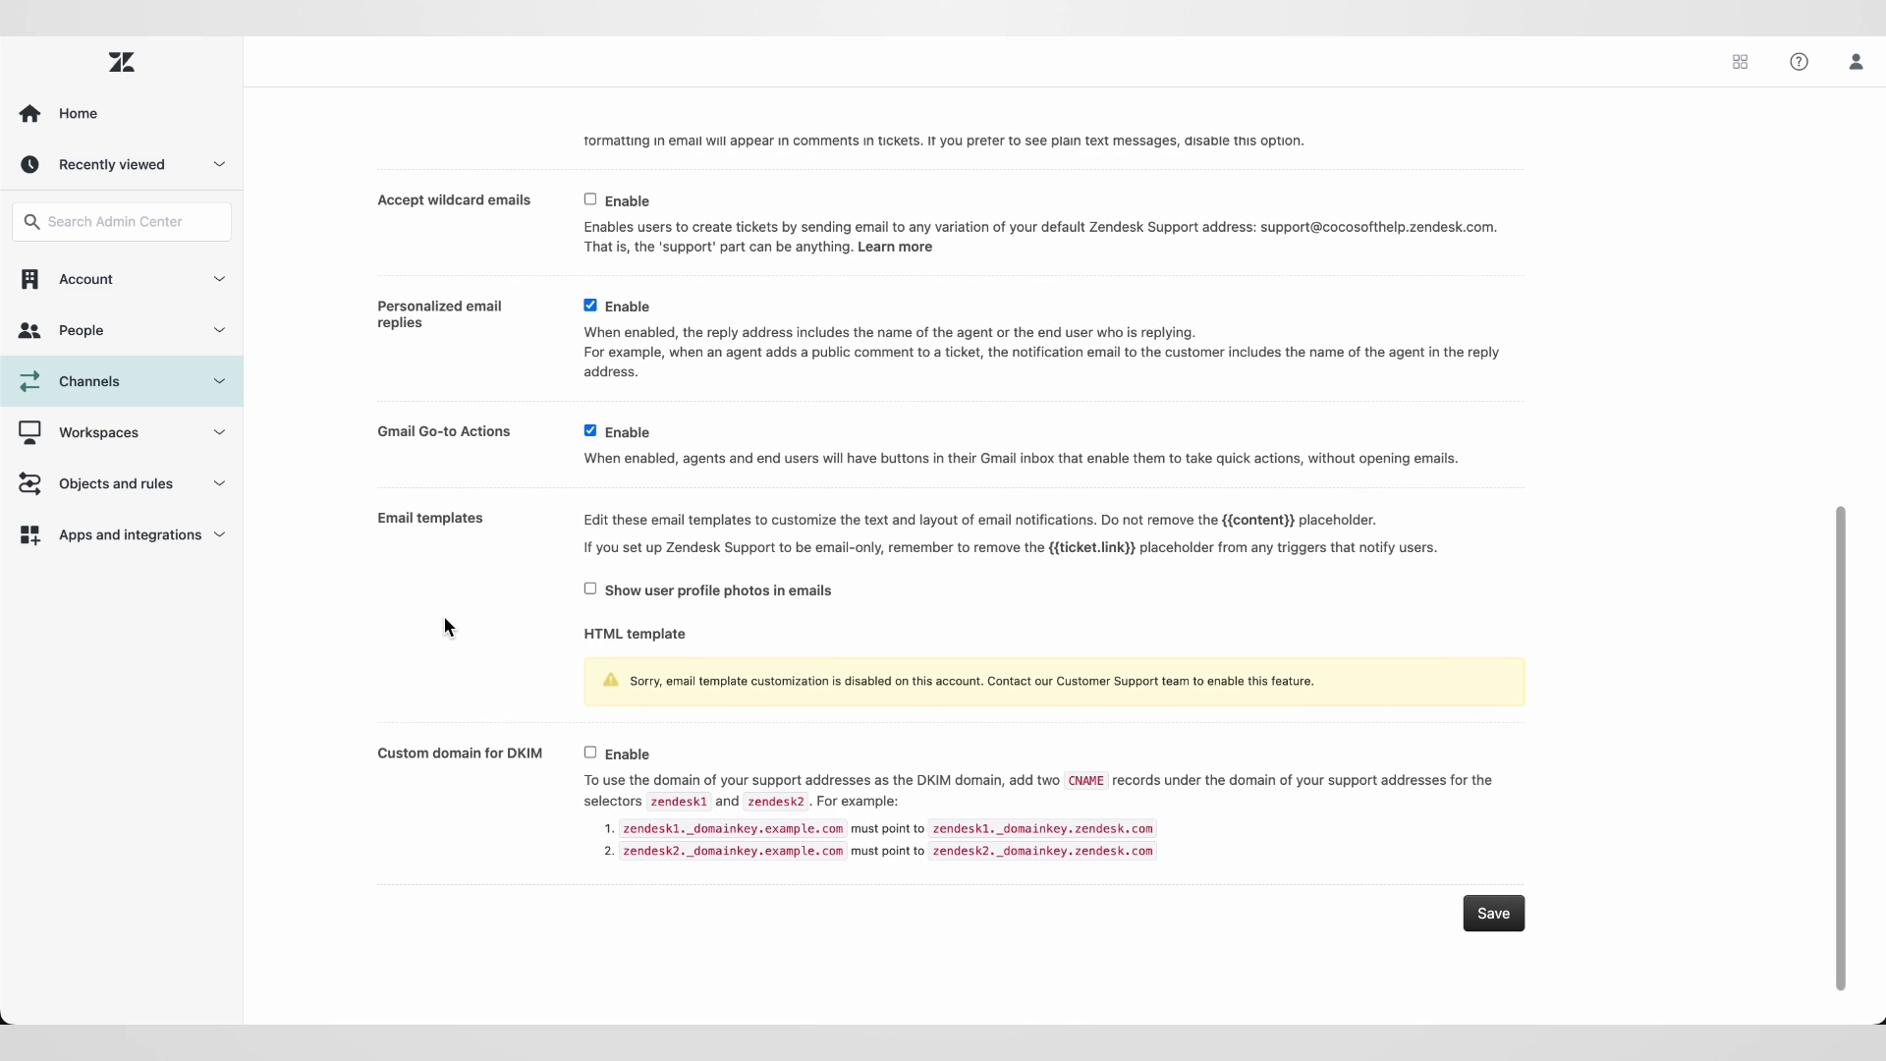
mouse_move(620, 866)
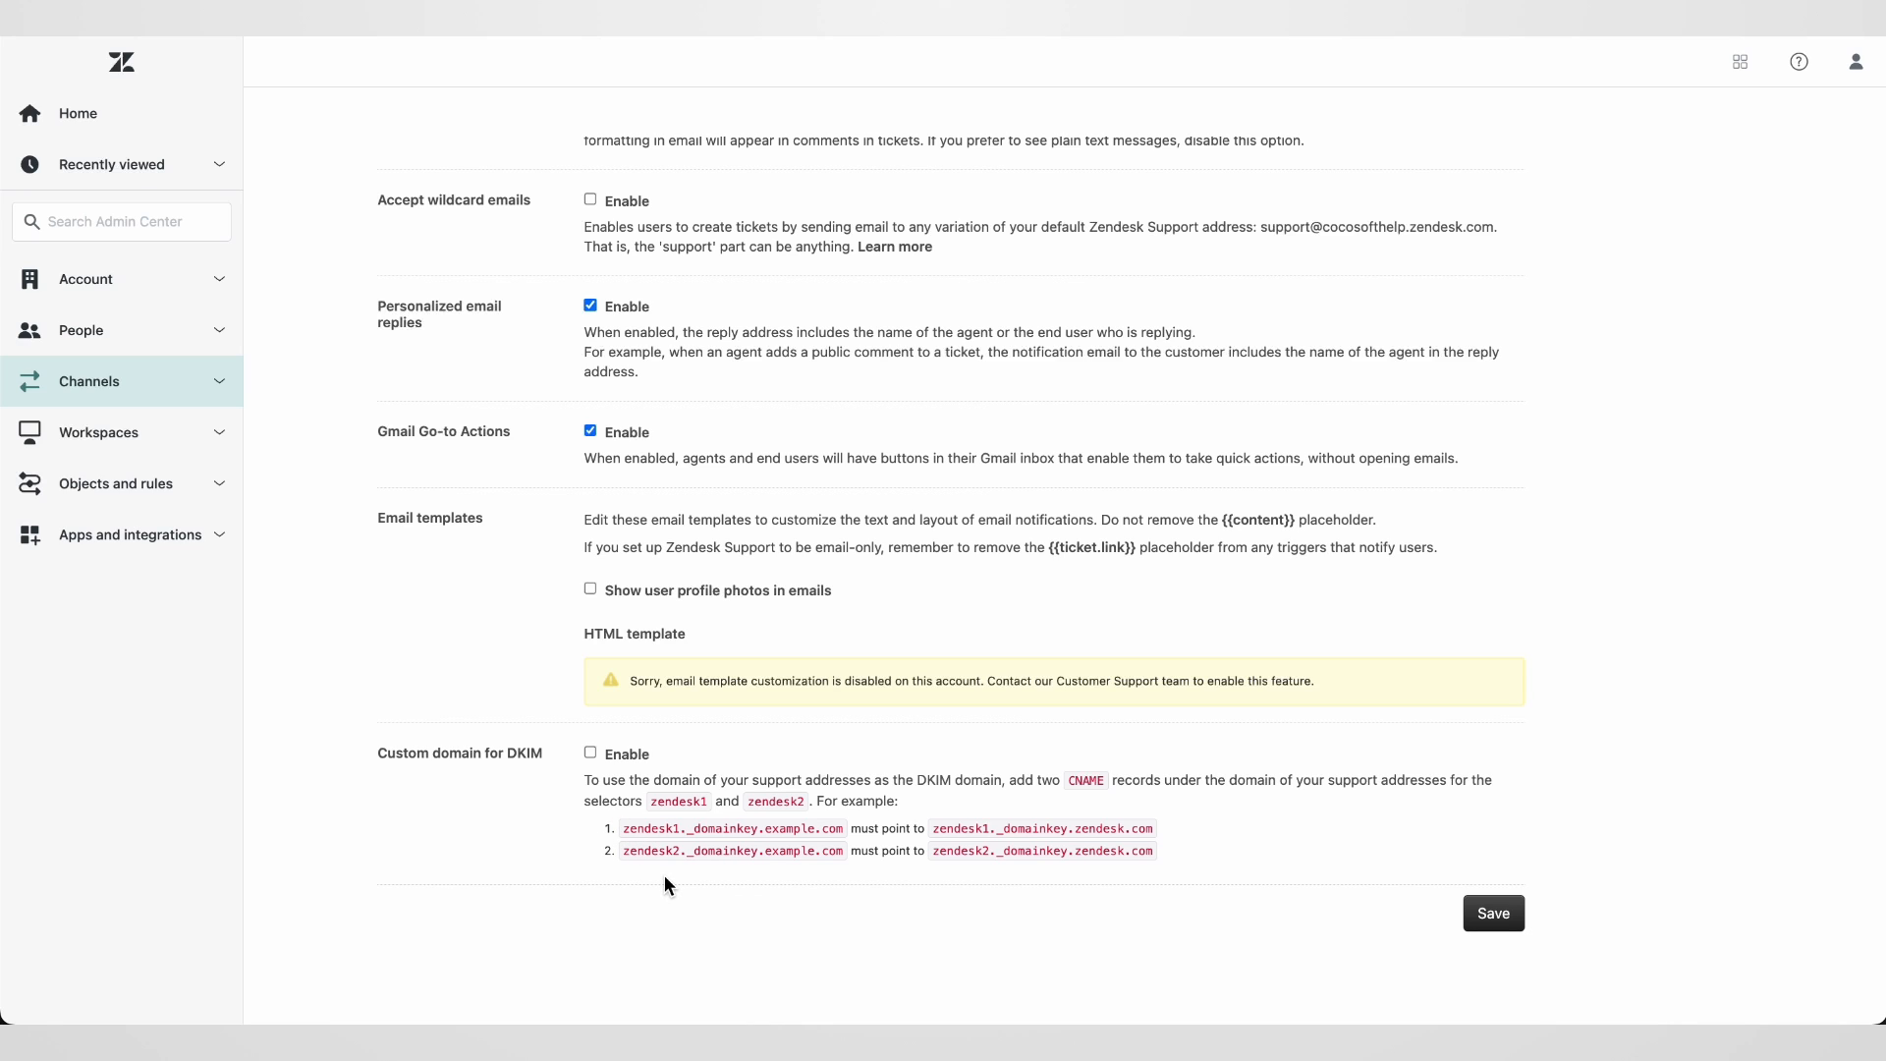
mouse_move(638, 830)
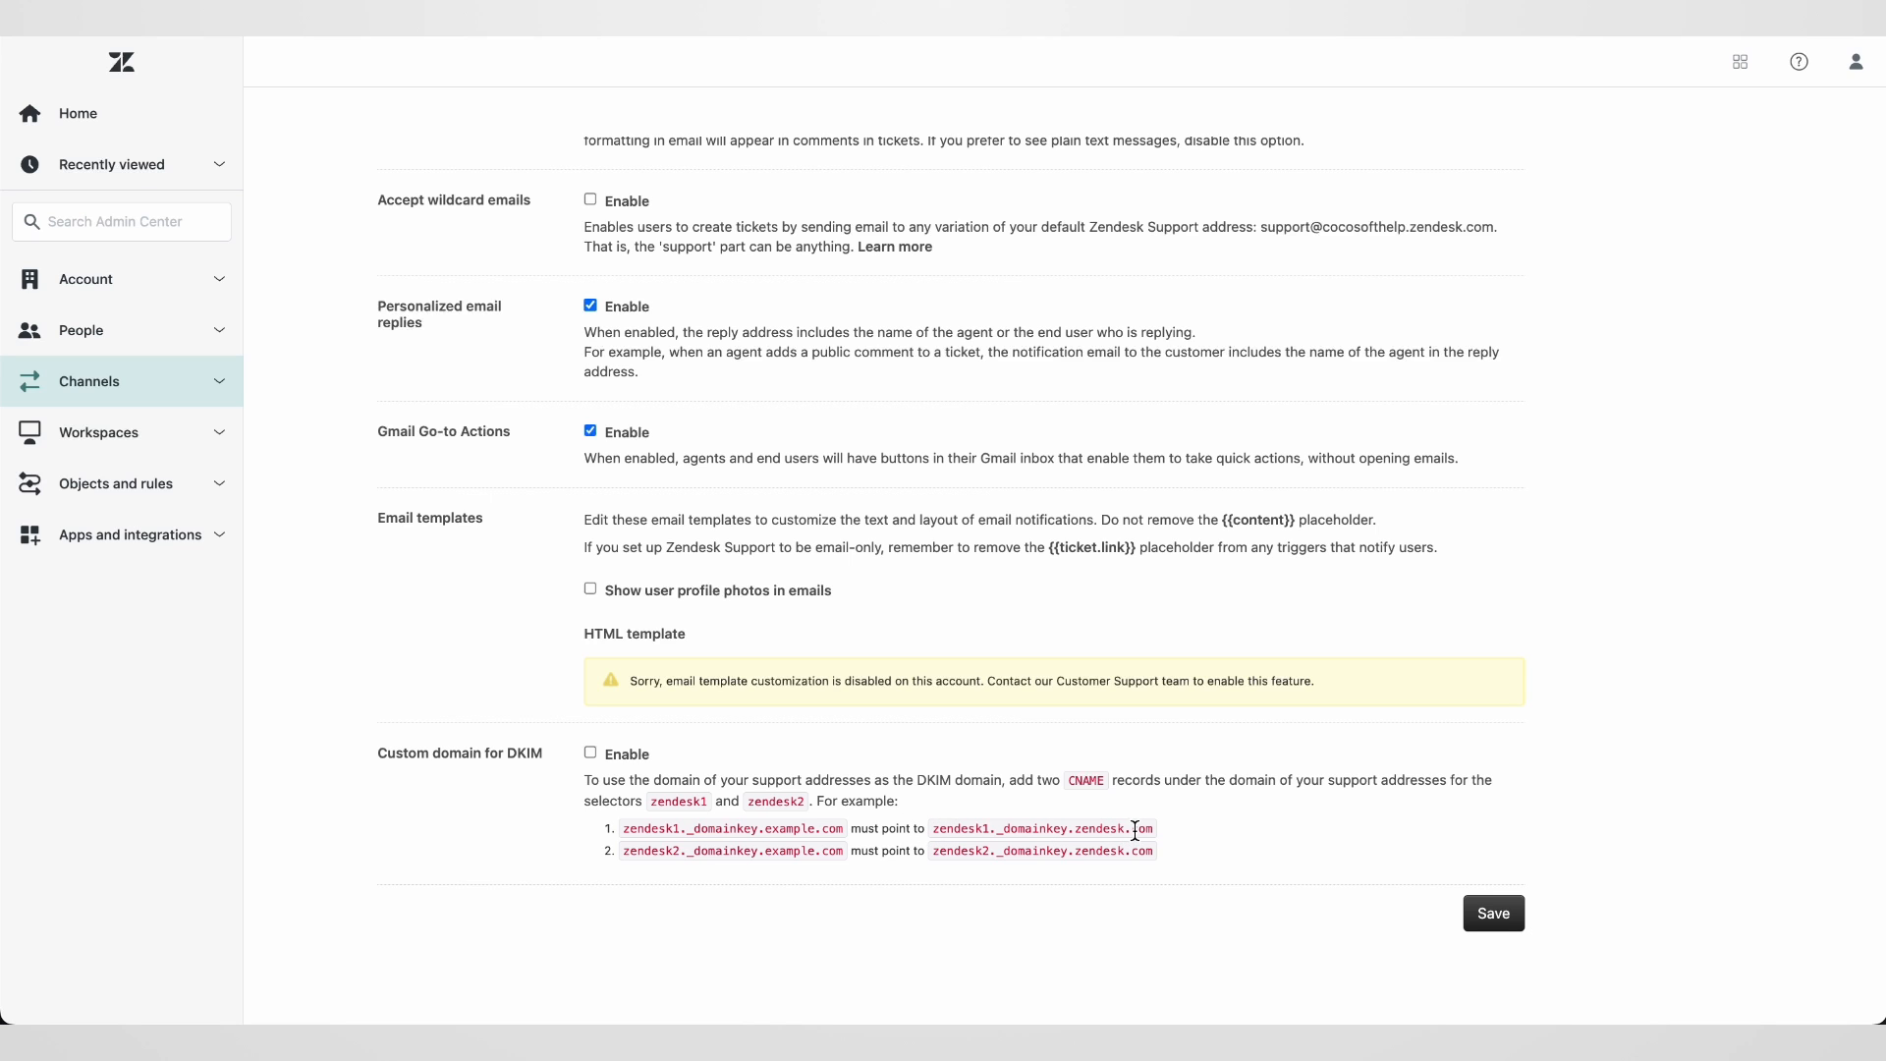
mouse_move(1133, 829)
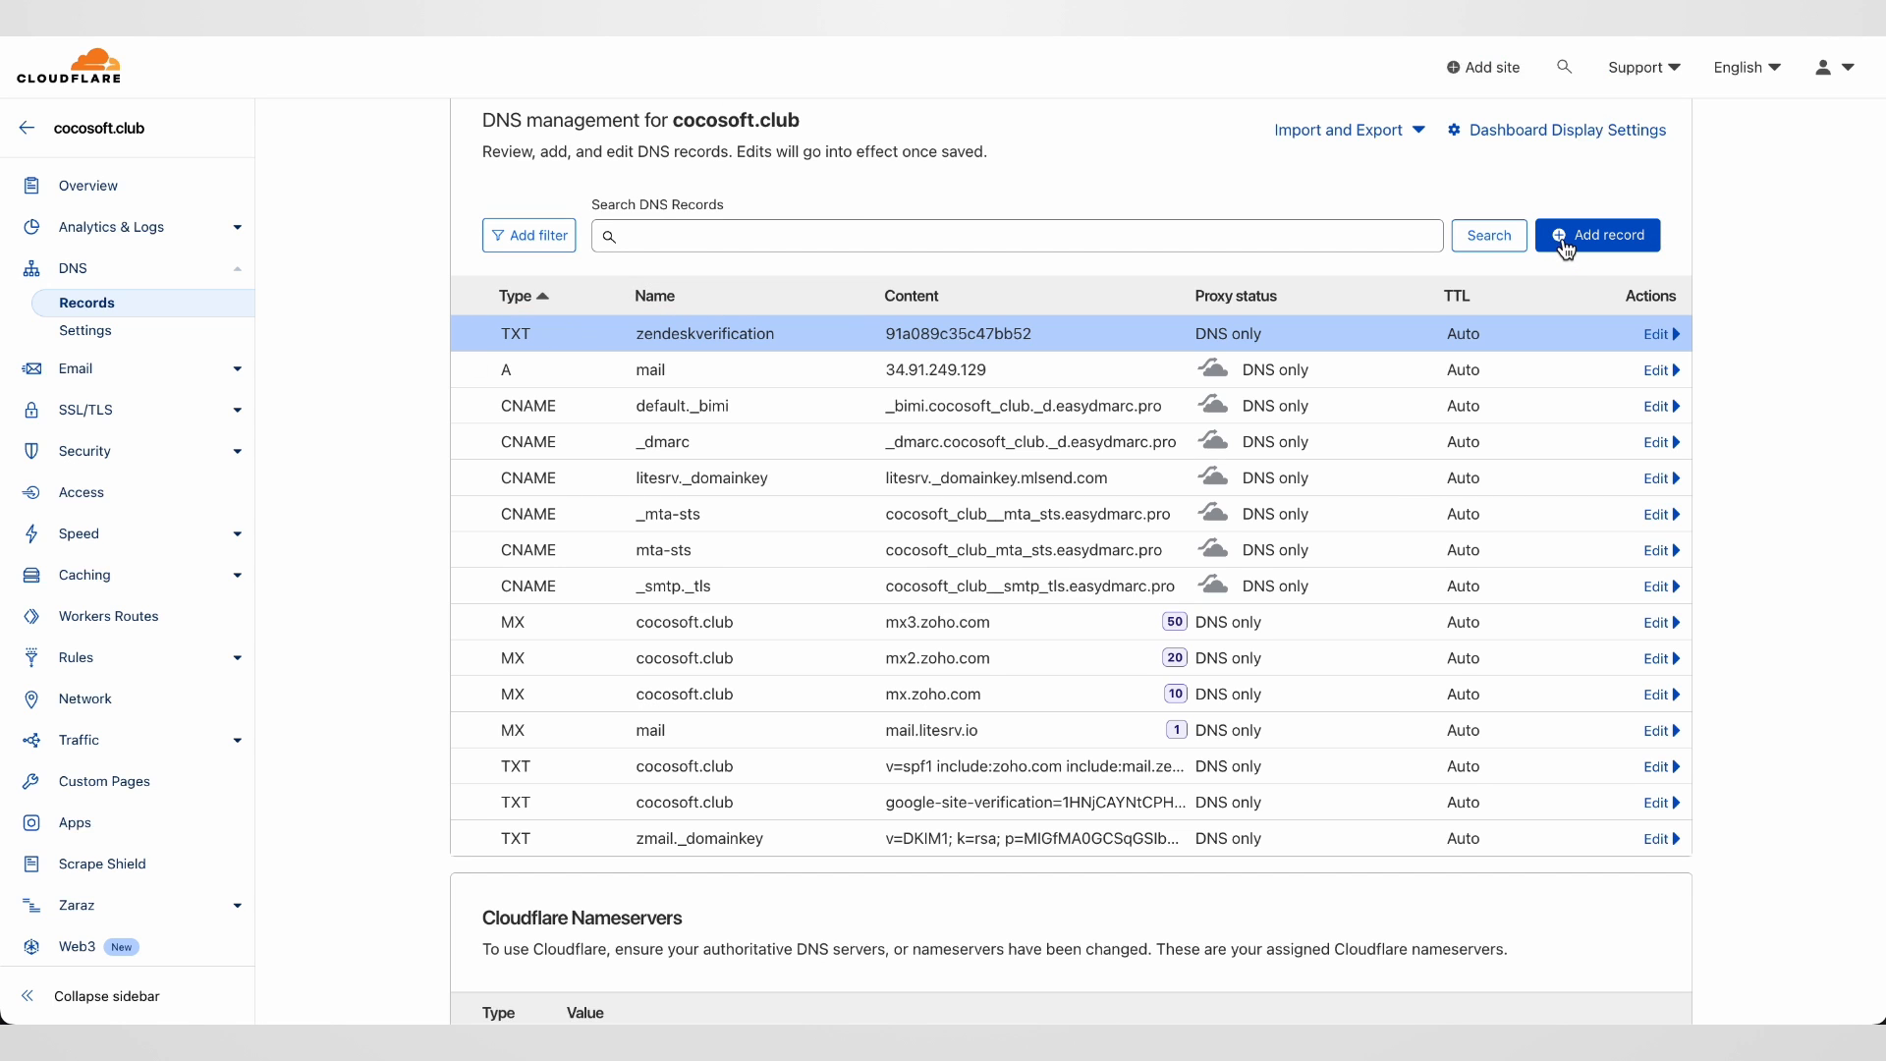
- Save a DNS-only CNAME zendesk1._domainkey pointing to zendesk1._domainkey.zendesk.com
left_click(1597, 235)
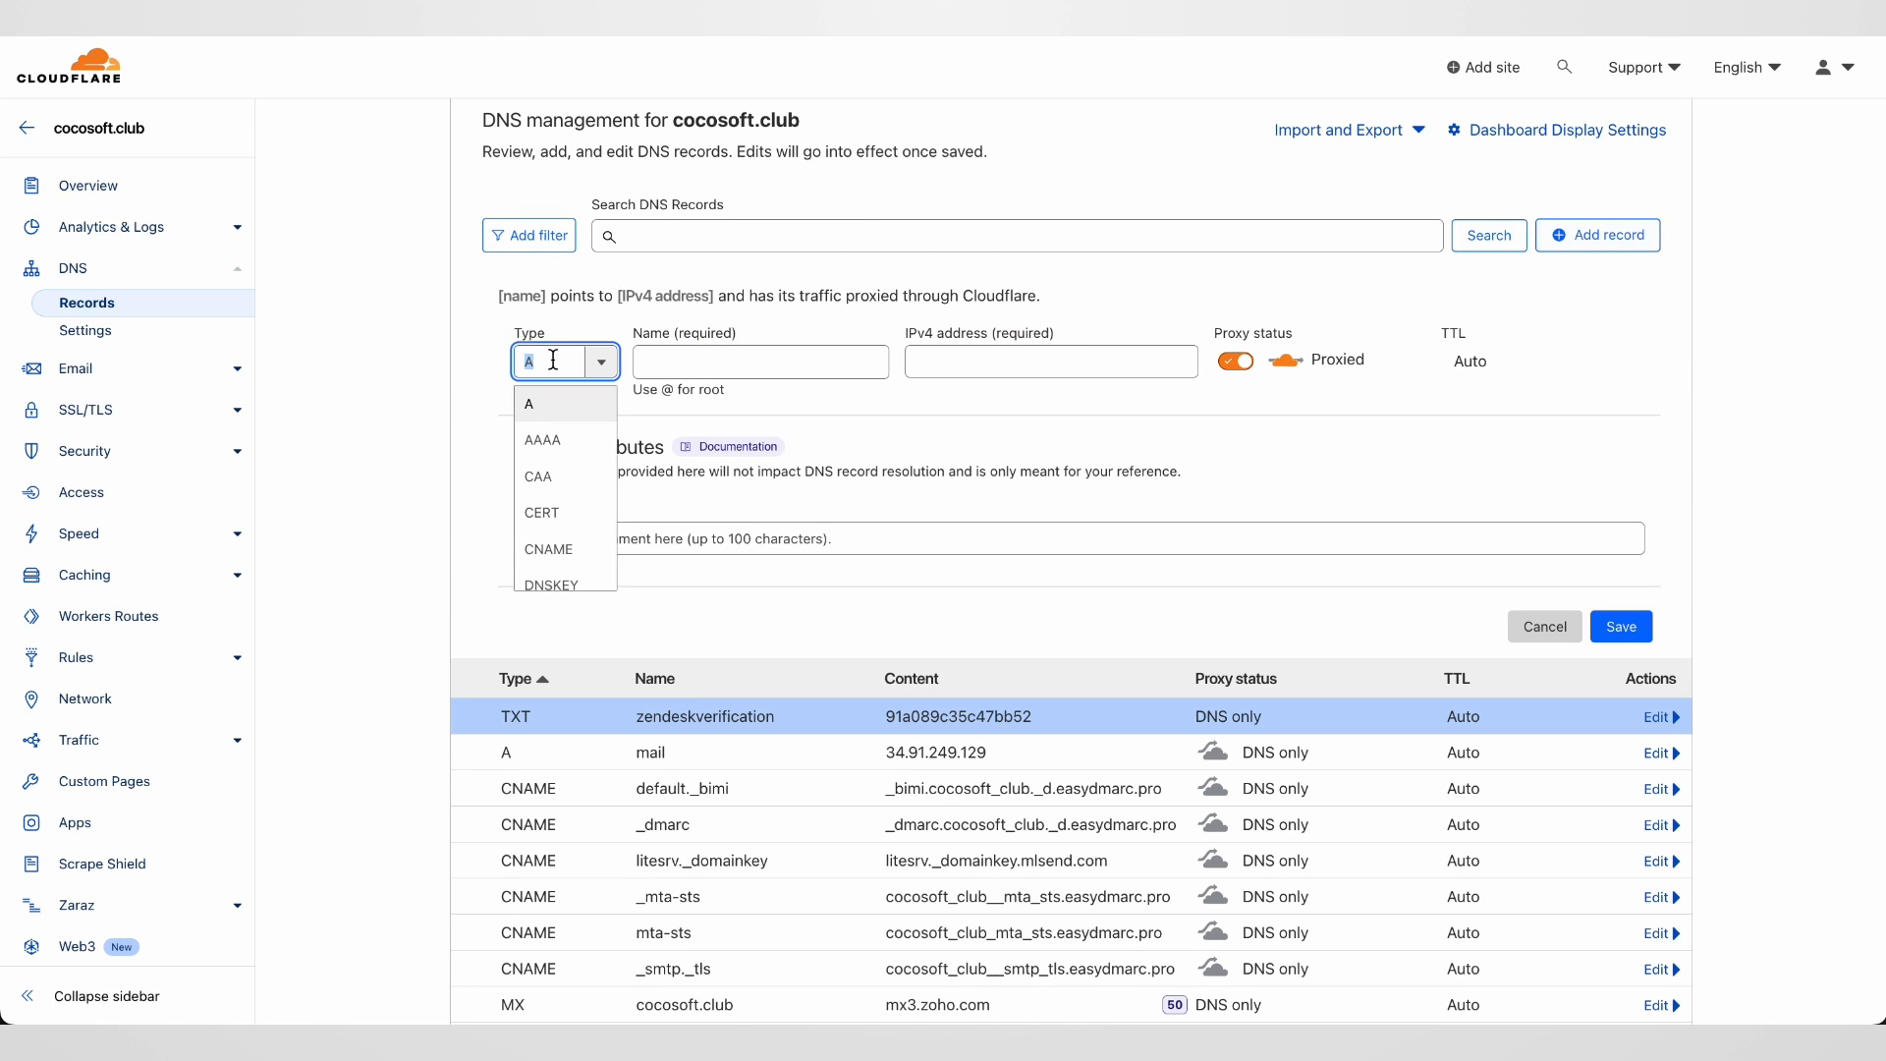
left_click(548, 551)
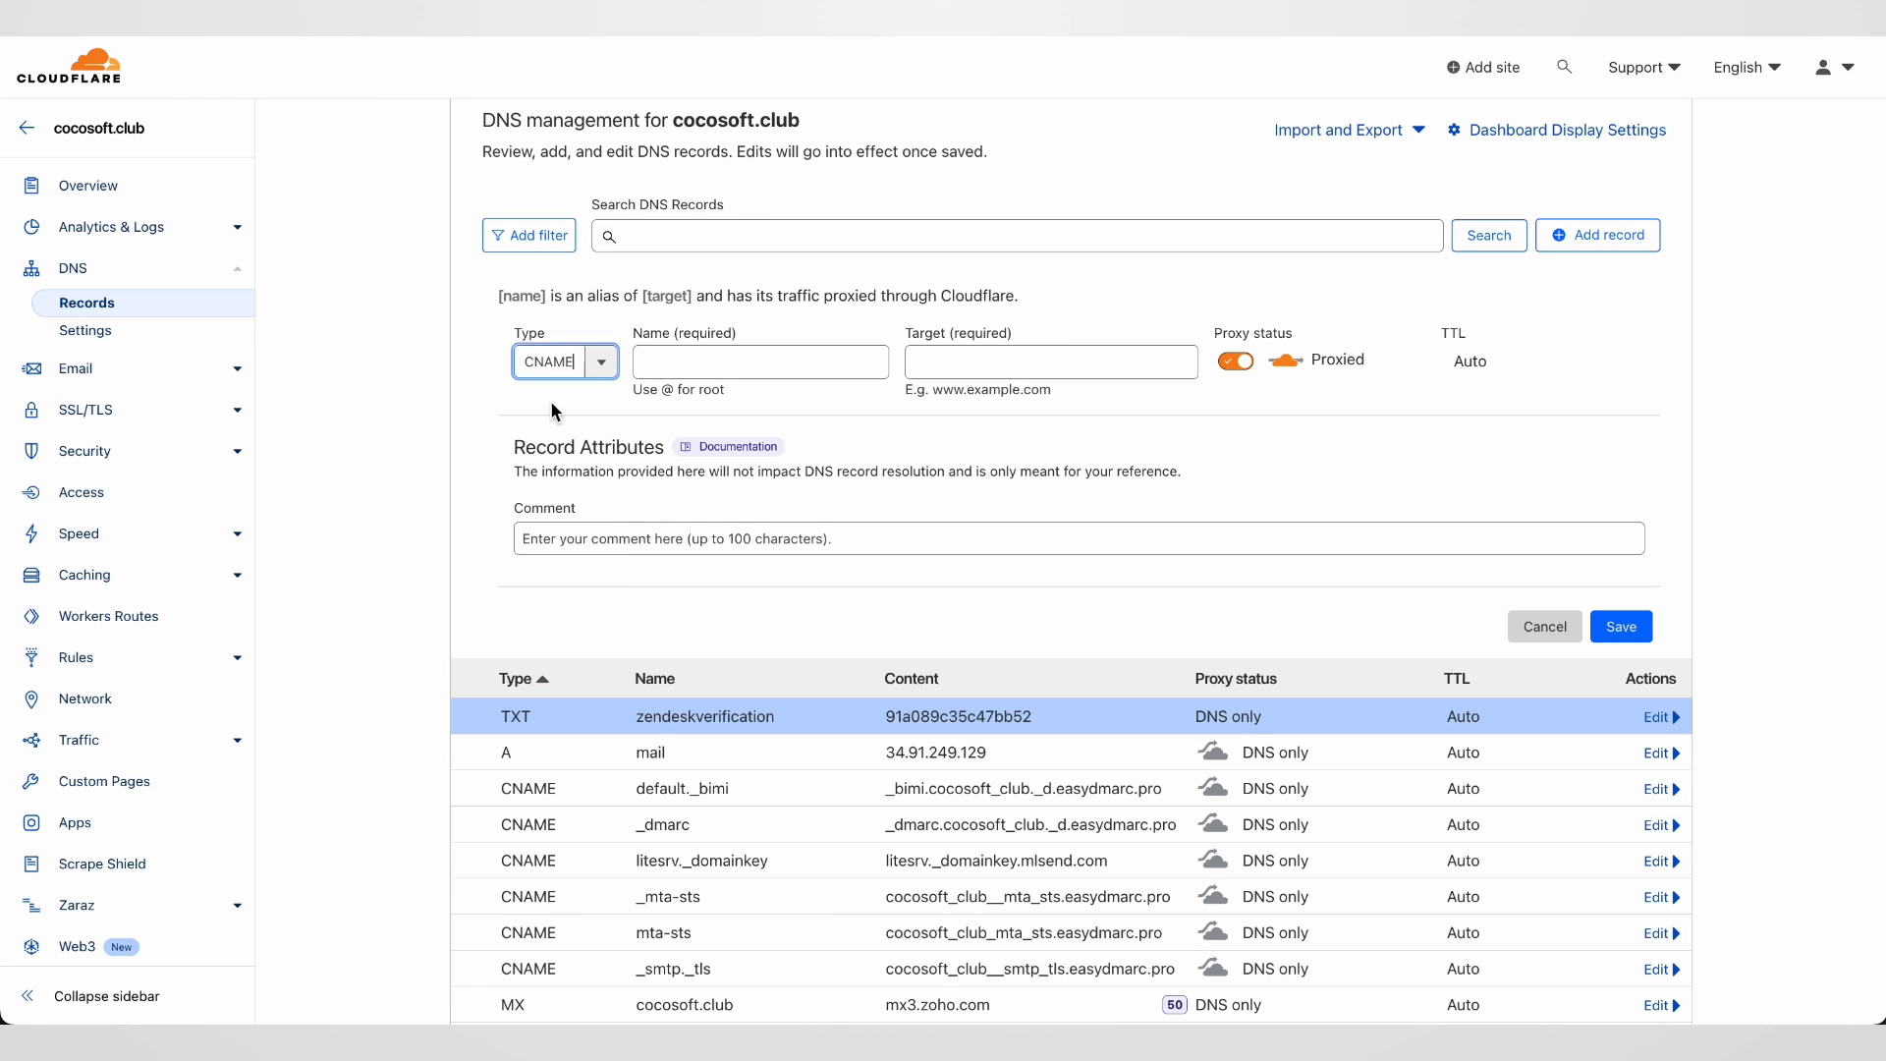
type("zendesk1._domainkey")
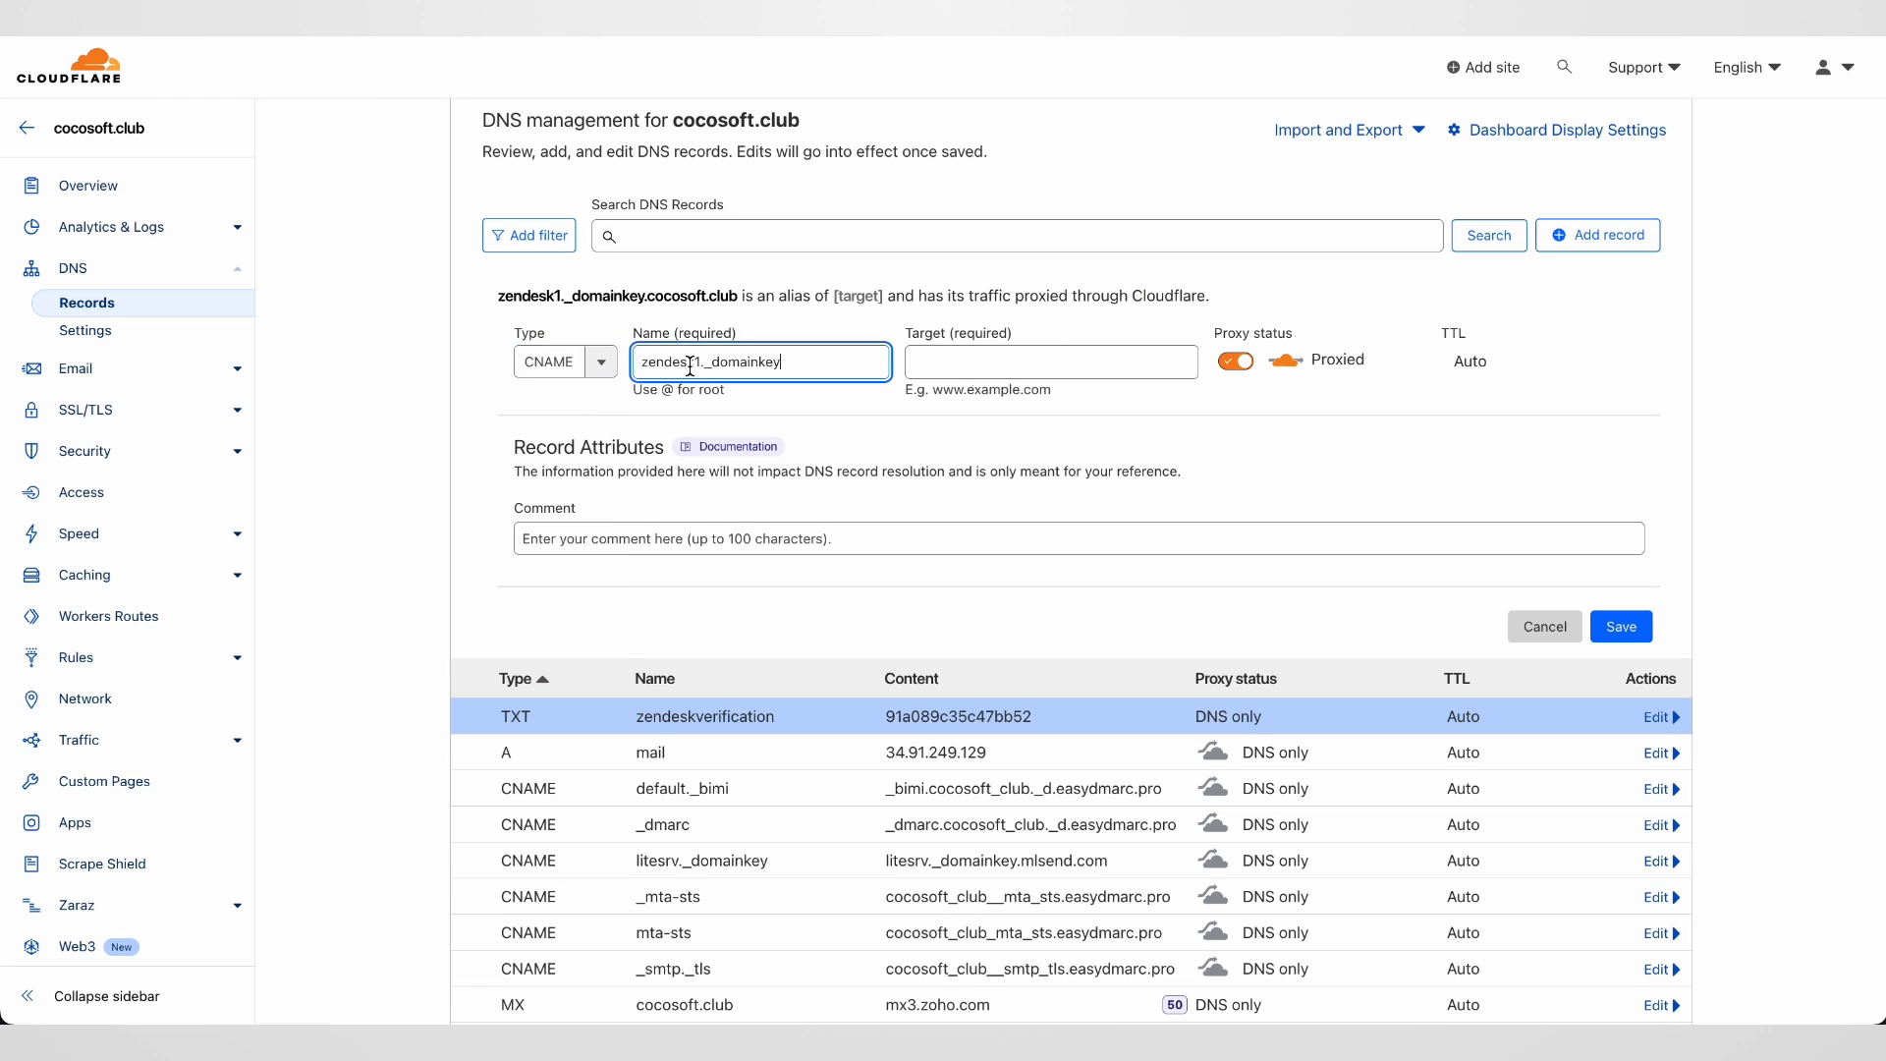
mouse_move(981, 360)
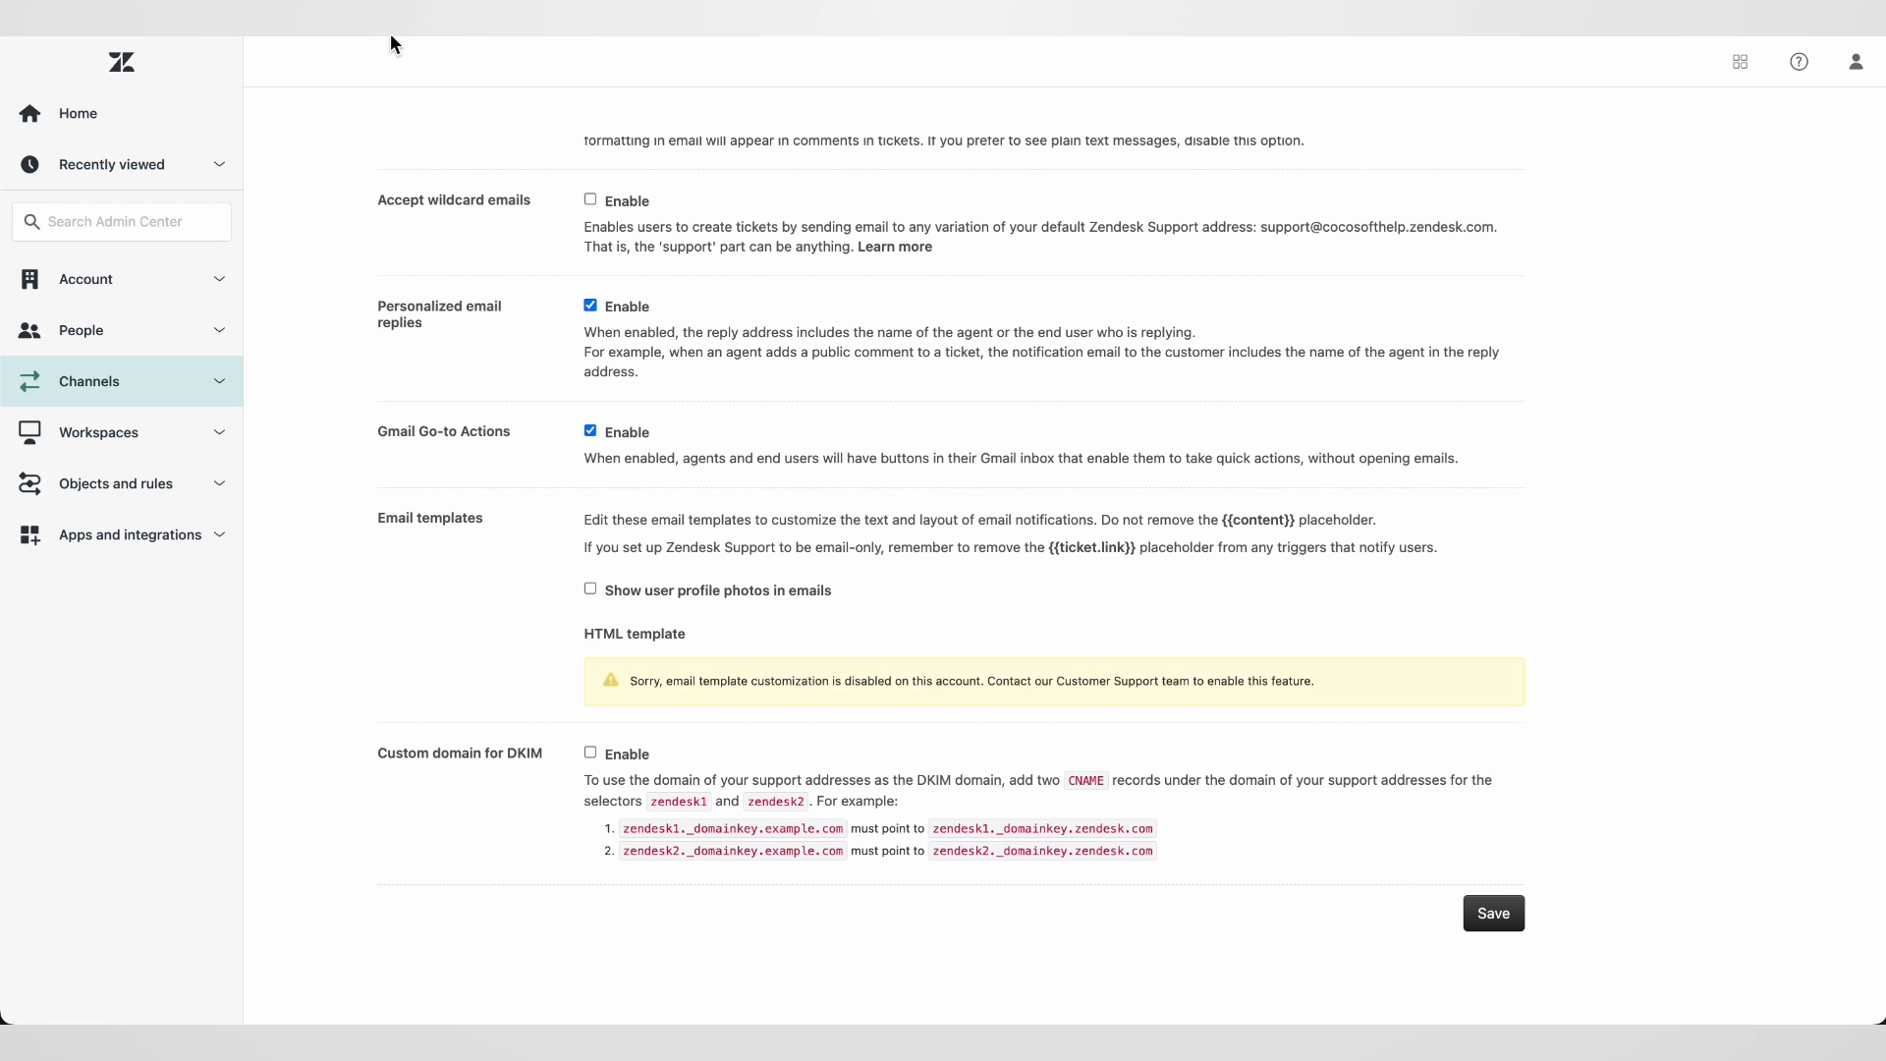
left_click_drag(937, 829, 1151, 829)
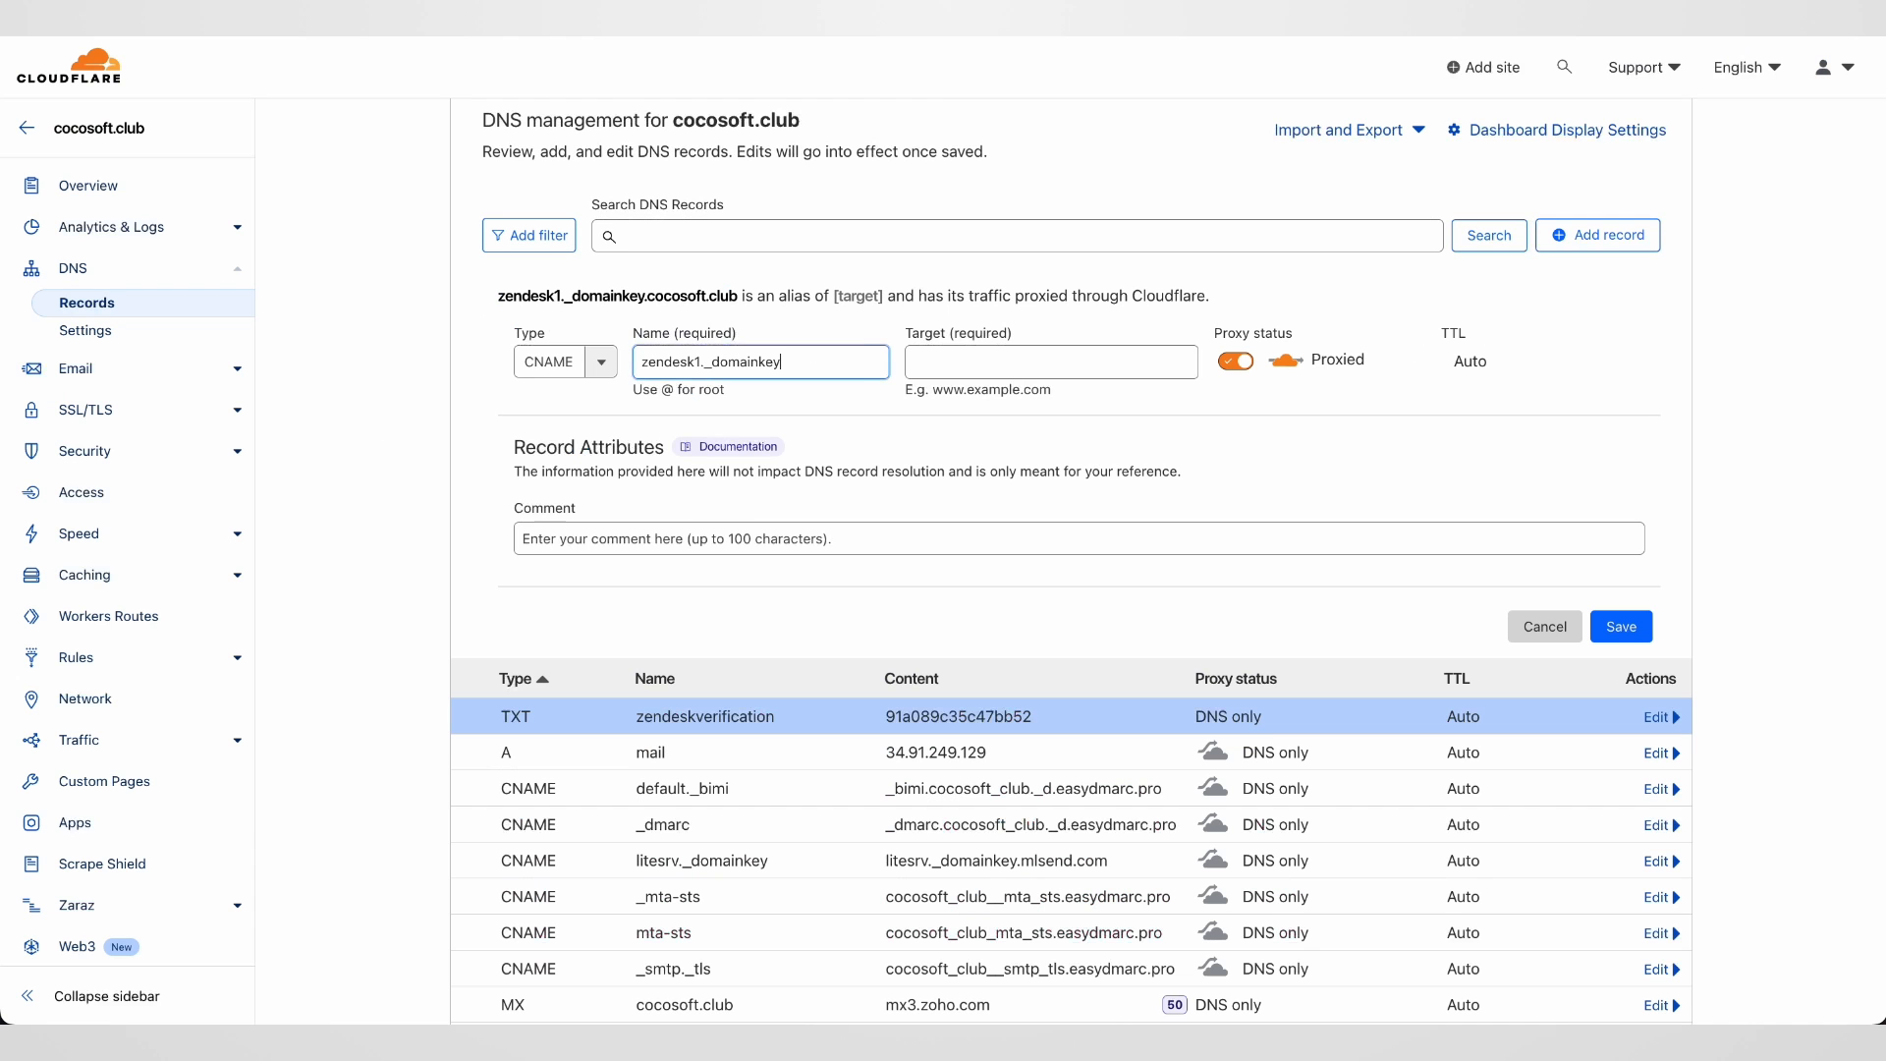
type("zendesk1._domainkey.zendesk.com")
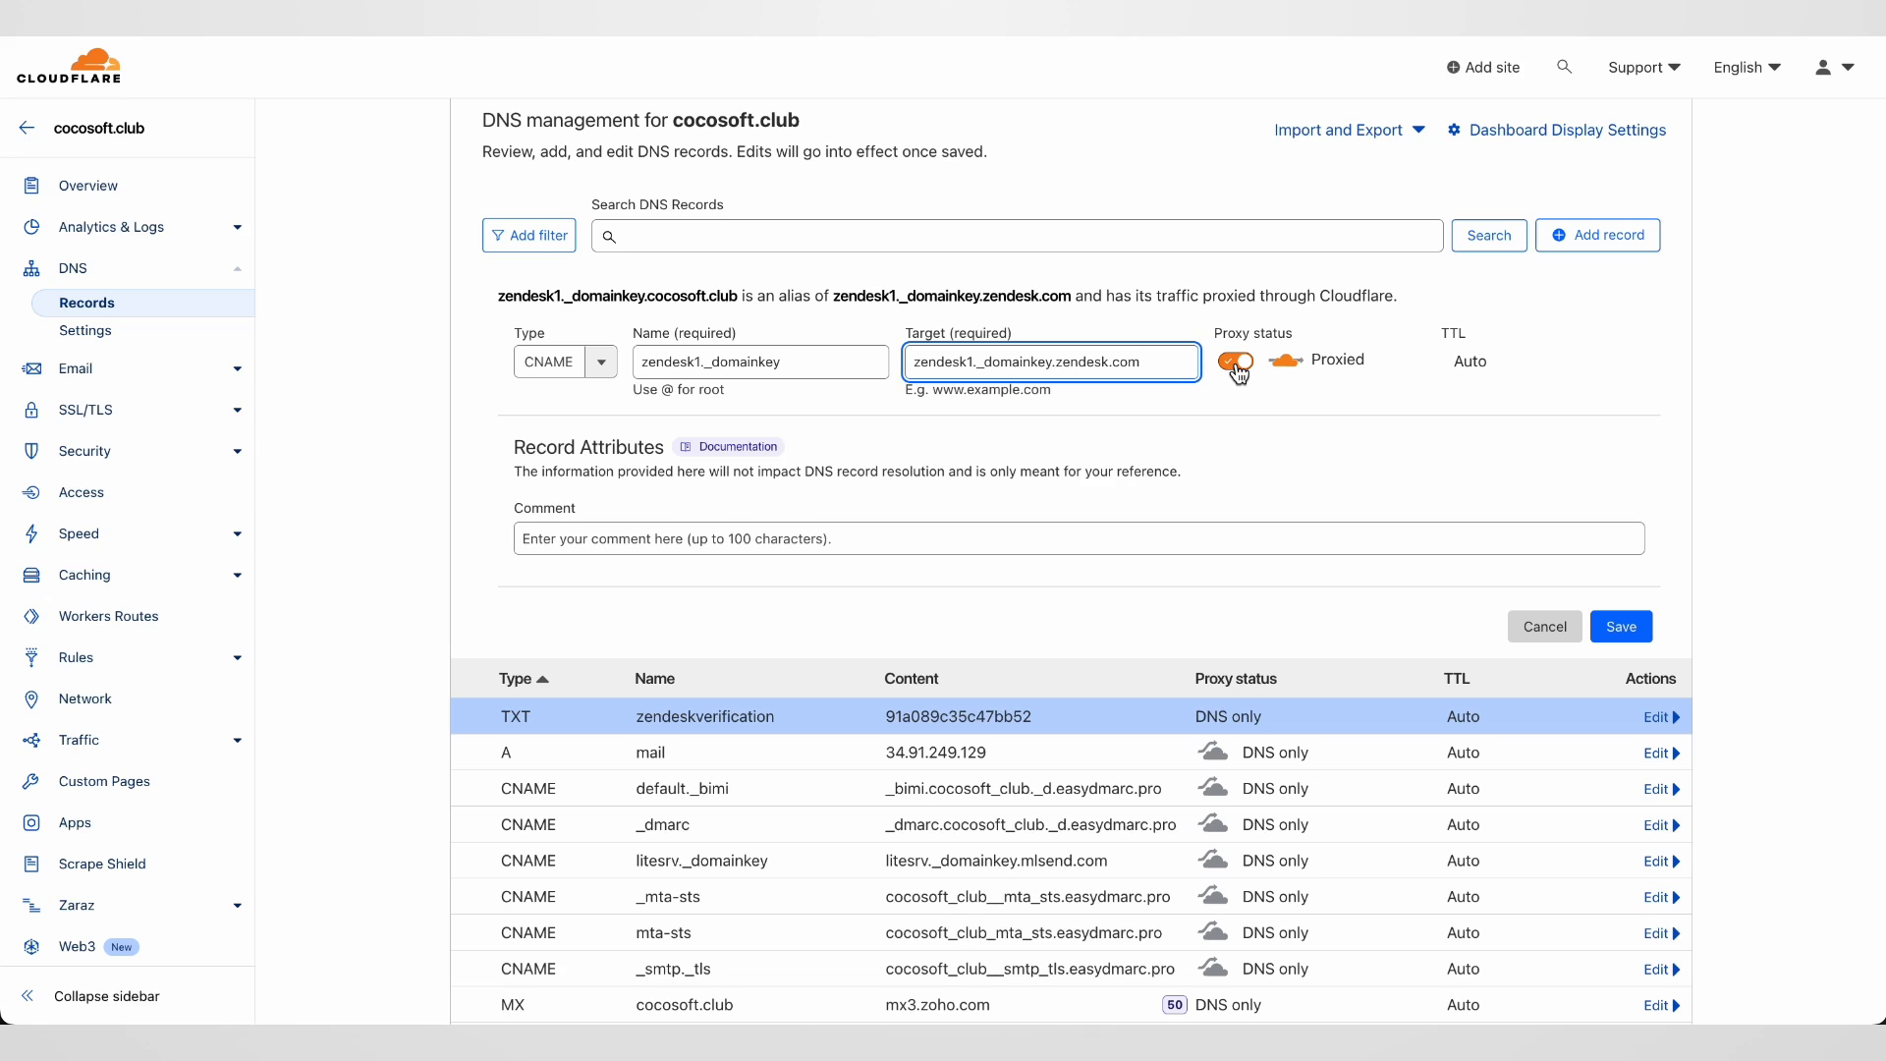
left_click(1232, 359)
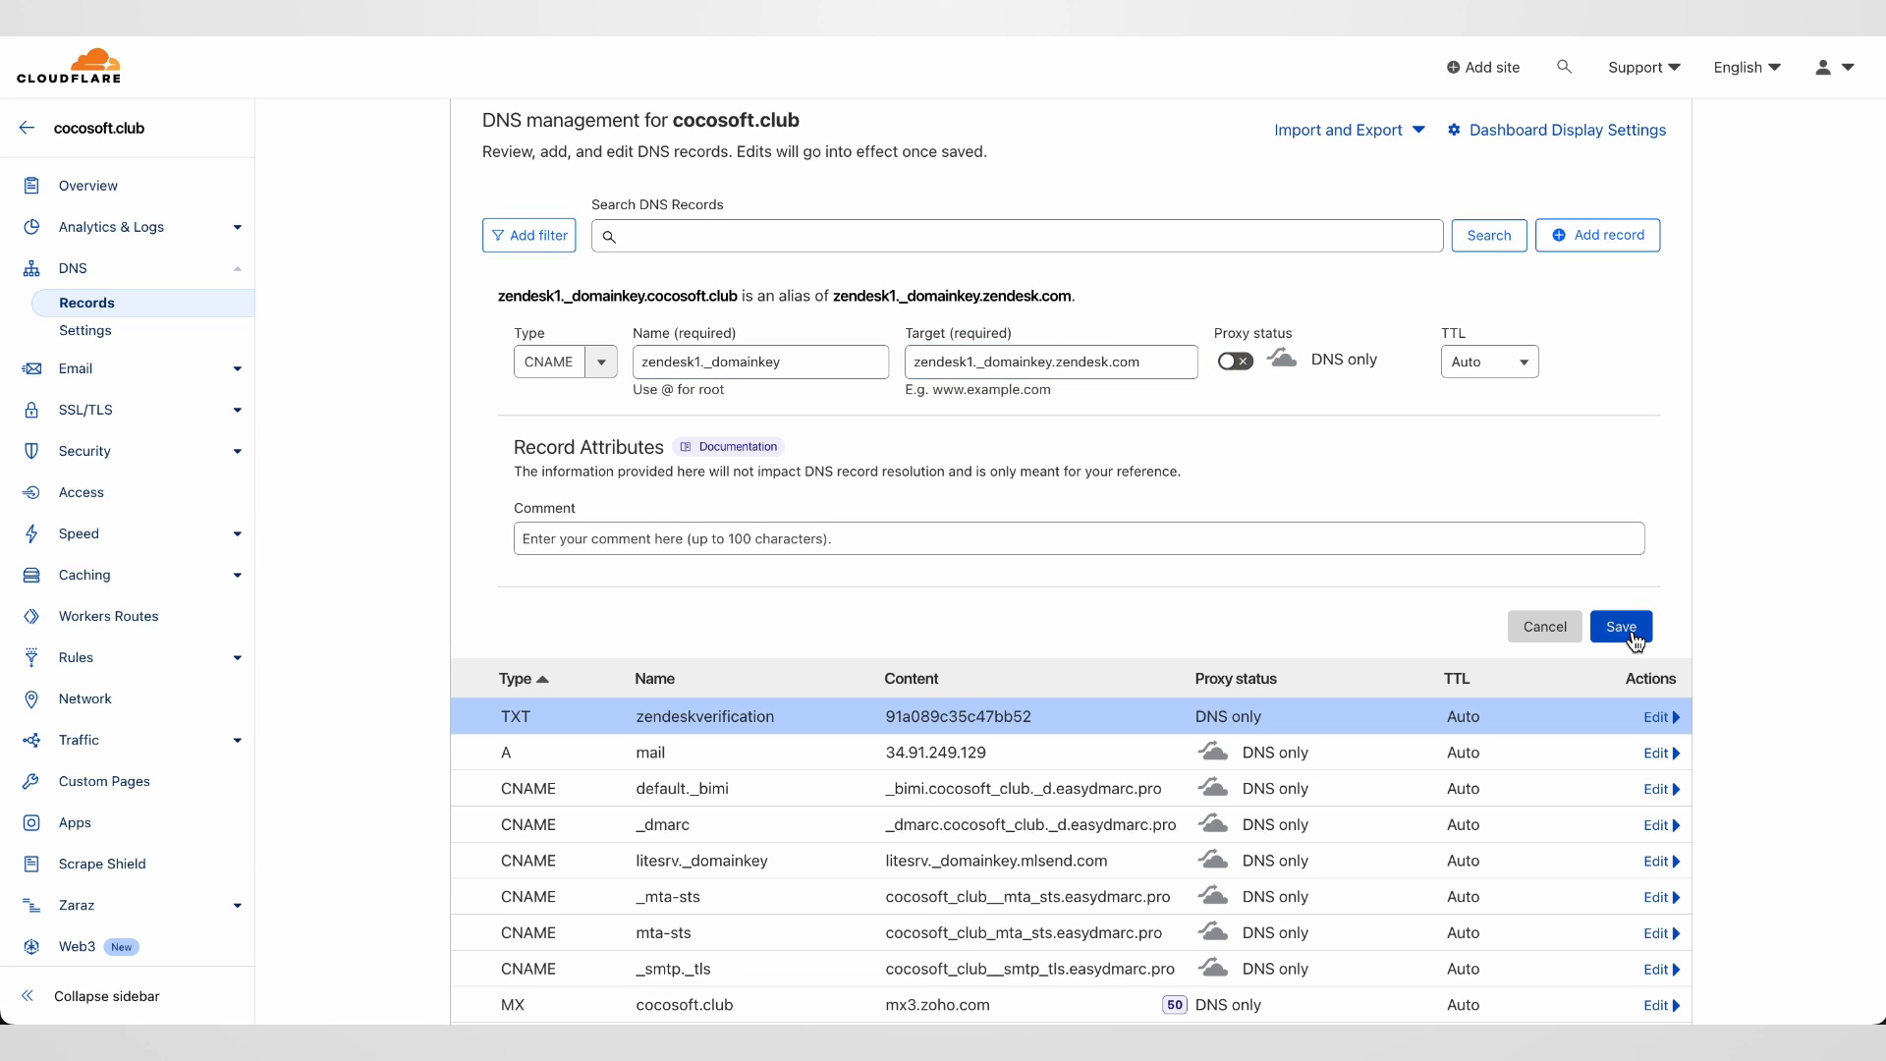
left_click(1620, 626)
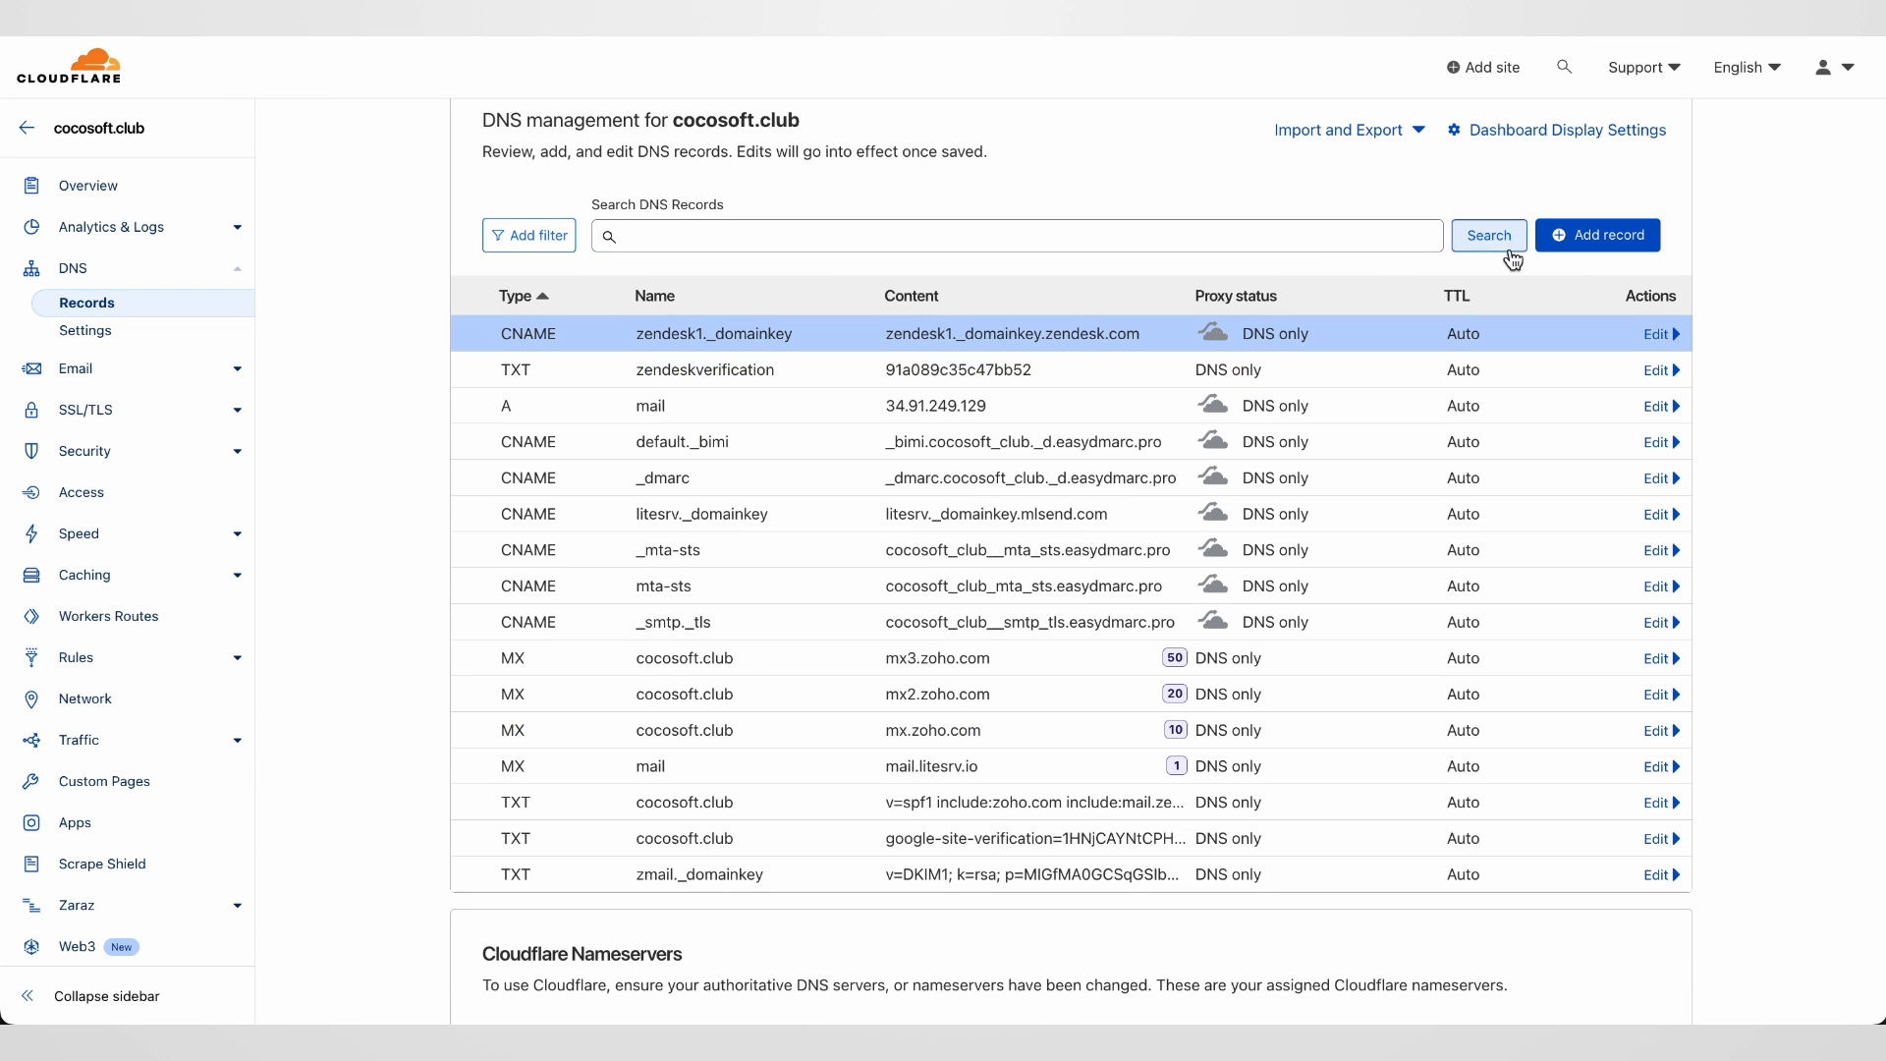
- Add a DNS-only CNAME zendesk2._domainkey pointing to zendesk2._domainkey.zendesk.com in Cloudflare
left_click(1597, 235)
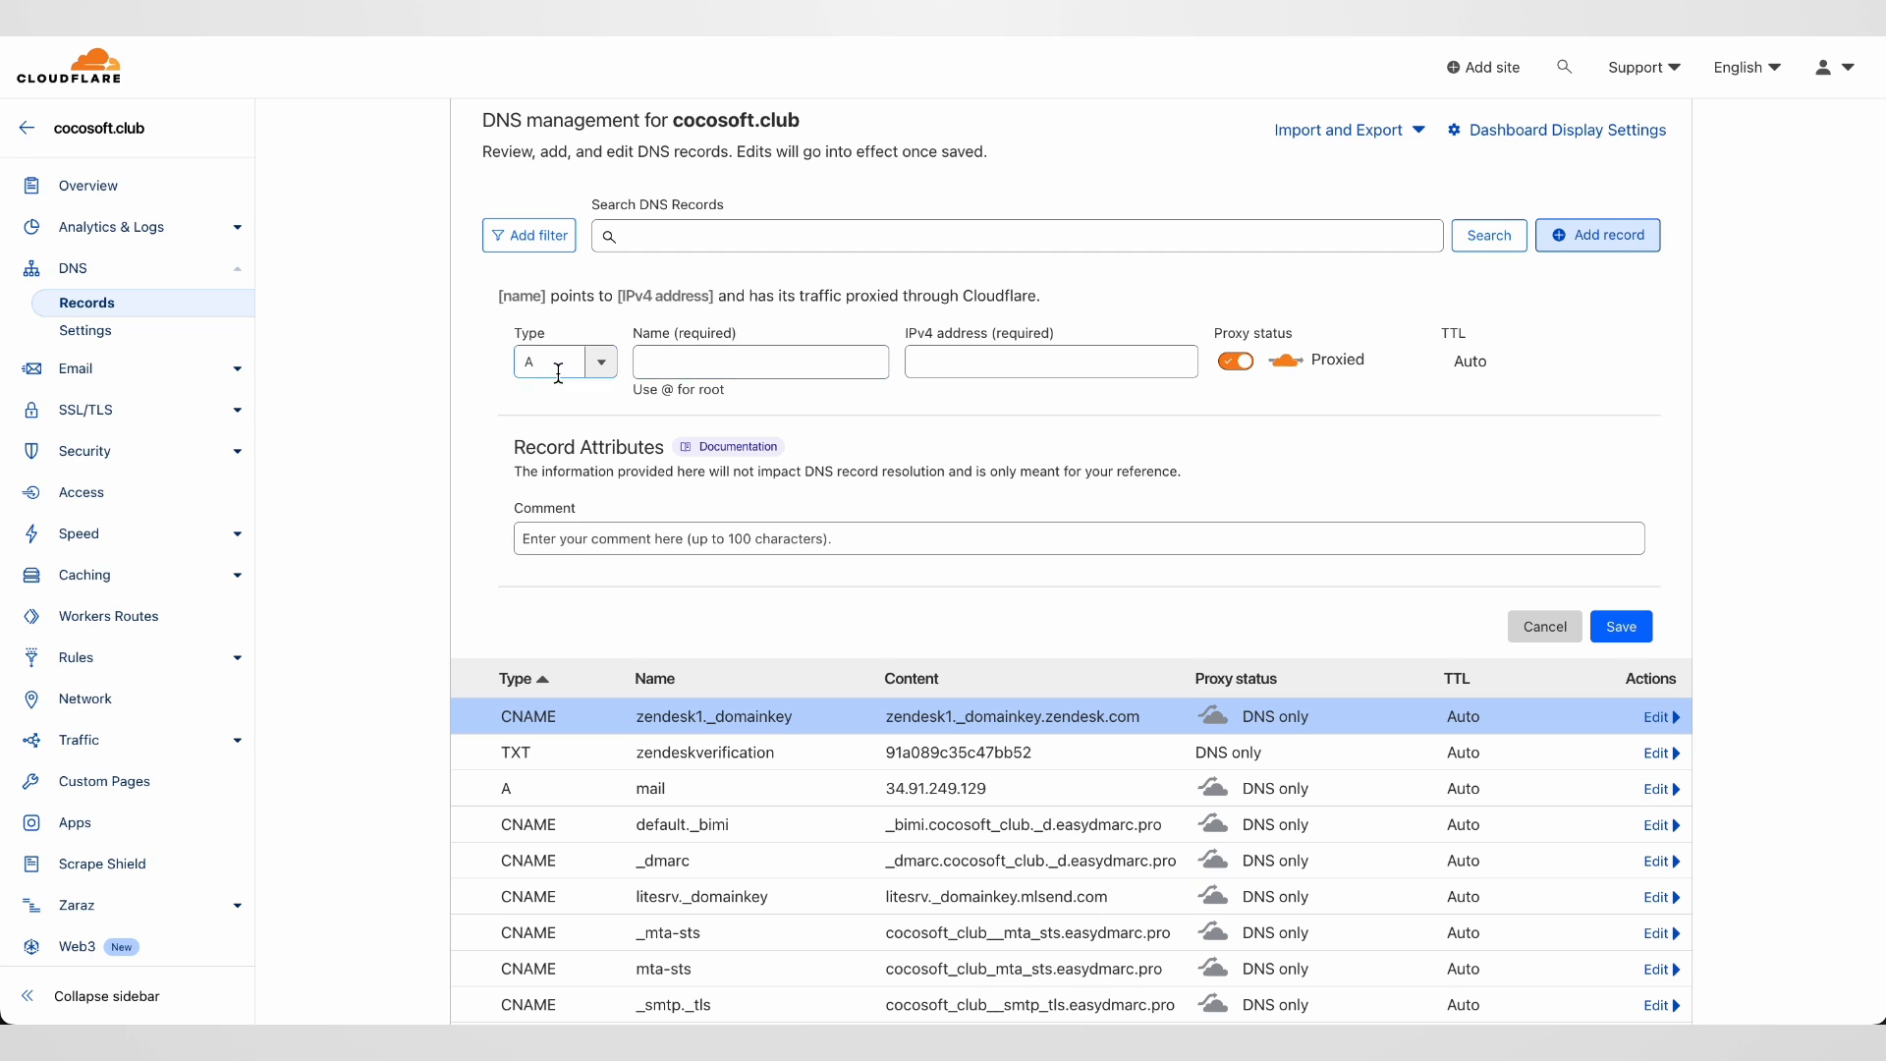
type("cn")
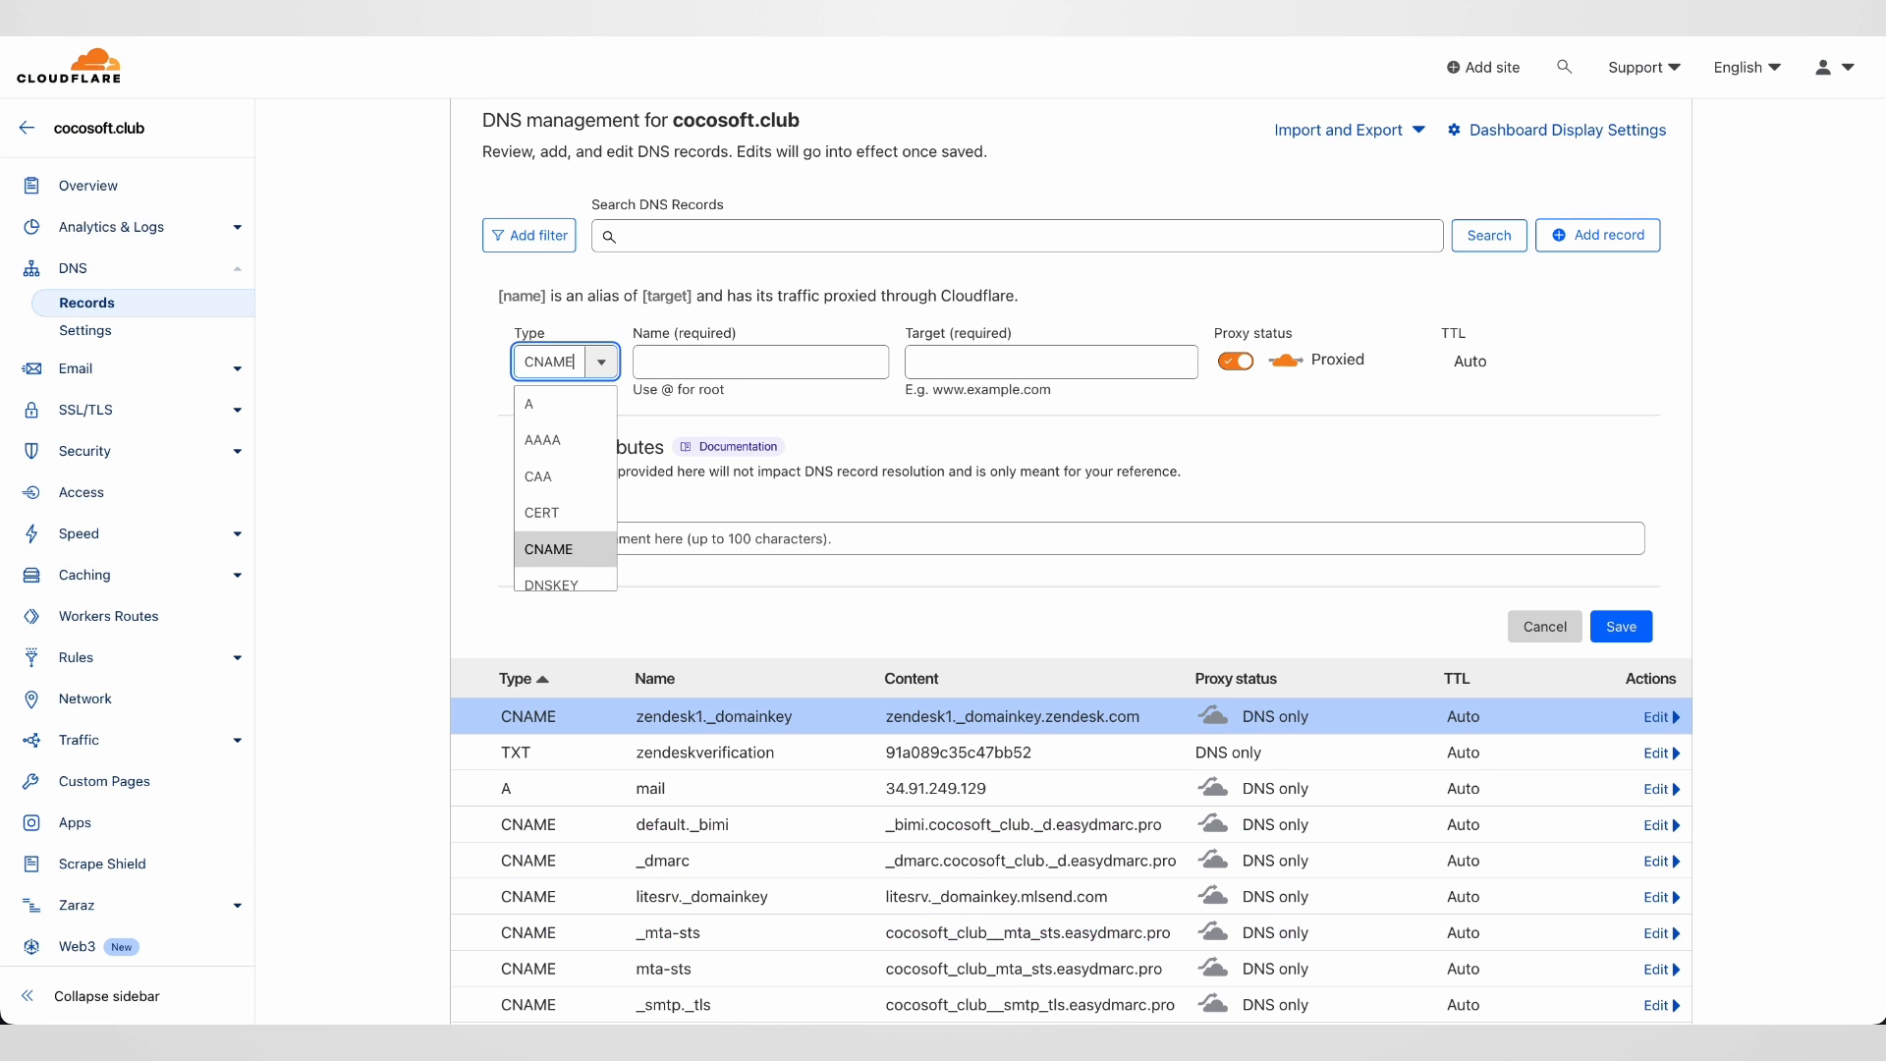
type("zendesk2._domainkey")
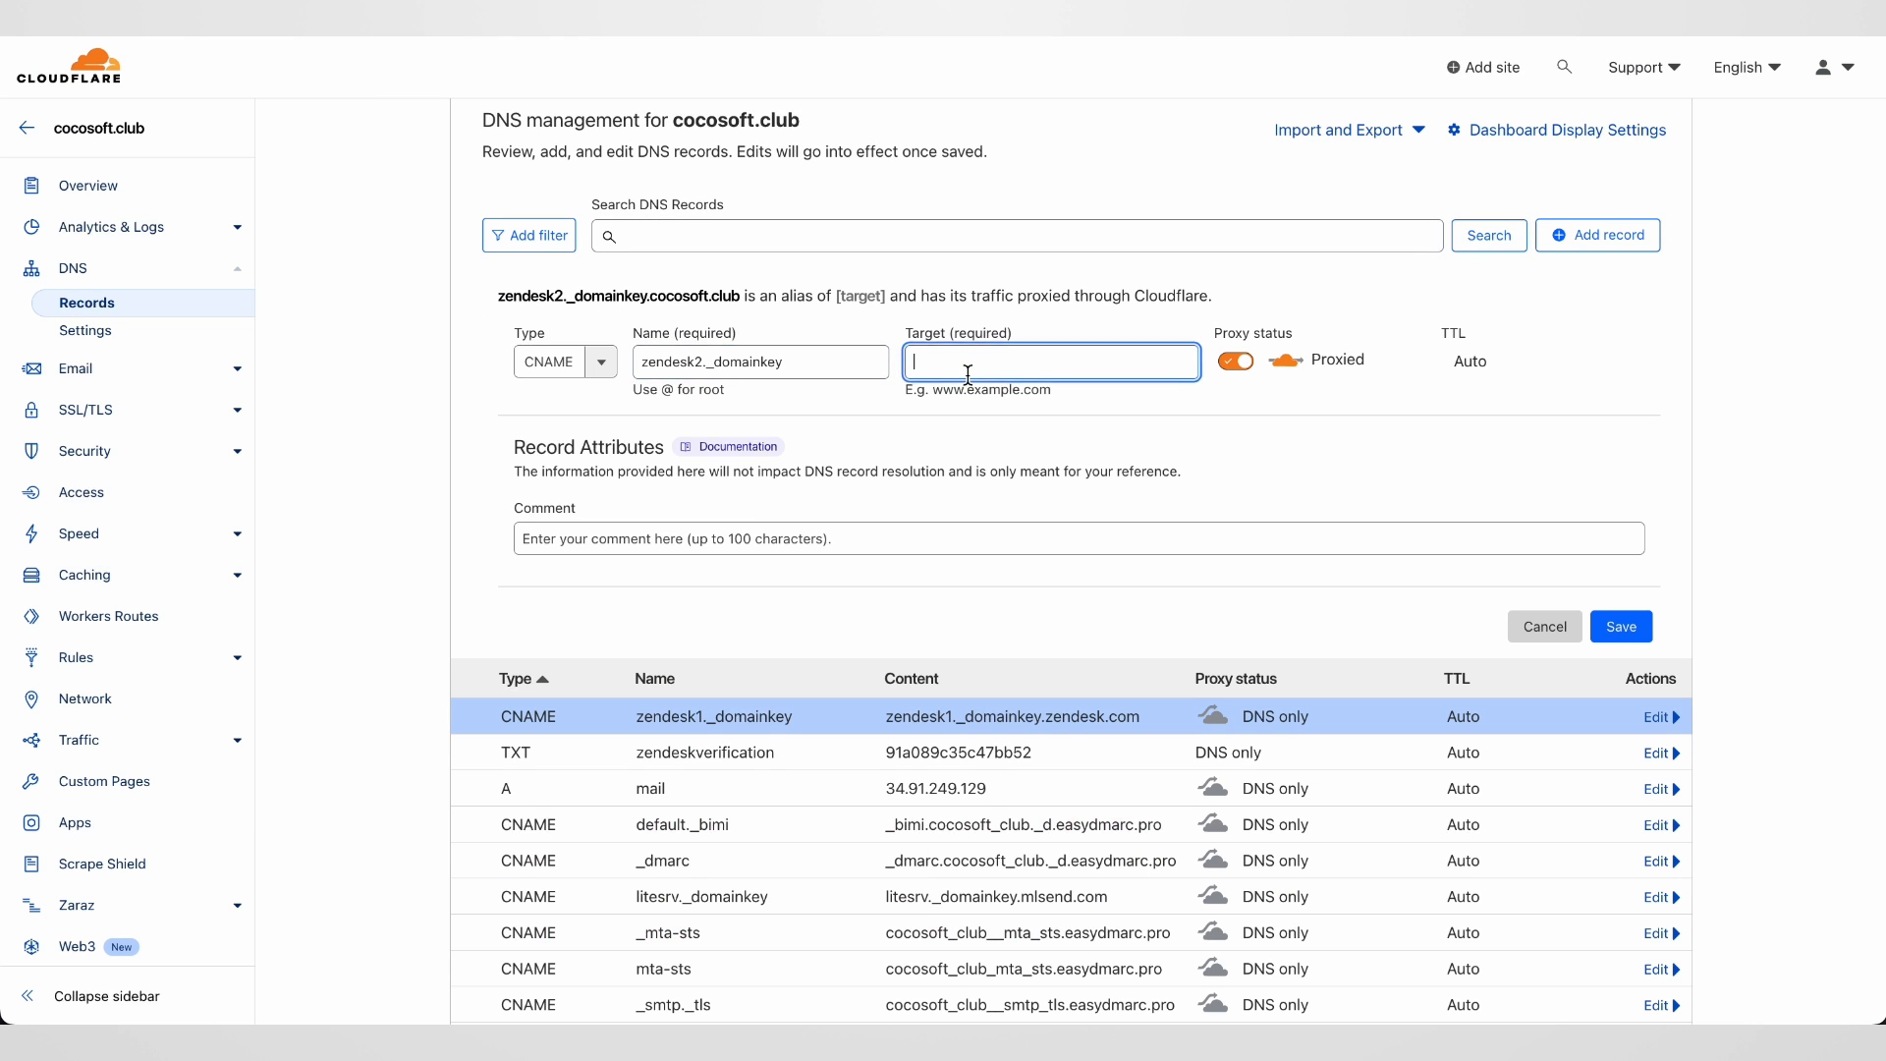
type("zendesk2._domainkey.zendesk.com")
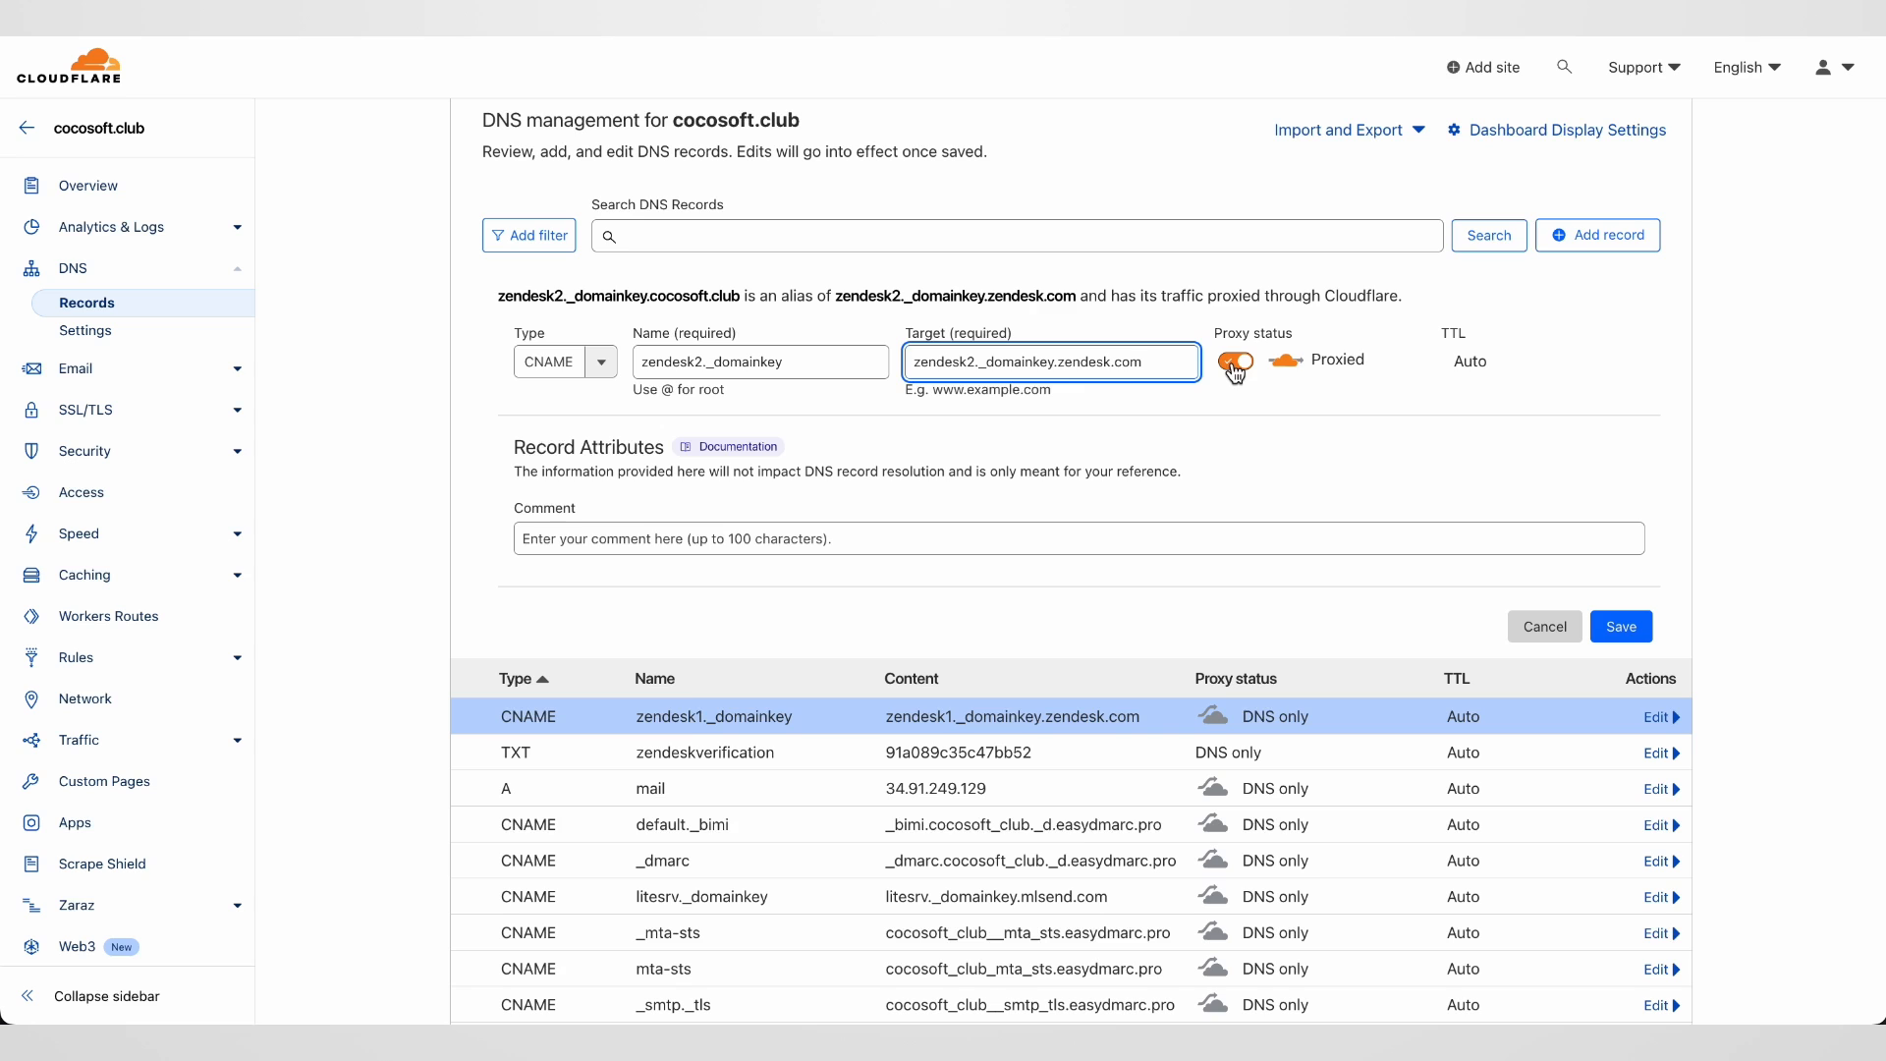
left_click(1233, 359)
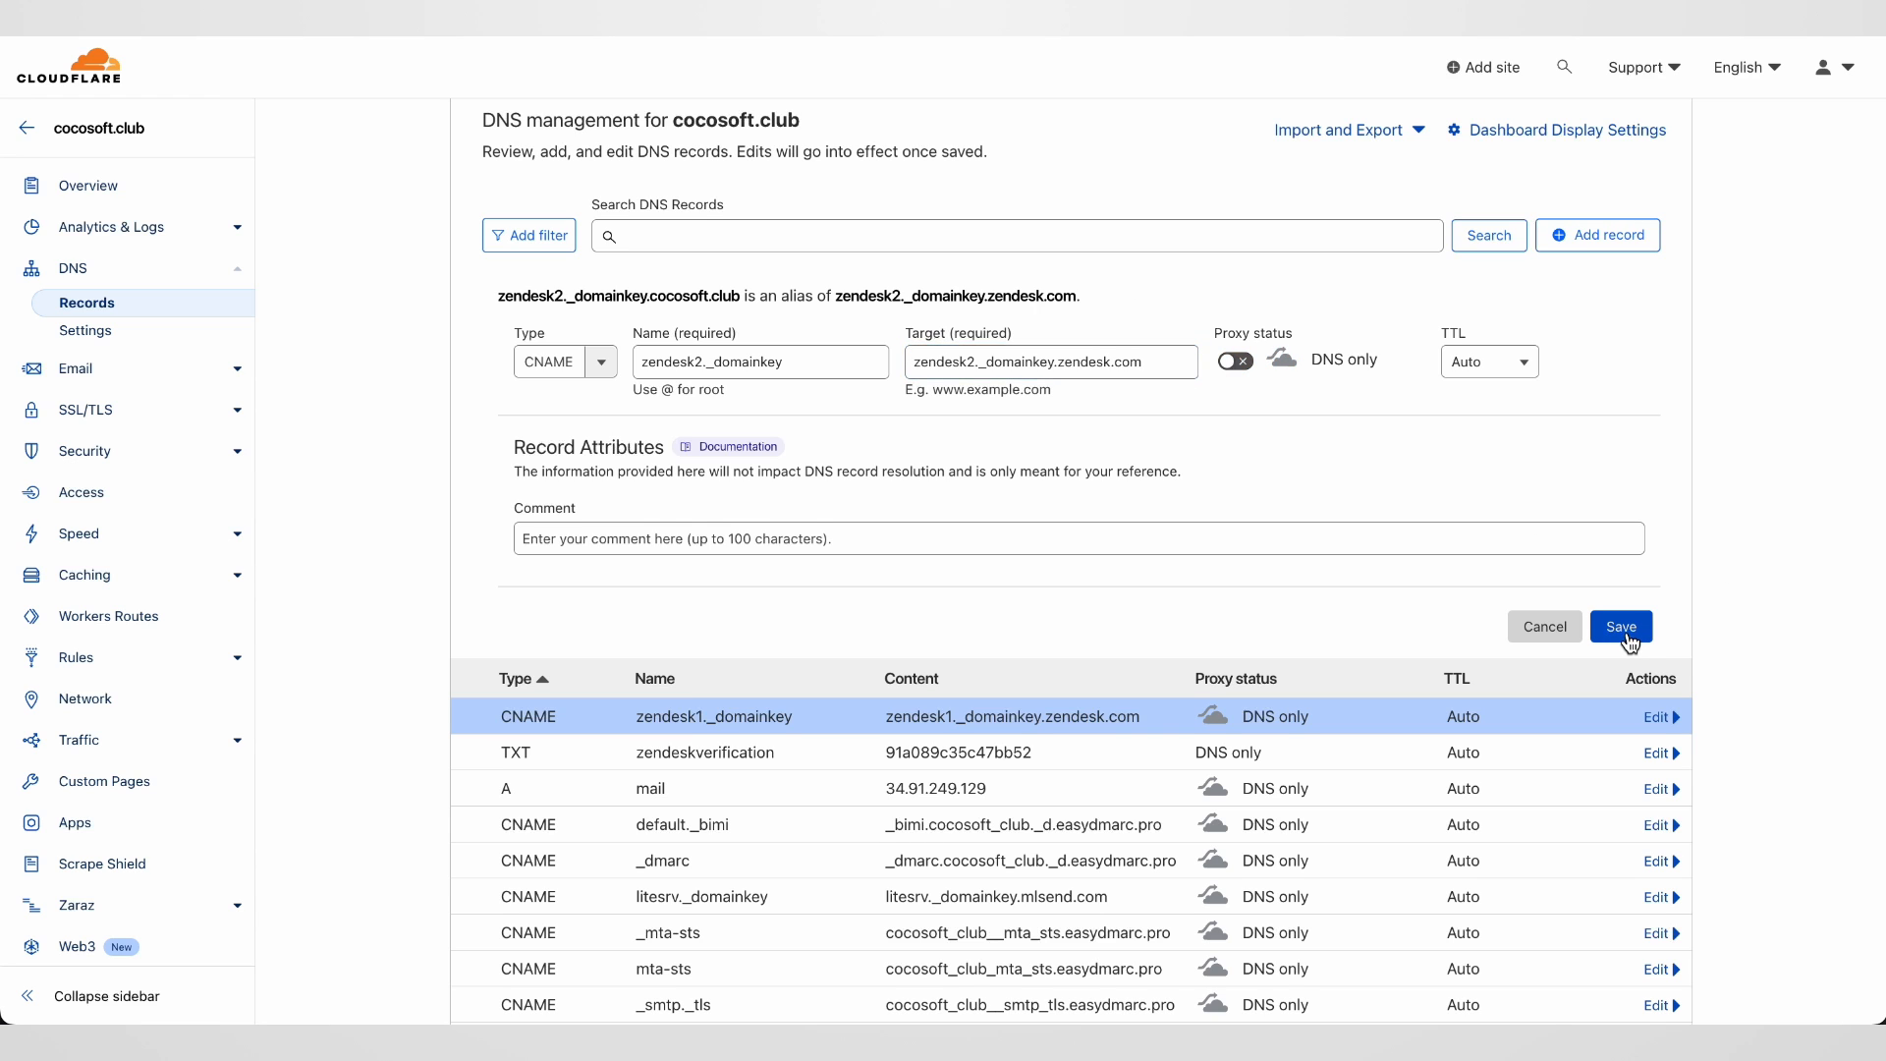
left_click(1620, 626)
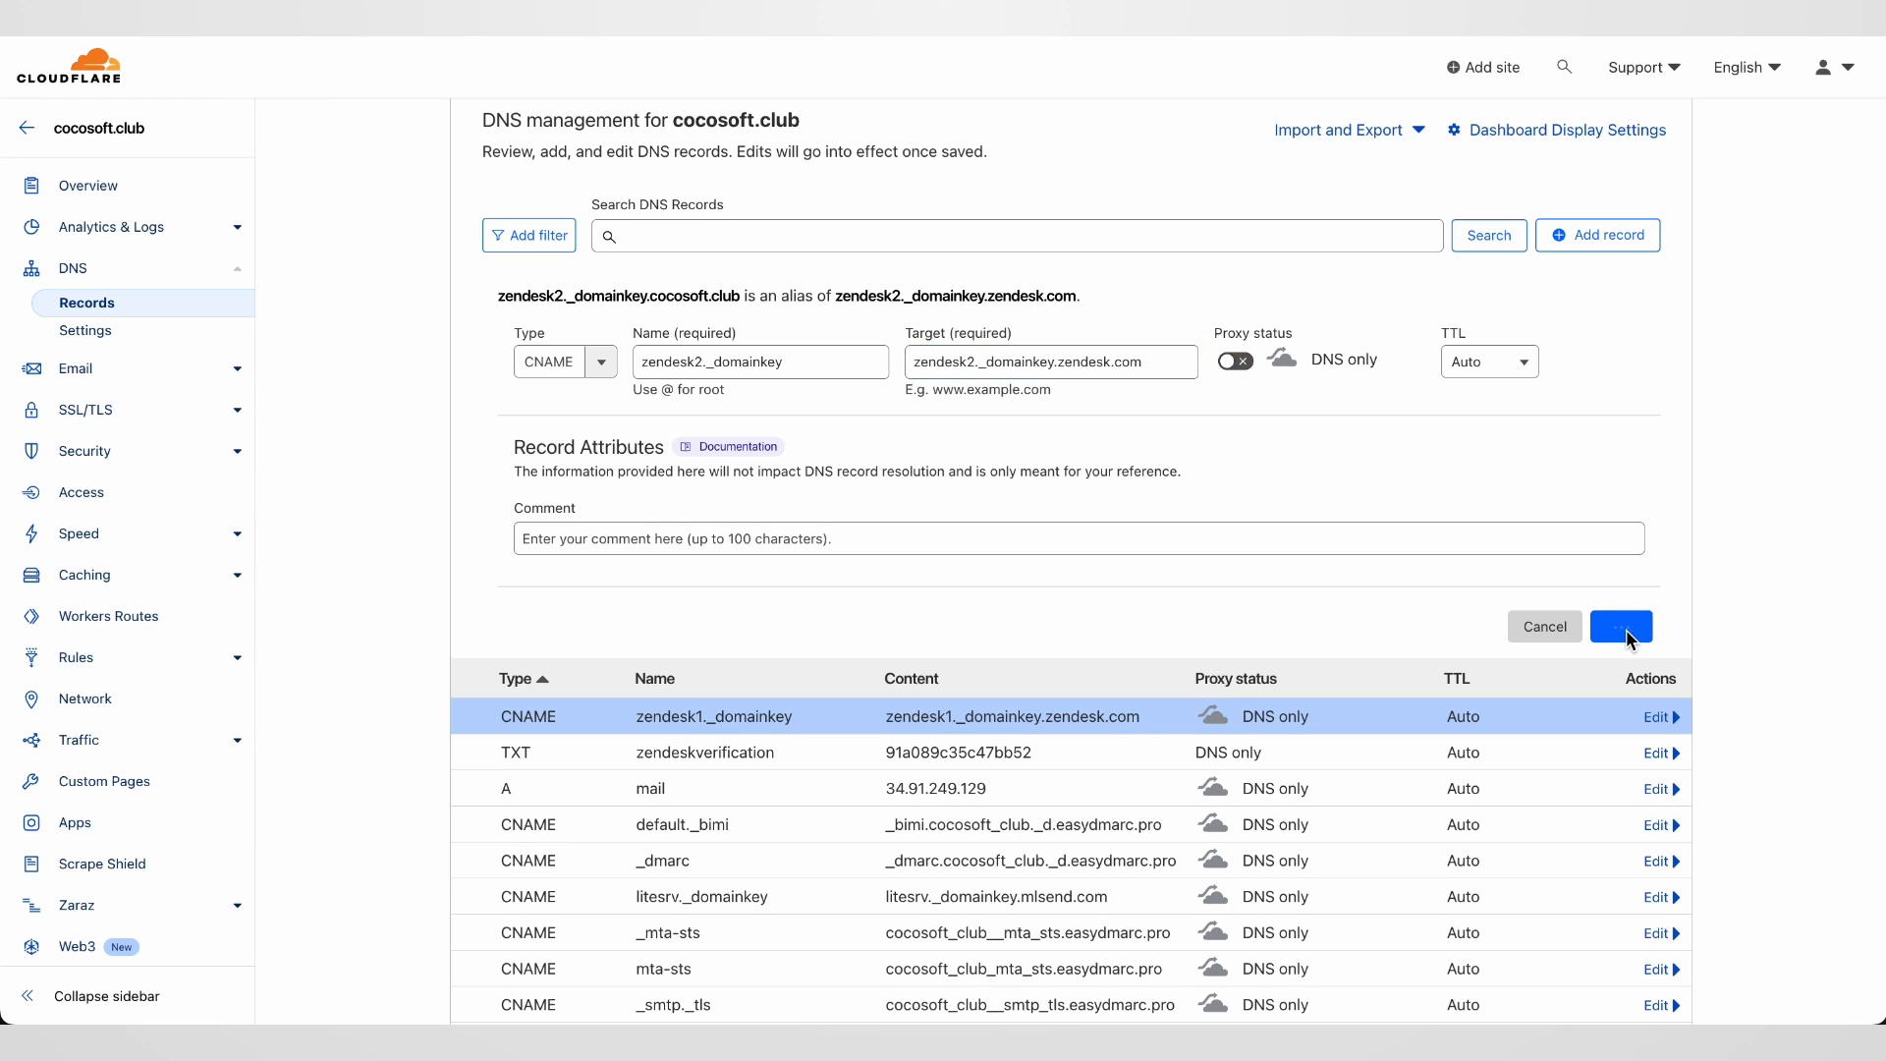
left_click(1620, 625)
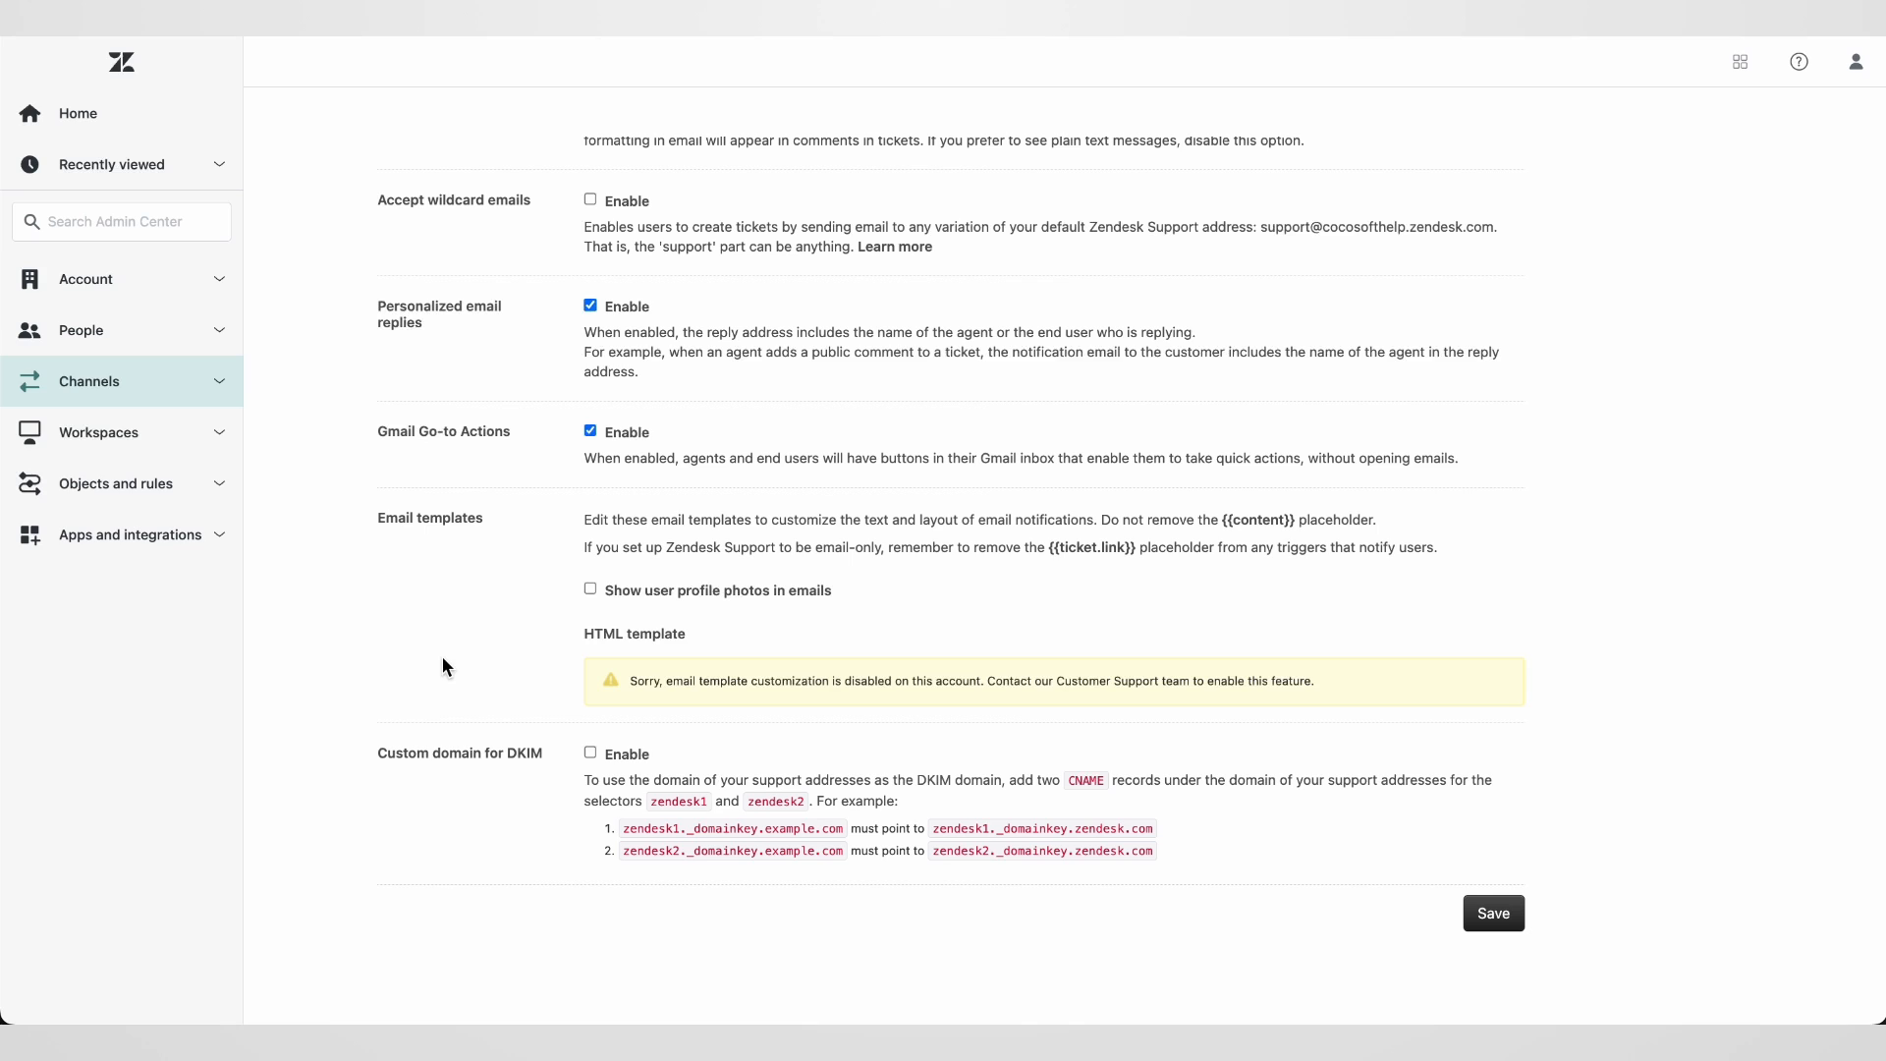
left_click(590, 754)
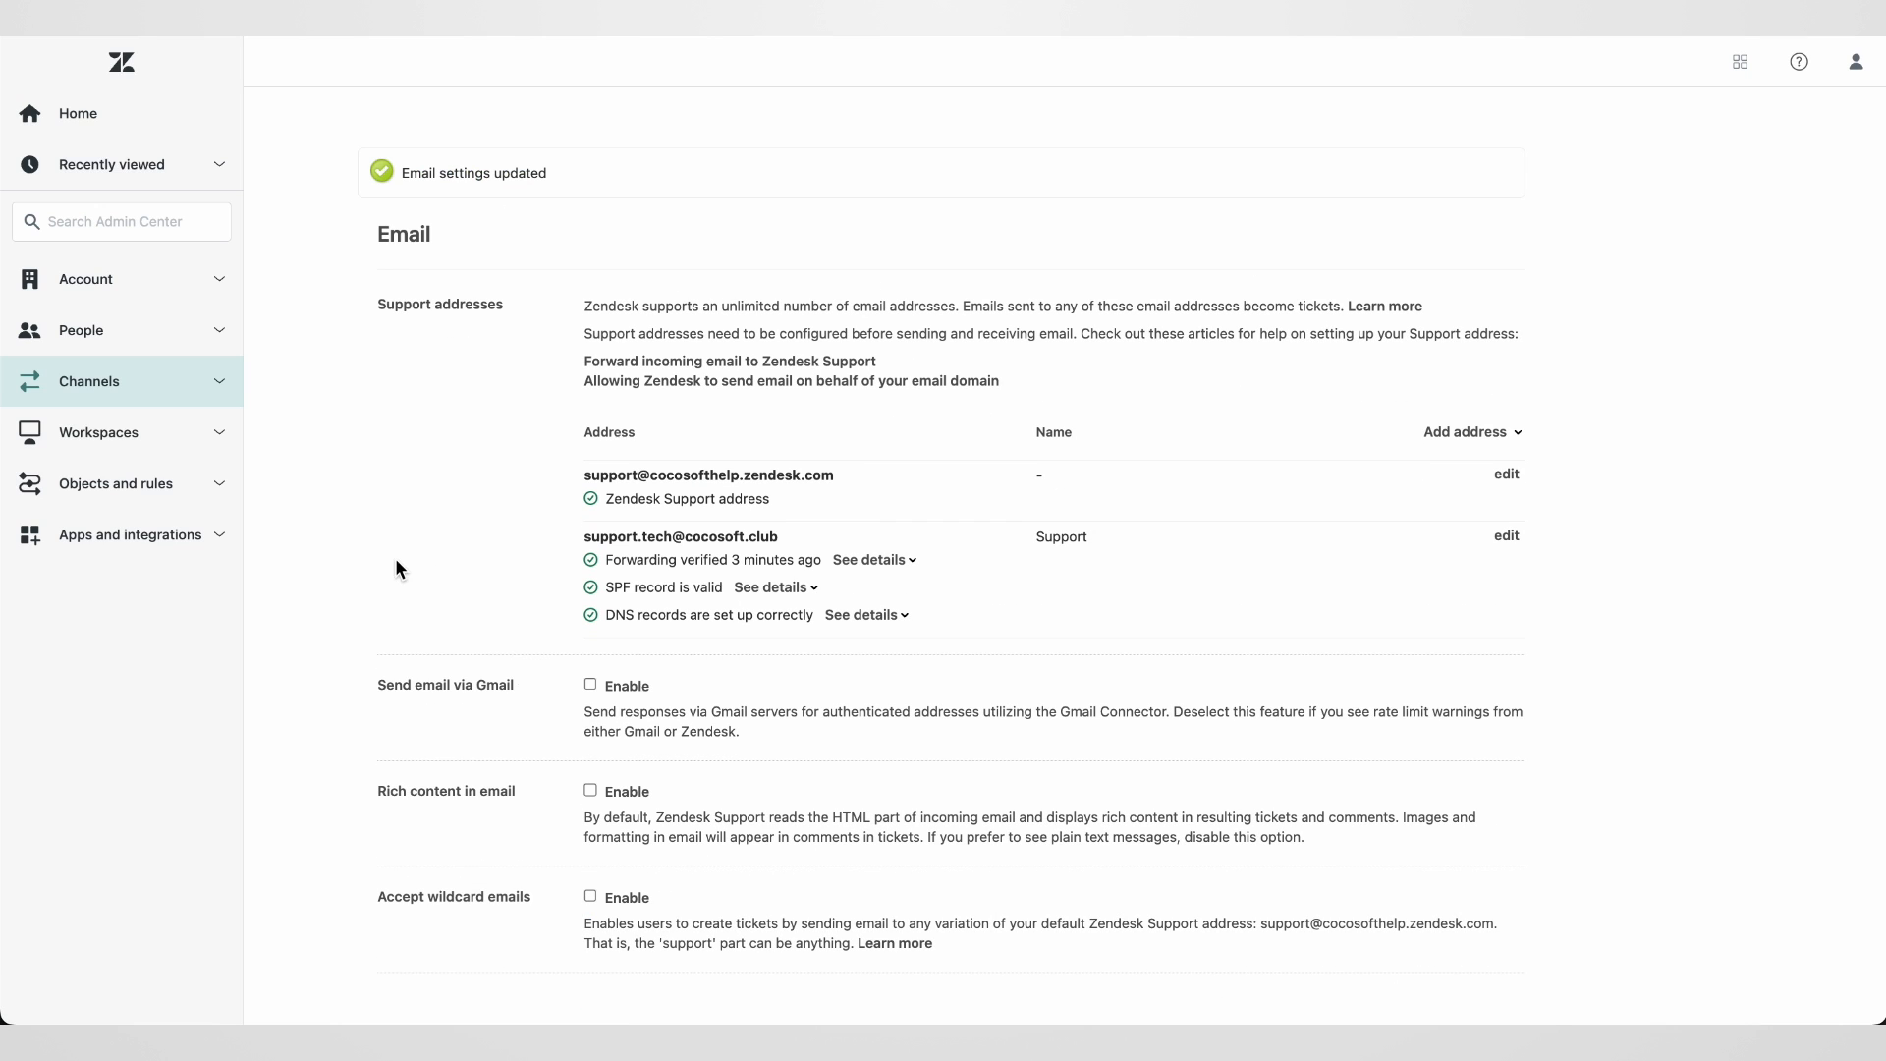
mouse_move(483, 580)
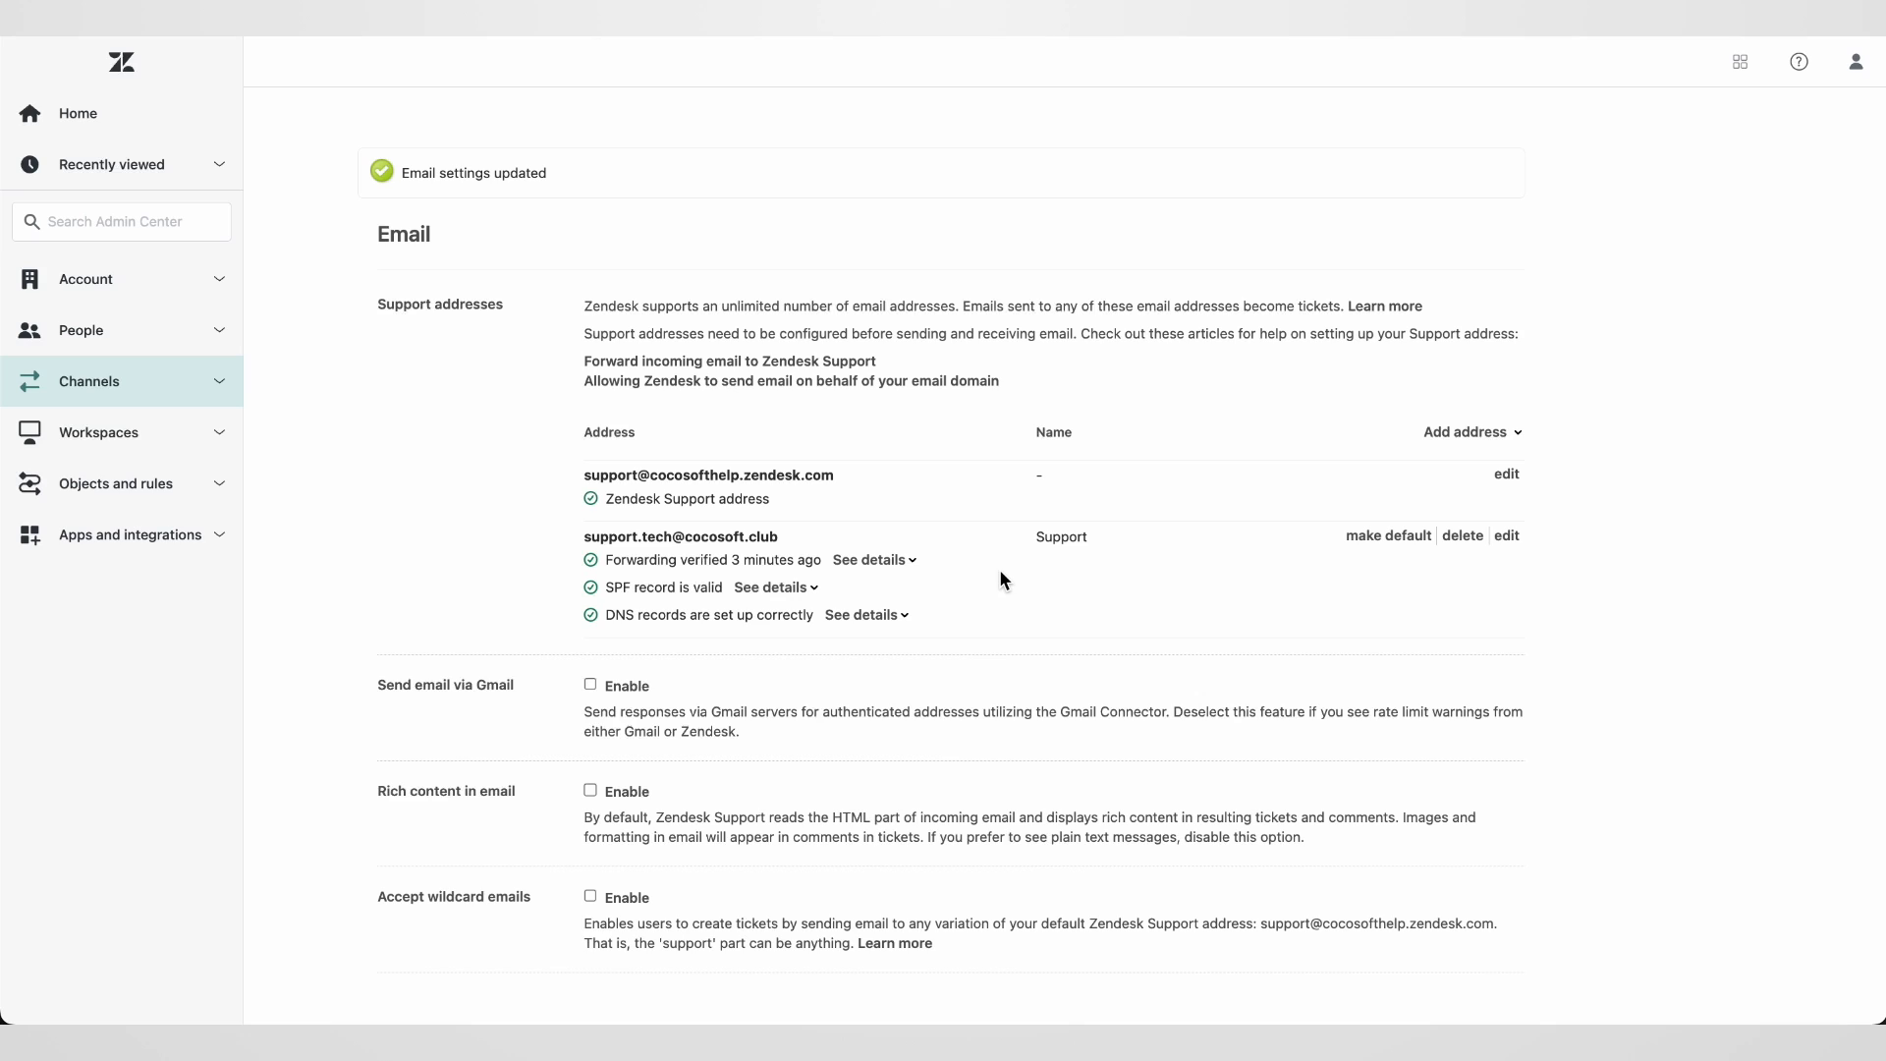
mouse_move(990, 580)
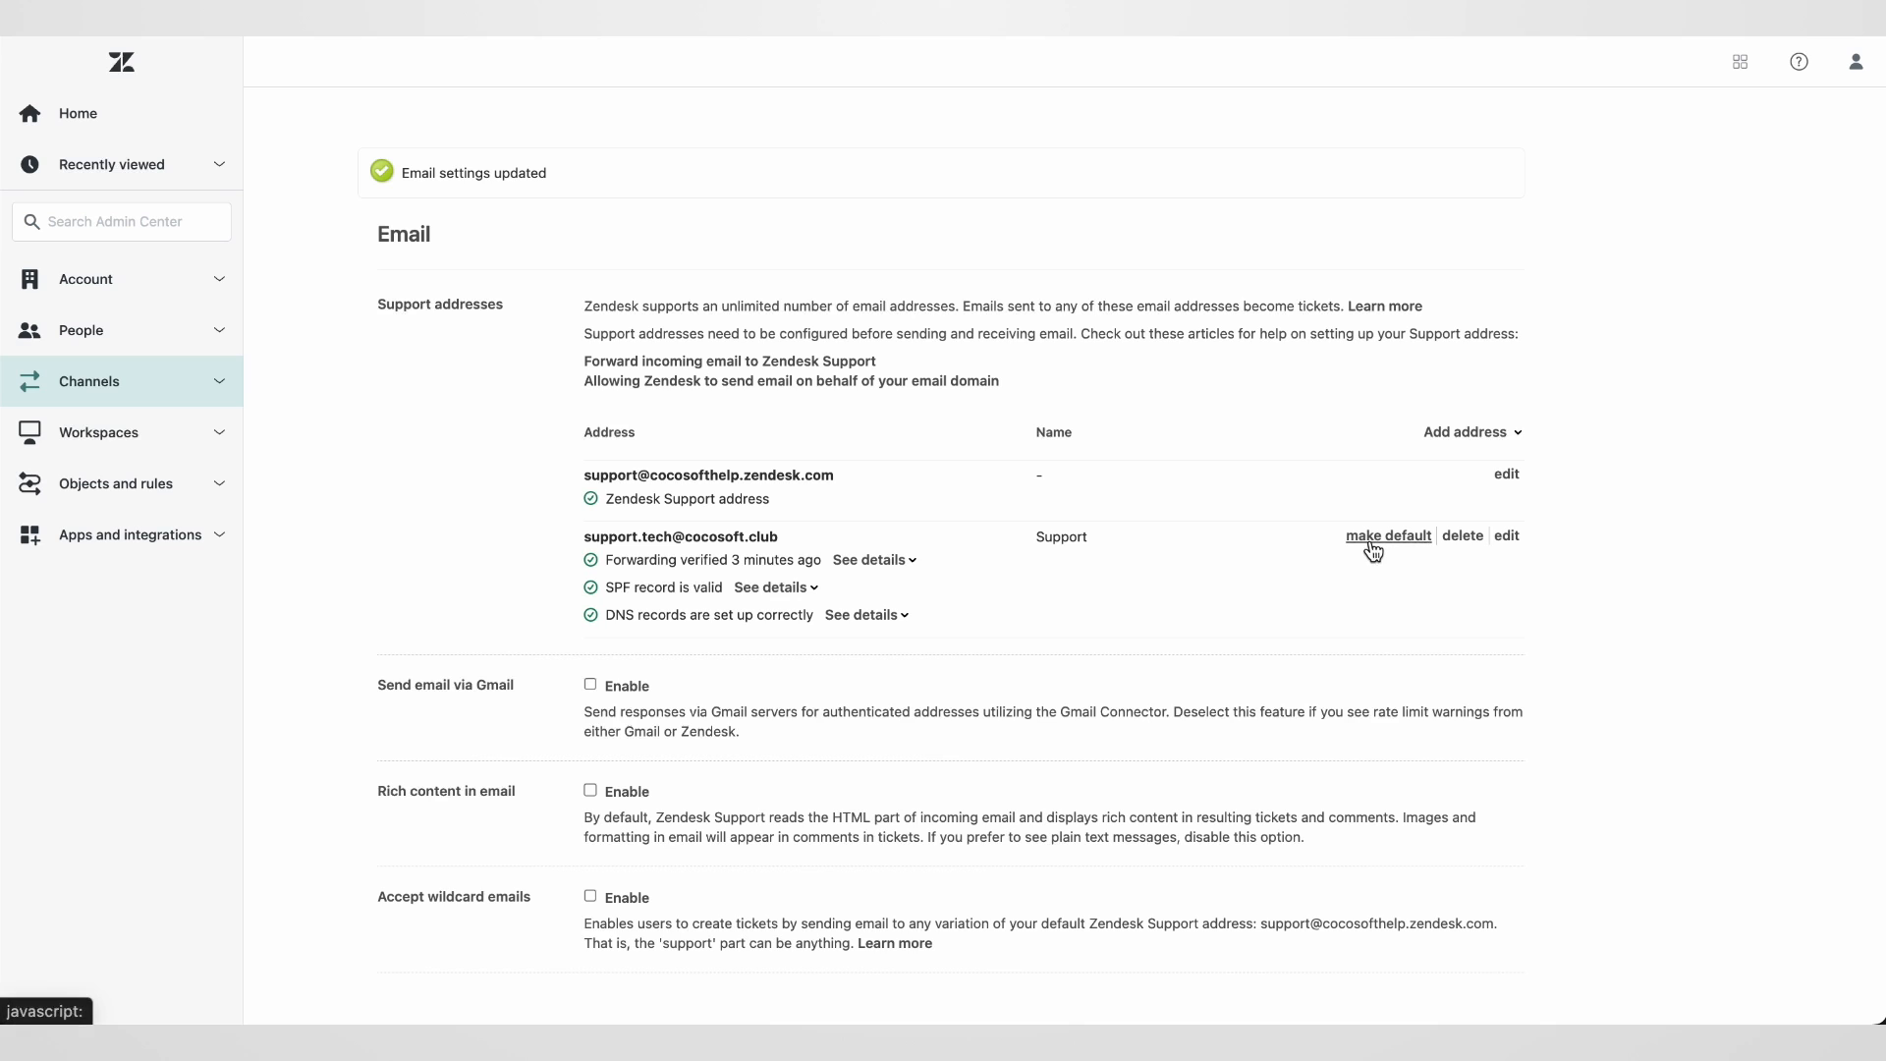
left_click(1386, 535)
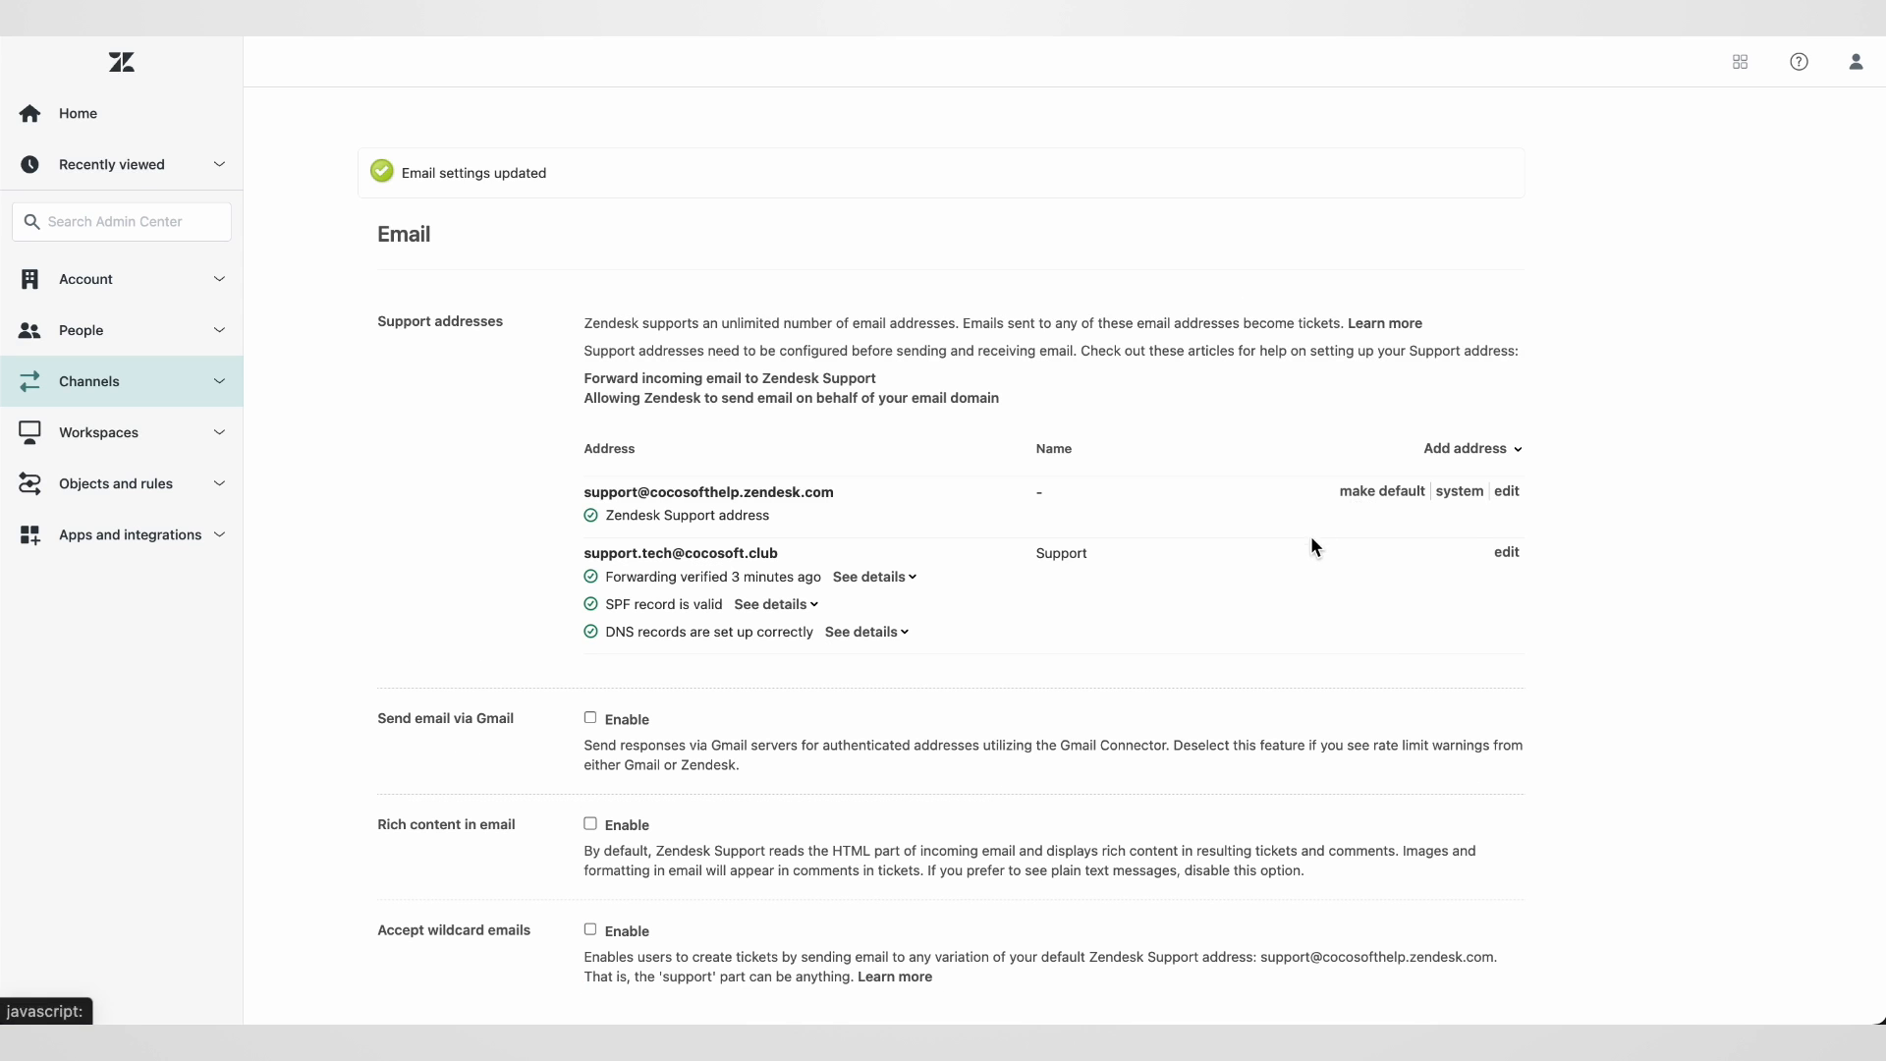
mouse_move(1312, 546)
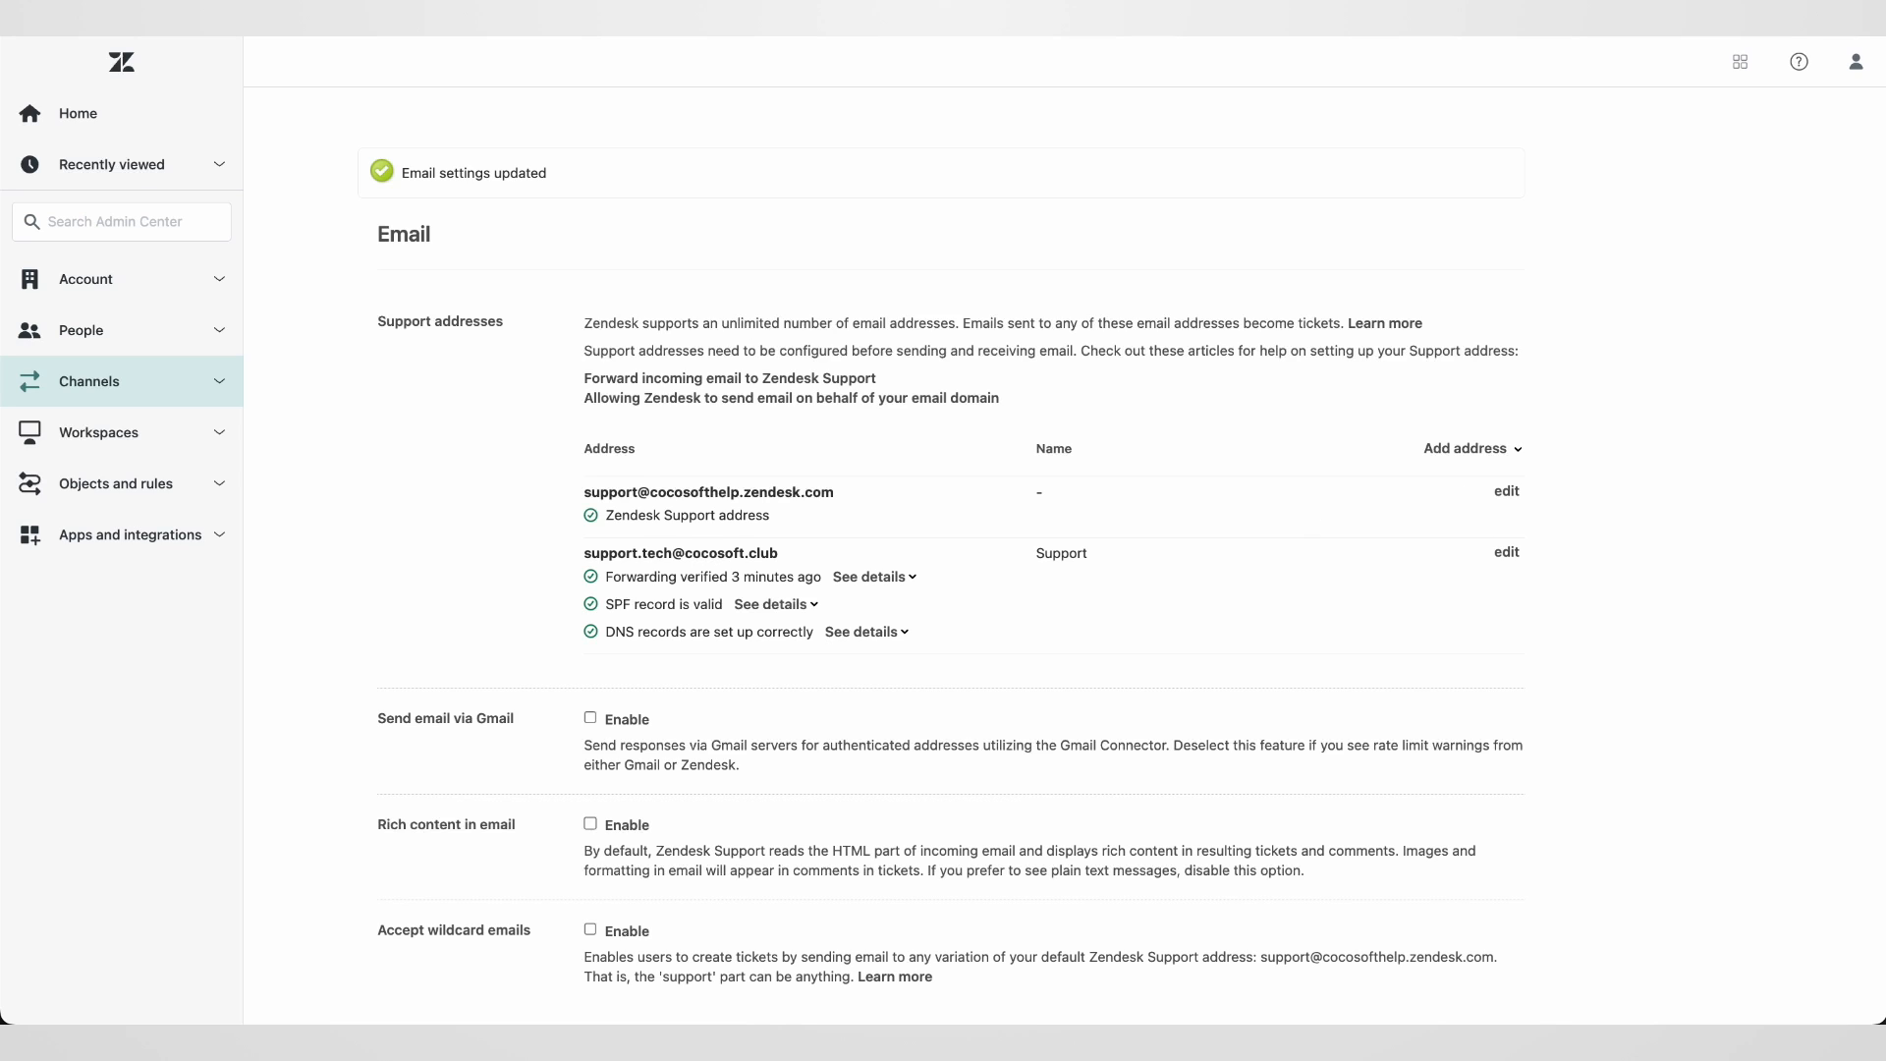
mouse_move(519, 368)
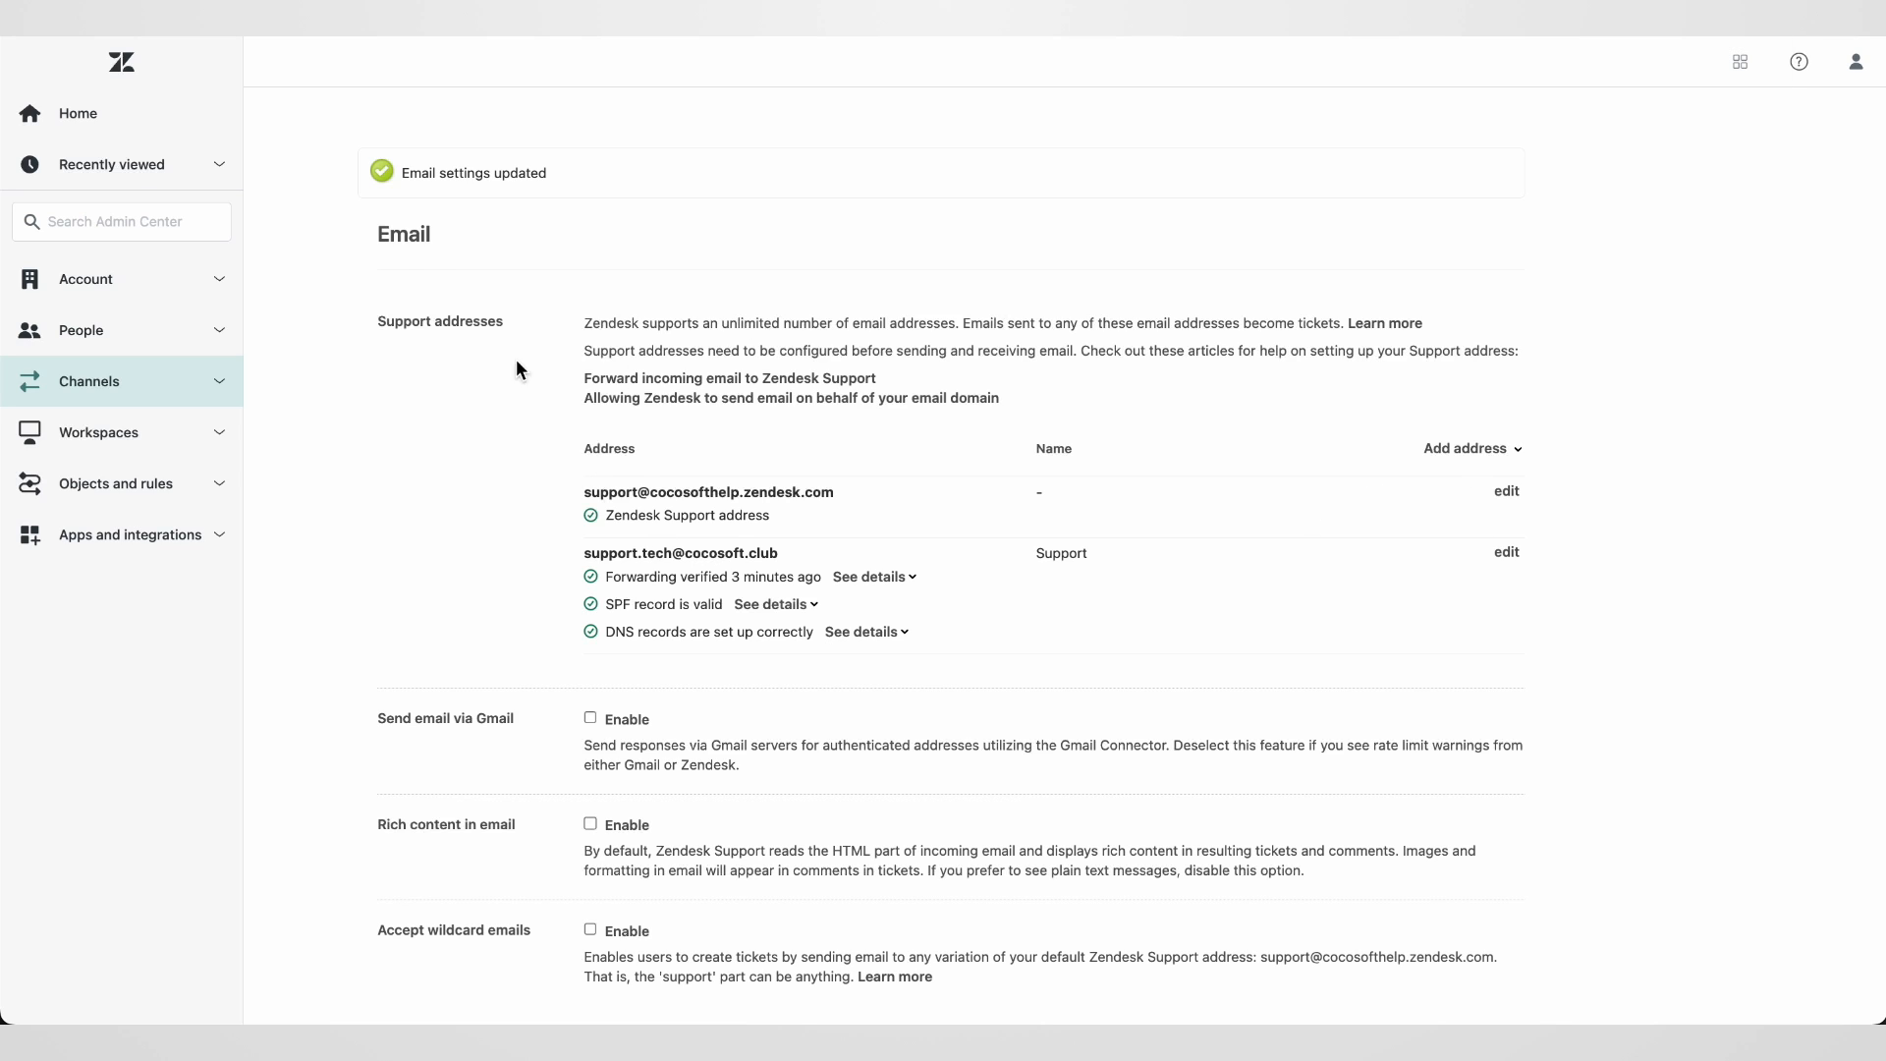
mouse_move(415, 440)
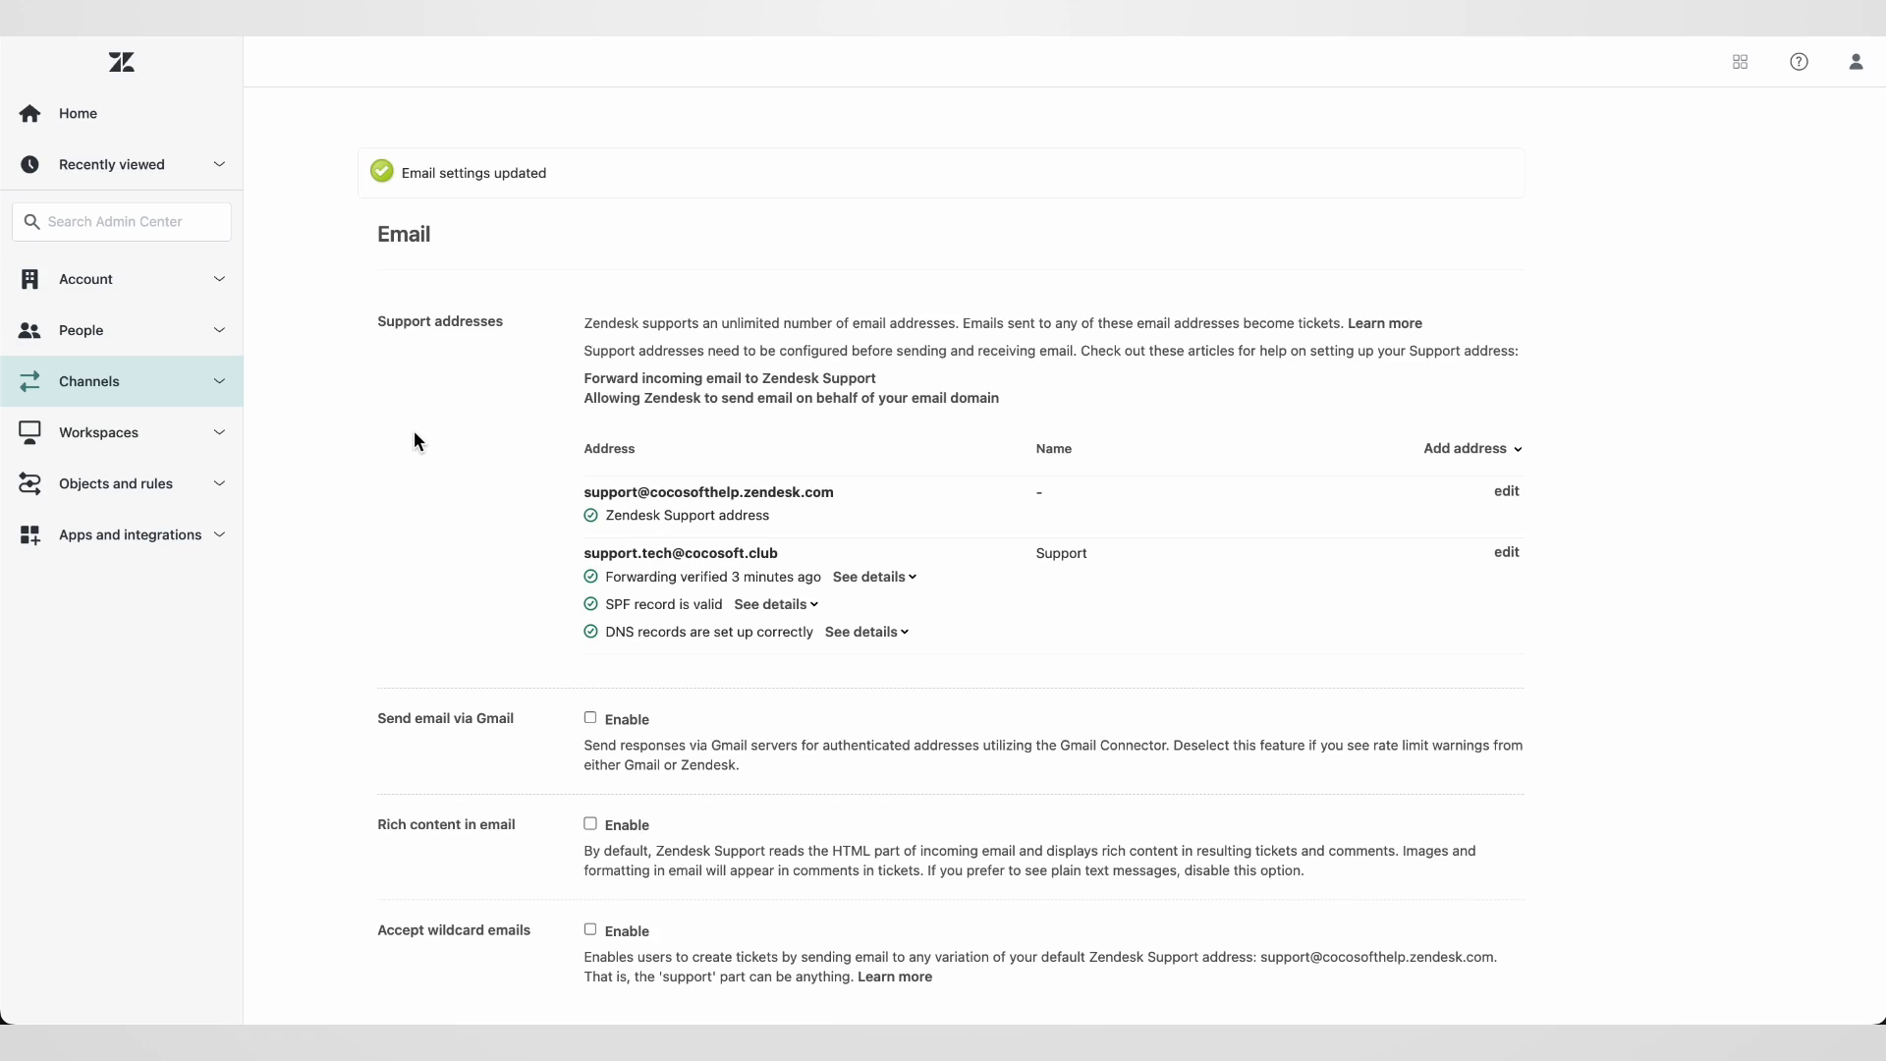
mouse_move(1551, 205)
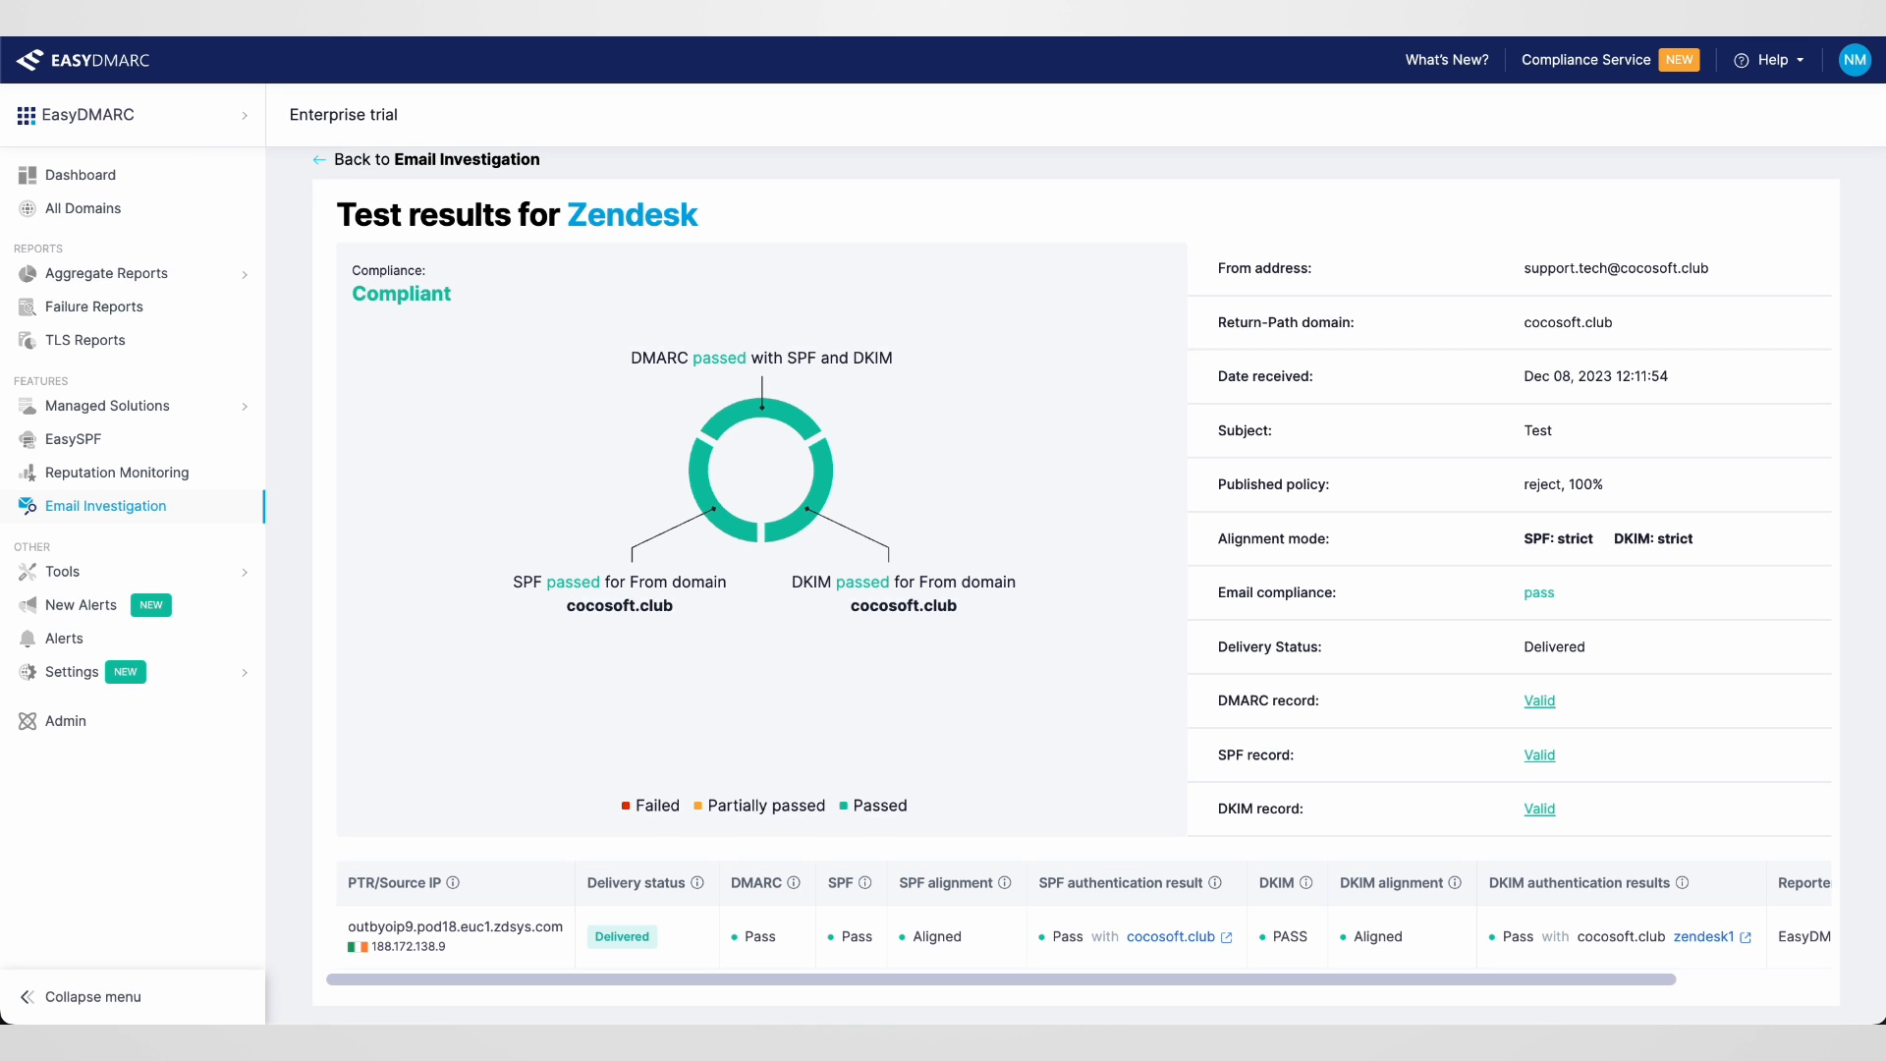
mouse_move(793, 710)
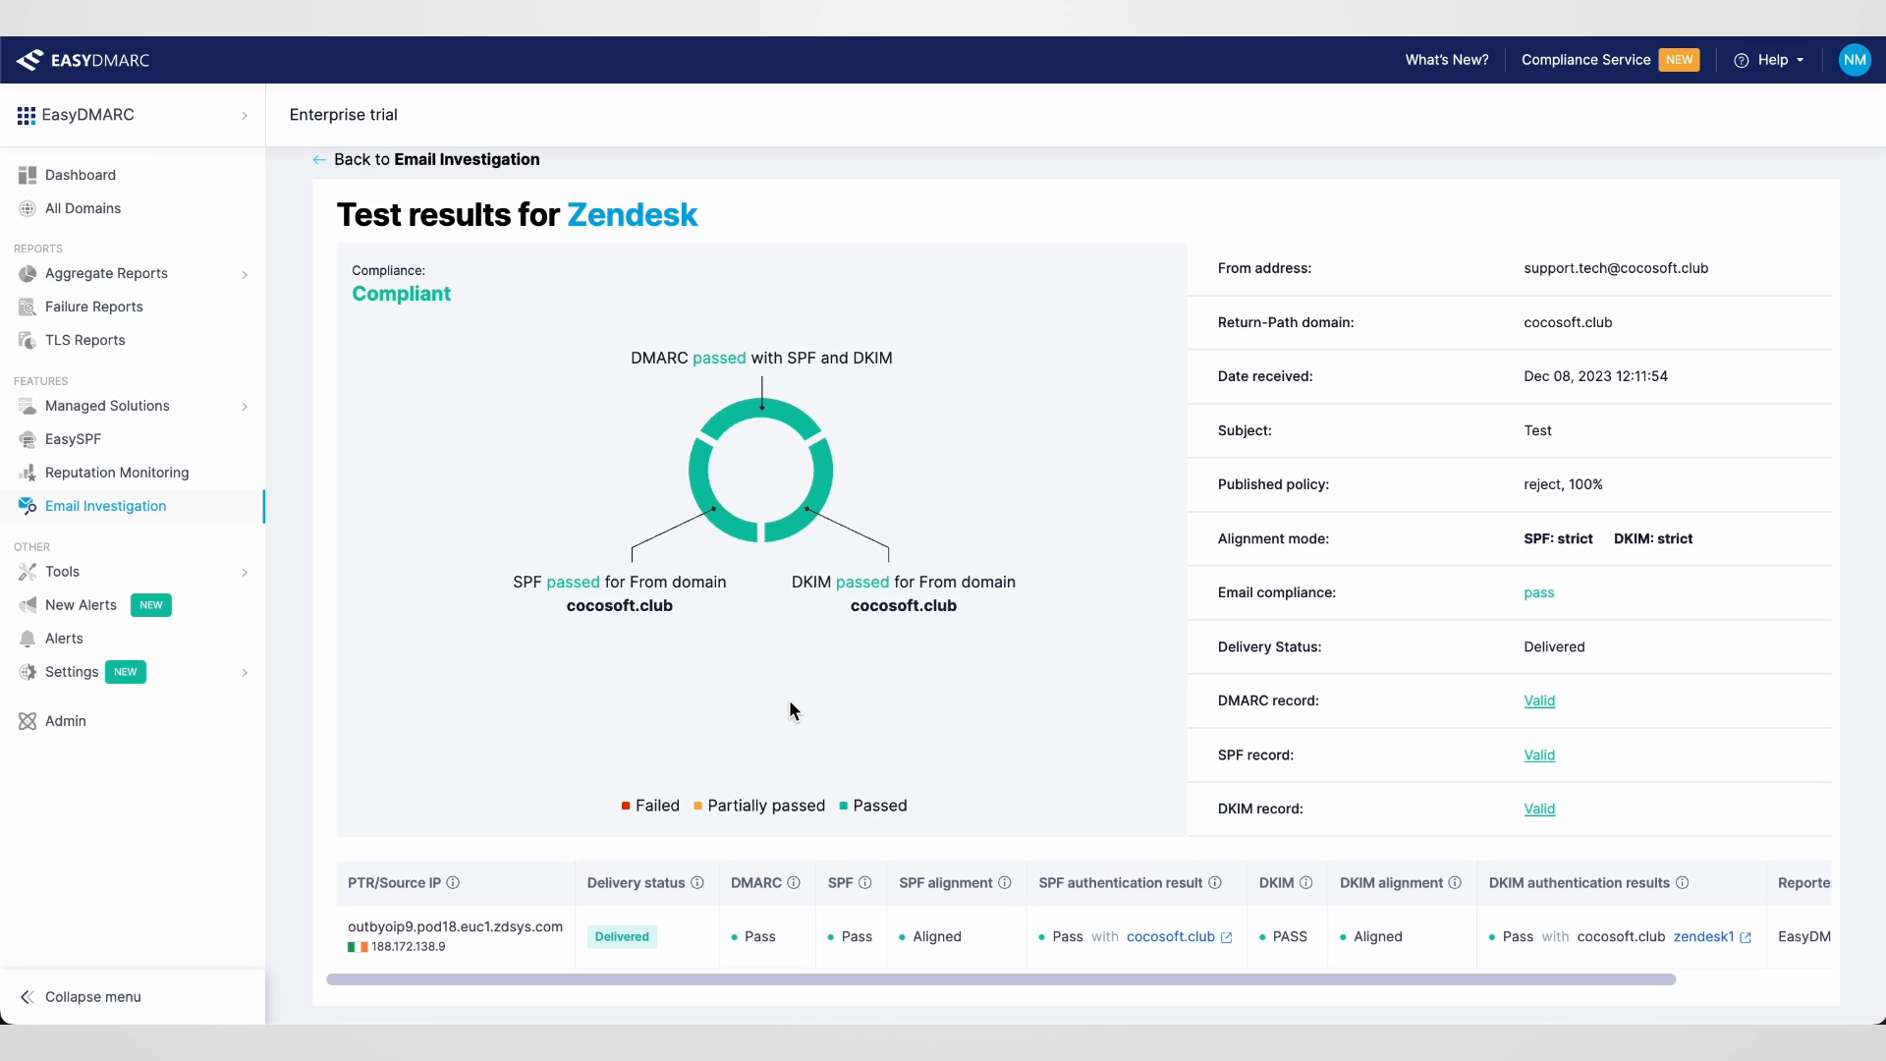
mouse_move(1084, 810)
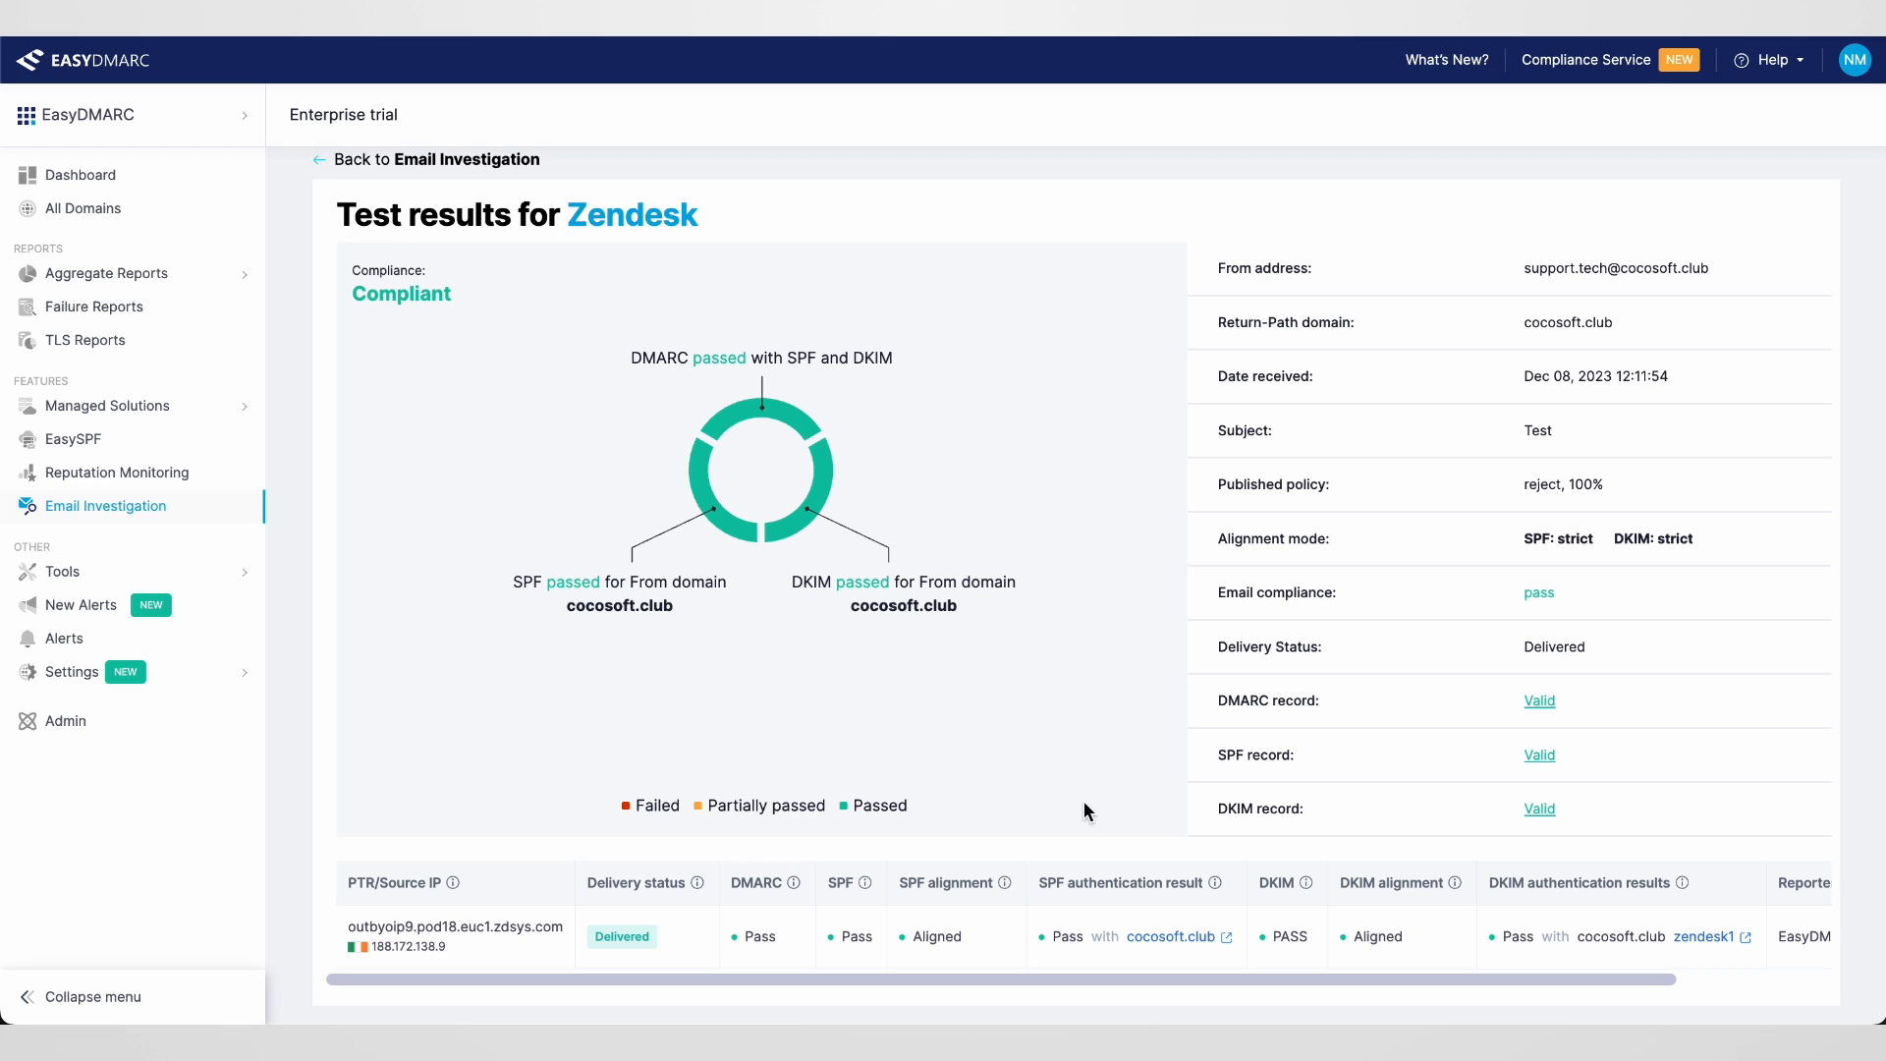
mouse_move(1526, 334)
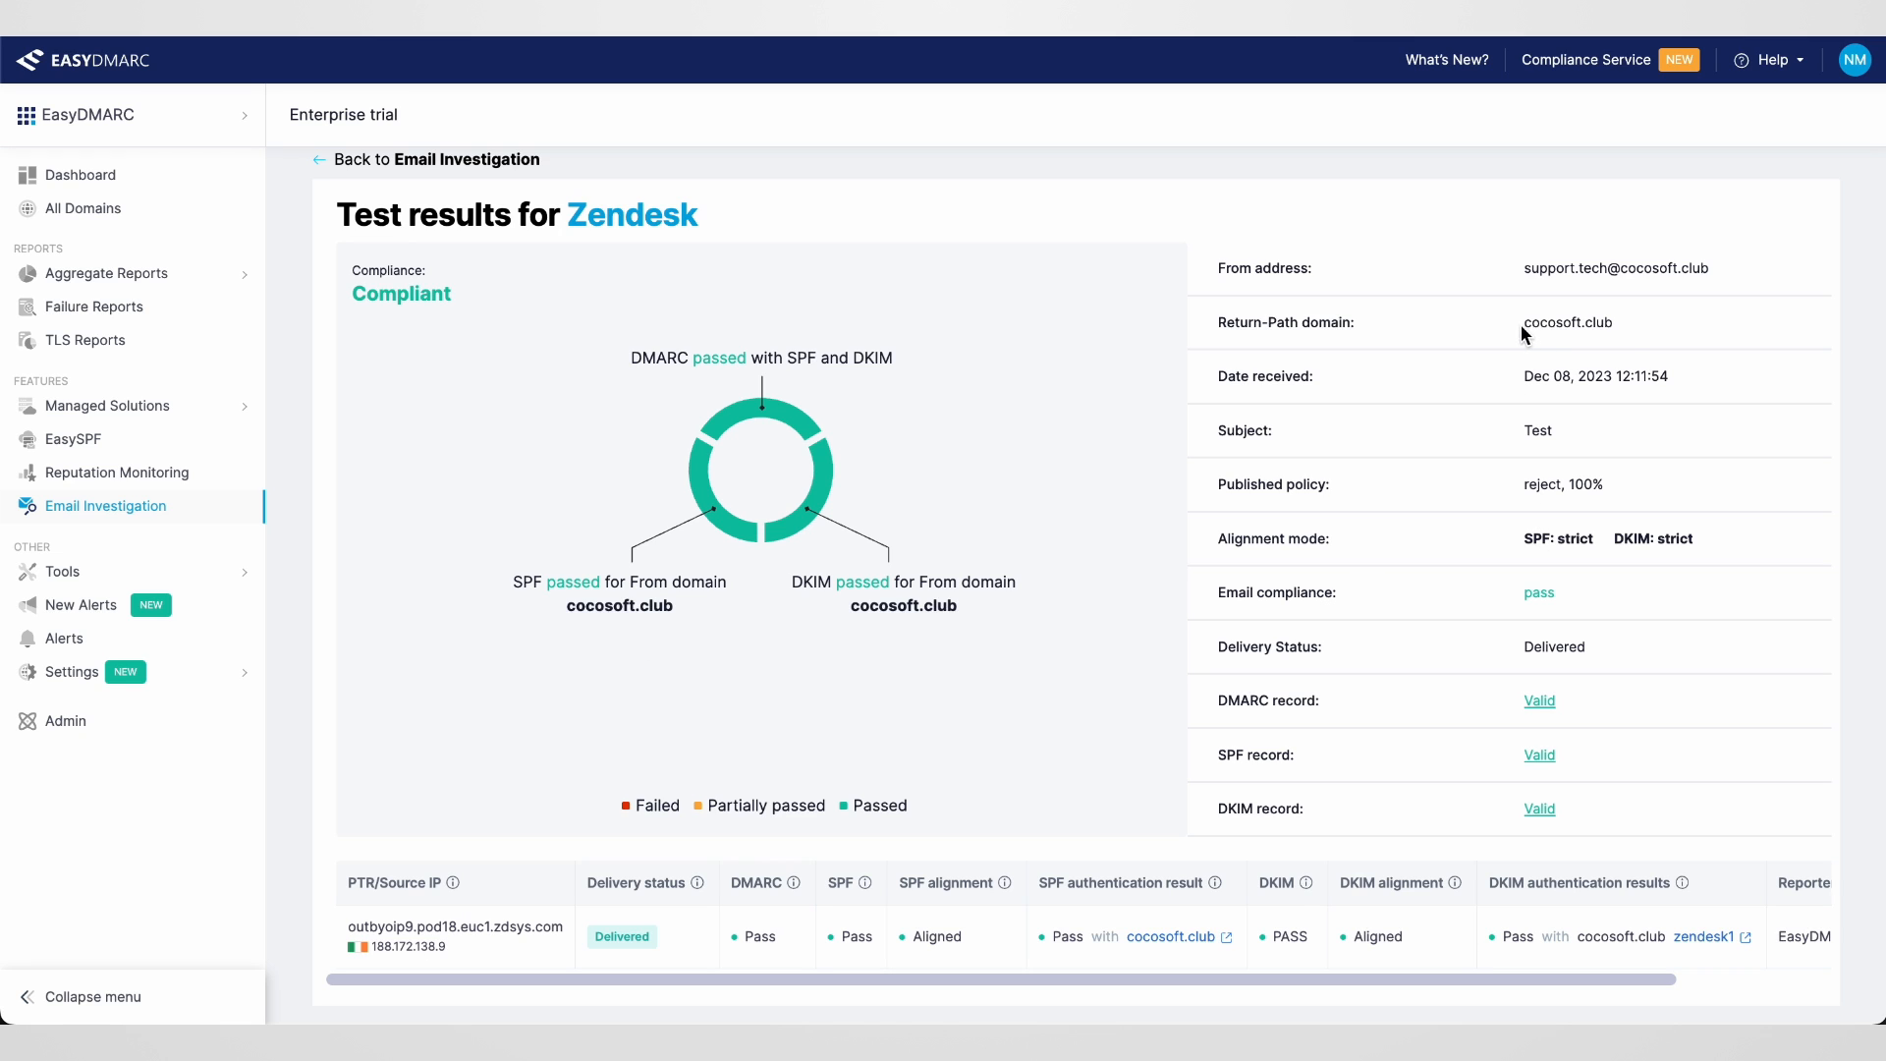
double_click(1566, 322)
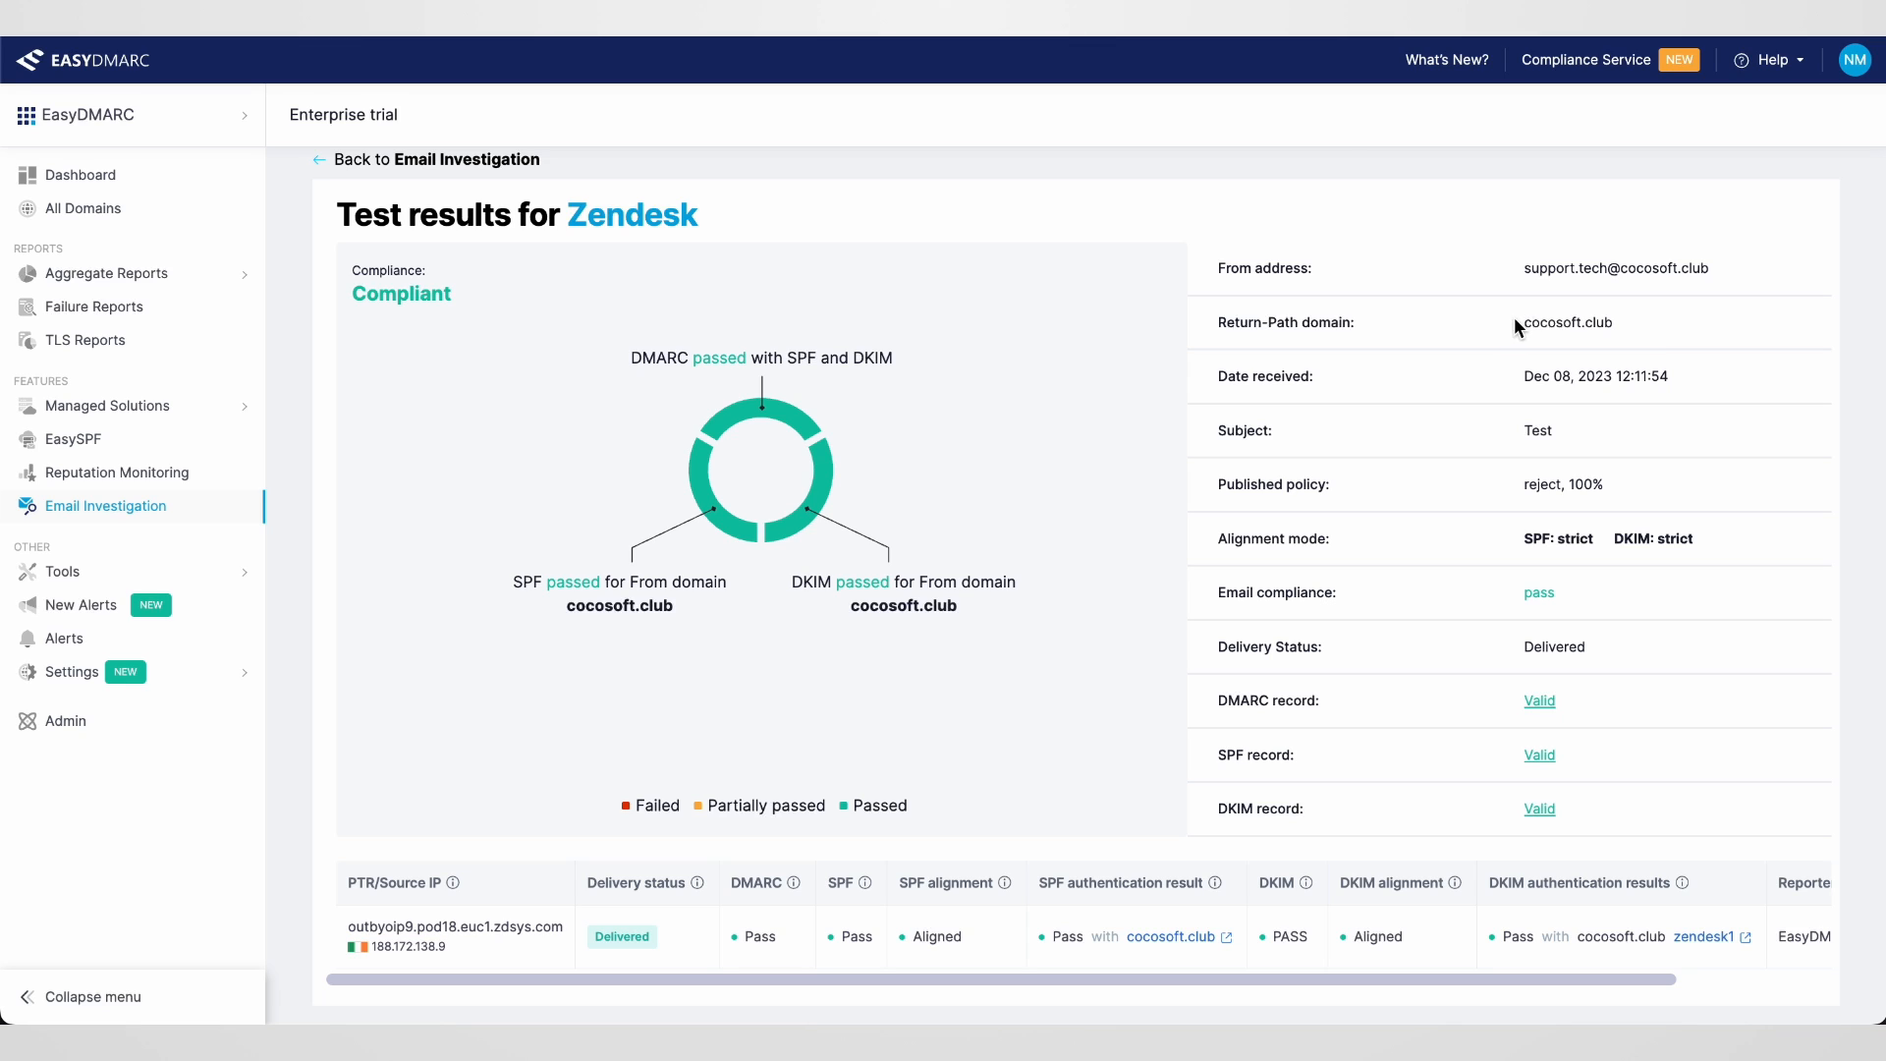
double_click(1568, 322)
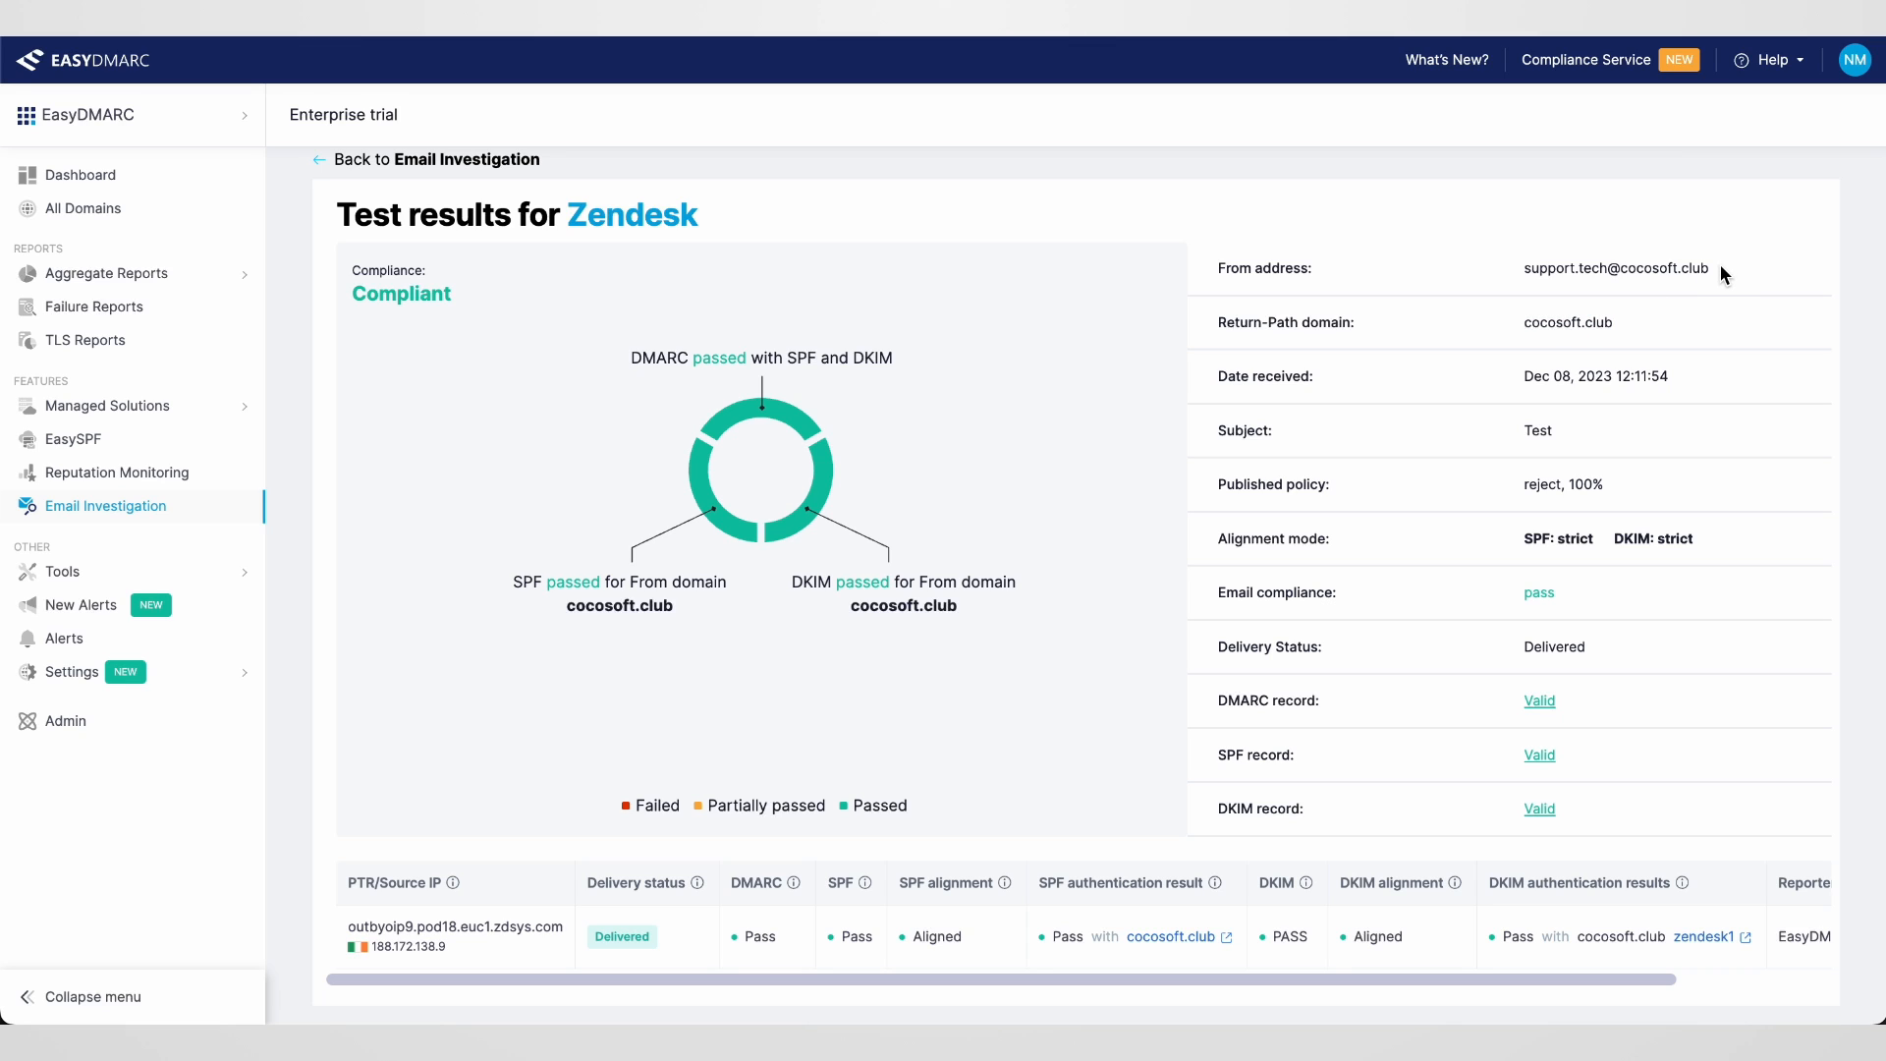
mouse_move(937, 655)
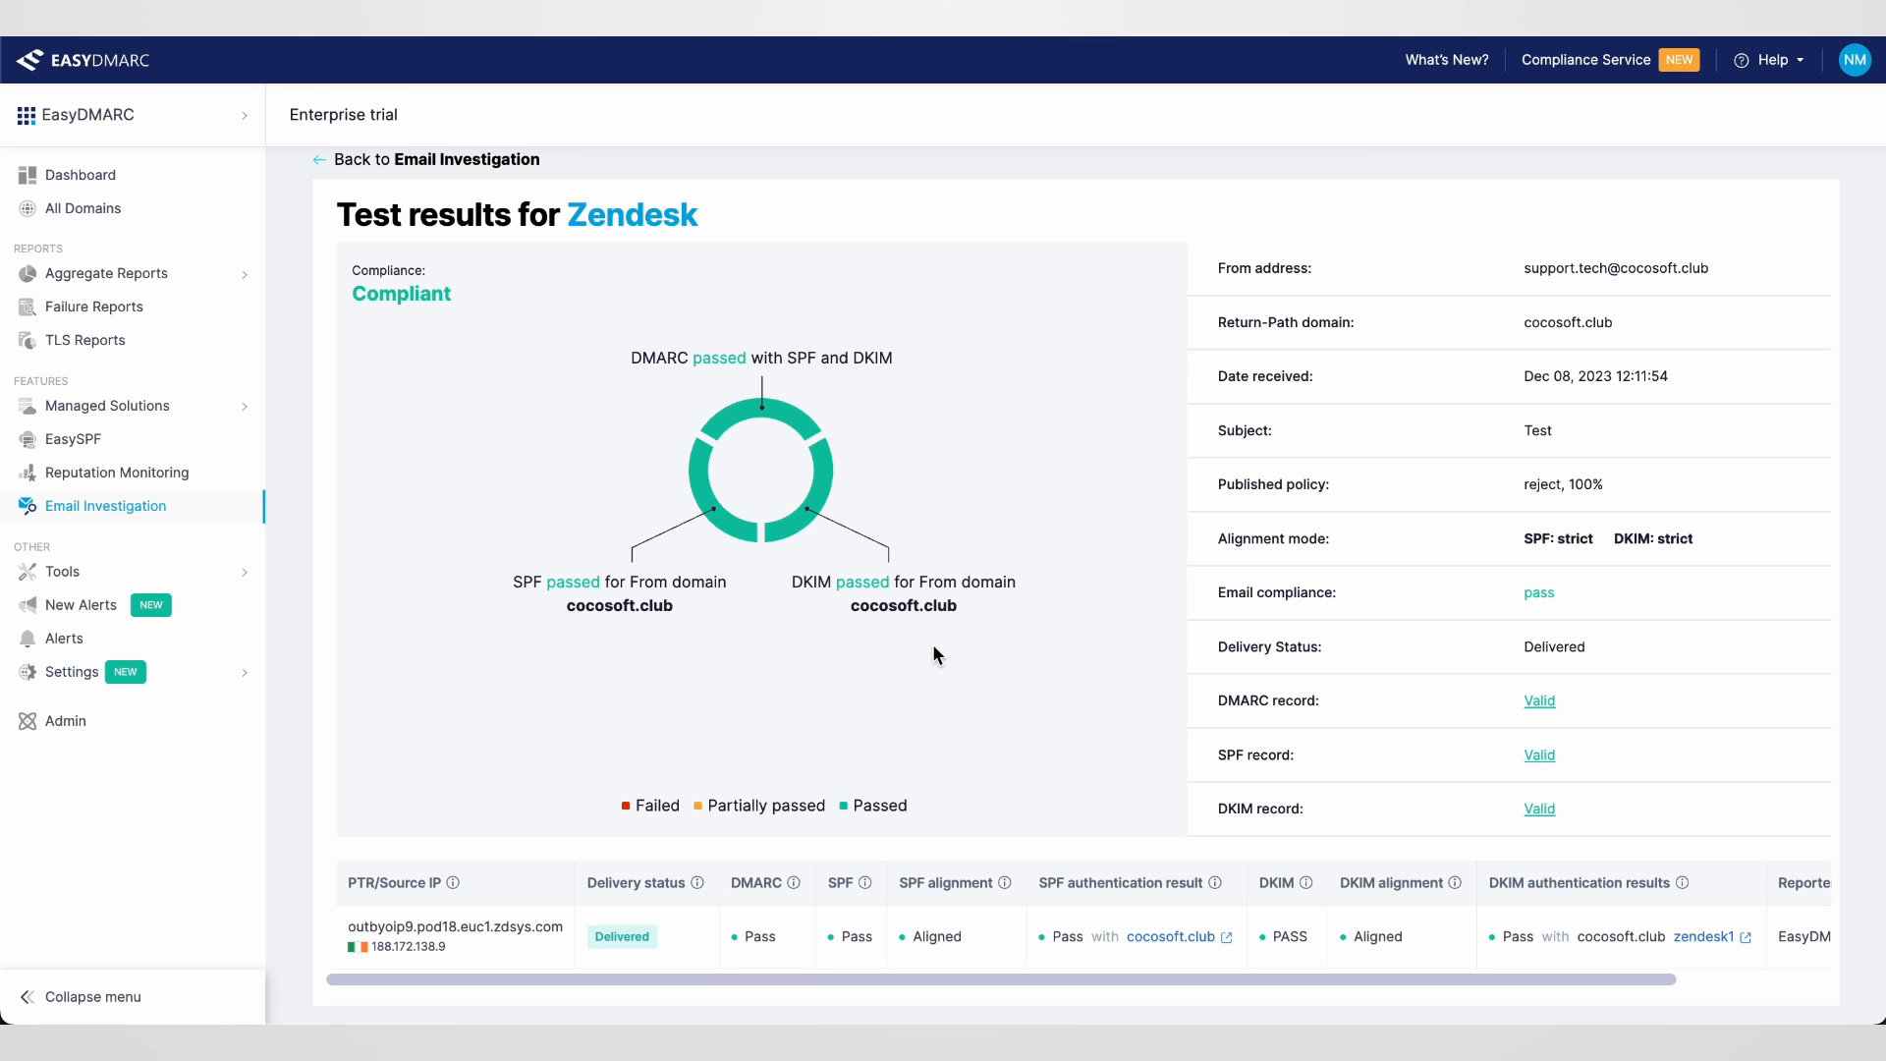
mouse_move(749, 794)
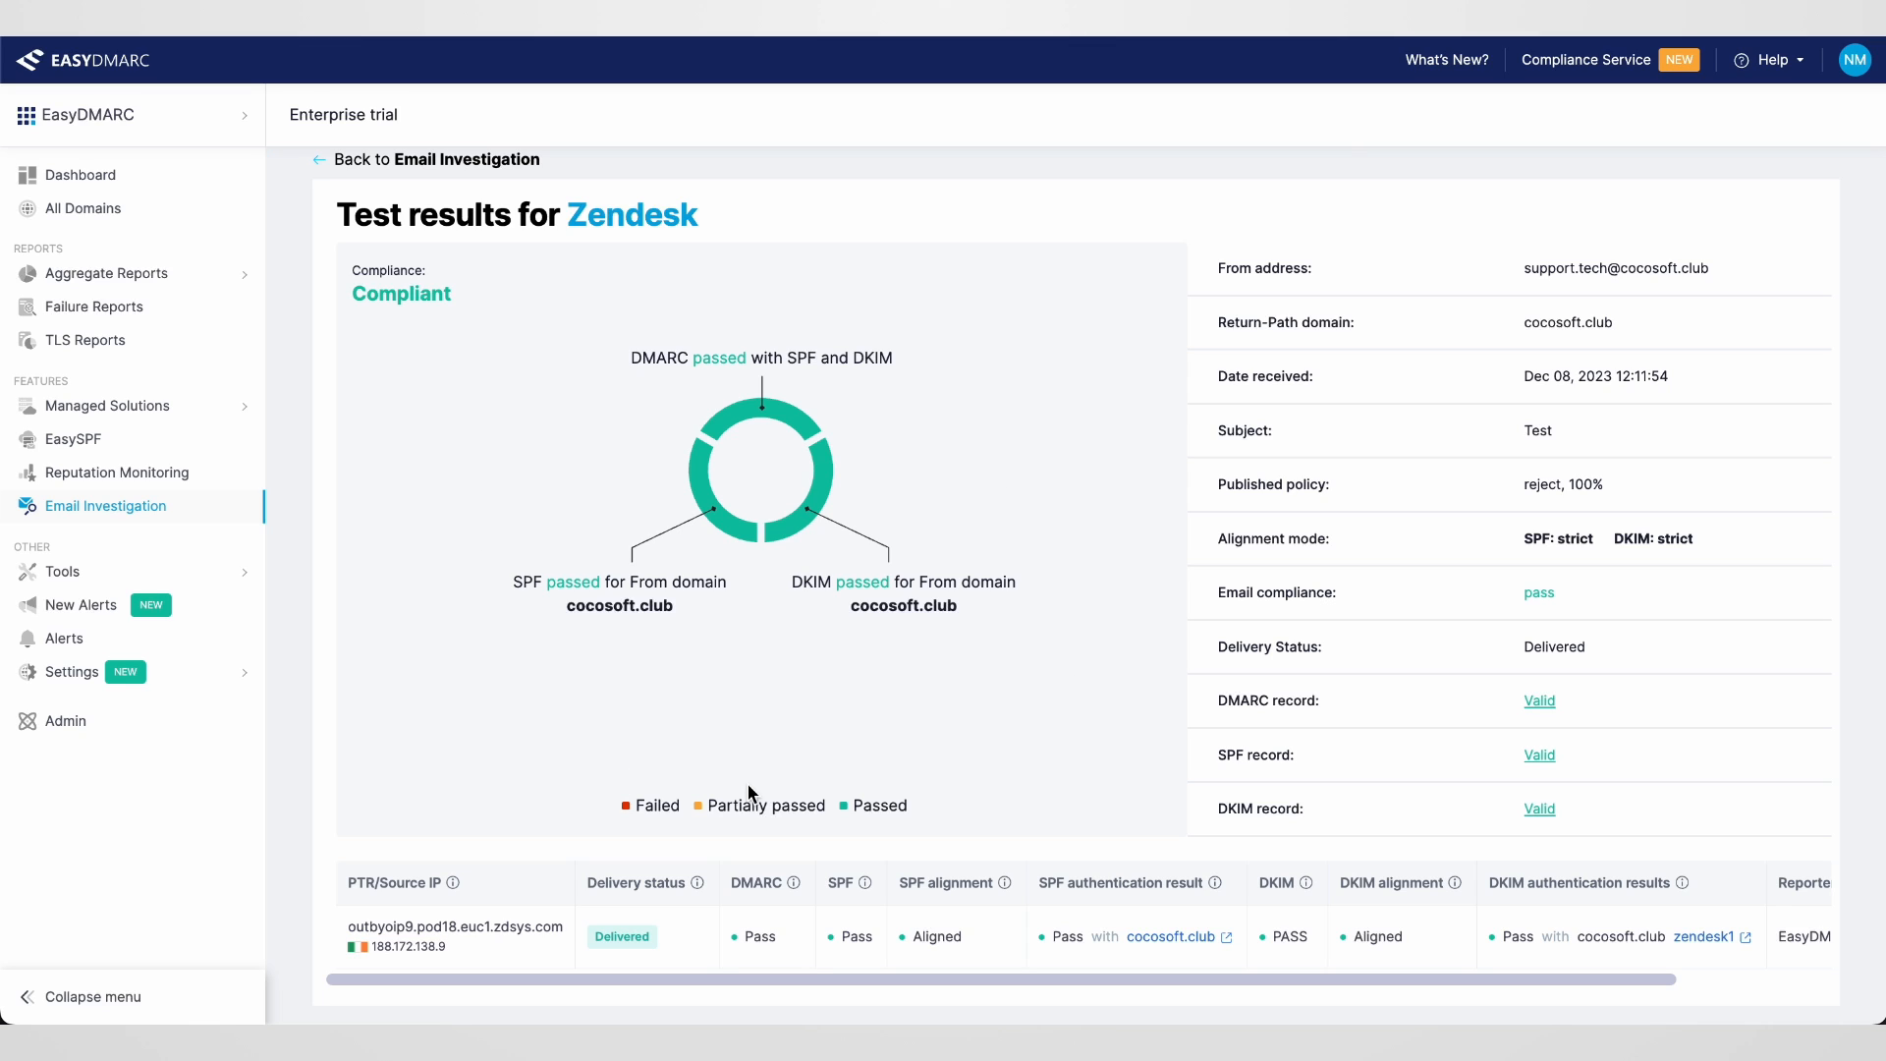